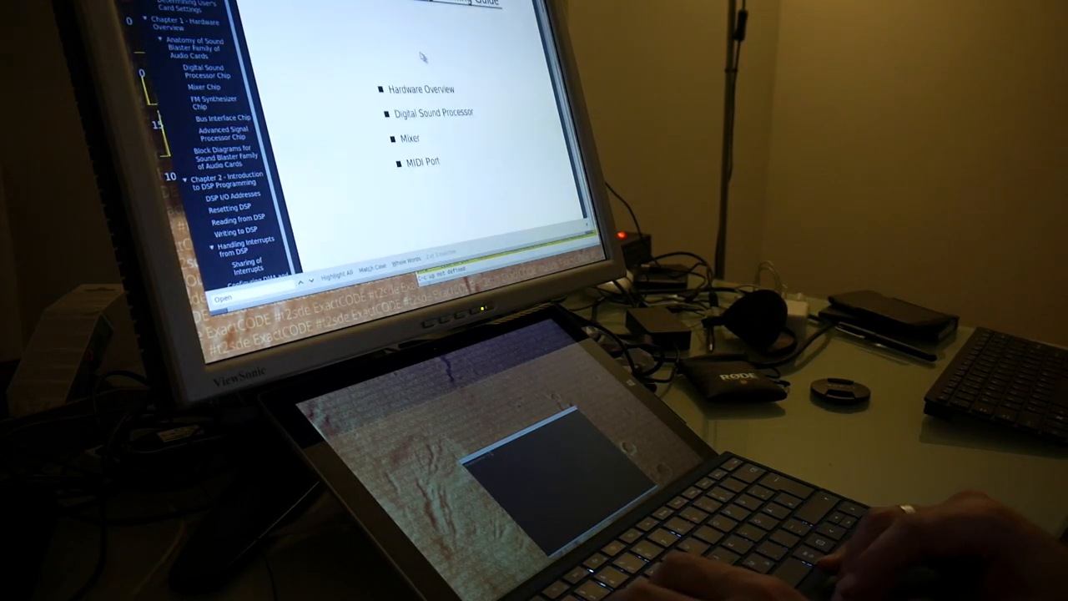
Scroll the Sound Blaster manual from the Introduction through Chapter 1 to the Resetting DSP steps
scroll("up", 3)
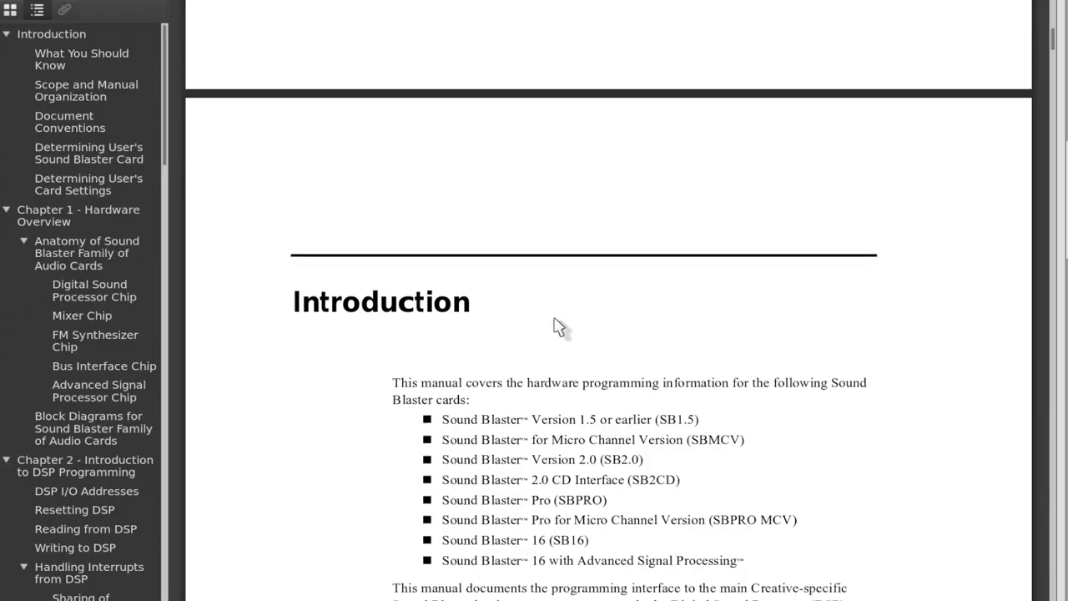
scroll("down", 3)
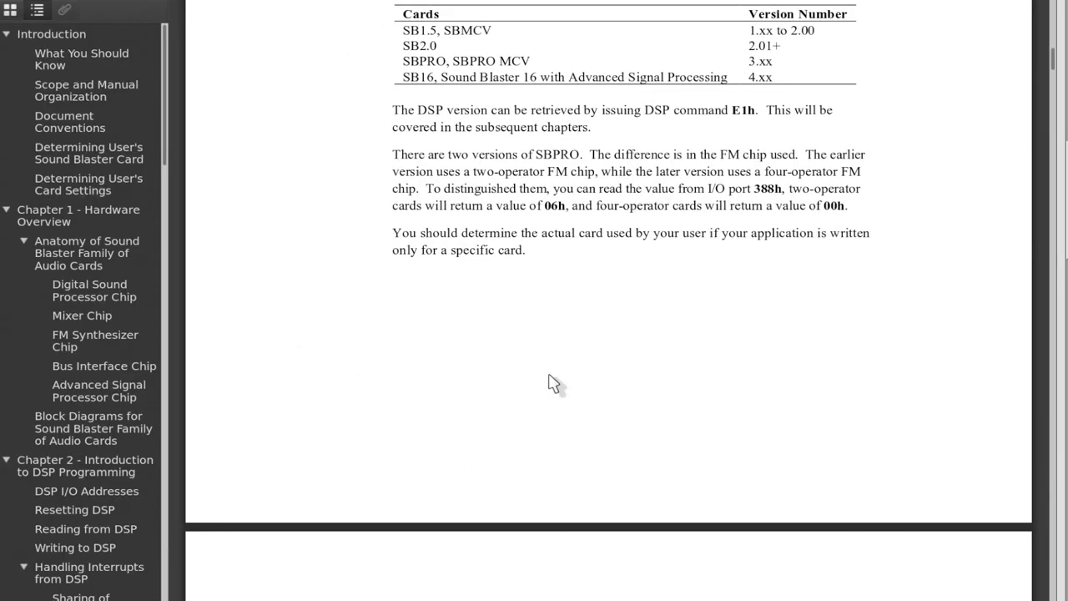
scroll("down", 3)
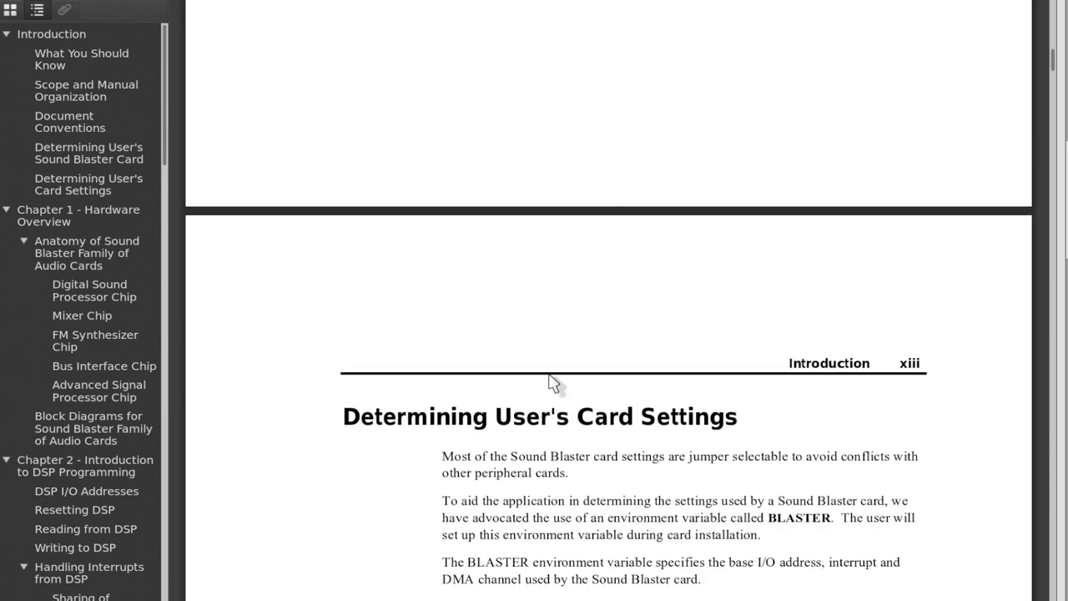
scroll("up", 3)
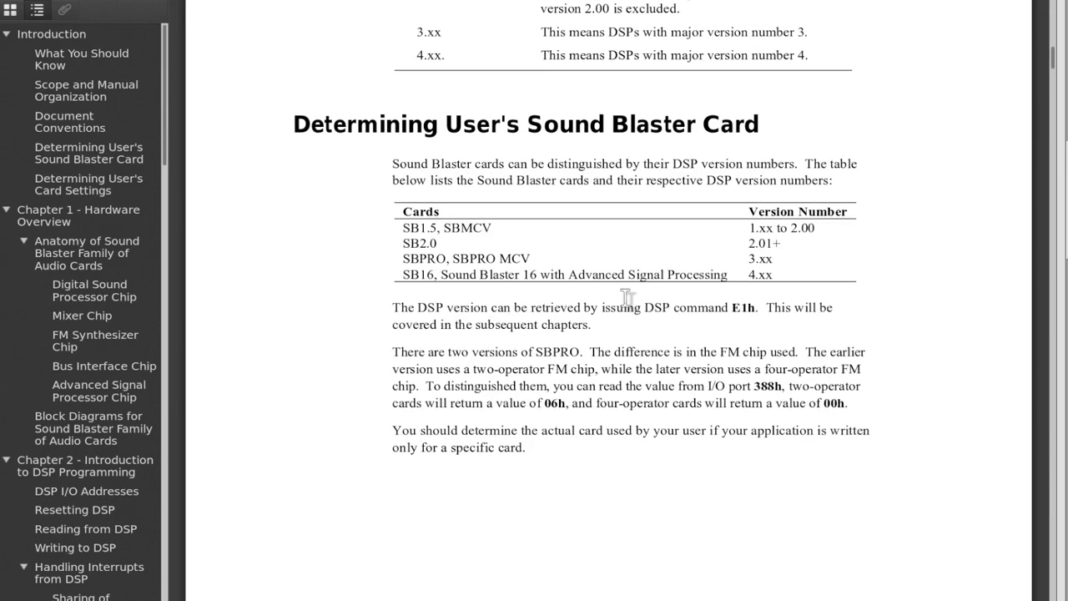
scroll("up", 3)
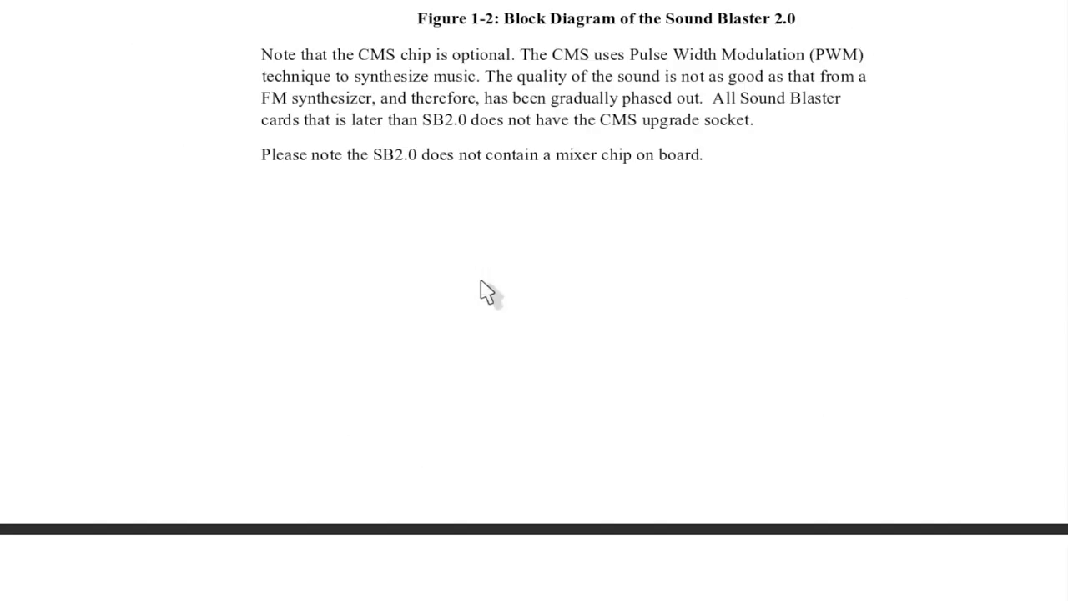
scroll("down", 3)
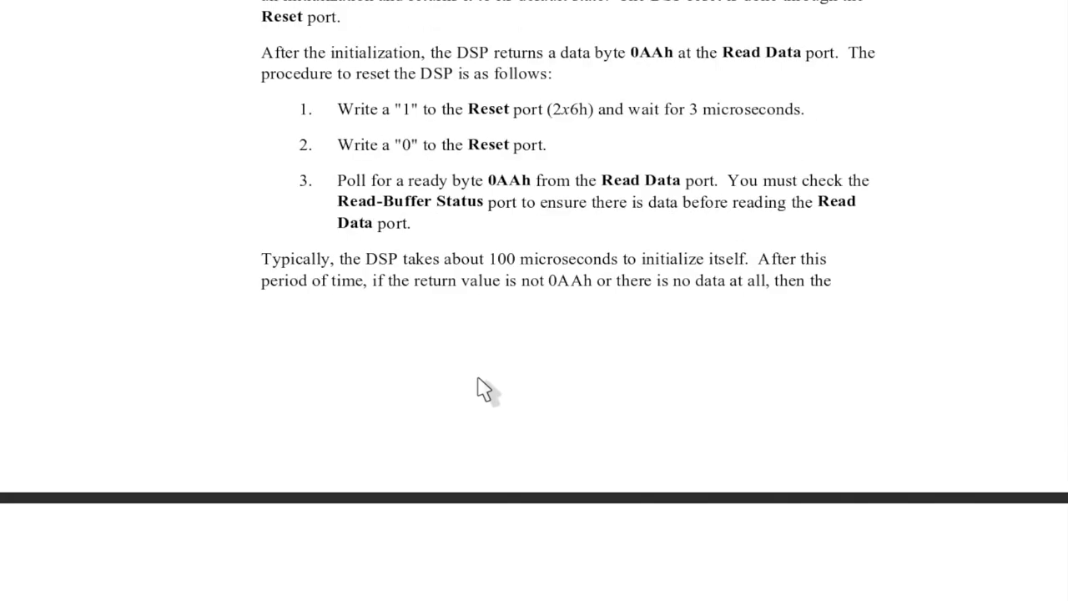
Scroll past the DSP reset code and interrupt pages to Figure 3-1: PCM sample size
scroll("up", 3)
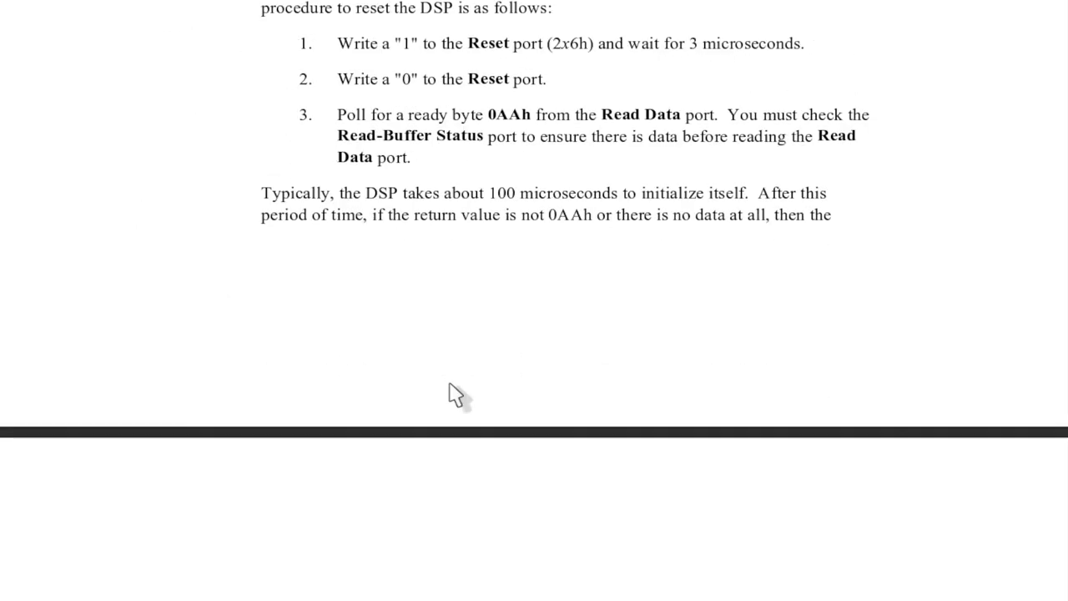
scroll("down", 3)
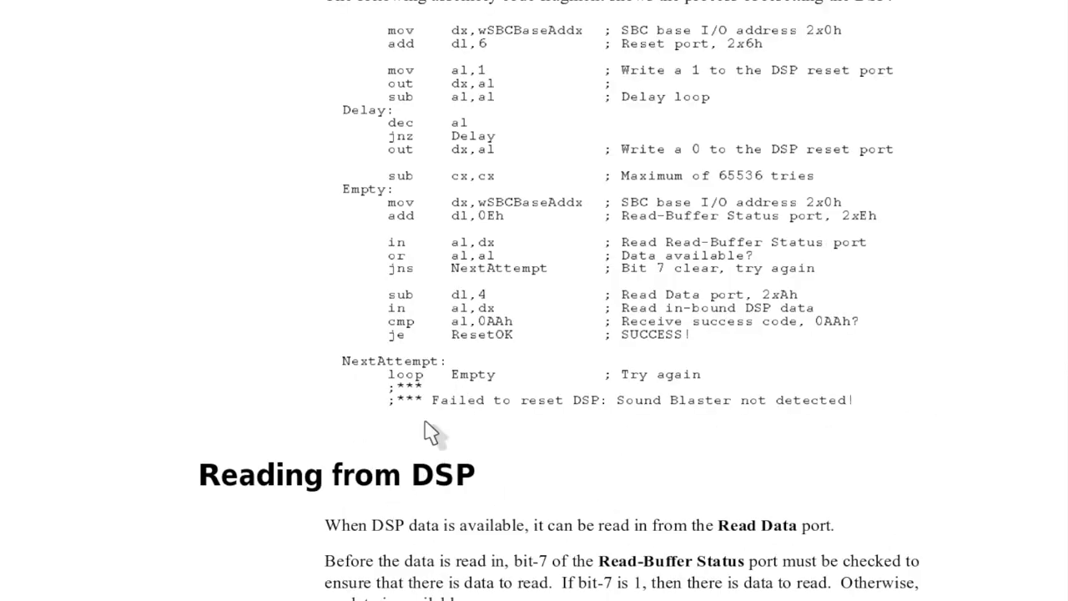
scroll("down", 3)
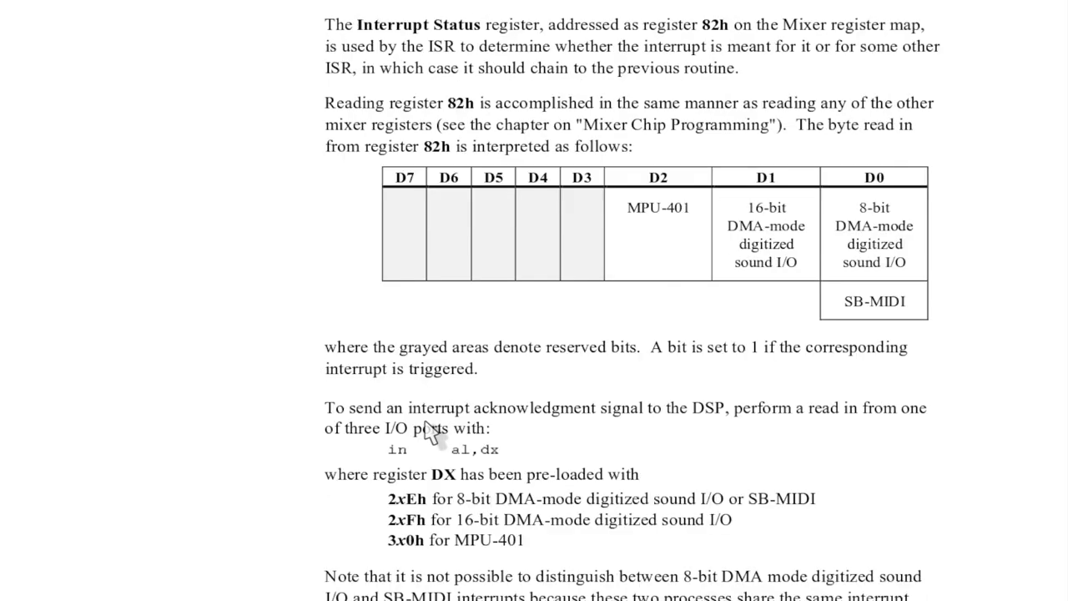
scroll("down", 3)
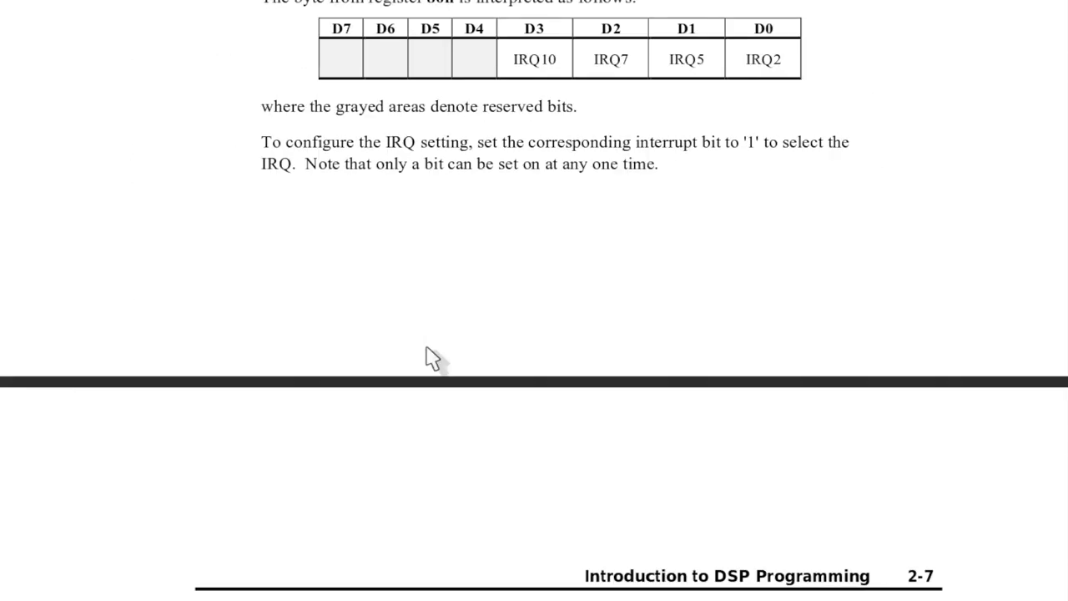
scroll("down", 3)
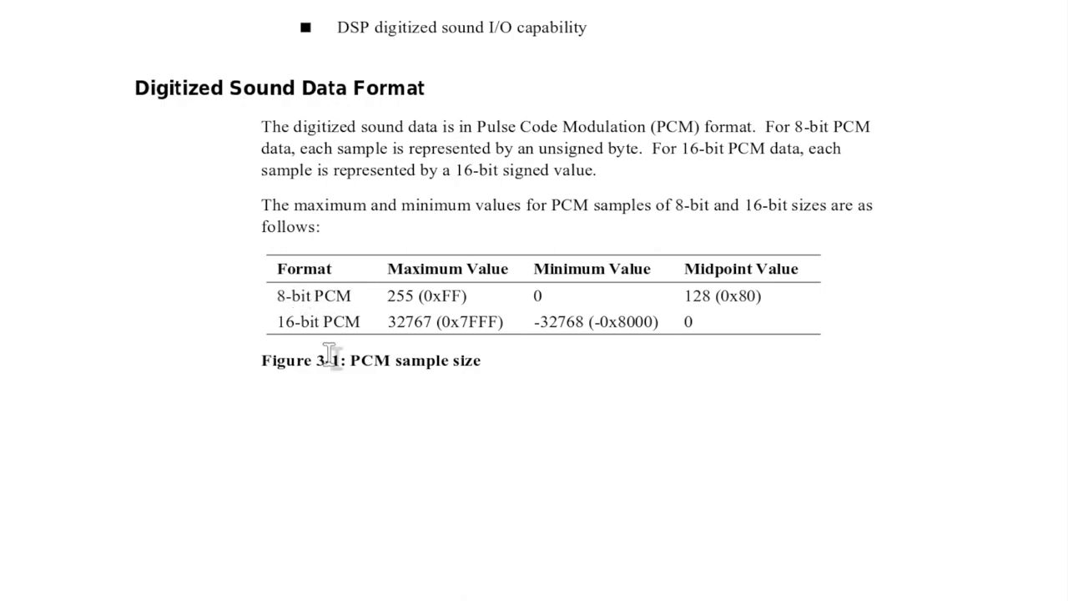
scroll("down", 3)
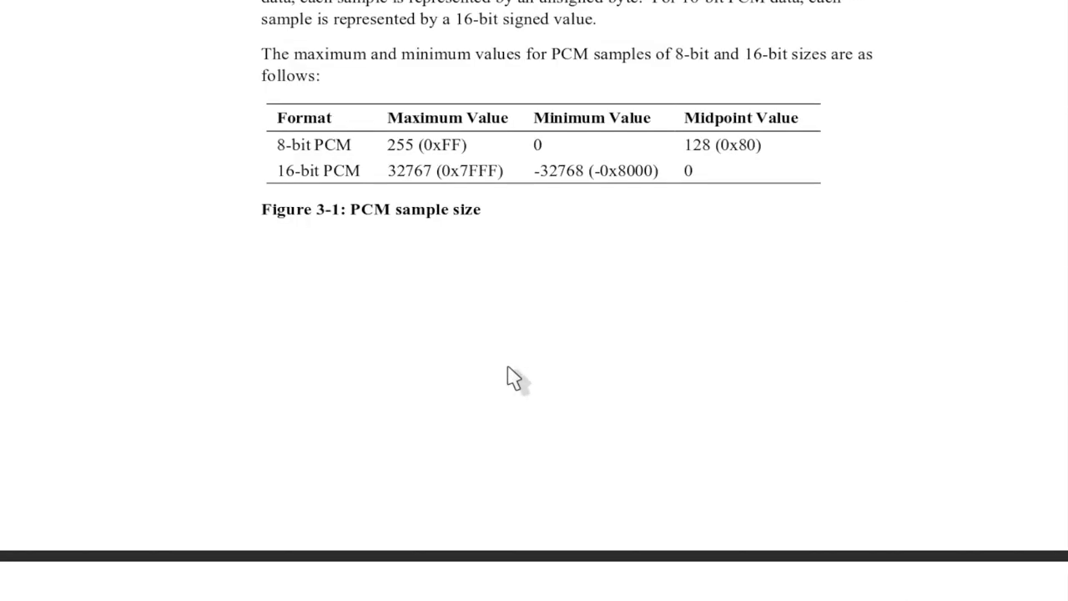
scroll("down", 3)
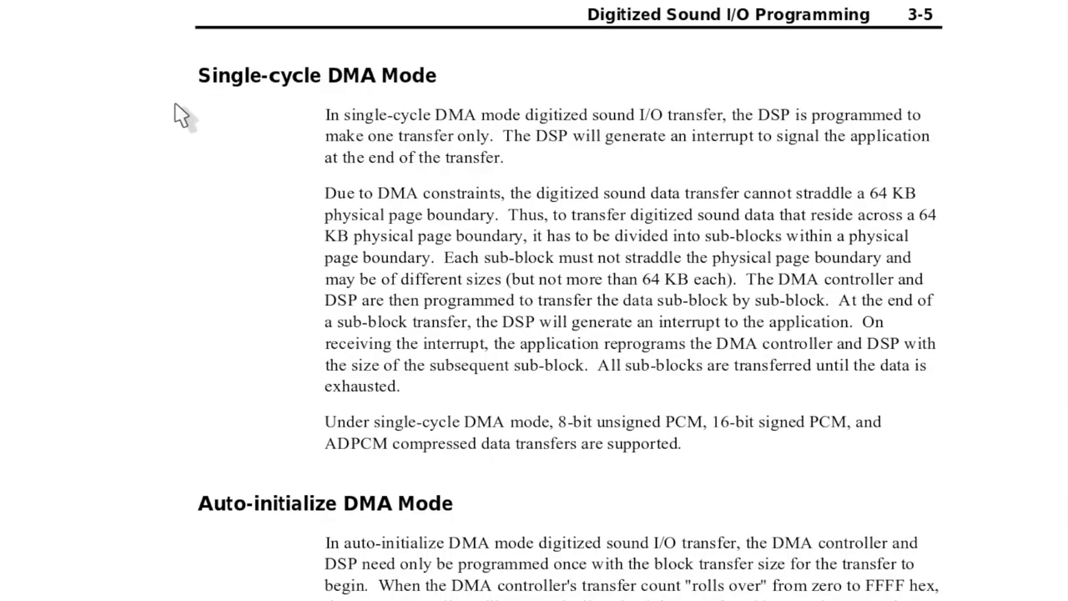
mouse_move(259, 113)
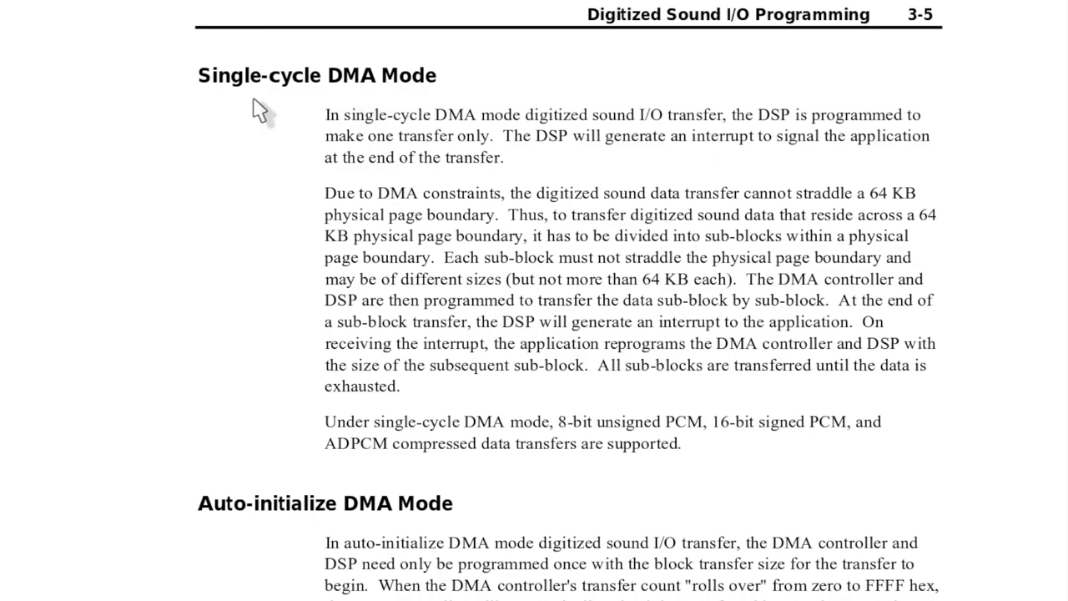
mouse_move(246, 113)
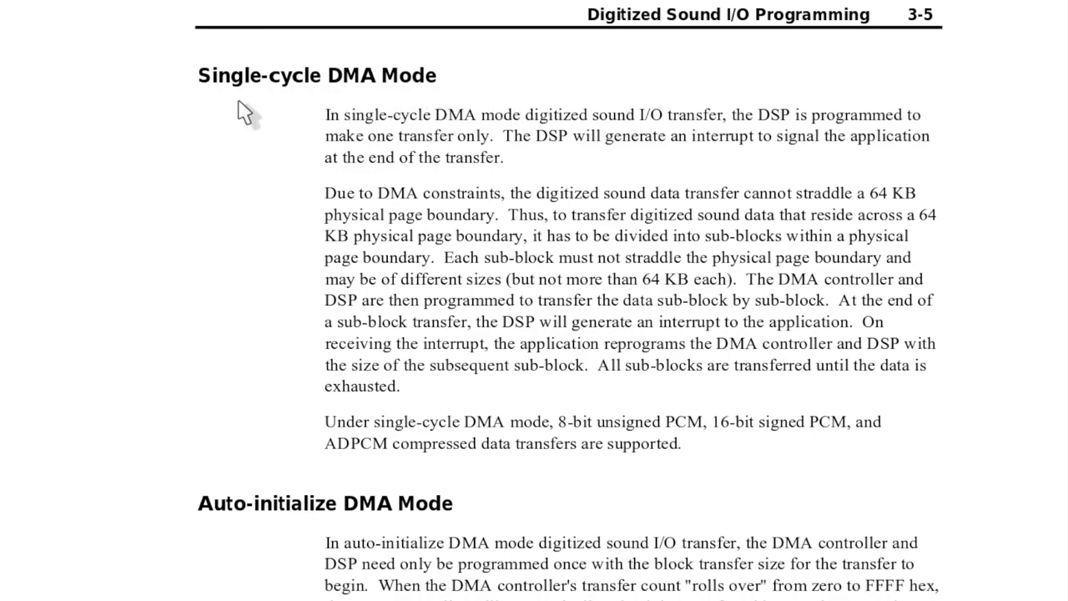
mouse_move(344, 104)
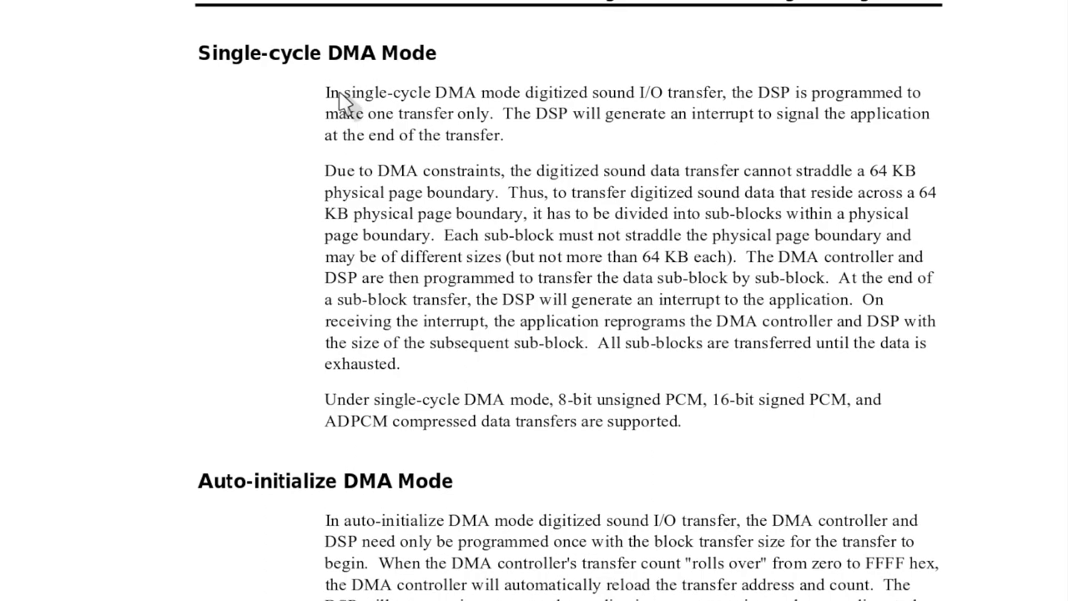
Read through the Single-cycle and Auto-initialize DMA Mode sections to page 3-6
scroll("down", 3)
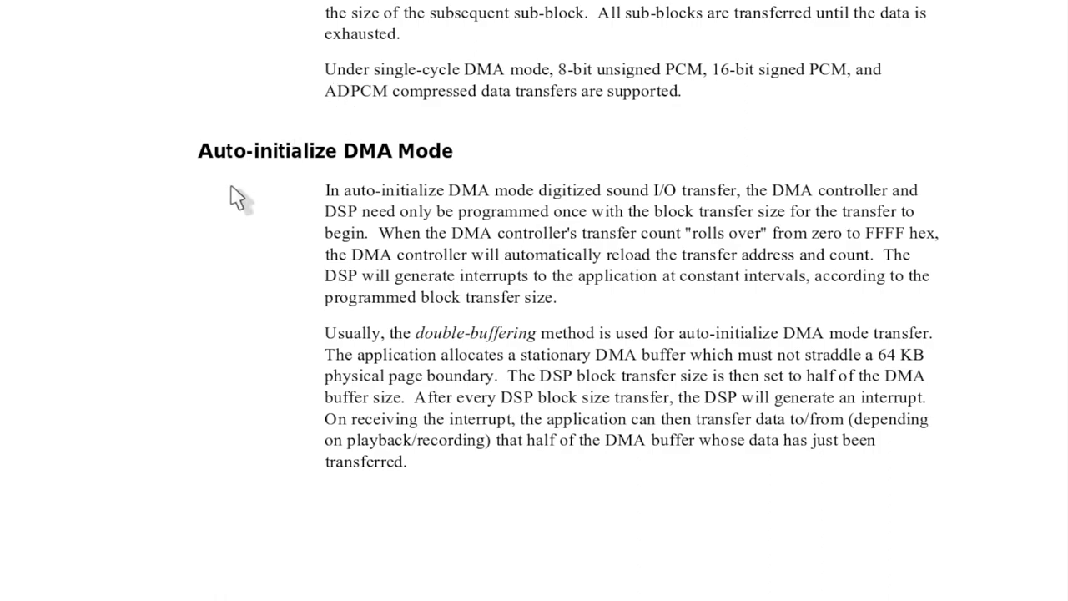
mouse_move(467, 185)
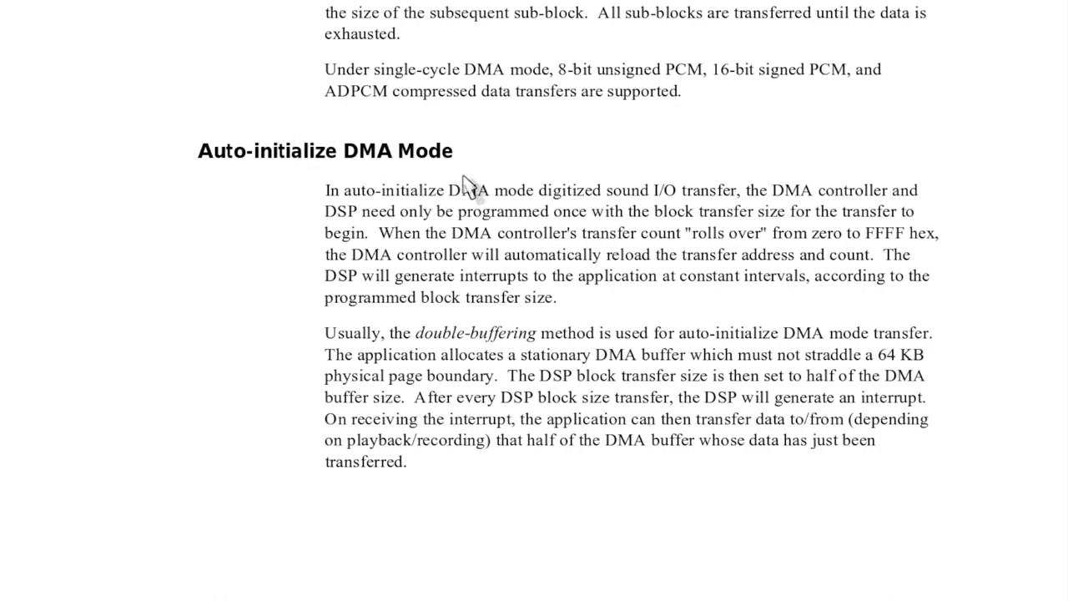
scroll("up", 3)
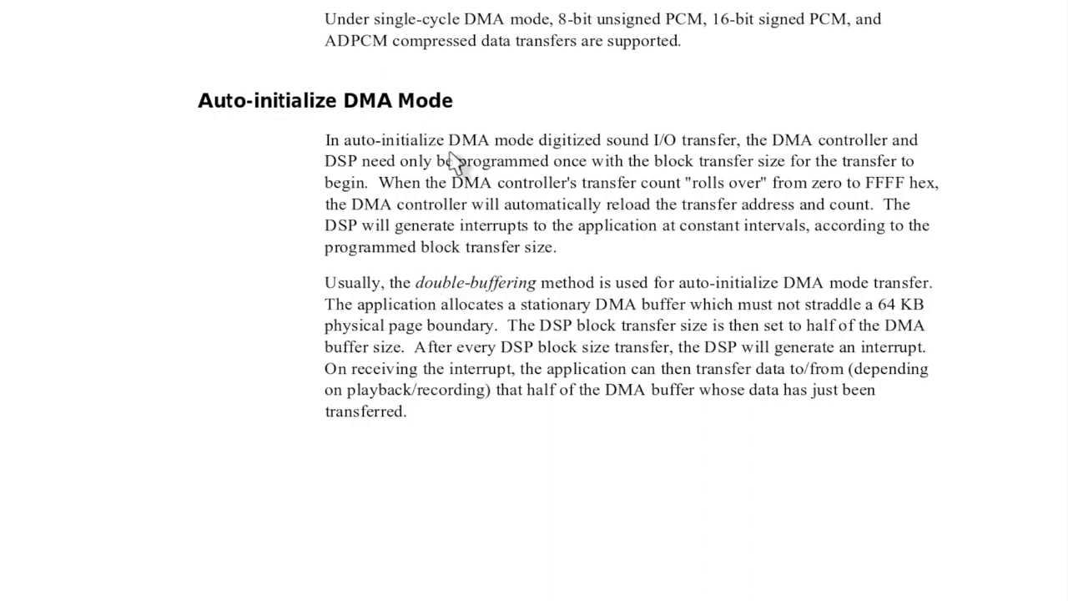
mouse_move(476, 319)
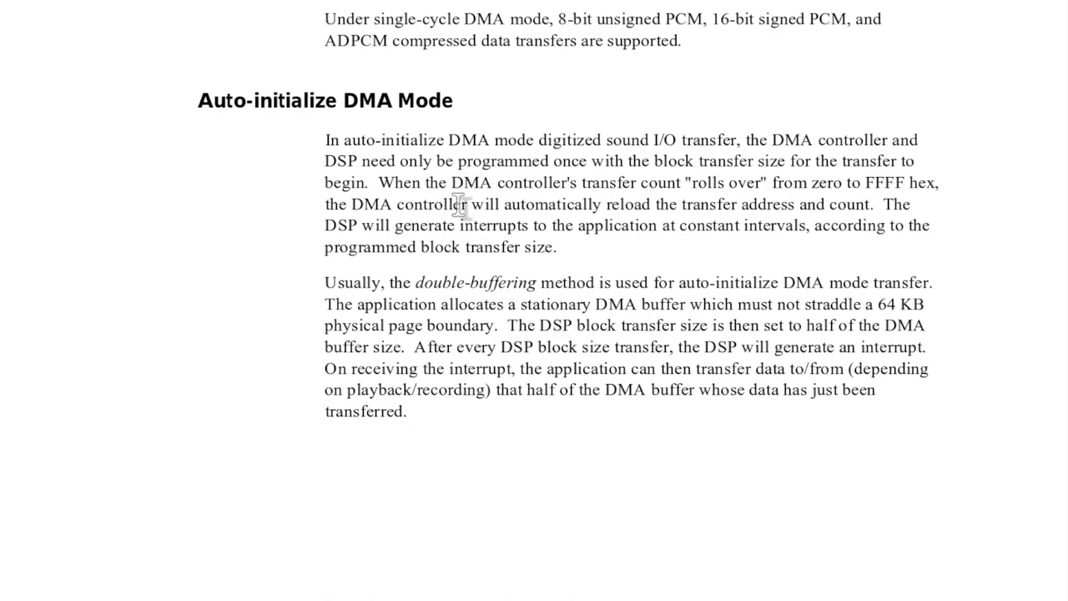
mouse_move(210, 155)
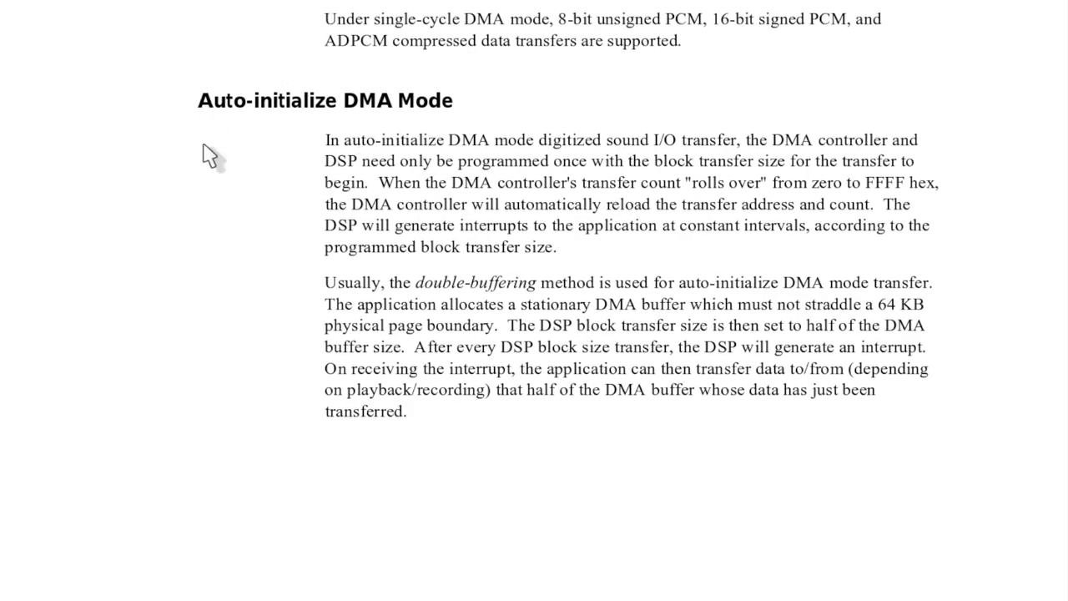
mouse_move(373, 183)
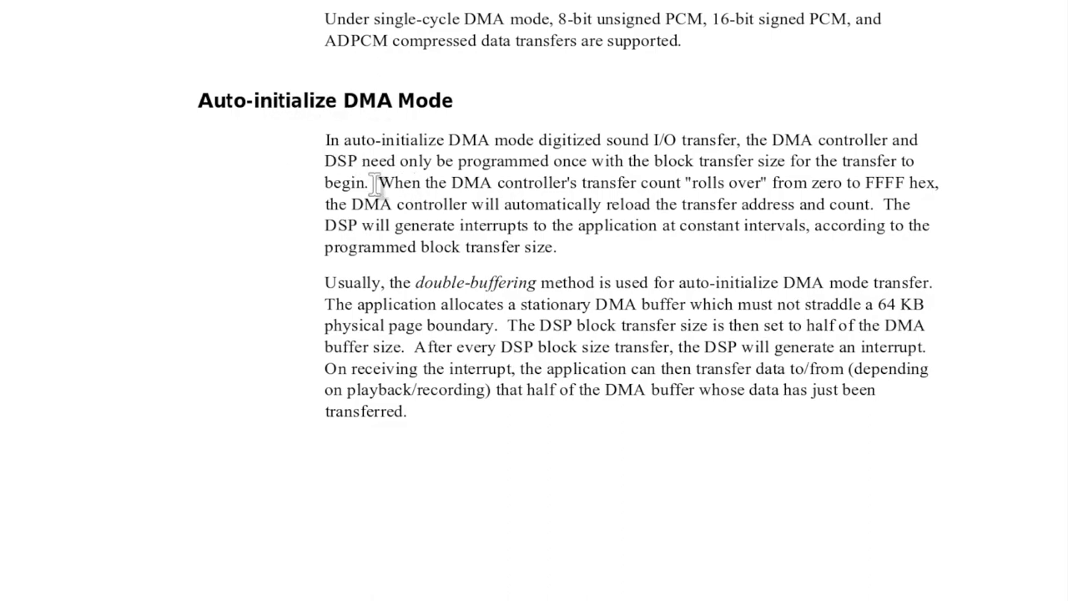
scroll("down", 3)
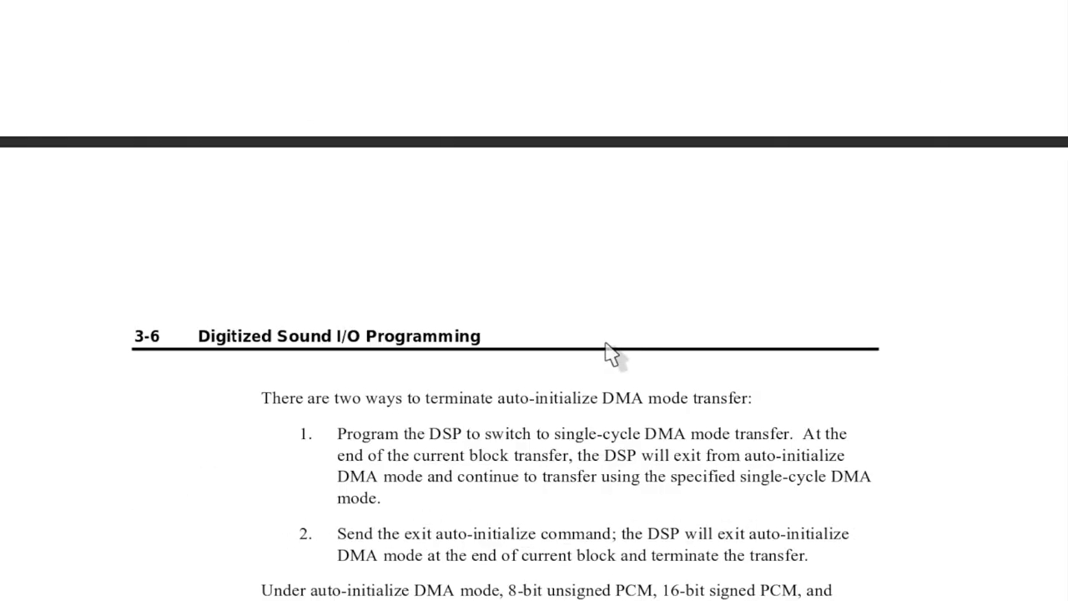
Scroll past the ADPCM DMA mode page to Table 3-1: DMA Operation Modes Supported
scroll("down", 3)
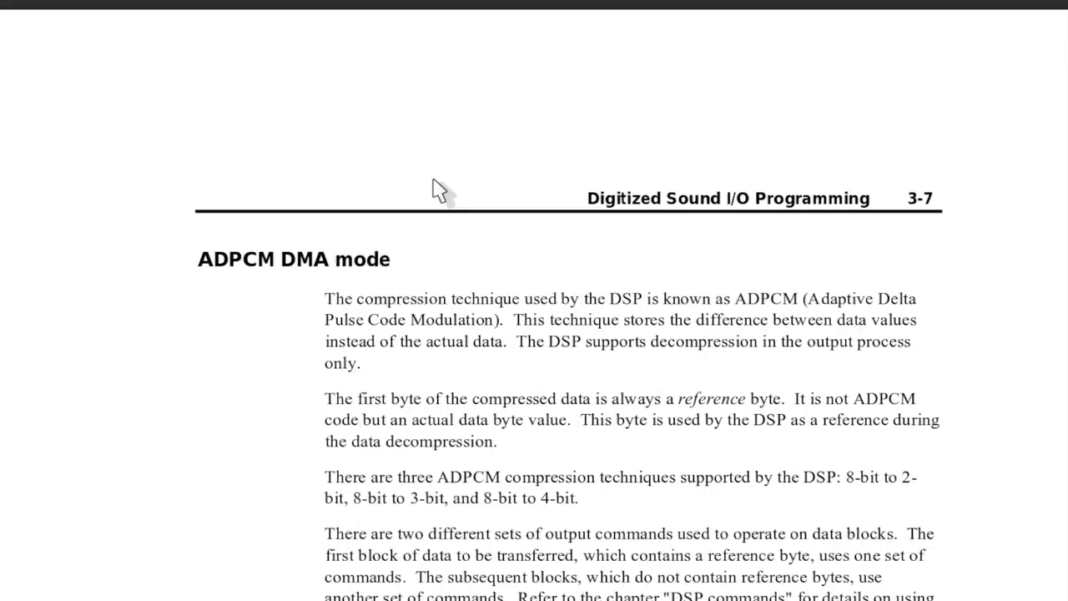
scroll("down", 3)
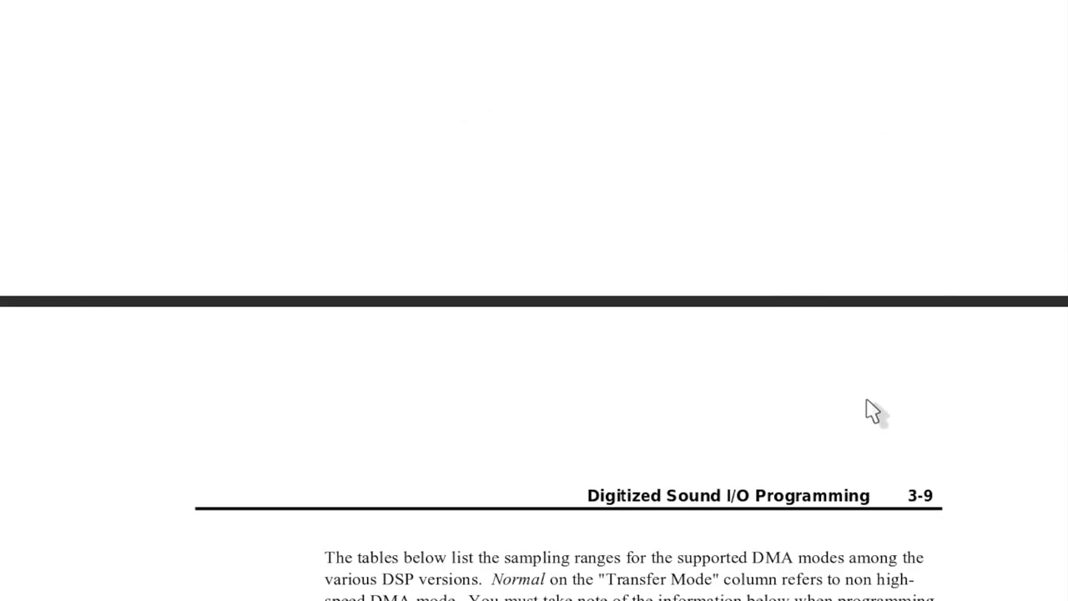
scroll("down", 3)
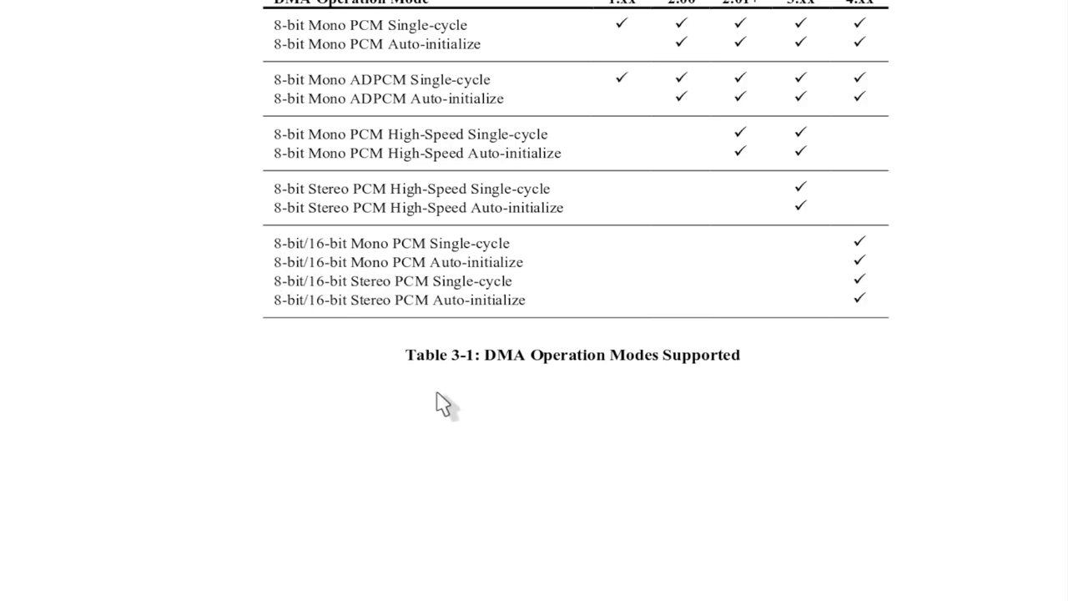
scroll("down", 3)
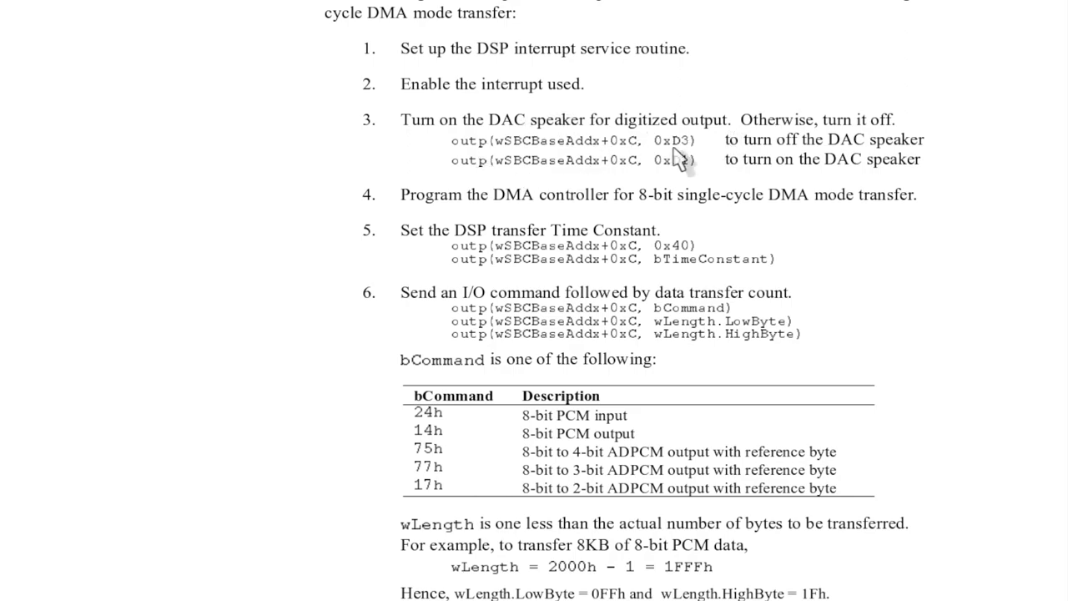
mouse_move(605, 240)
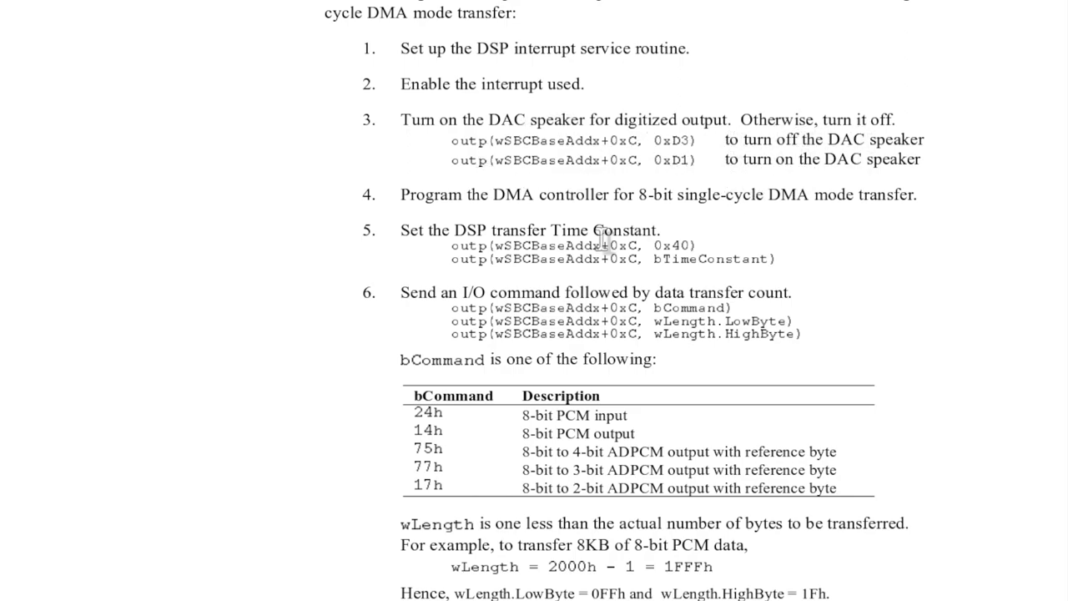
mouse_move(517, 291)
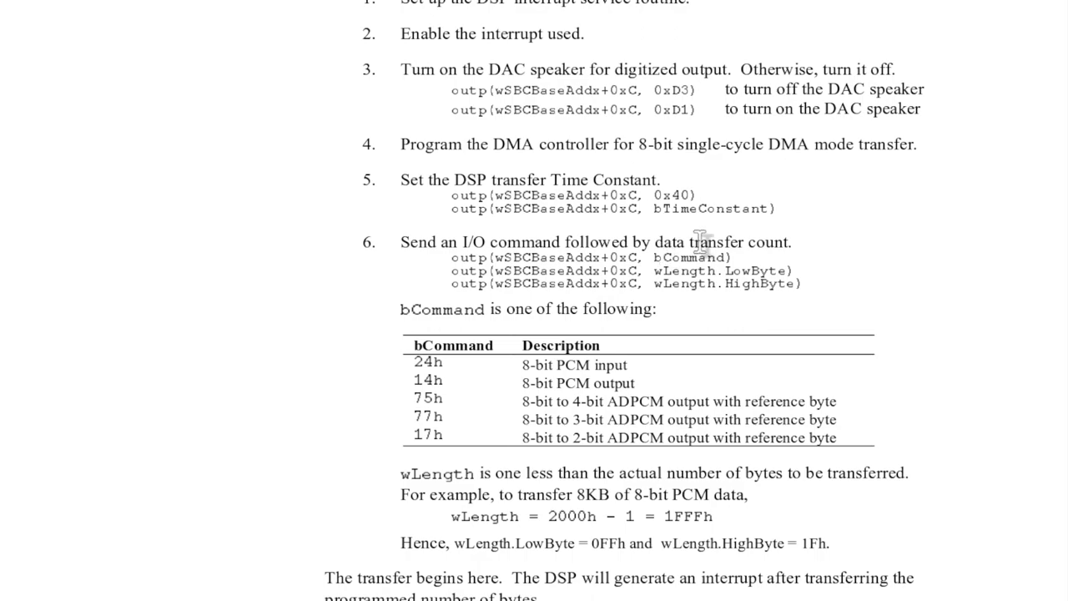
Scroll to the 8-bit single-cycle DMA transfer steps and the bCommand table
scroll("down", 3)
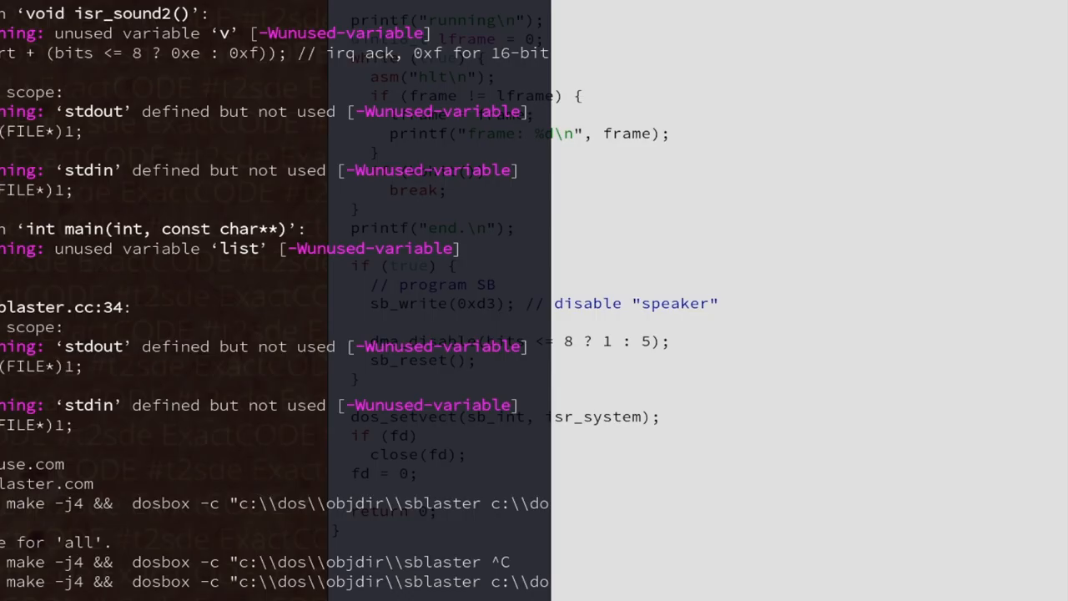
scroll("up", 3)
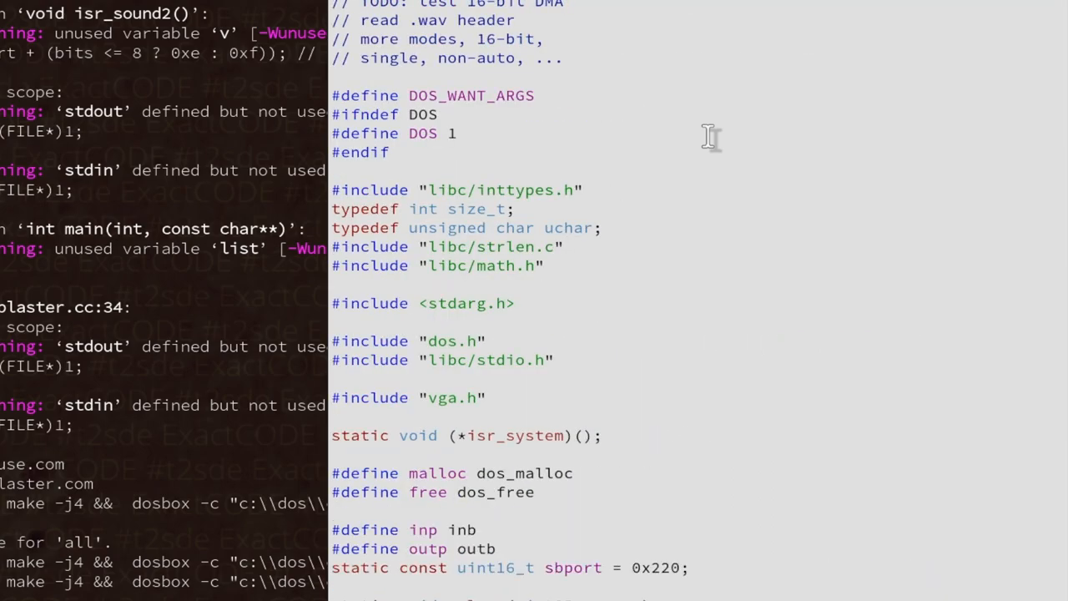
scroll("up", 3)
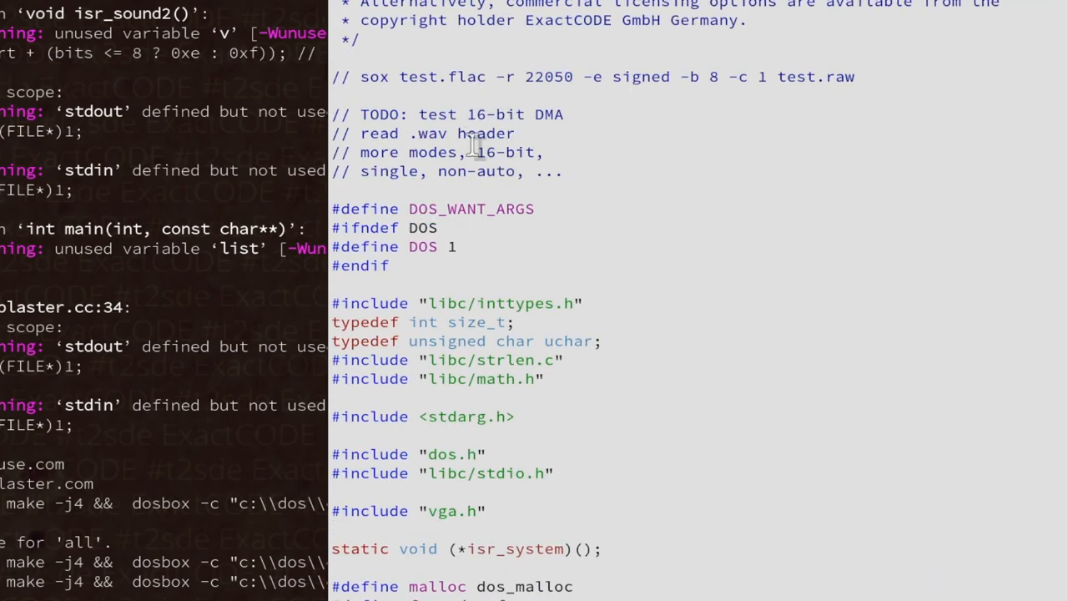
mouse_move(417, 76)
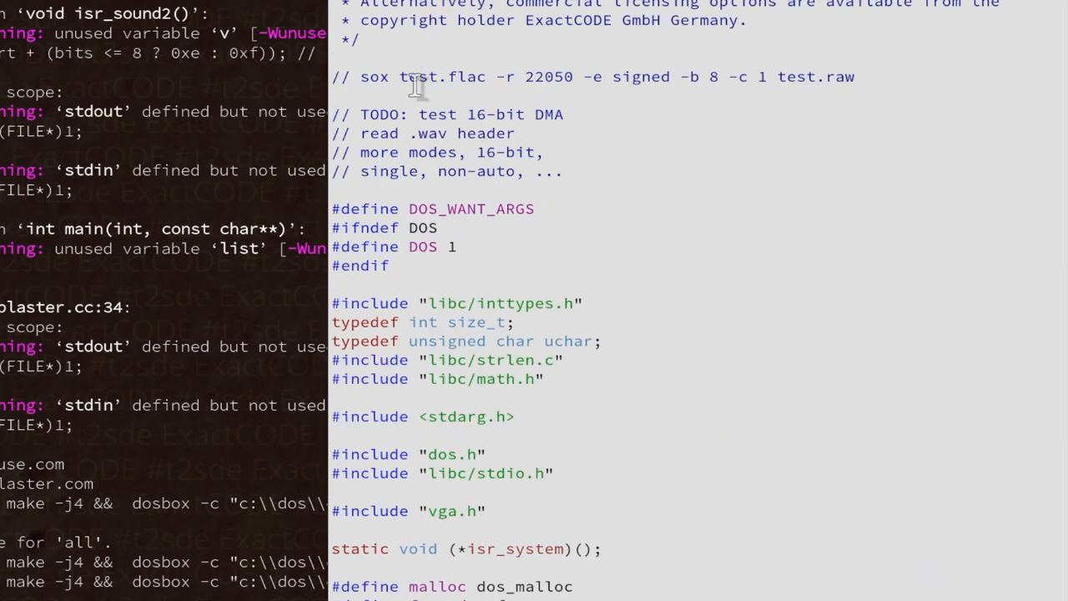
scroll("down", 3)
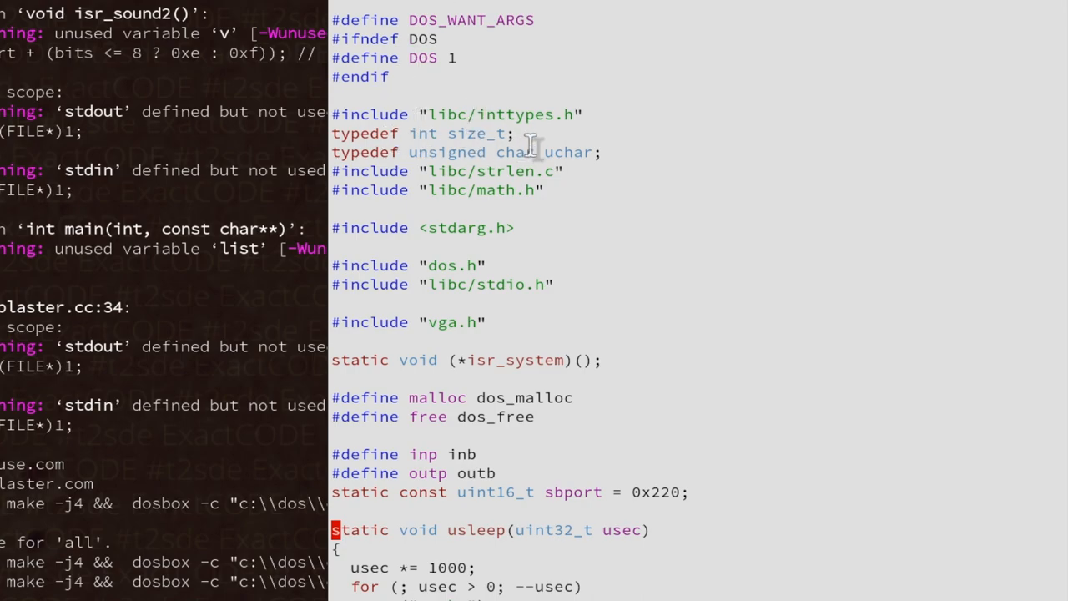
scroll("down", 3)
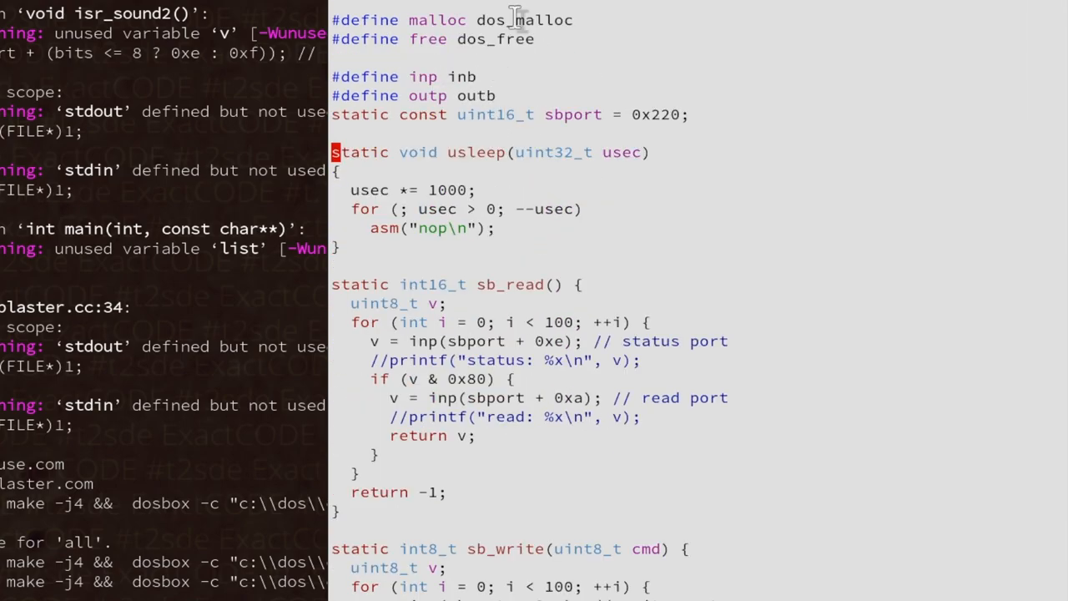
scroll("down", 3)
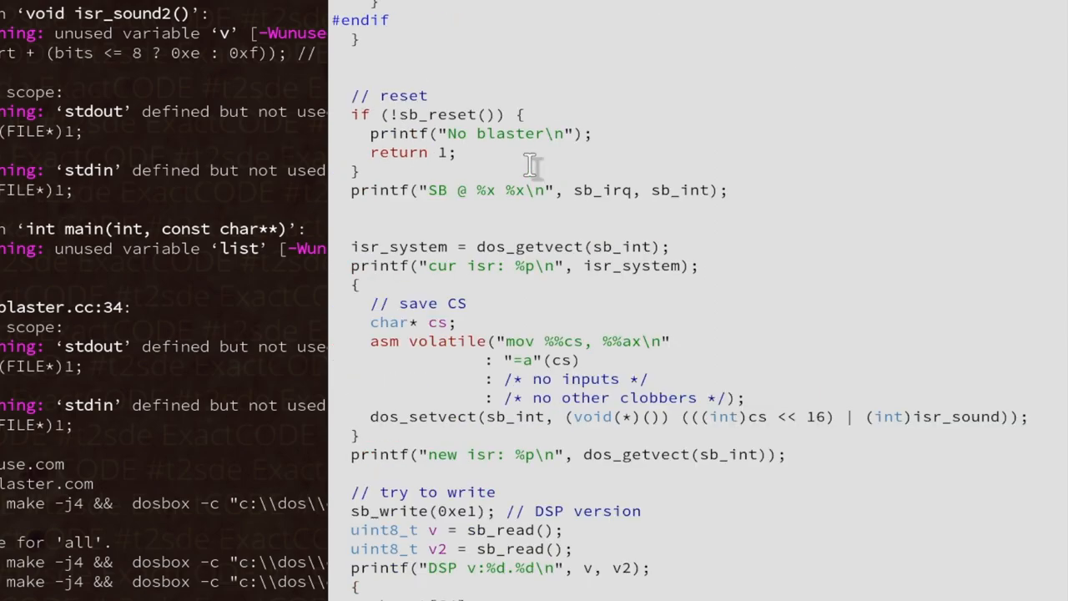
scroll("up", 3)
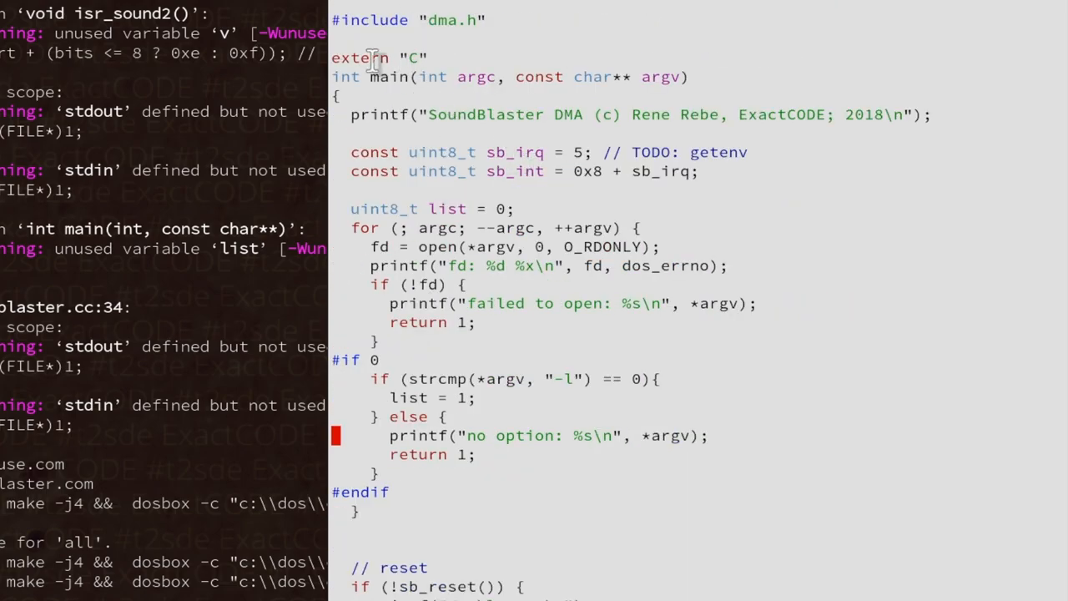
mouse_move(438, 90)
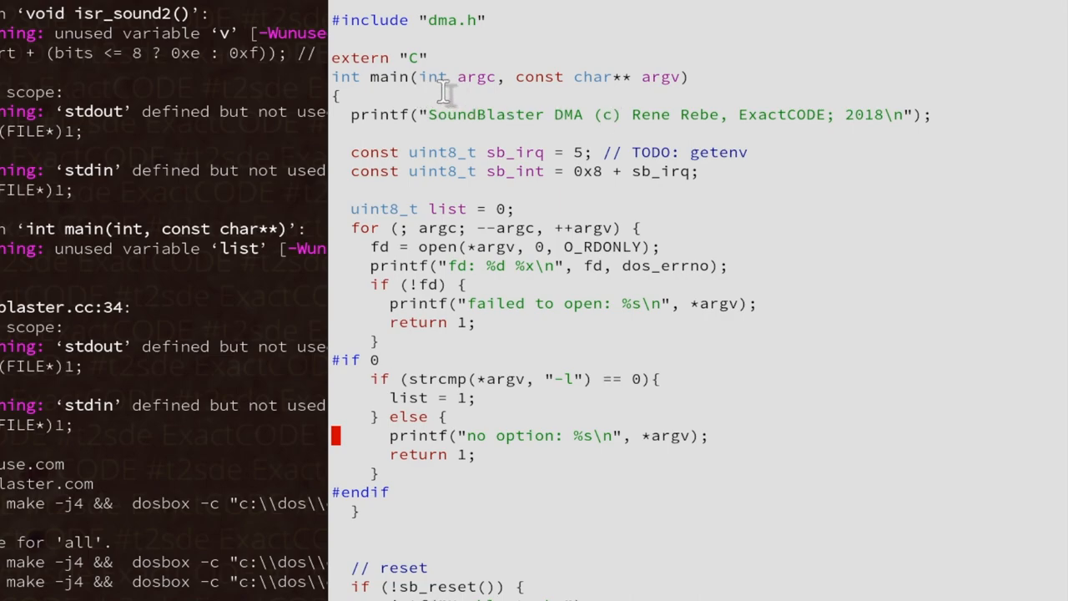
mouse_move(721, 89)
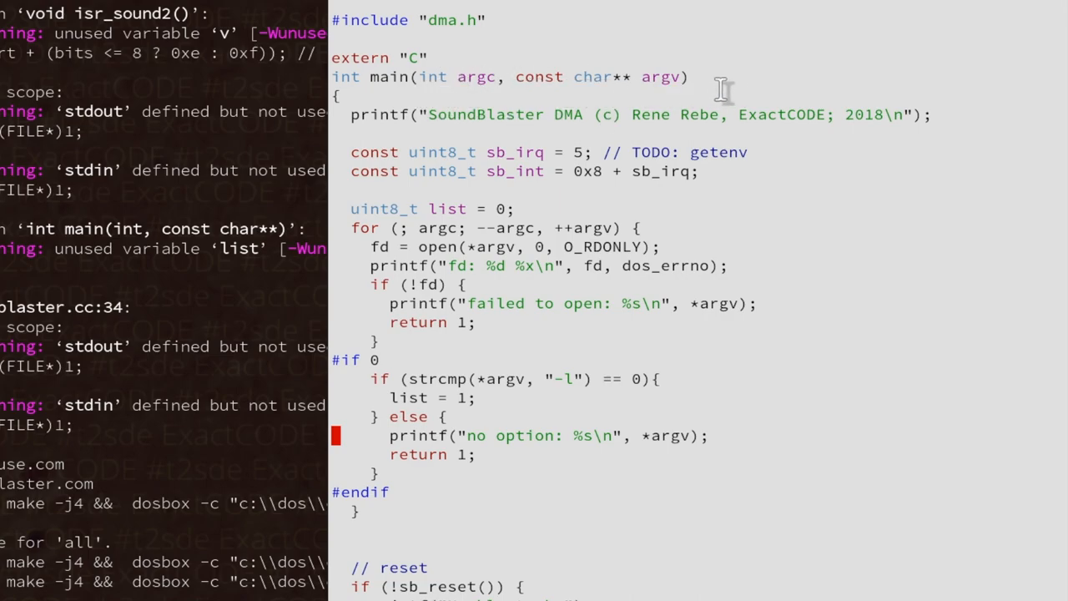
mouse_move(443, 100)
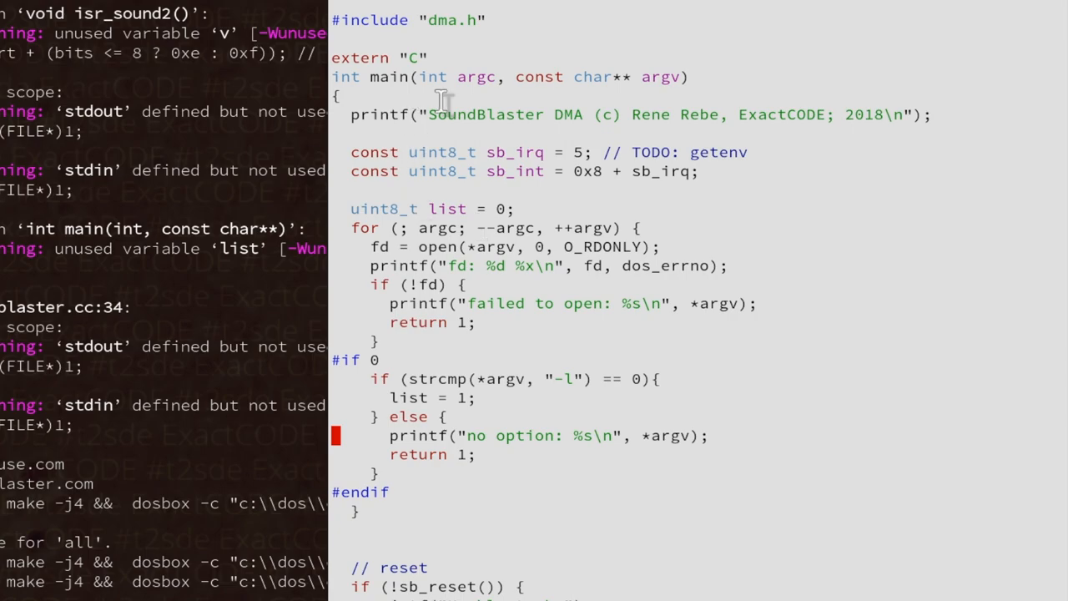
mouse_move(463, 268)
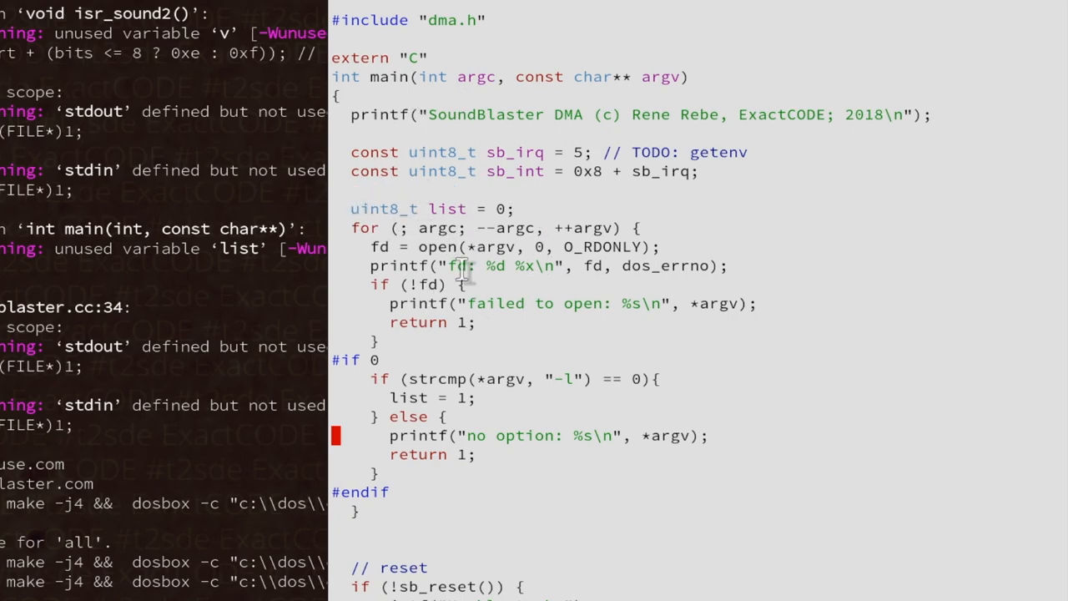
scroll("down", 3)
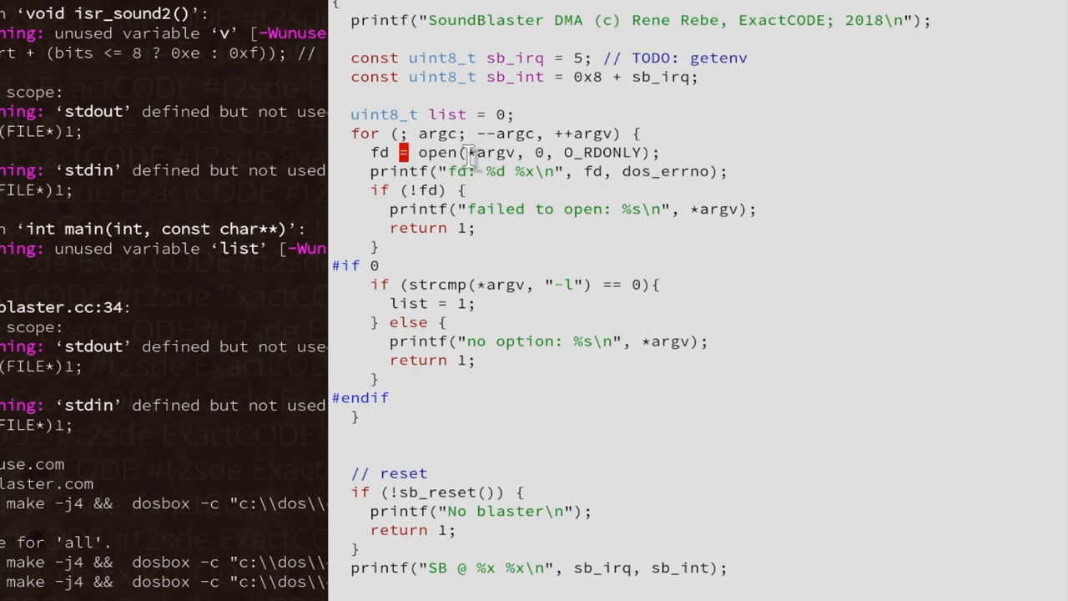
type("du")
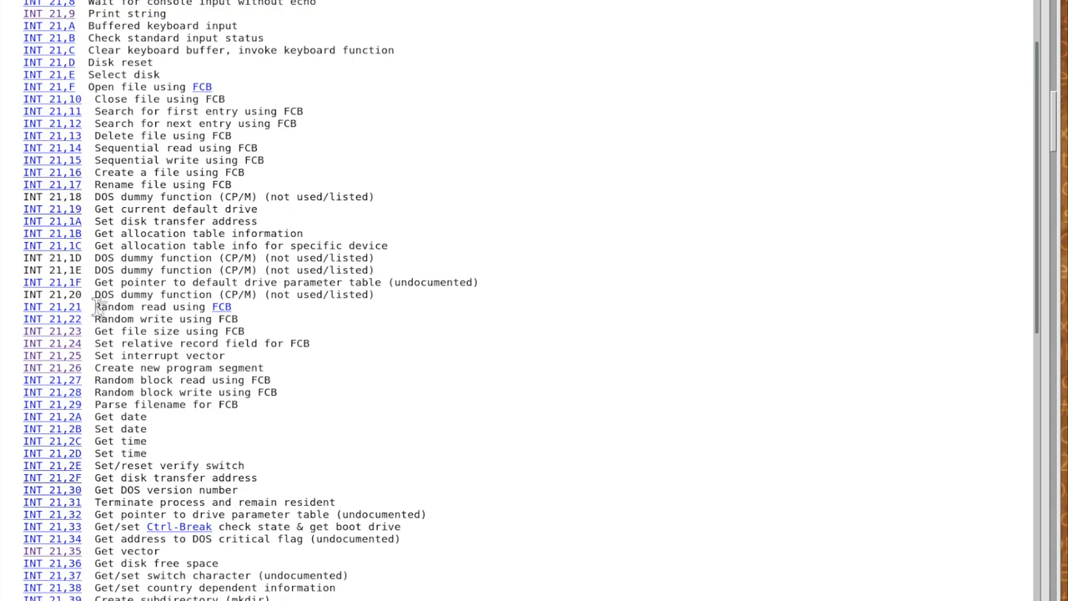
mouse_move(121, 253)
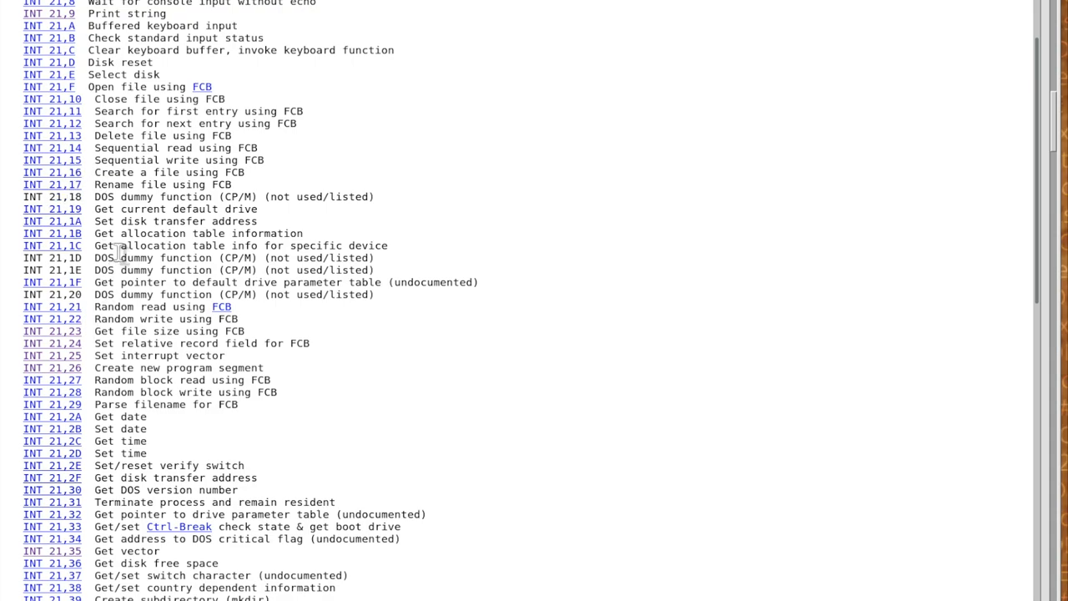
scroll("down", 3)
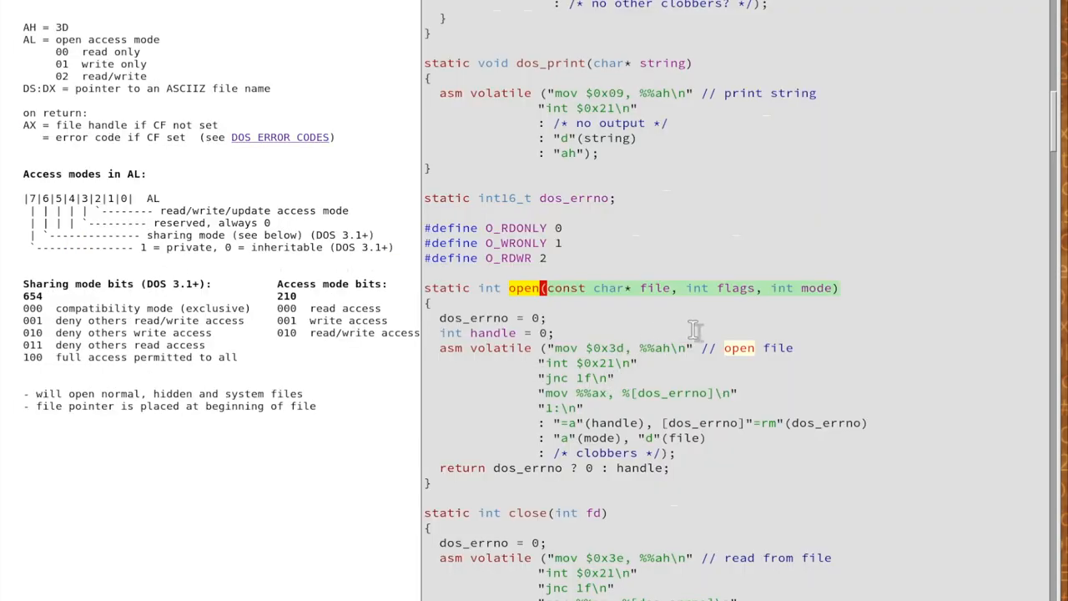
mouse_move(659, 442)
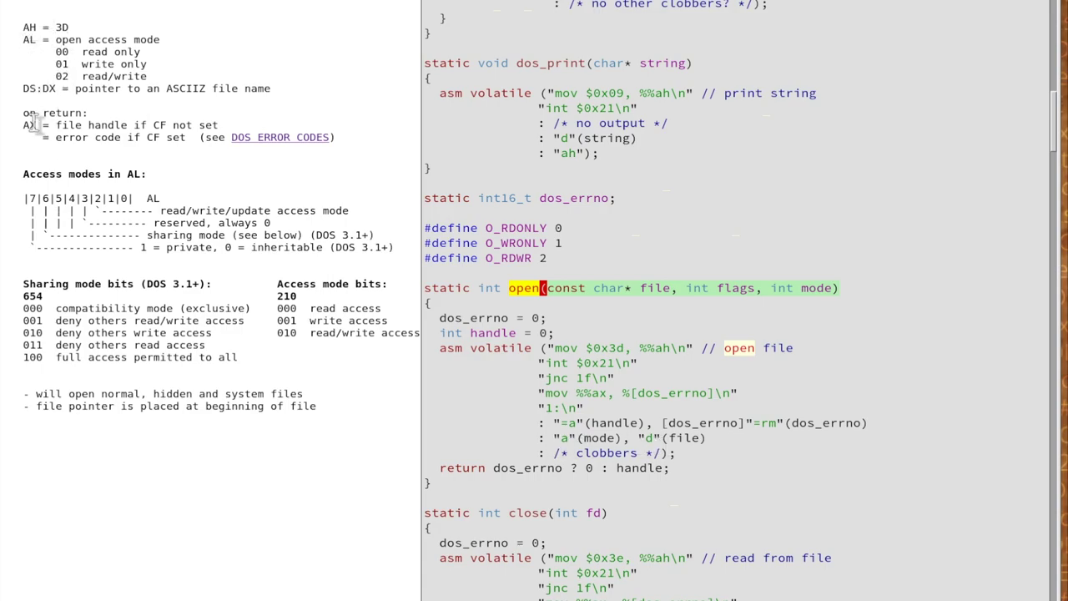
mouse_move(219, 88)
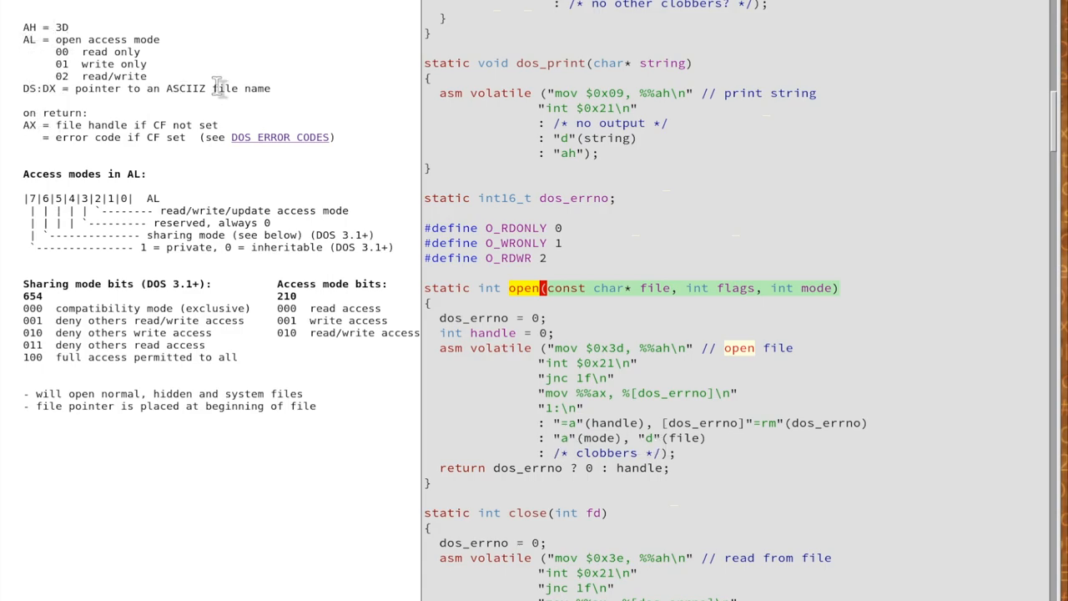
mouse_move(325, 91)
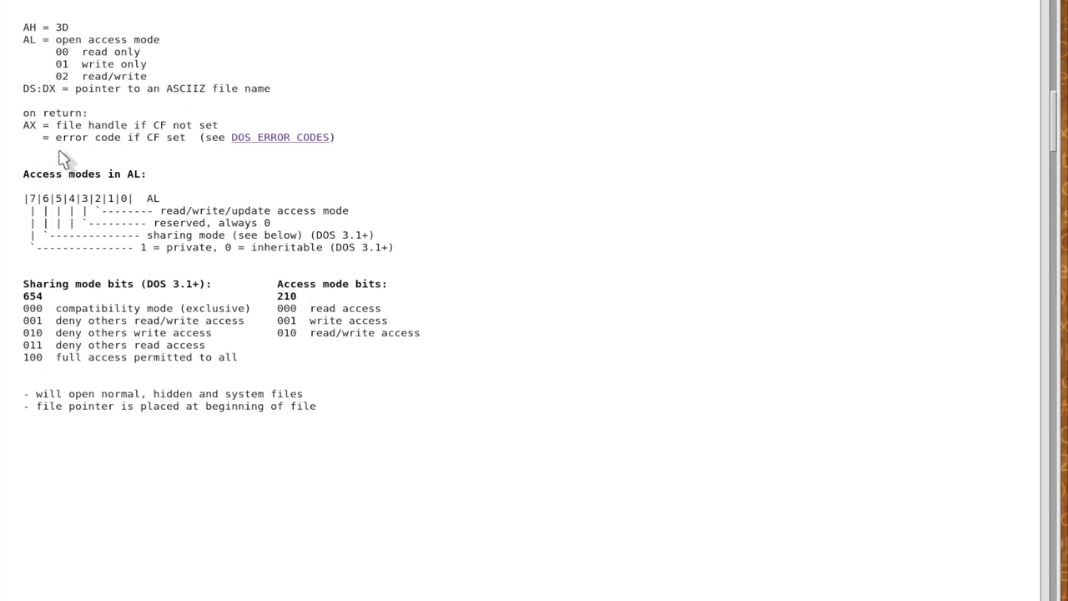
mouse_move(57, 212)
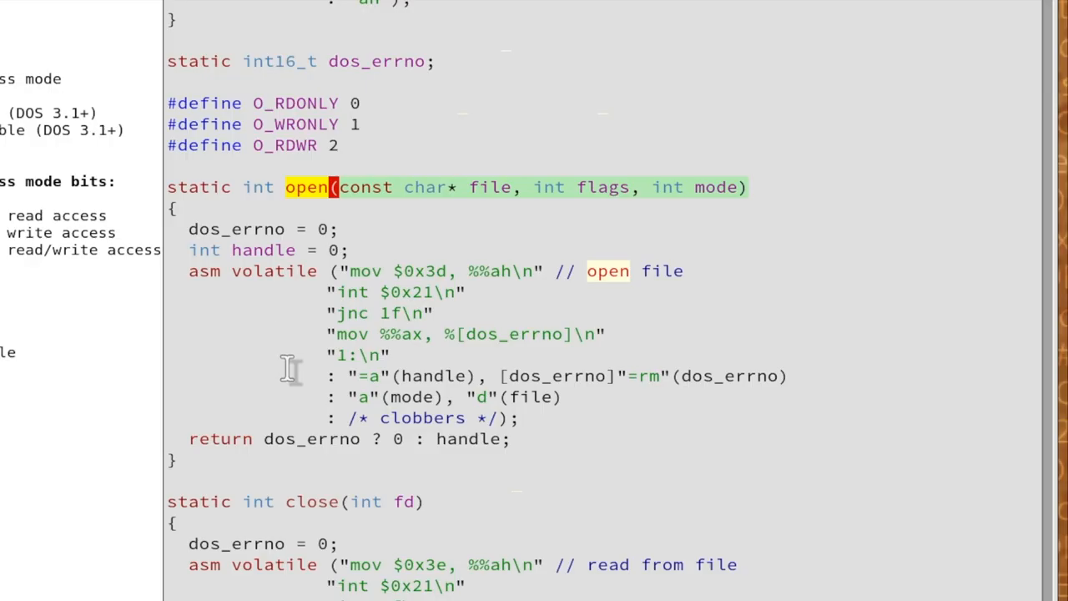
mouse_move(382, 315)
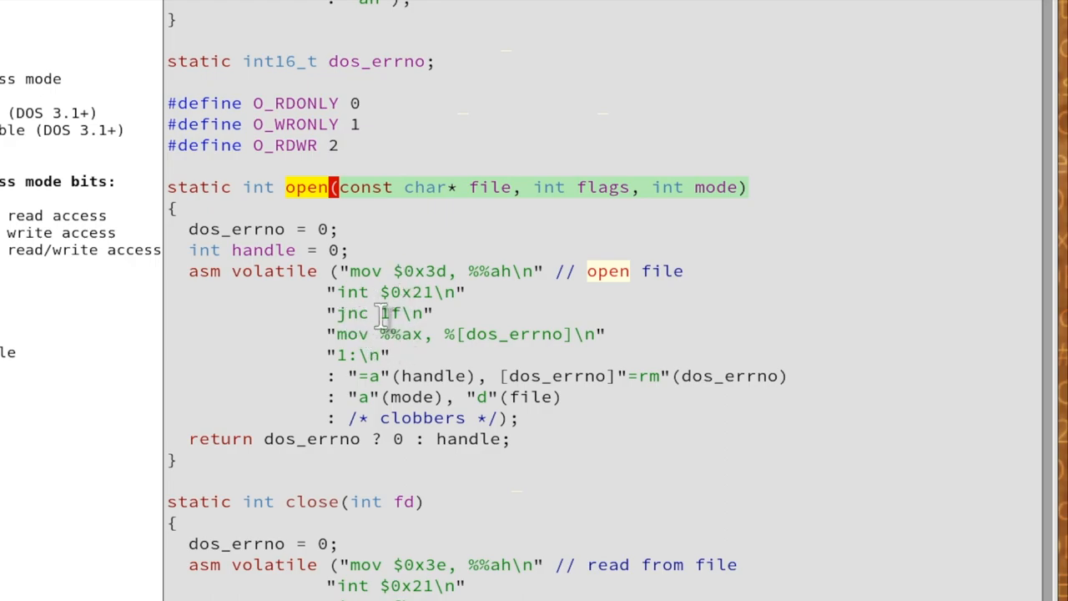
mouse_move(463, 366)
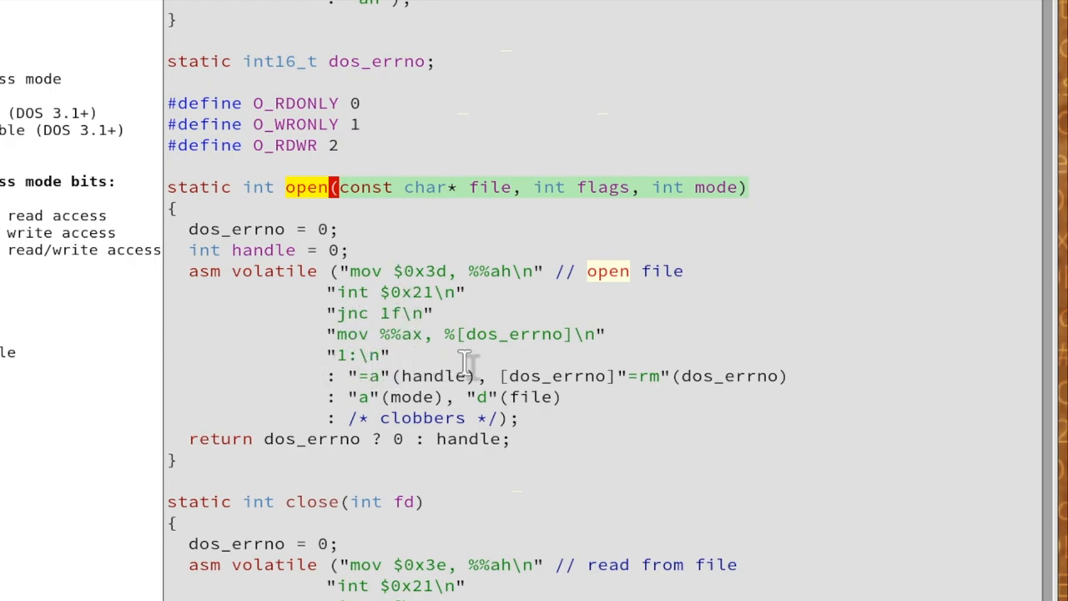
mouse_move(538, 346)
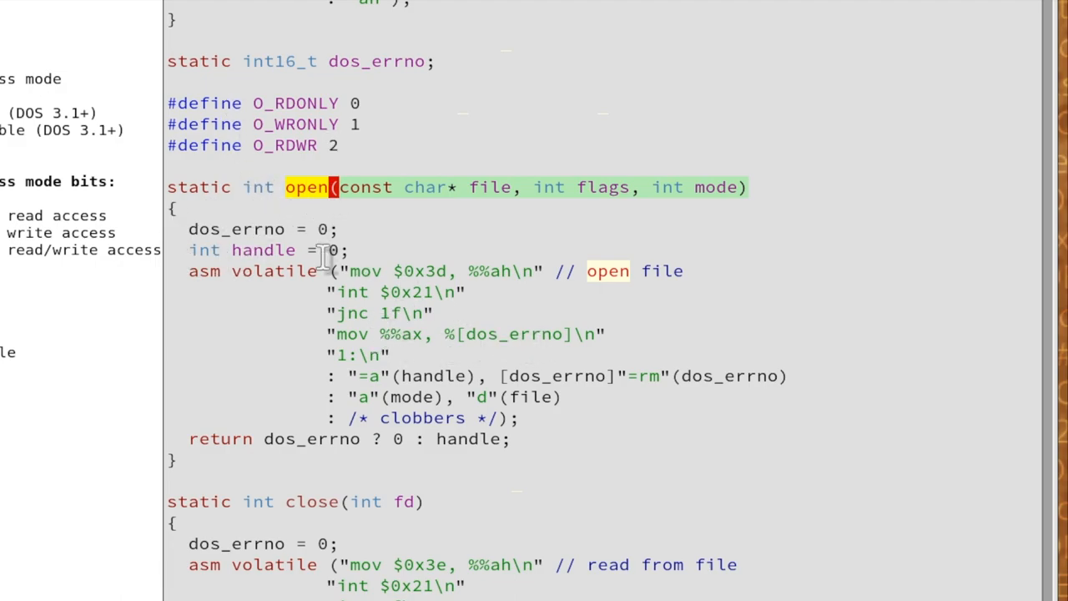
scroll("down", 3)
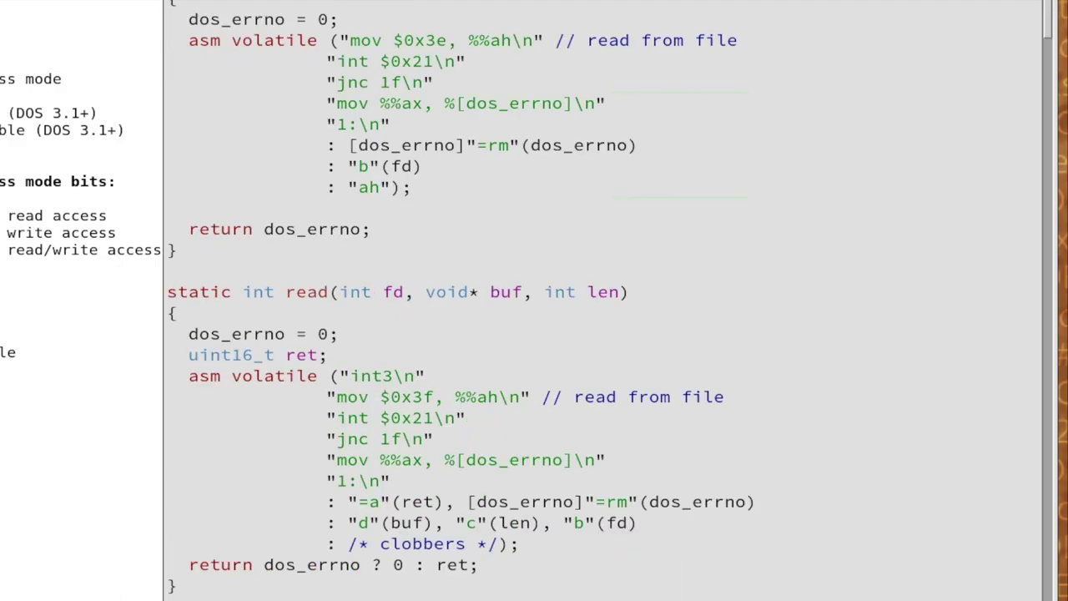
mouse_move(267, 393)
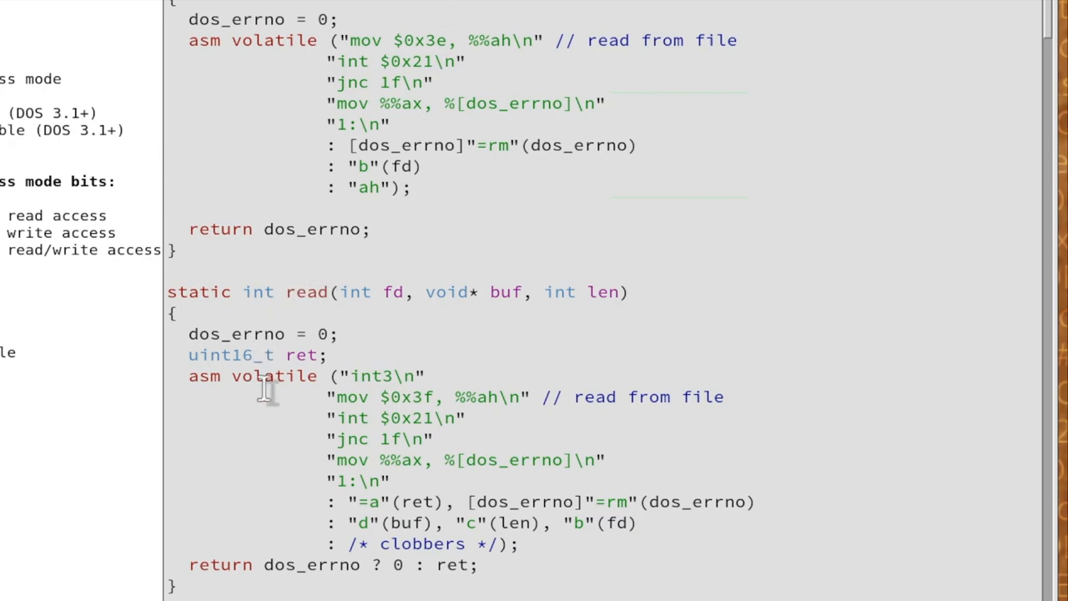
scroll("down", 3)
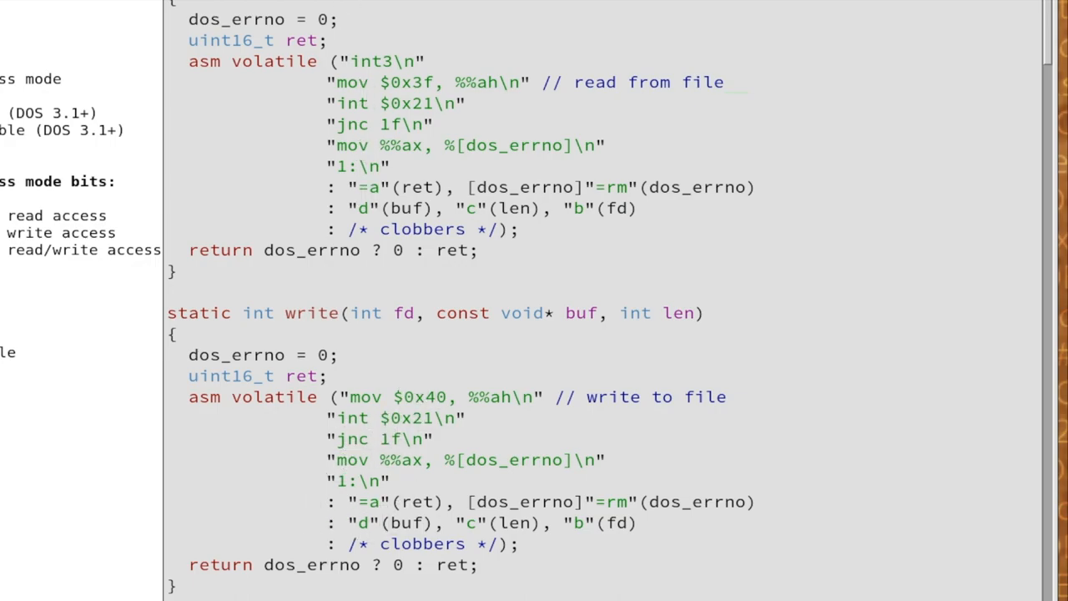
mouse_move(423, 67)
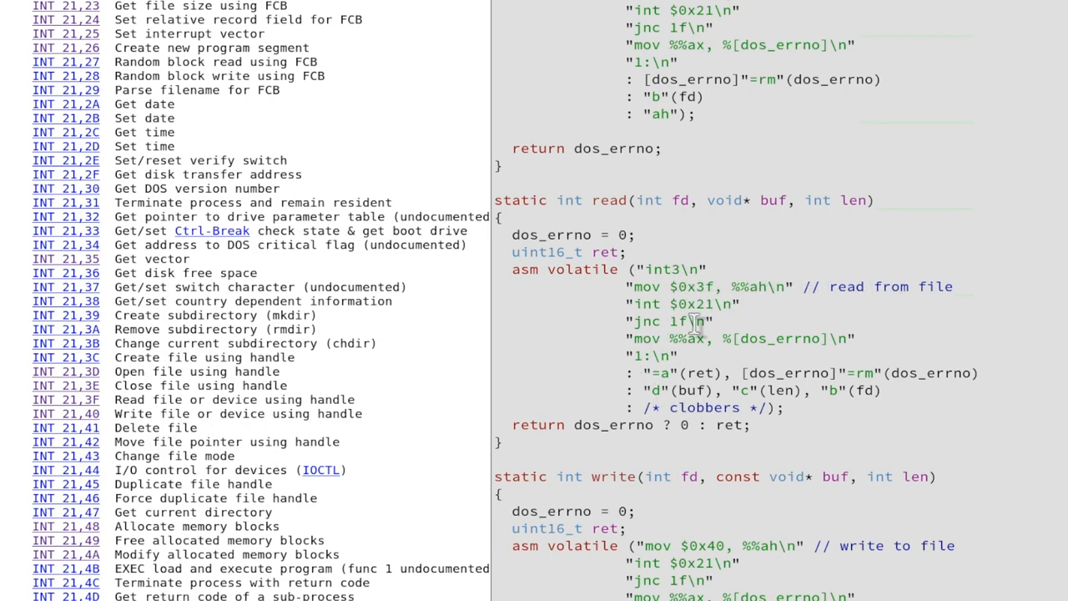
Scroll the Sound Blaster manual to the 'Writing to DSP' section on page 2-4
scroll("down", 3)
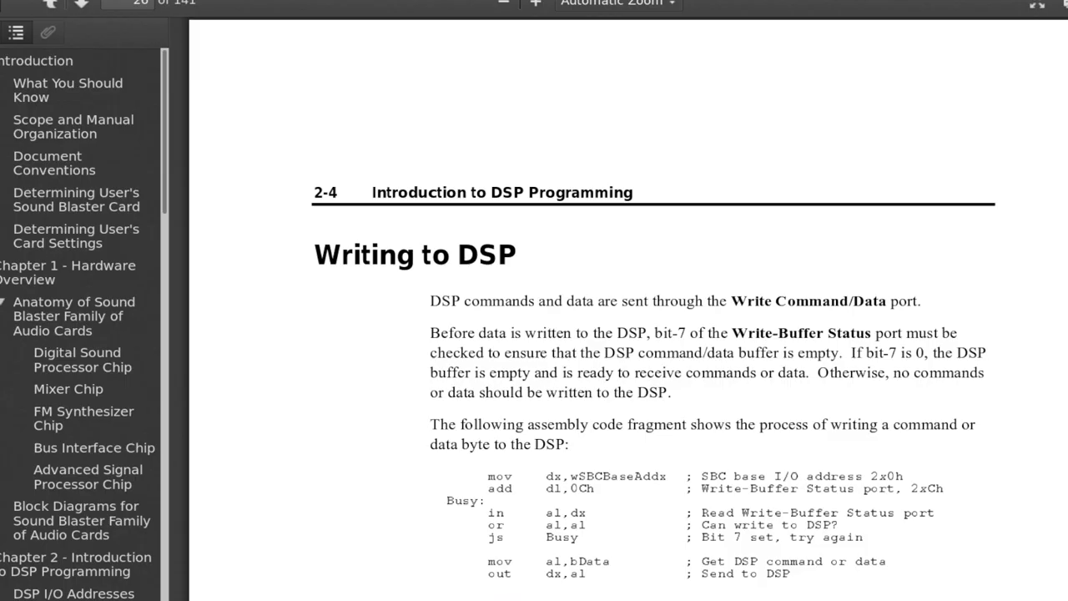
scroll("down", 3)
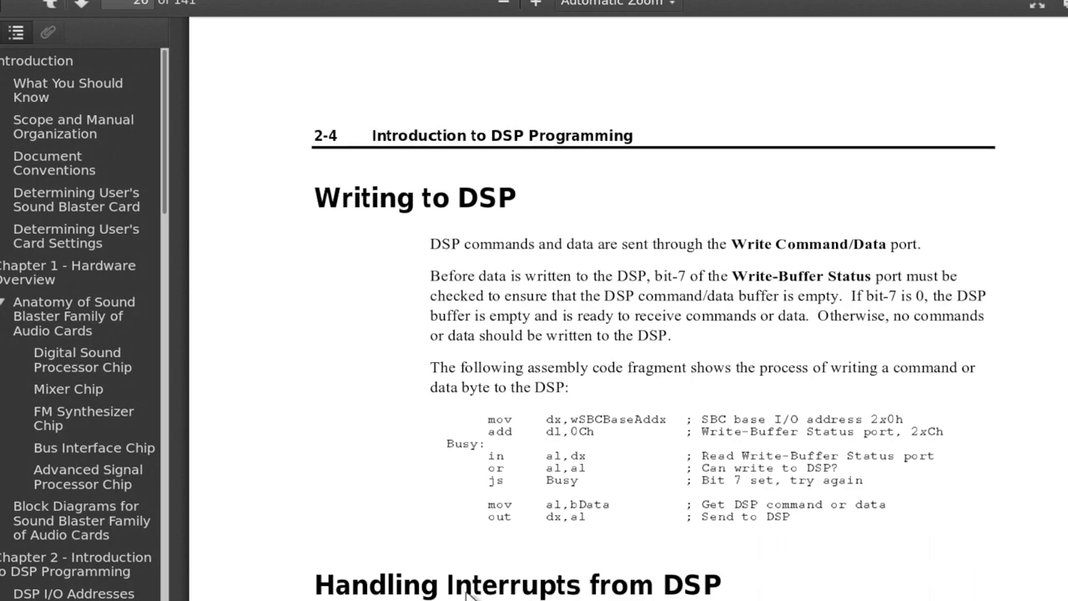
scroll("down", 3)
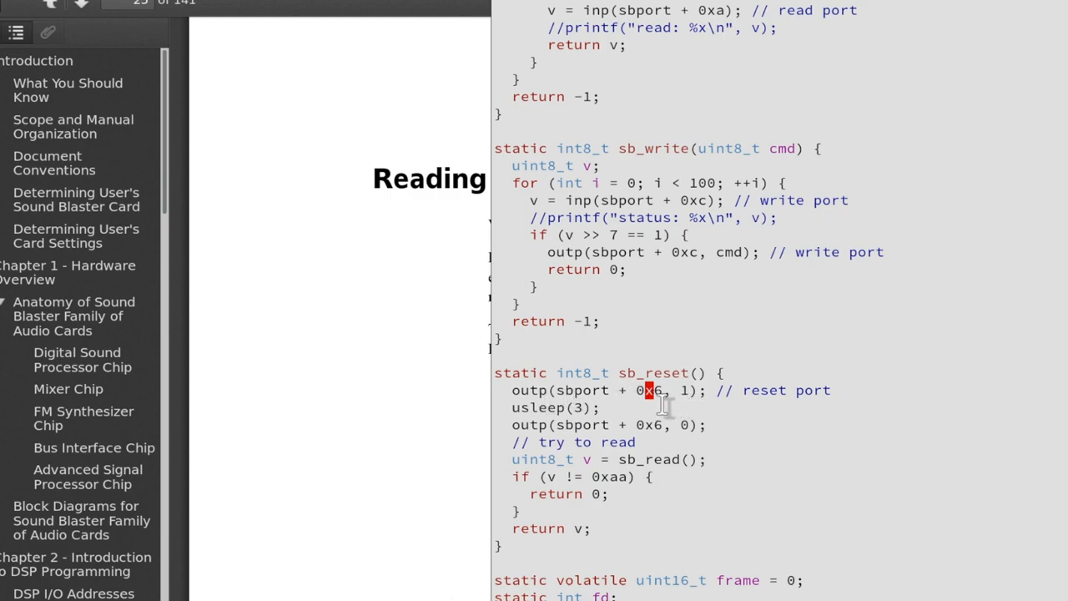
mouse_move(514, 409)
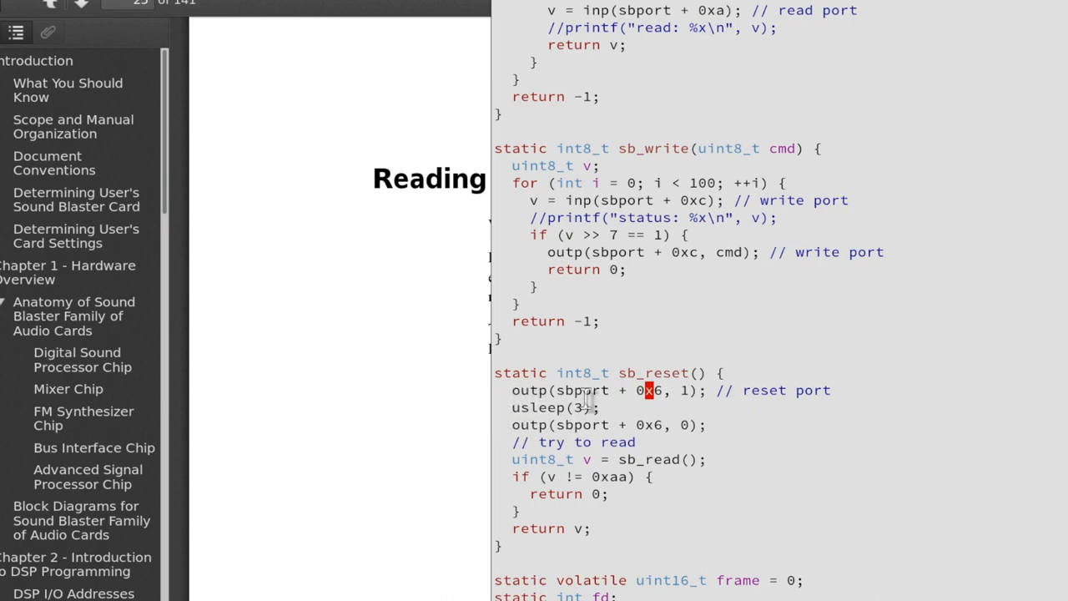
mouse_move(613, 425)
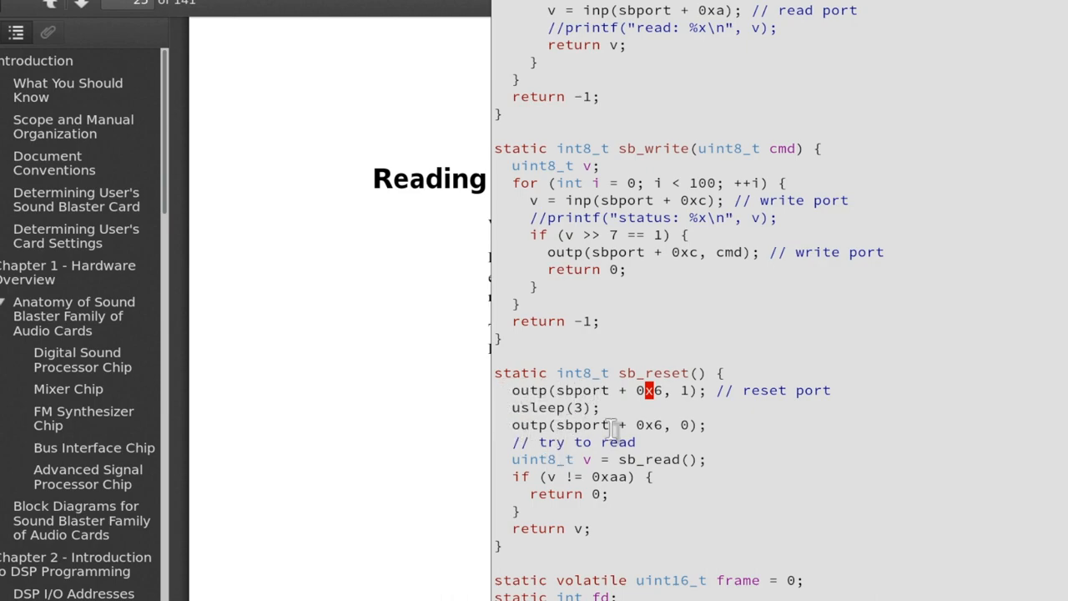
mouse_move(542, 407)
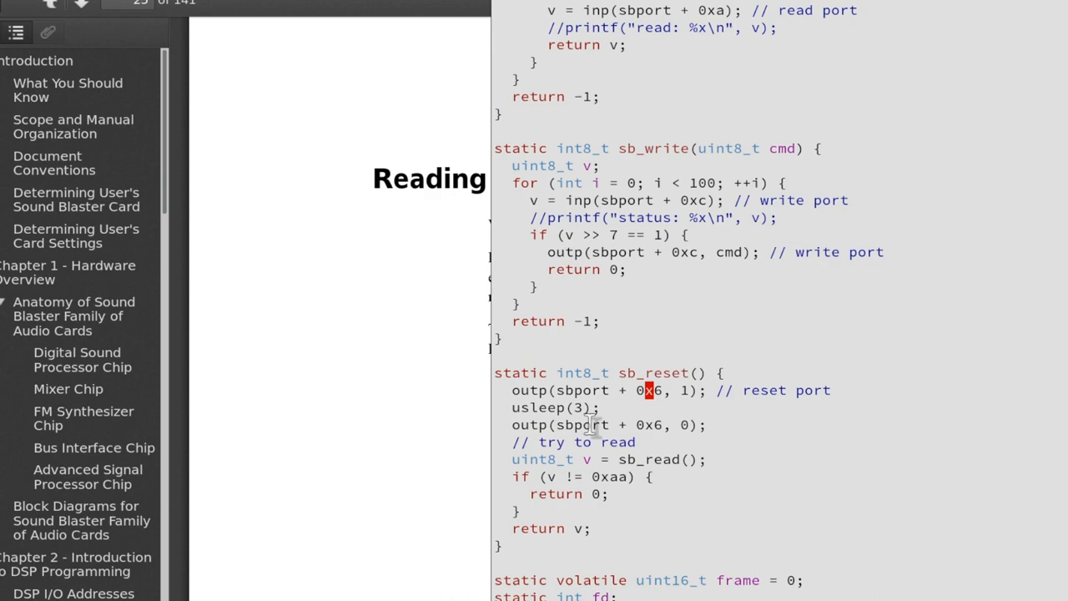
mouse_move(616, 400)
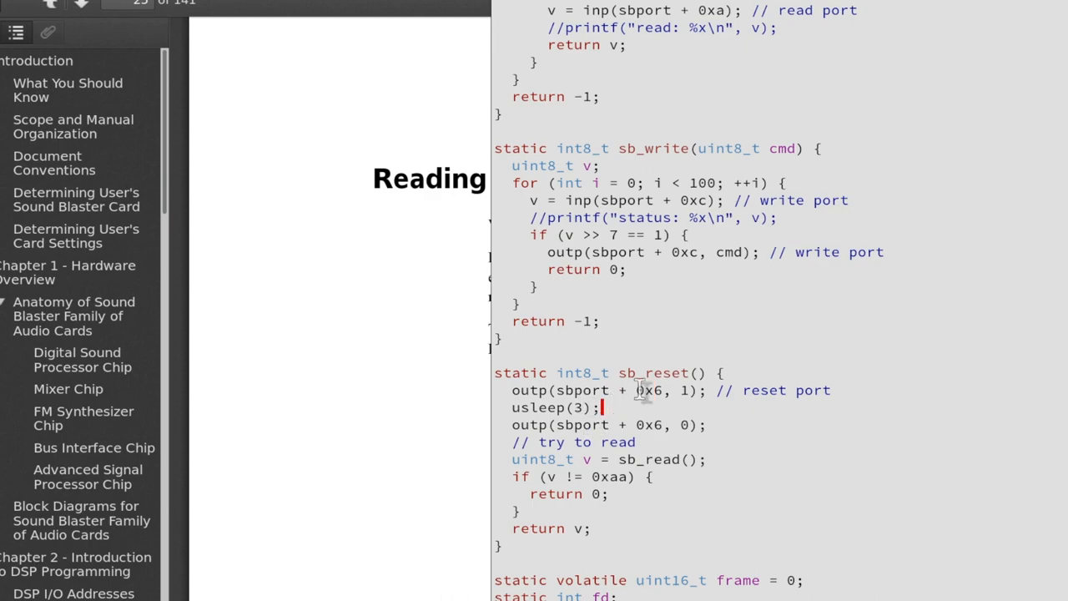
mouse_move(718, 401)
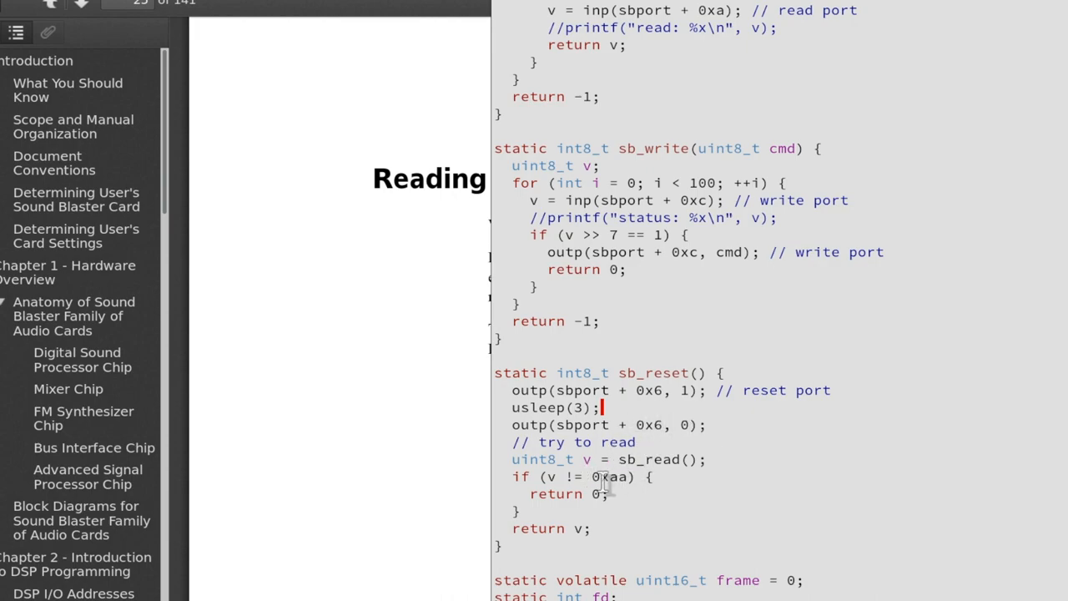
mouse_move(651, 459)
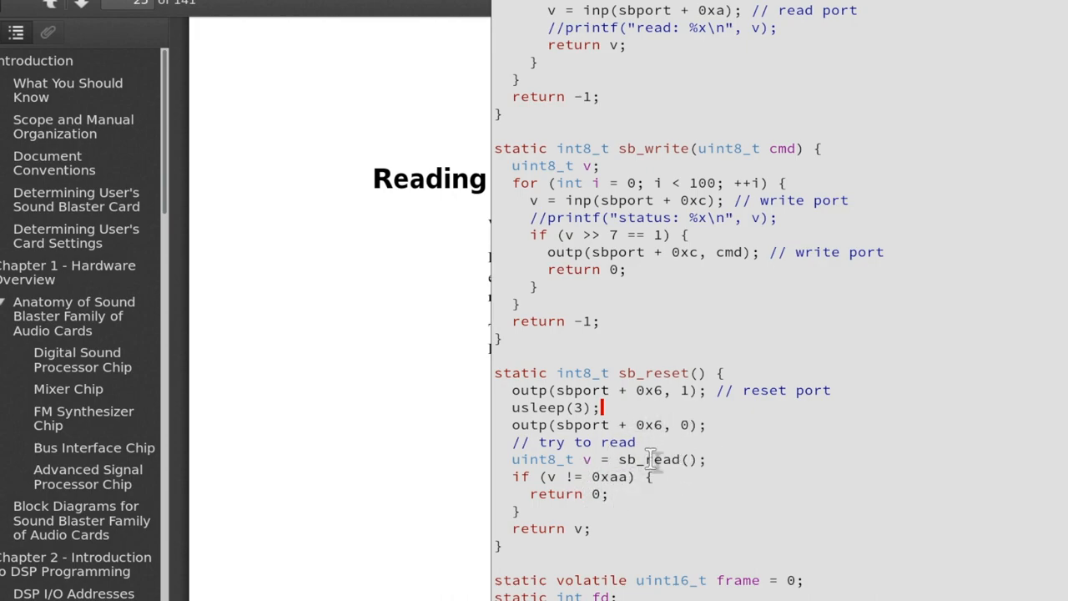
scroll("up", 3)
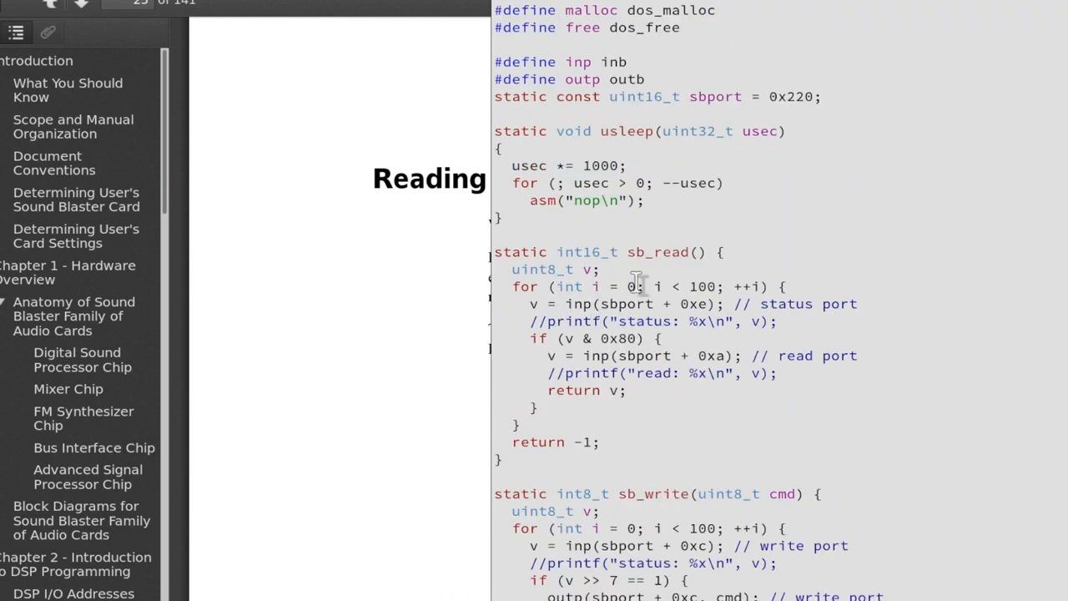
mouse_move(705, 250)
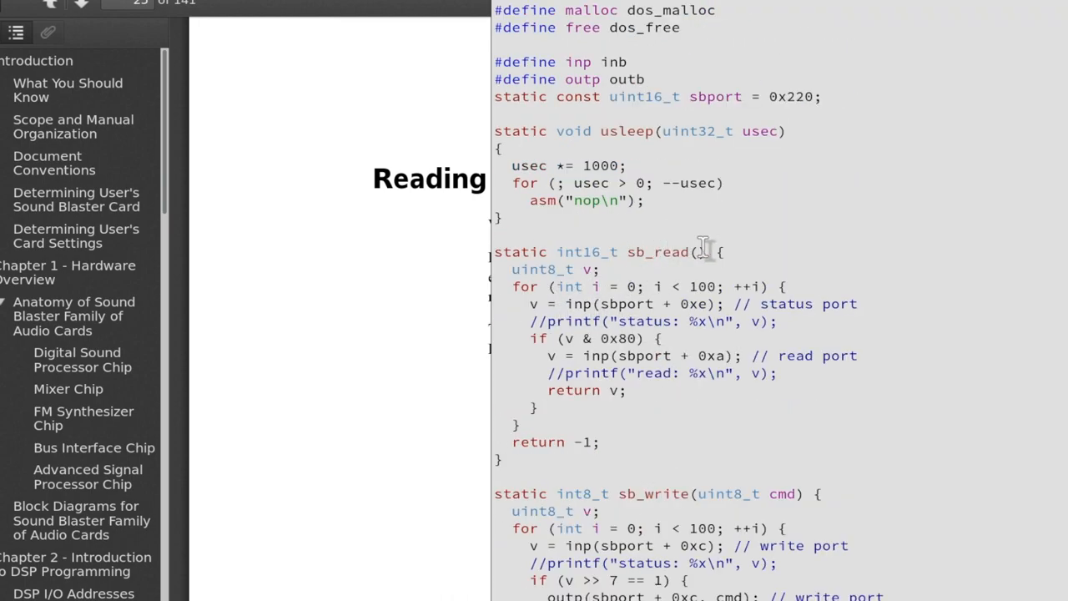
mouse_move(605, 313)
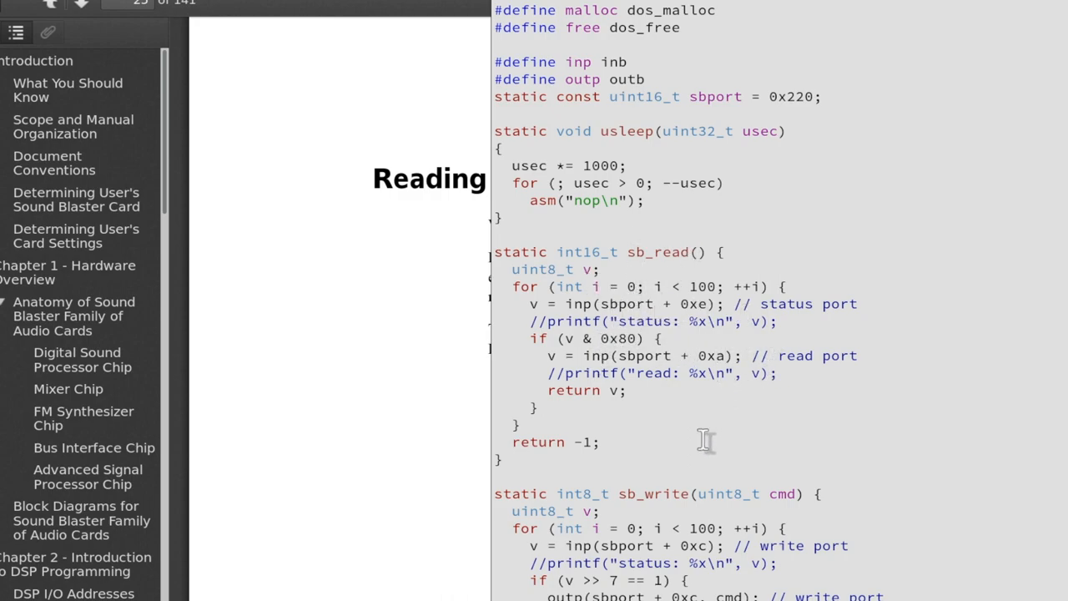
mouse_move(548, 486)
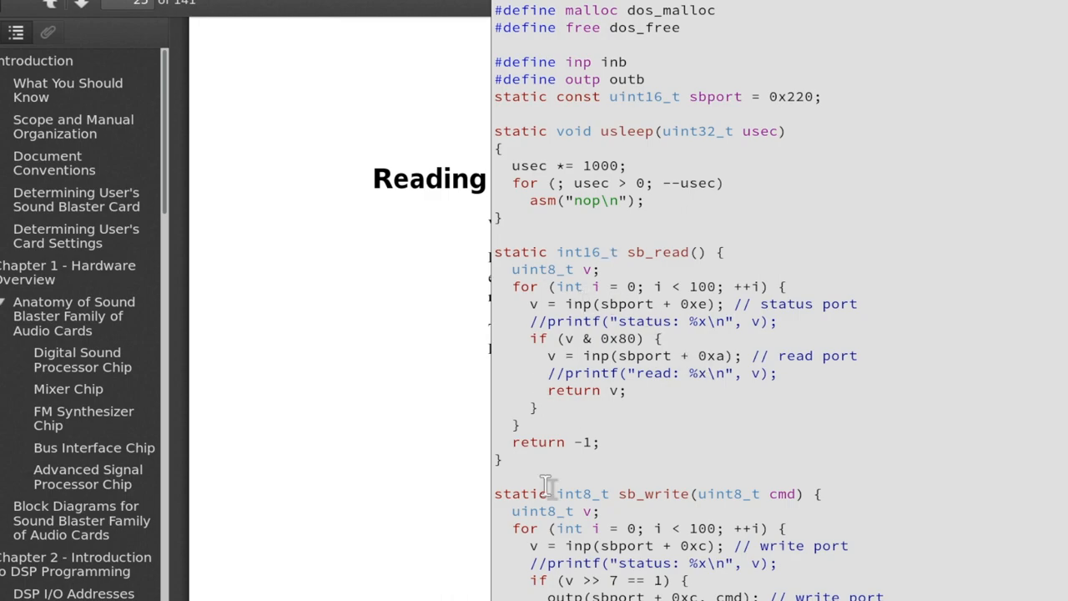
mouse_move(705, 271)
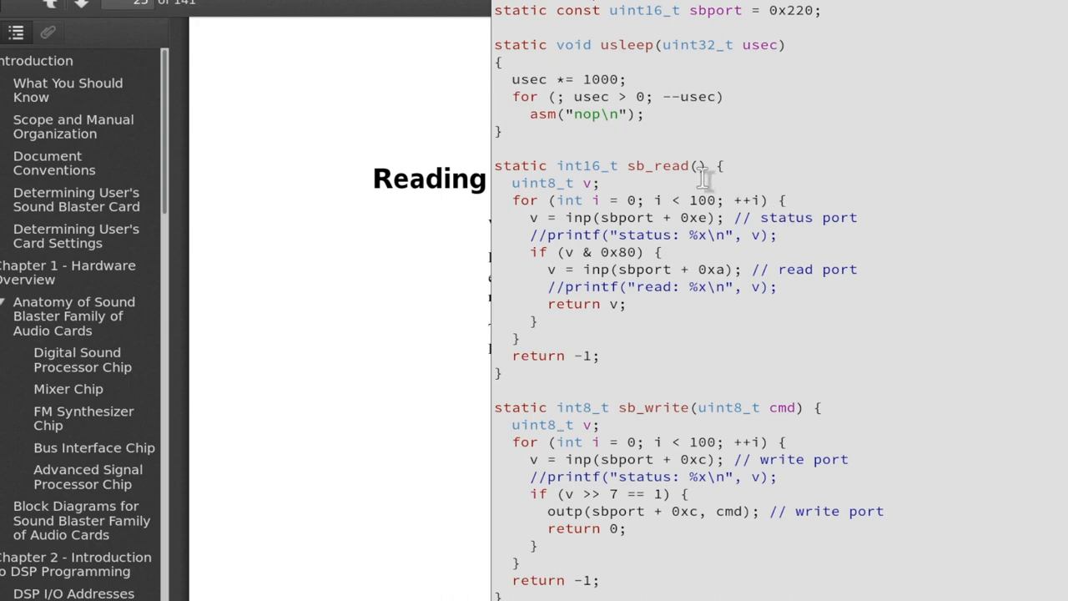
mouse_move(688, 424)
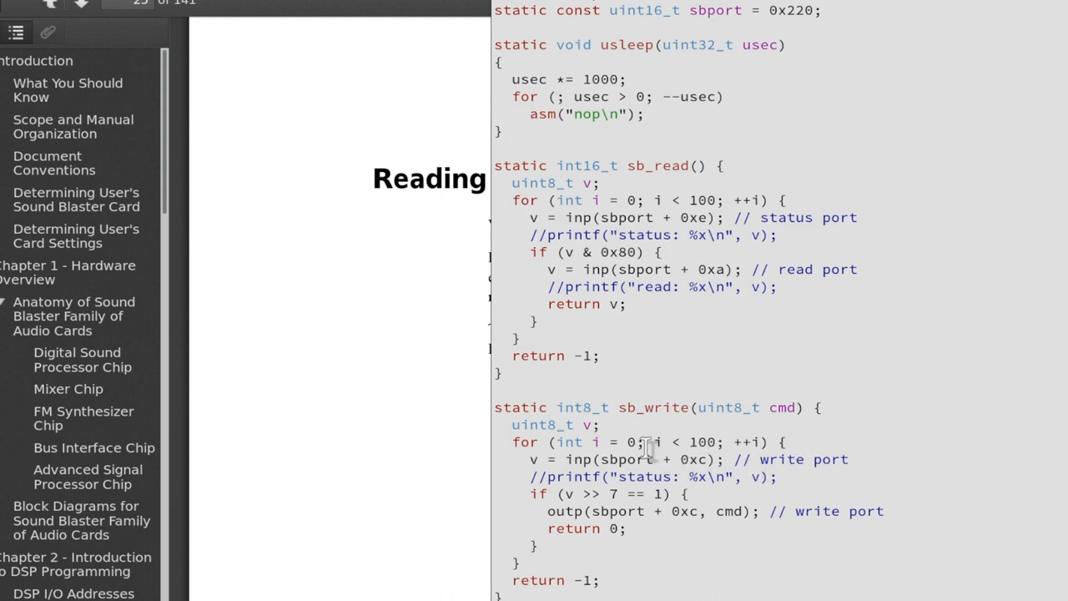
mouse_move(780, 505)
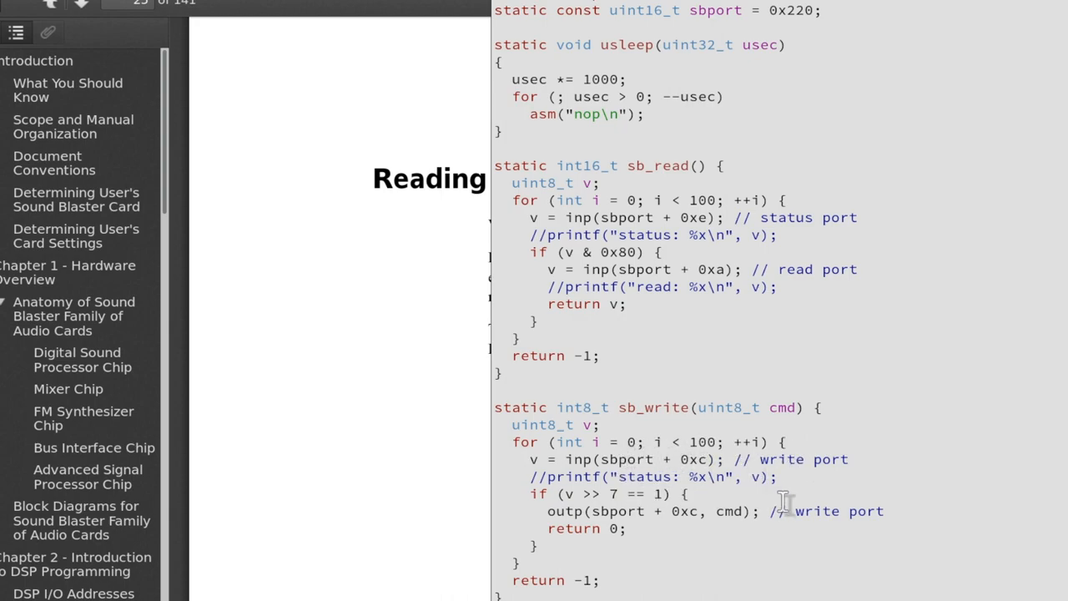
scroll("down", 3)
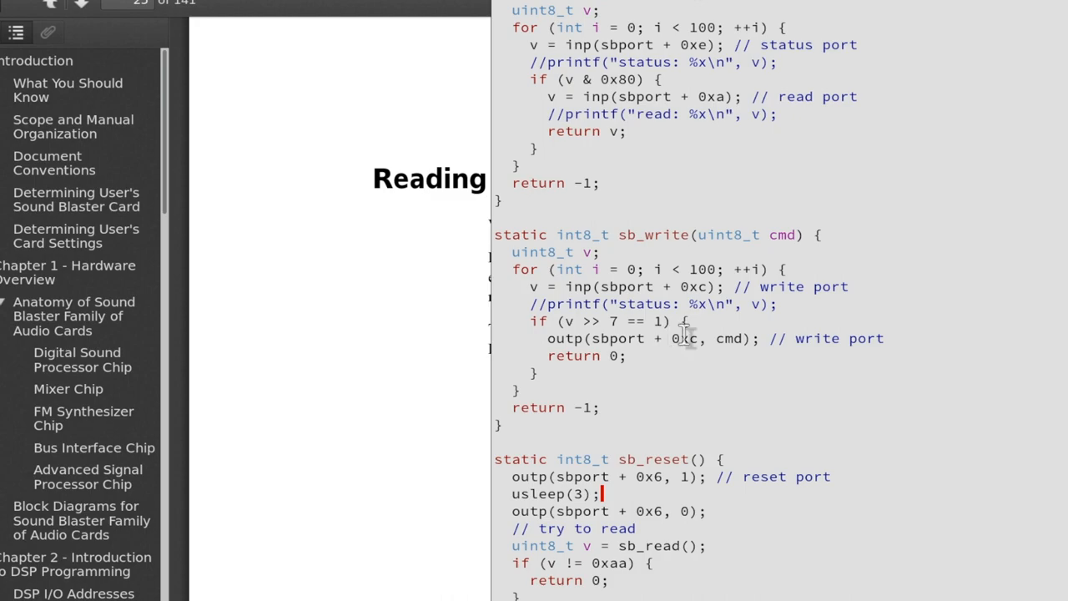
mouse_move(722, 267)
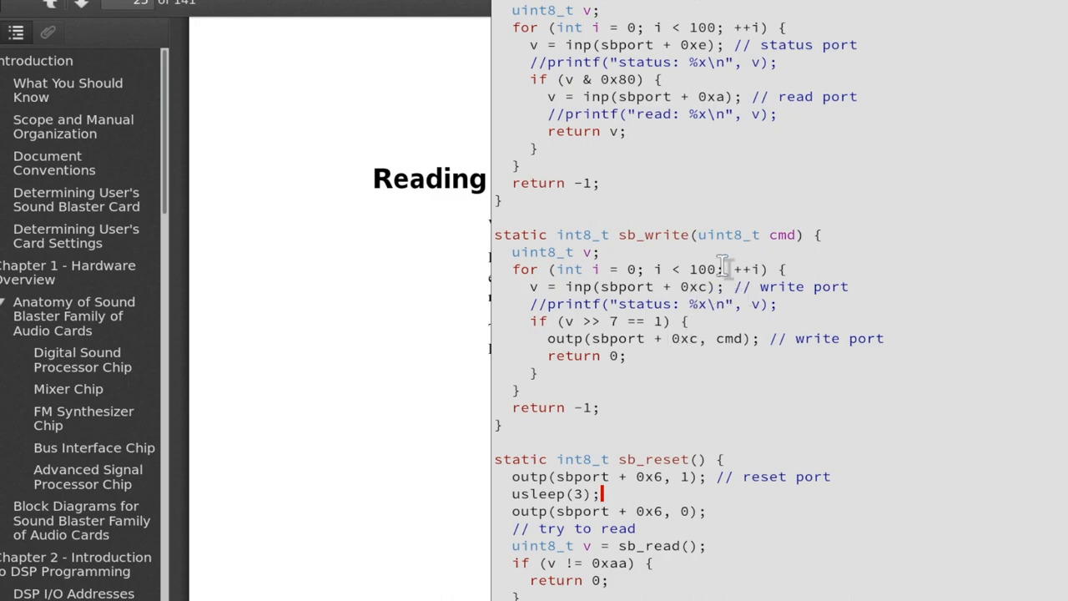
scroll("down", 3)
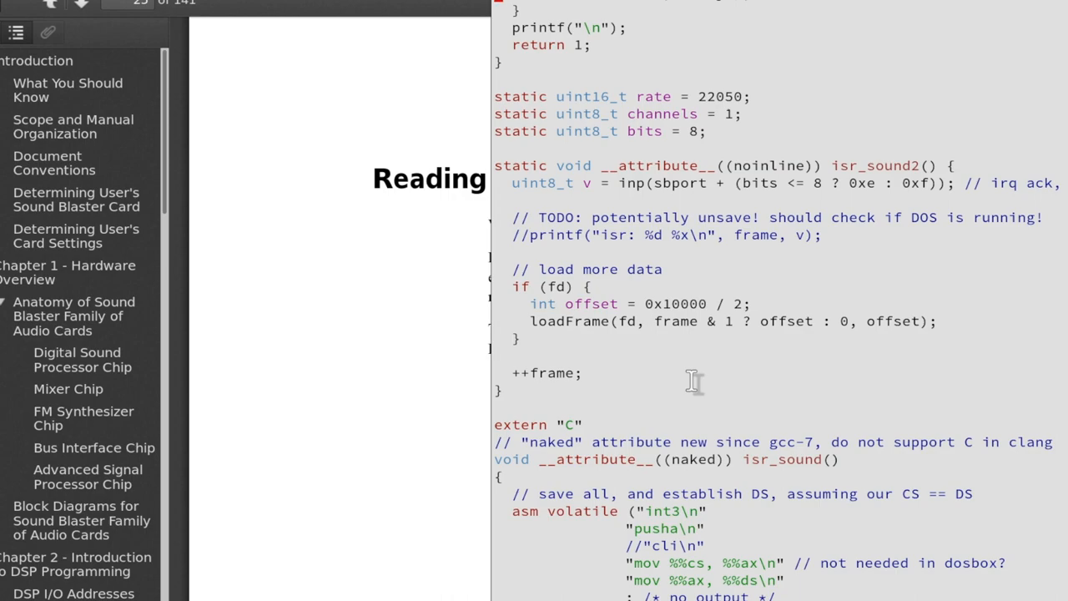
scroll("up", 3)
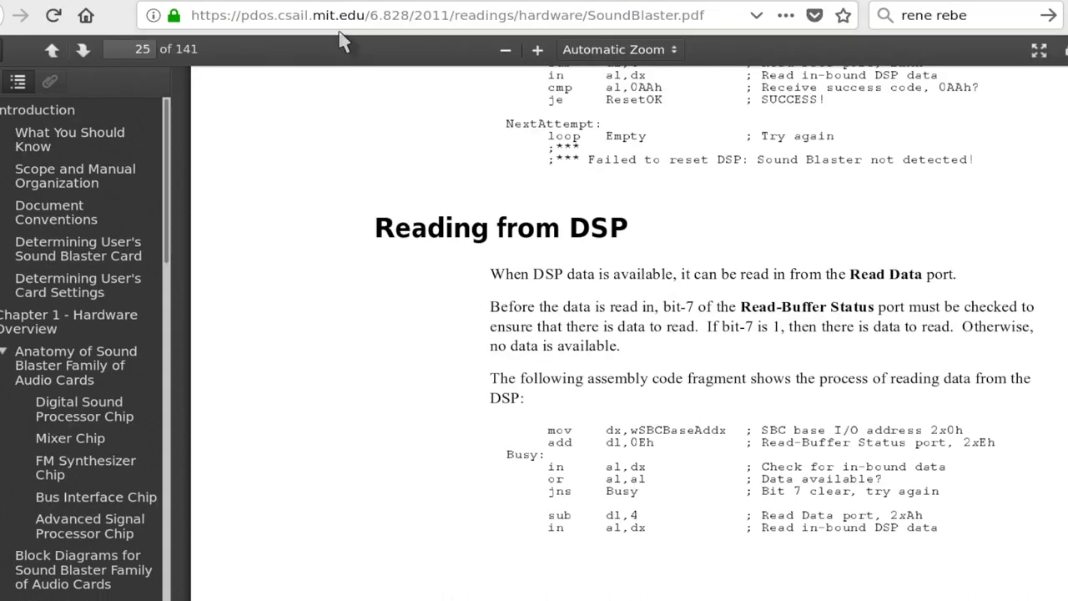
mouse_move(609, 27)
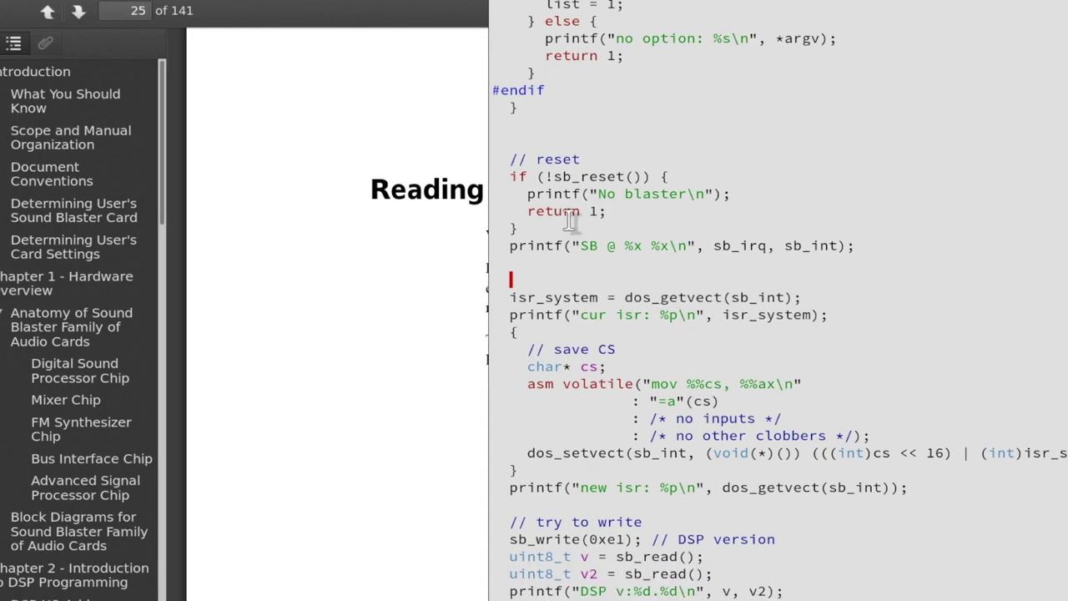
mouse_move(747, 296)
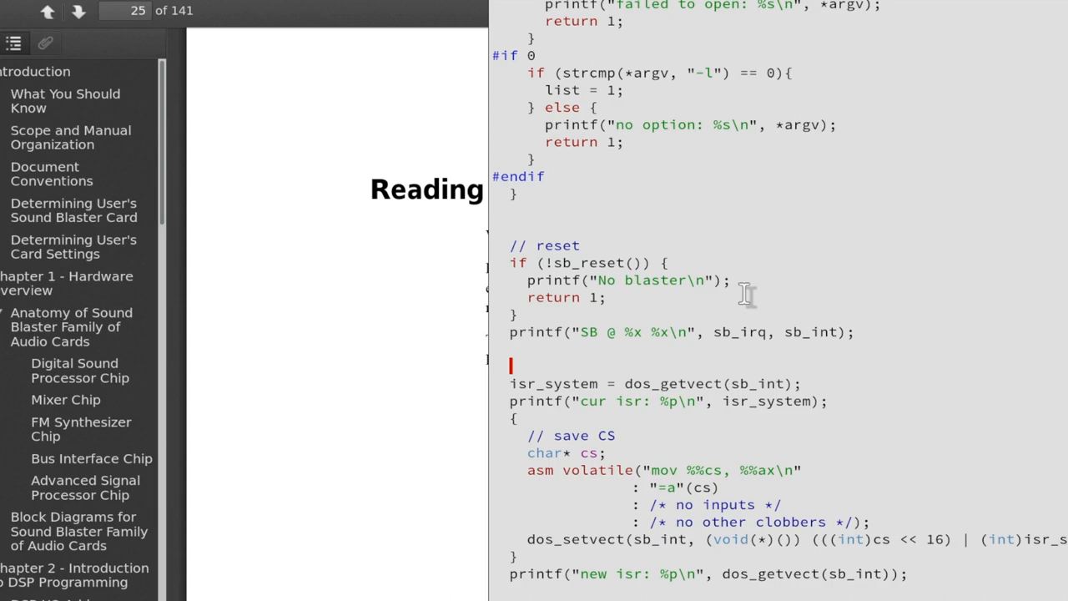
mouse_move(615, 348)
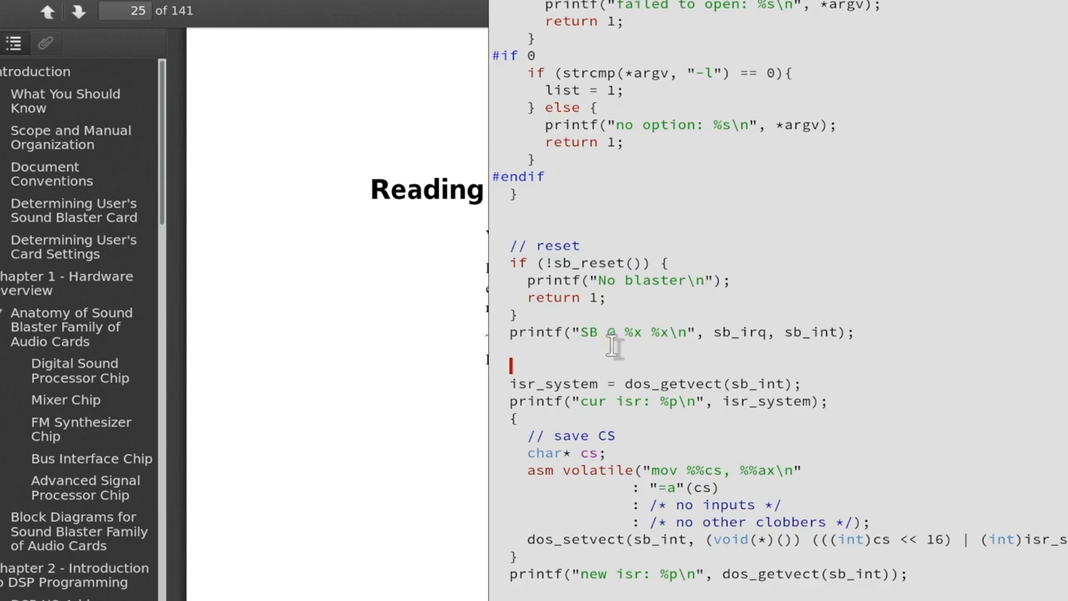
scroll("up", 3)
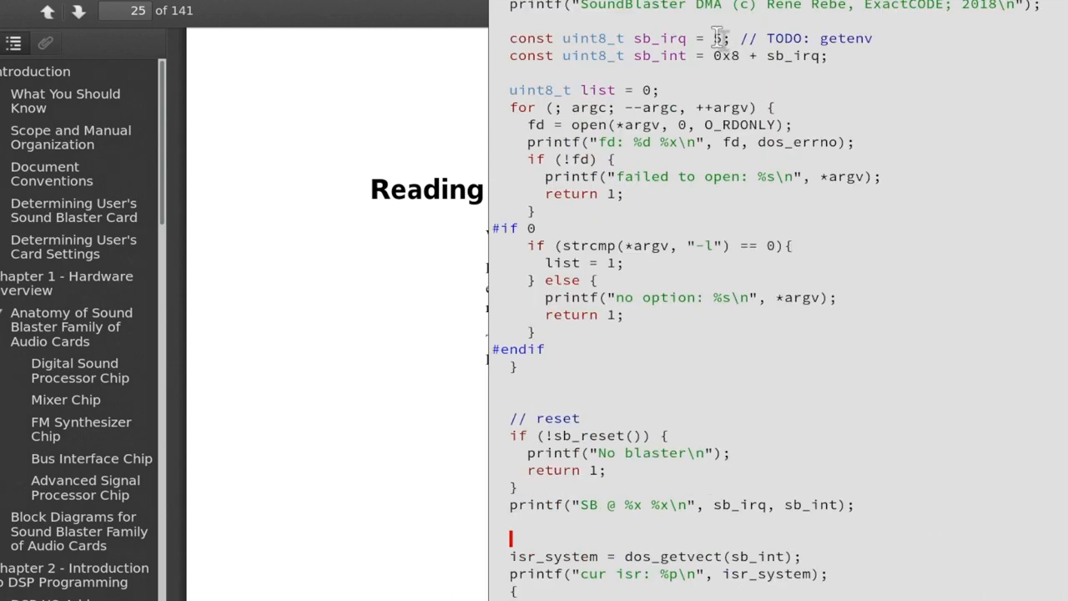
scroll("up", 3)
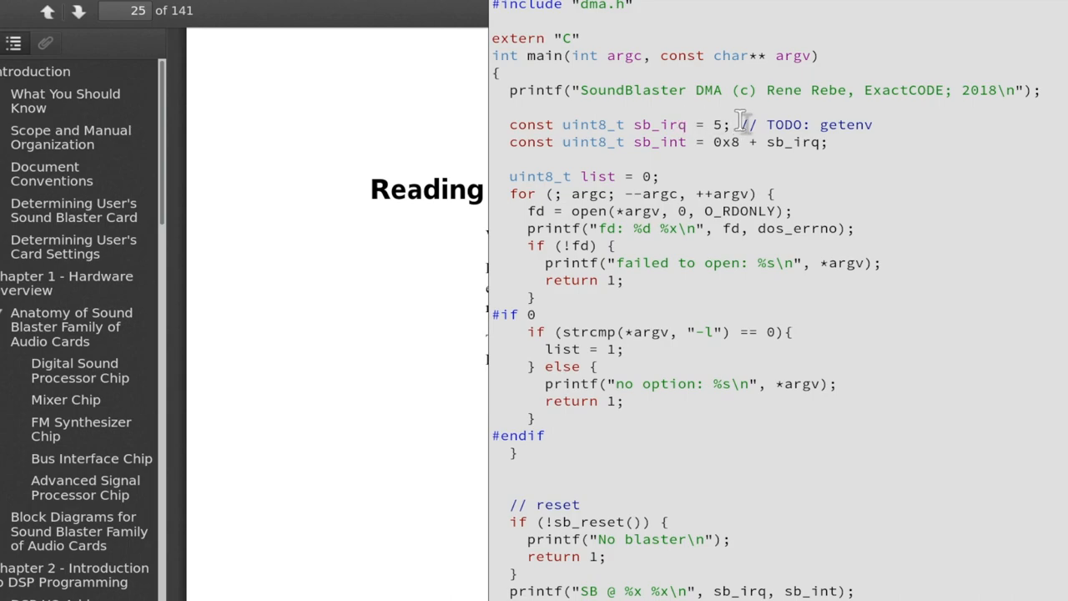
mouse_move(709, 124)
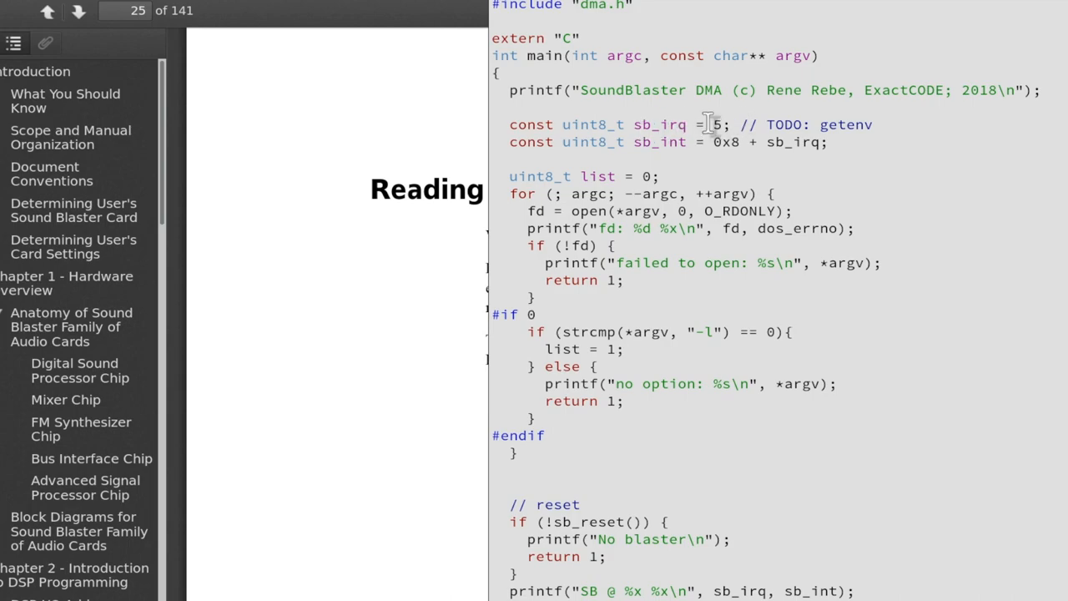
mouse_move(675, 139)
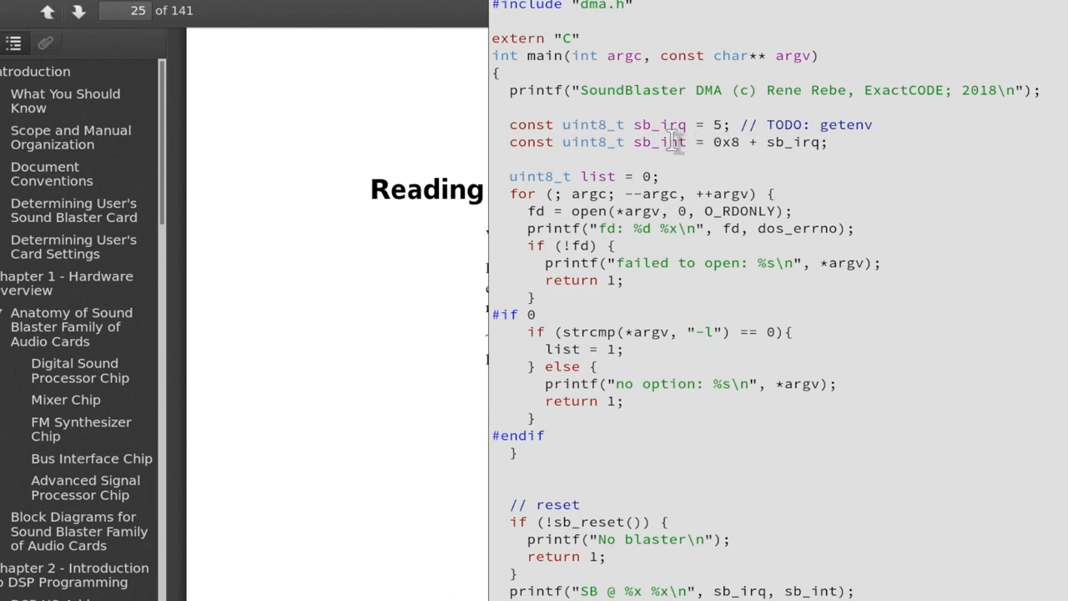
mouse_move(684, 134)
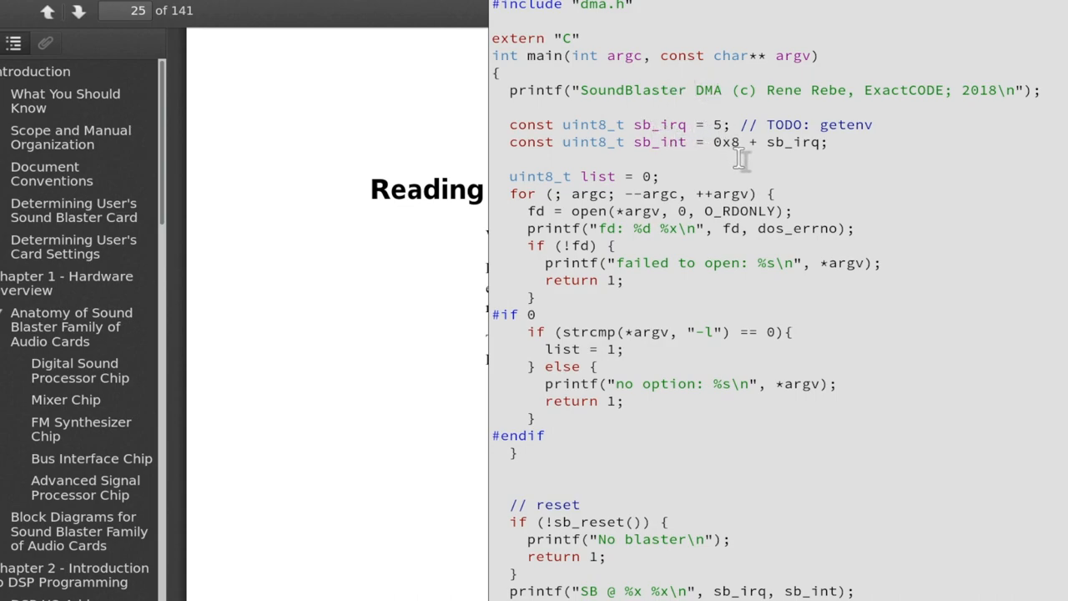
mouse_move(730, 117)
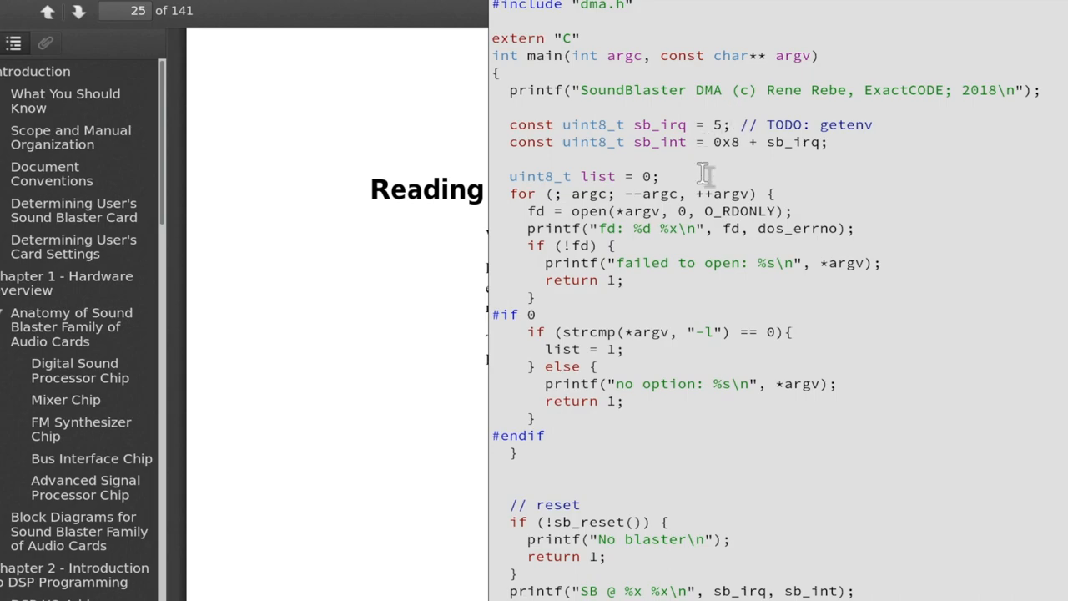
mouse_move(691, 90)
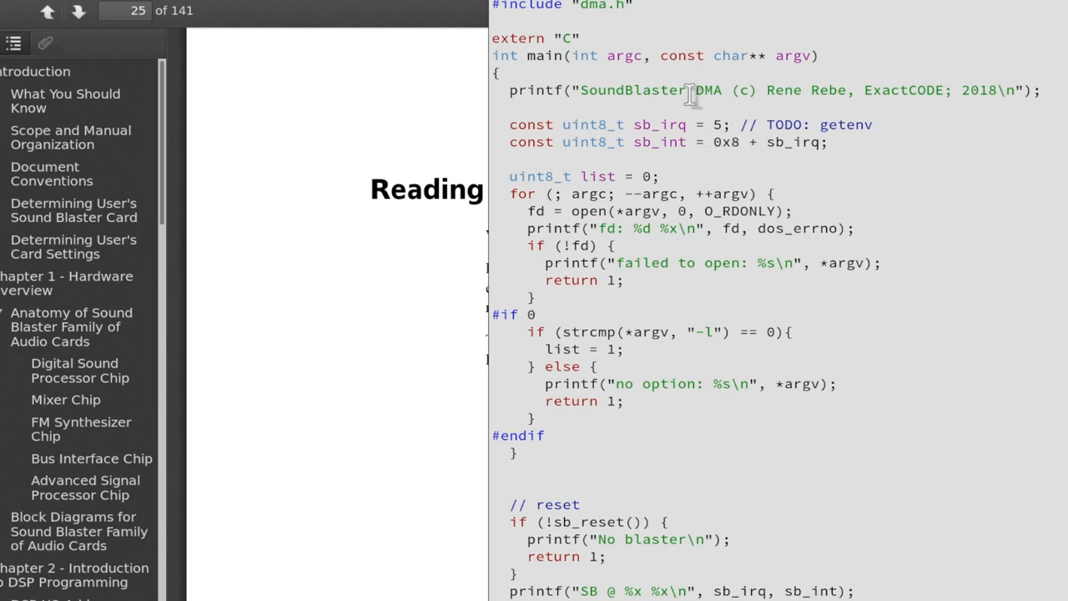
mouse_move(726, 119)
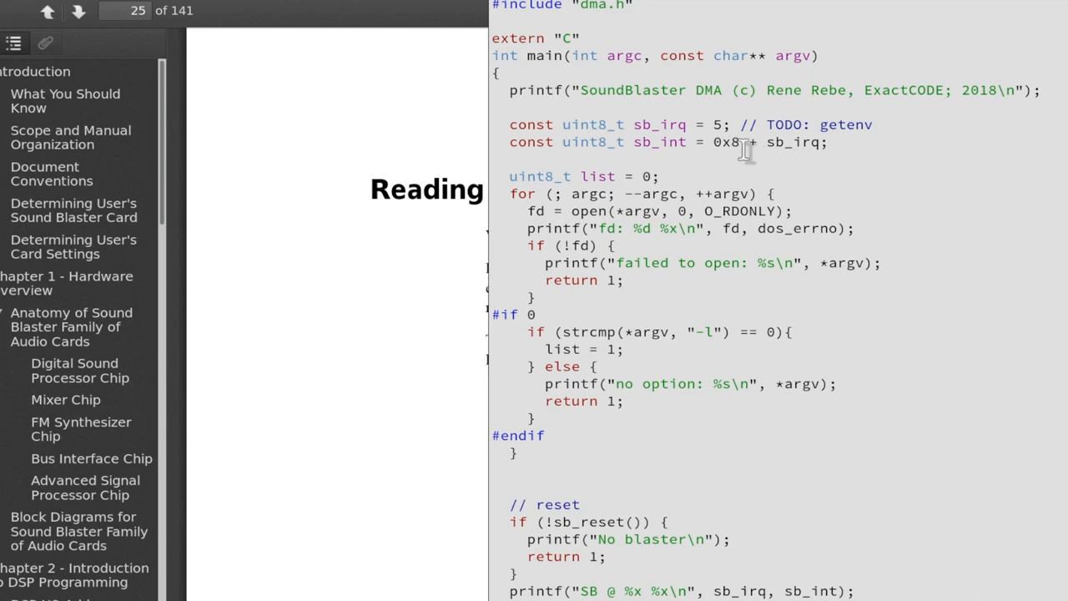
mouse_move(766, 175)
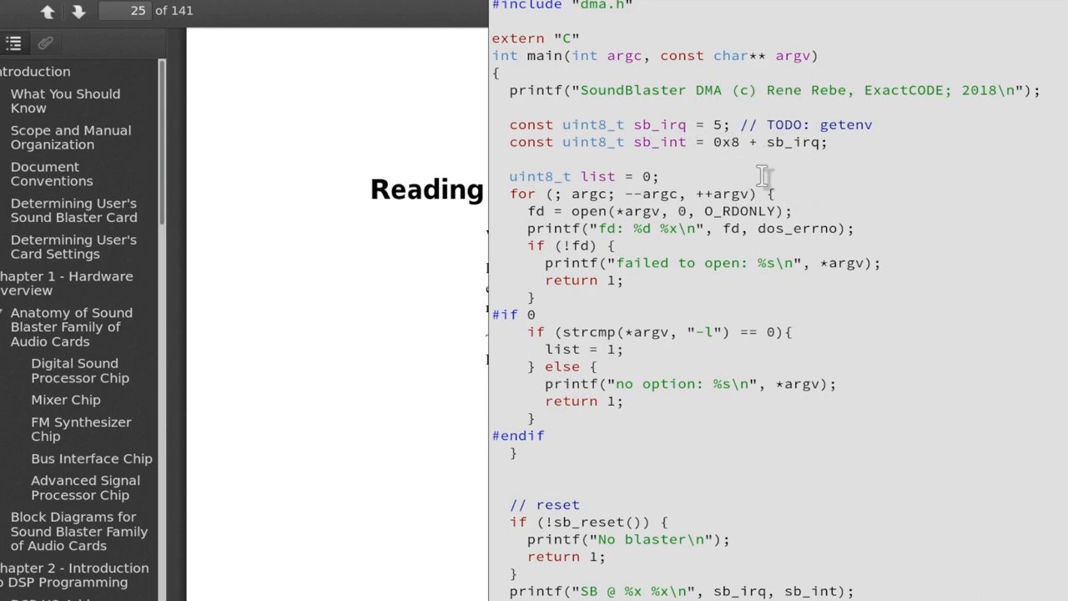
mouse_move(826, 175)
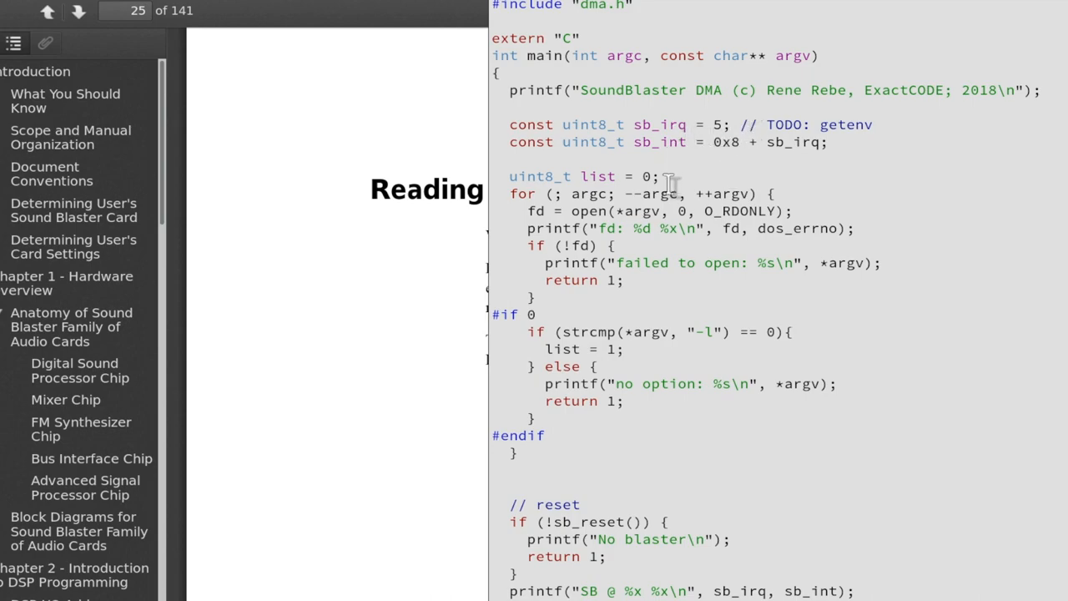
mouse_move(783, 171)
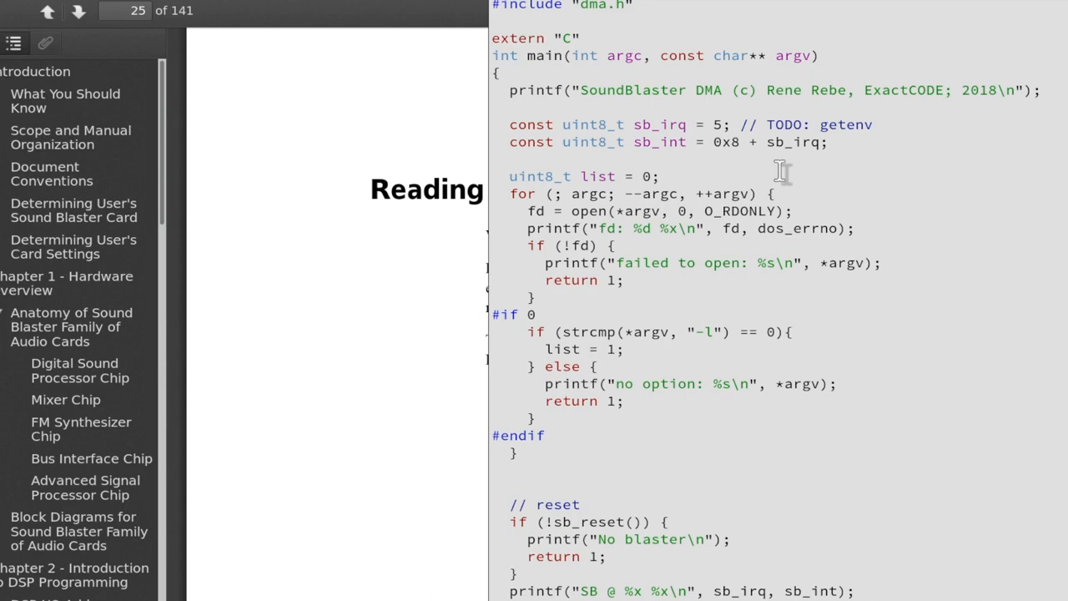
Scroll main past the DSP version and copyright reads to the huge buffer allocation
scroll("down", 3)
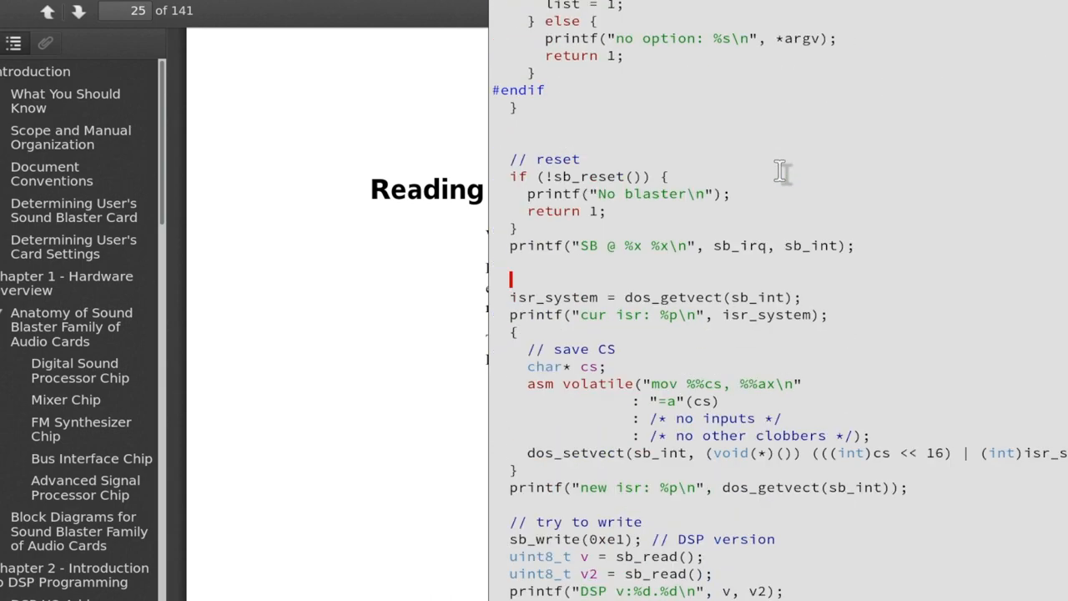
scroll("down", 3)
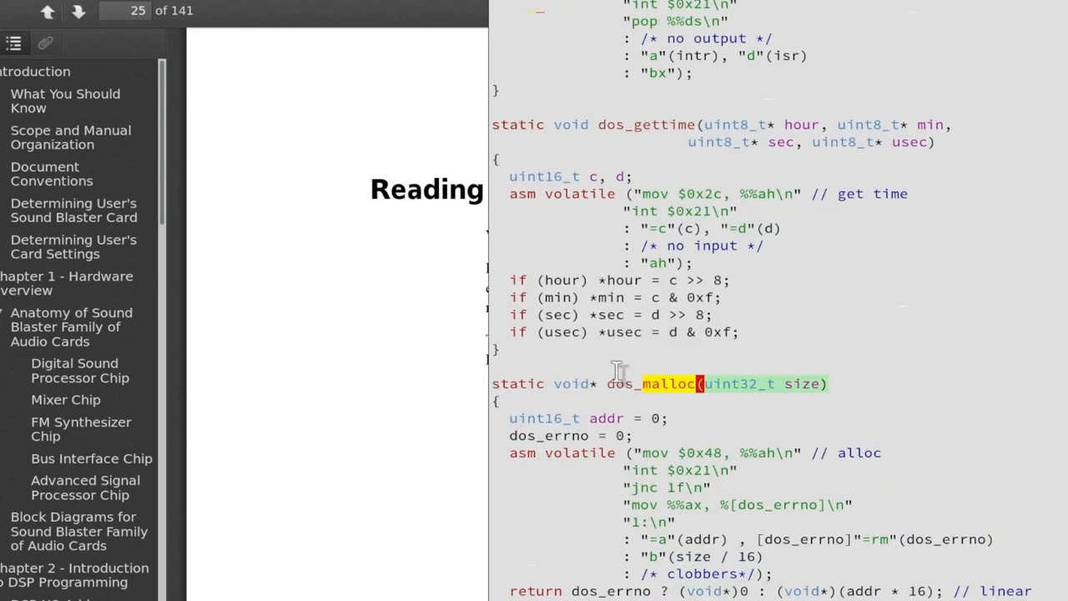
scroll("down", 3)
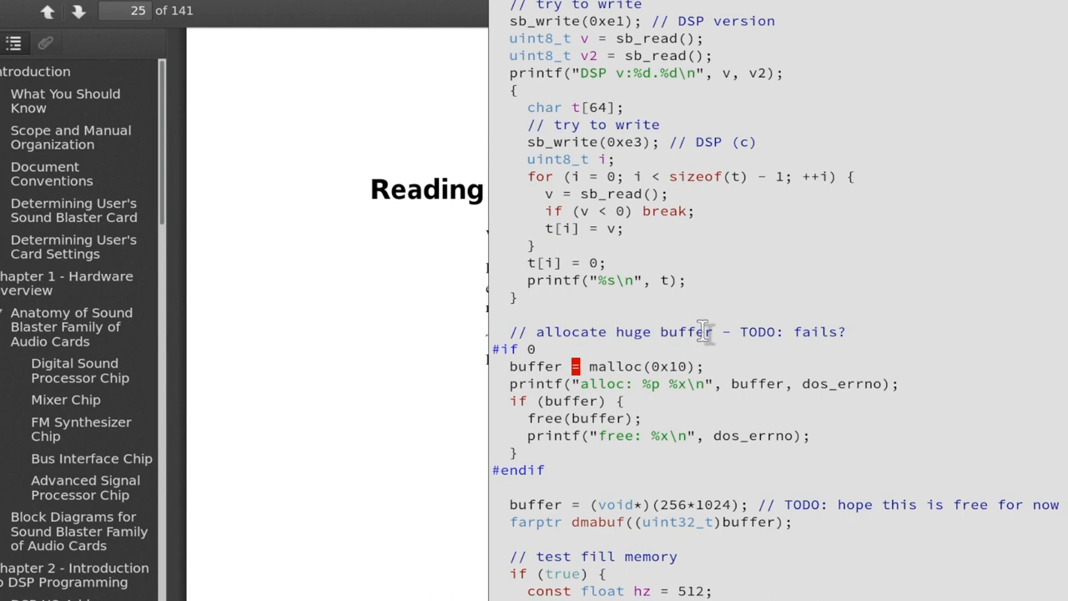
mouse_move(832, 349)
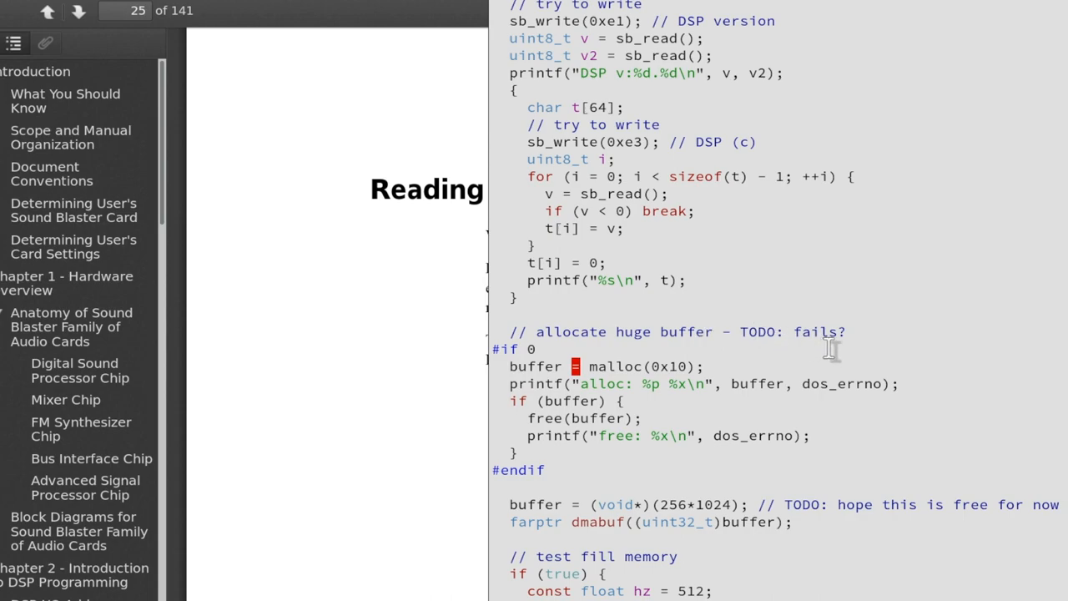
mouse_move(755, 367)
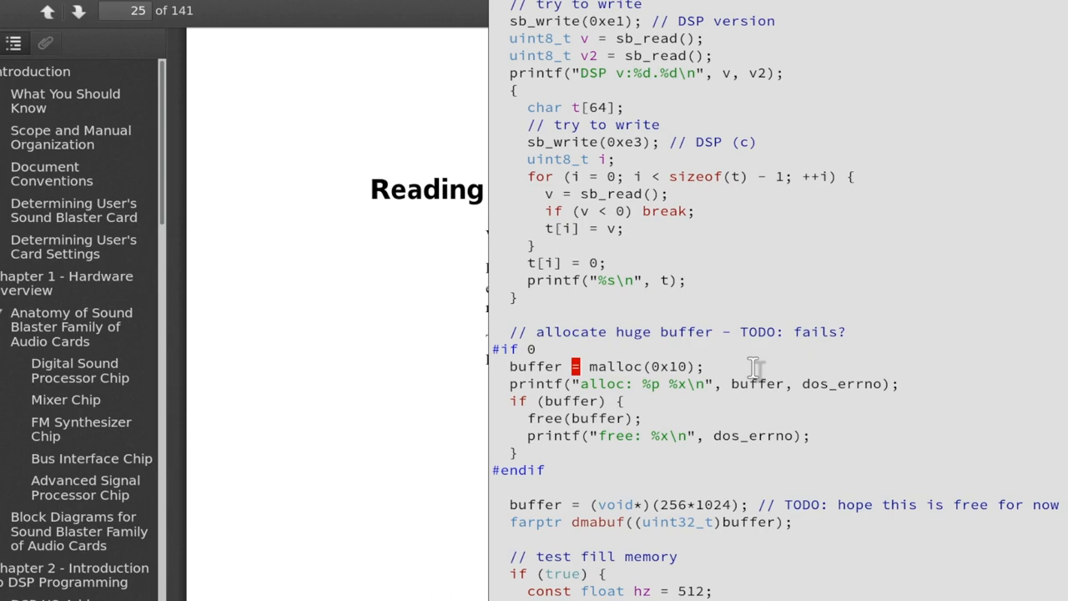
mouse_move(697, 367)
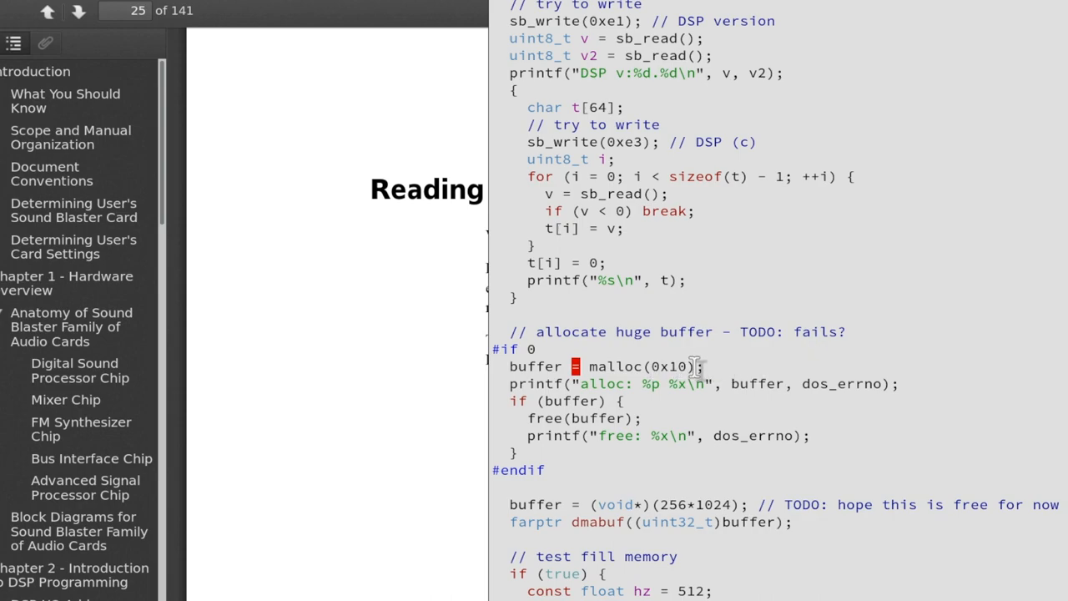
mouse_move(718, 369)
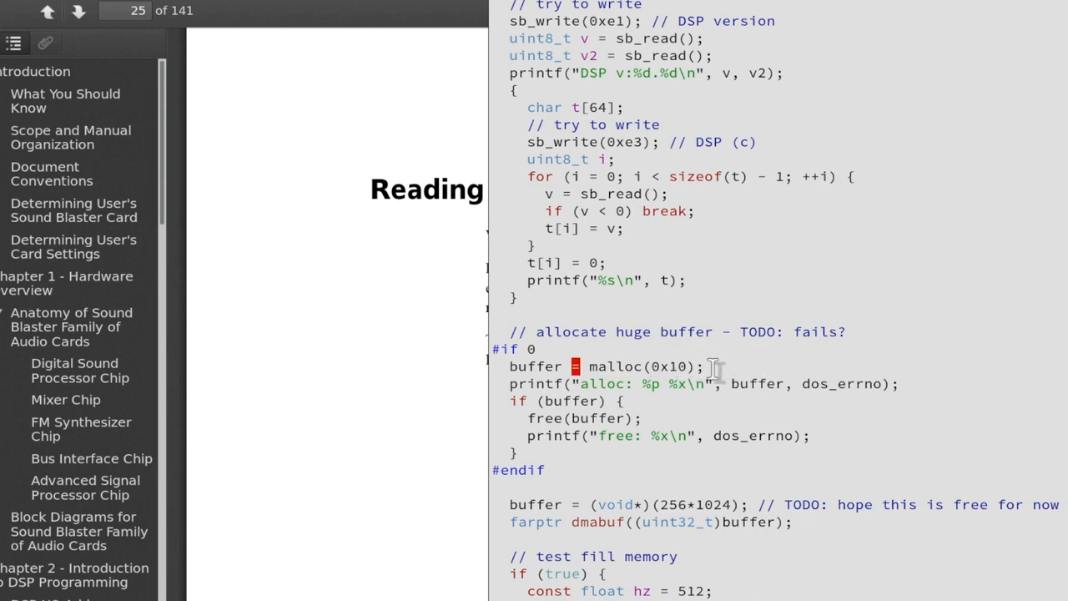
mouse_move(601, 377)
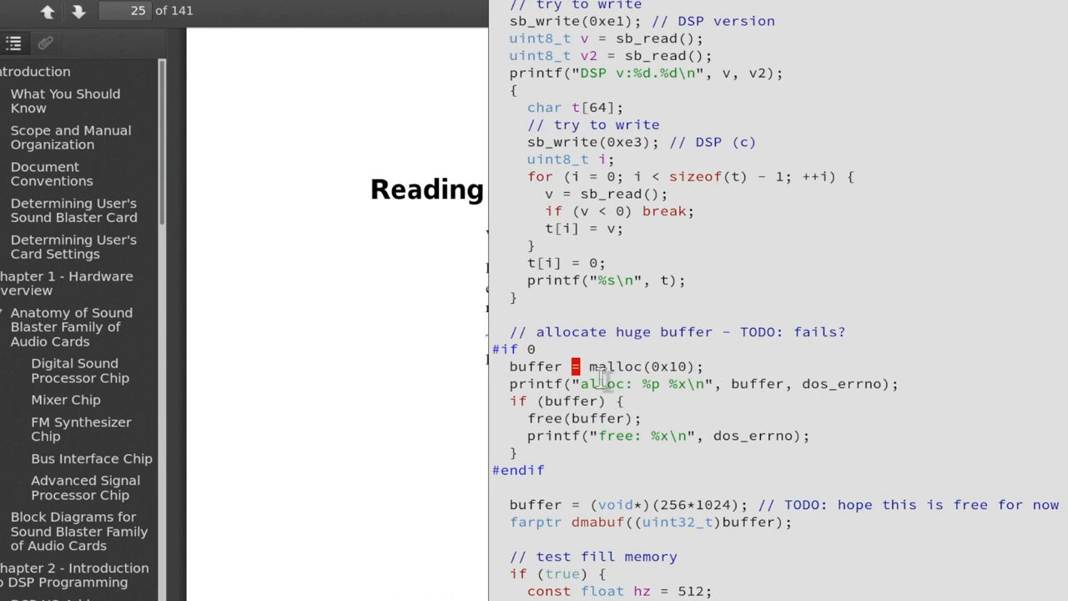
mouse_move(734, 342)
type("000")
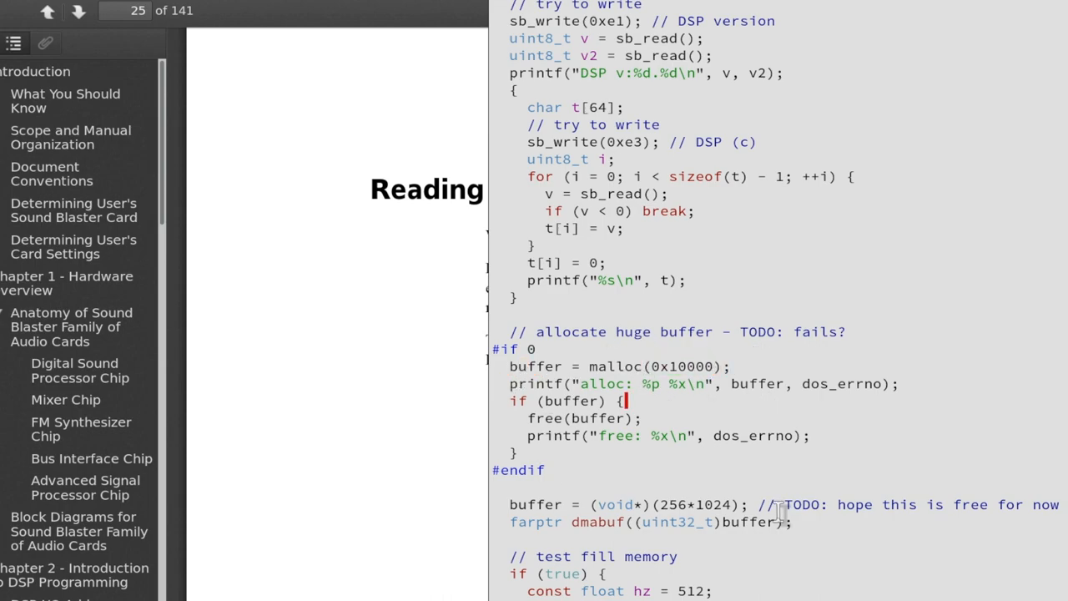
mouse_move(784, 496)
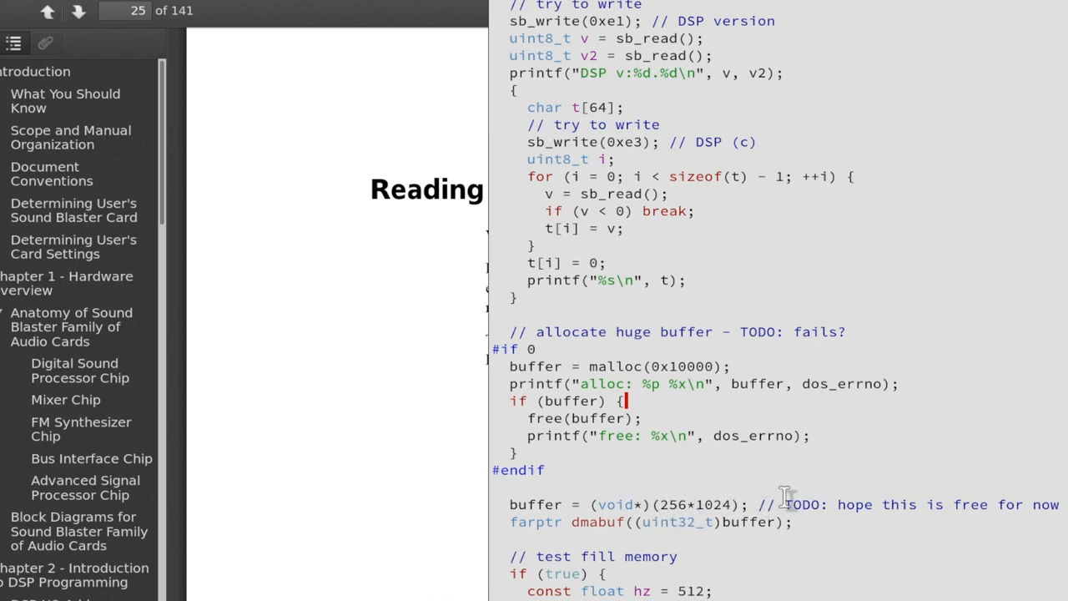
mouse_move(664, 505)
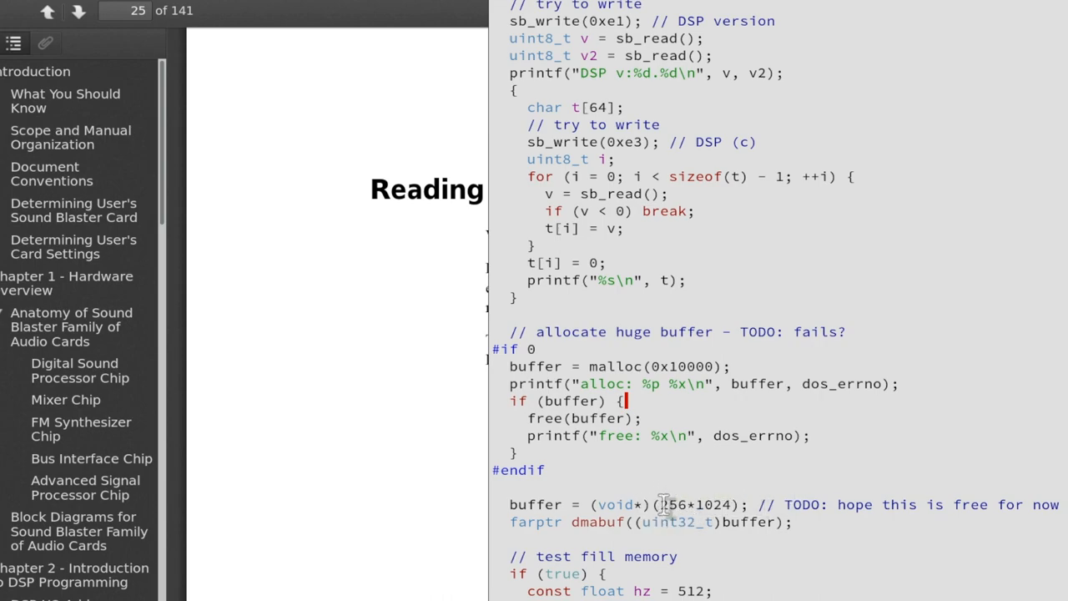
mouse_move(742, 484)
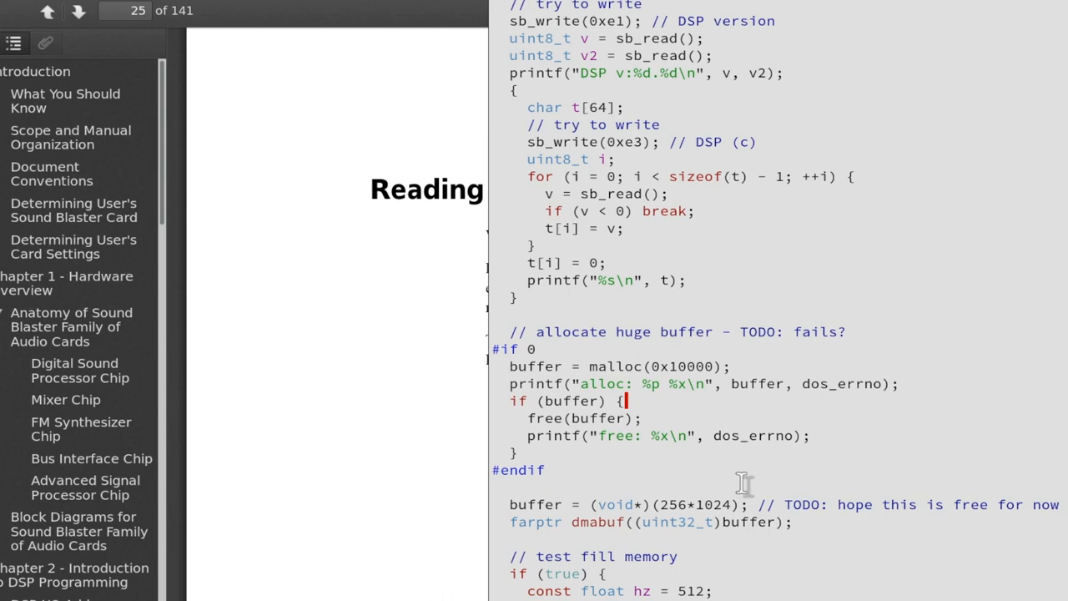
mouse_move(682, 509)
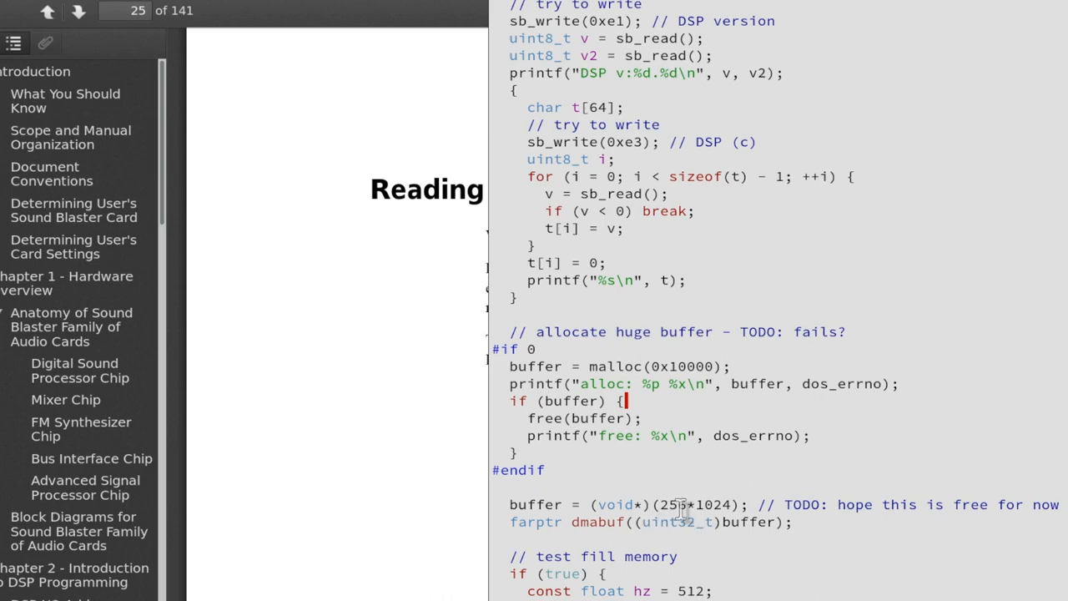
mouse_move(766, 504)
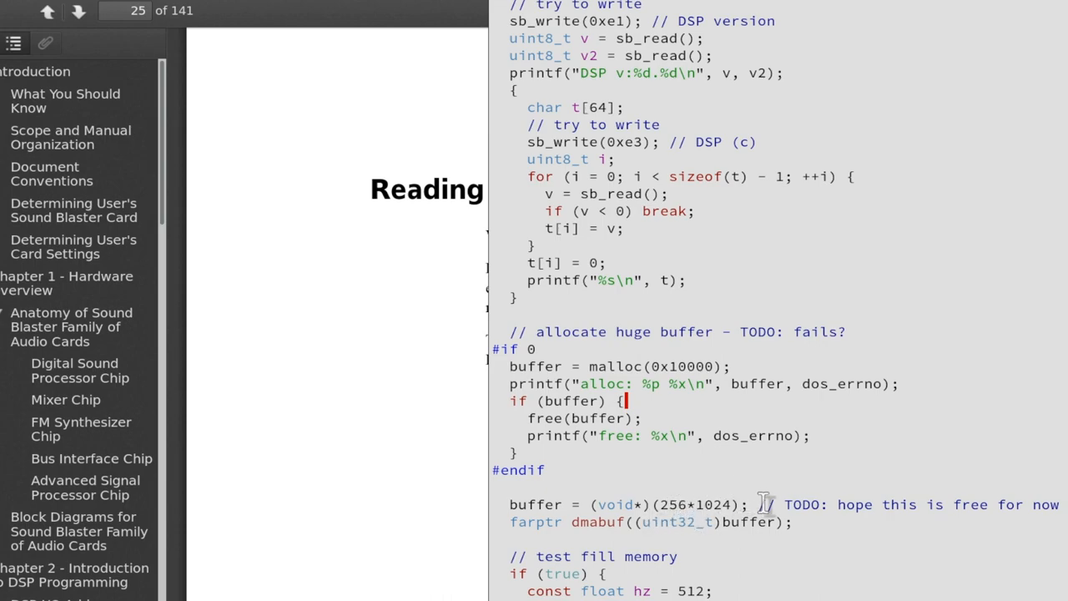
mouse_move(592, 515)
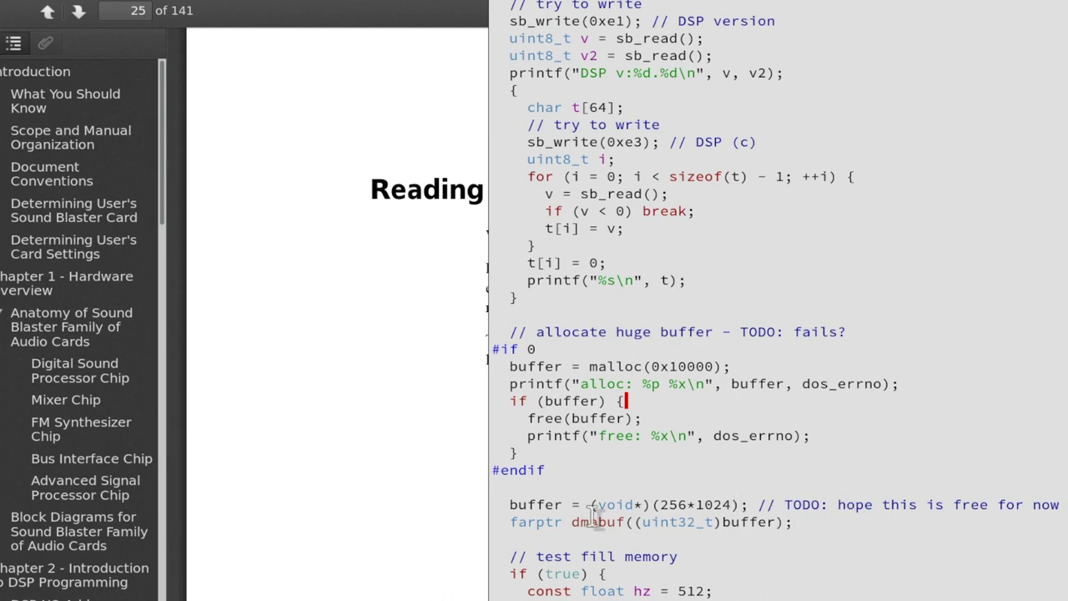
mouse_move(688, 484)
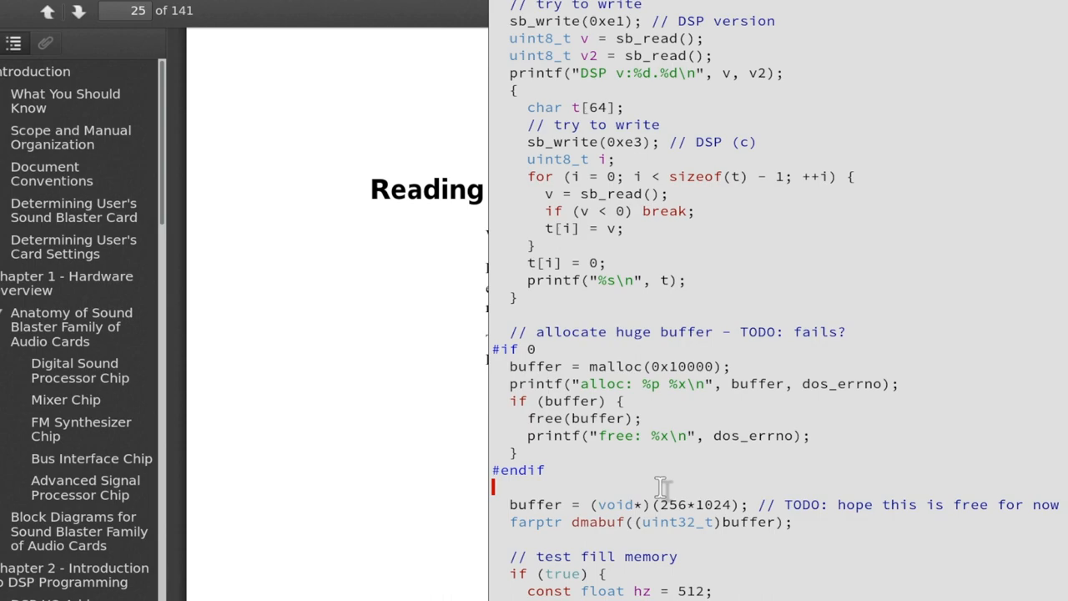
mouse_move(594, 371)
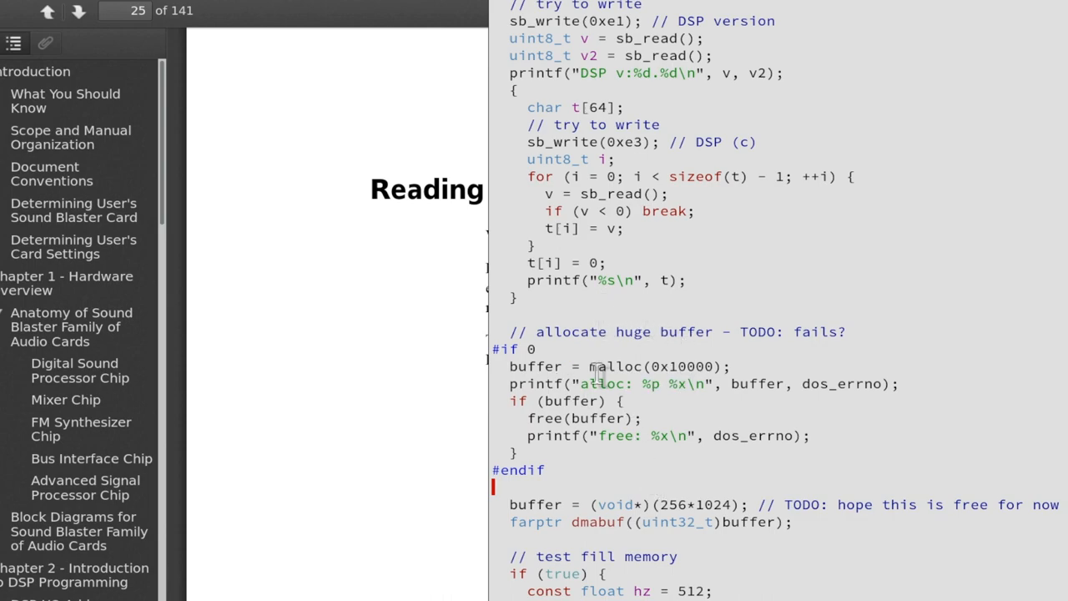
mouse_move(705, 338)
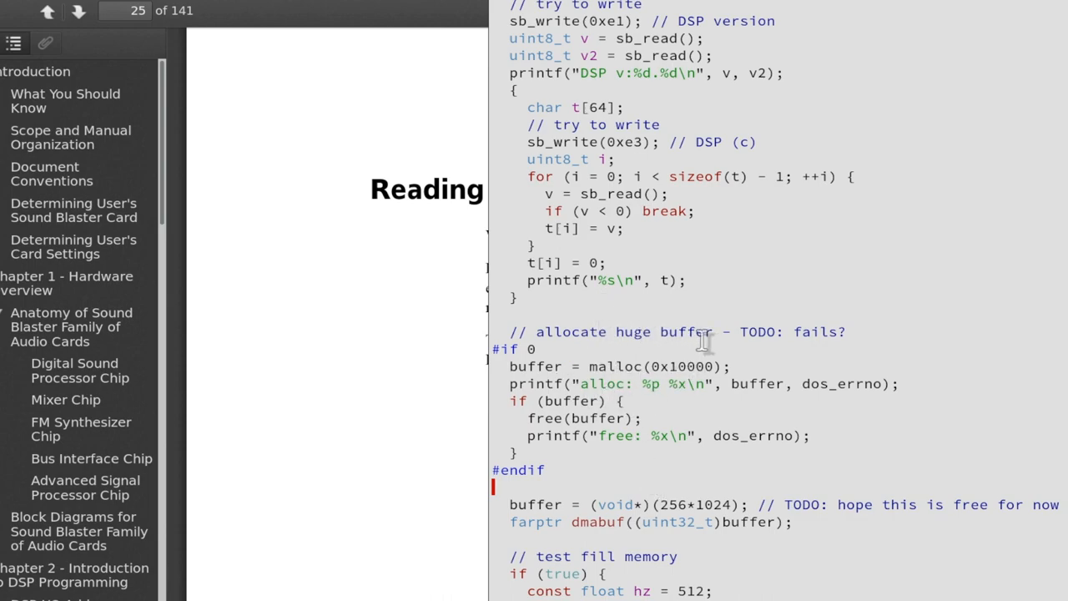
mouse_move(625, 363)
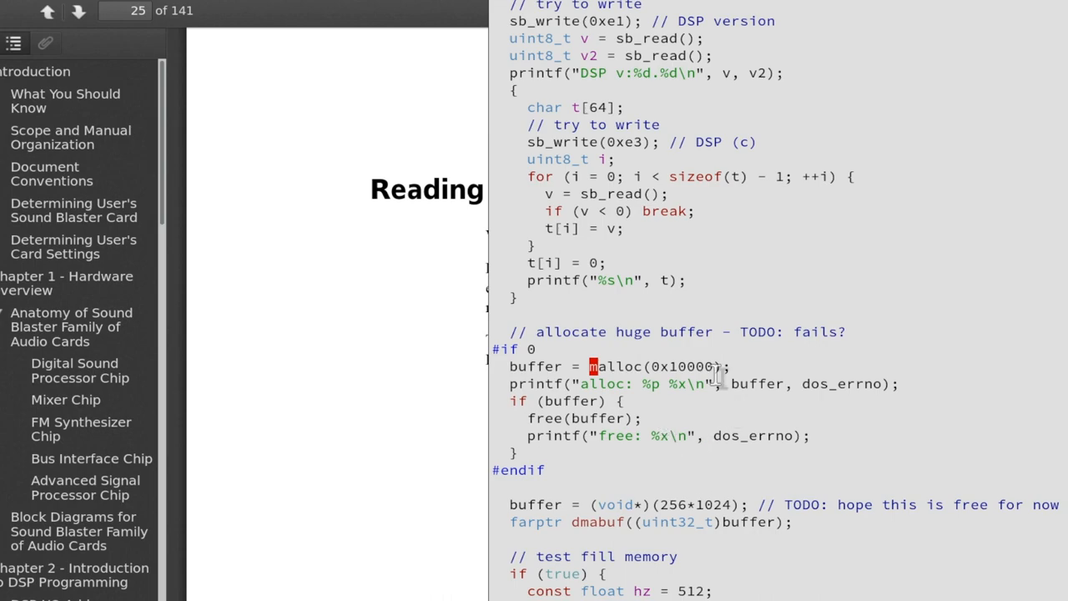
mouse_move(624, 409)
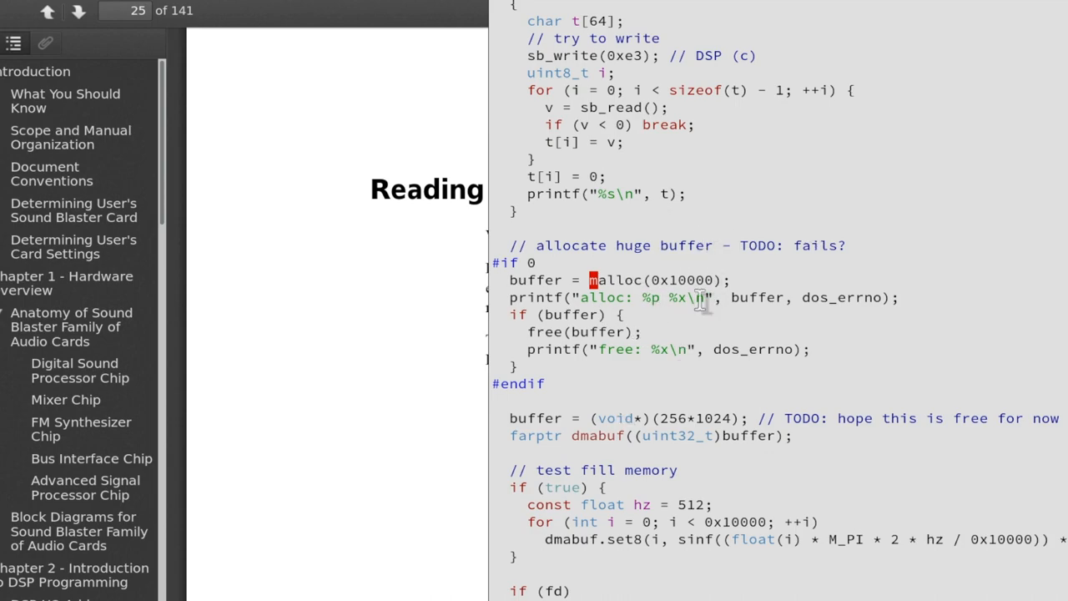
scroll("down", 3)
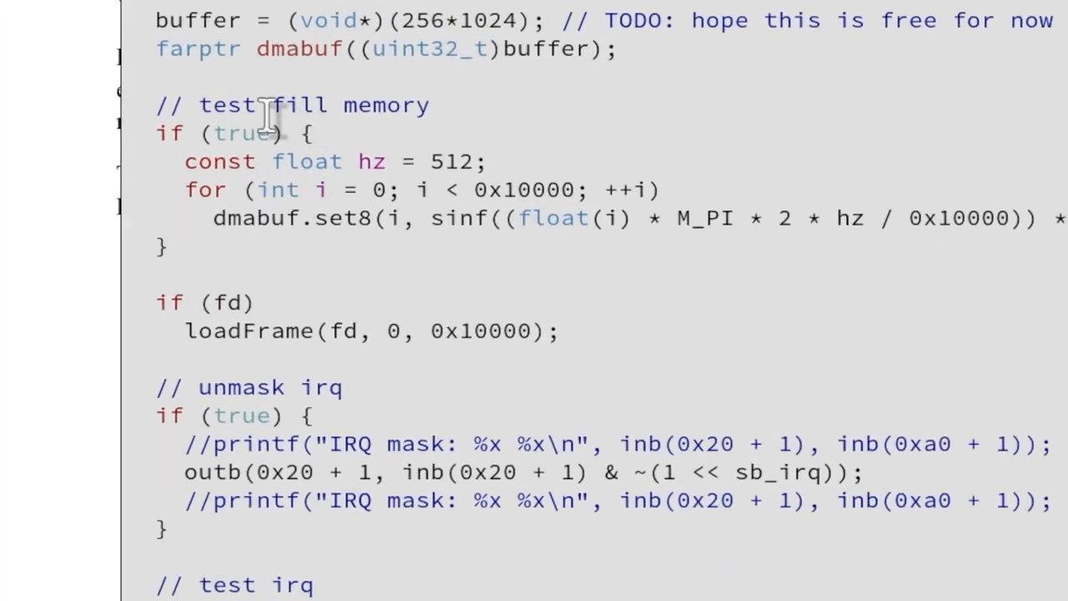
mouse_move(137, 259)
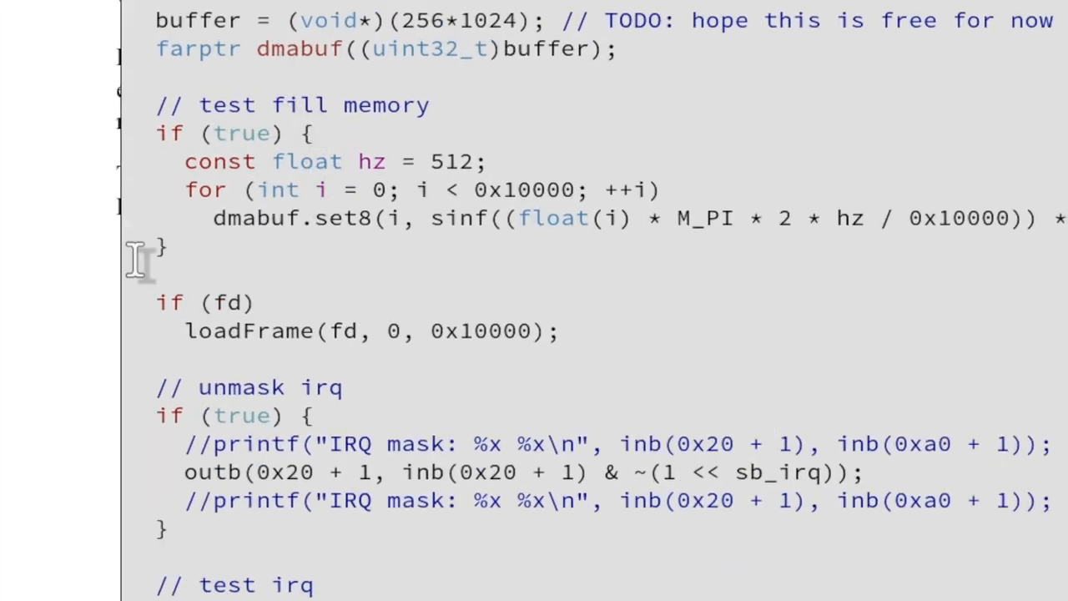
mouse_move(196, 312)
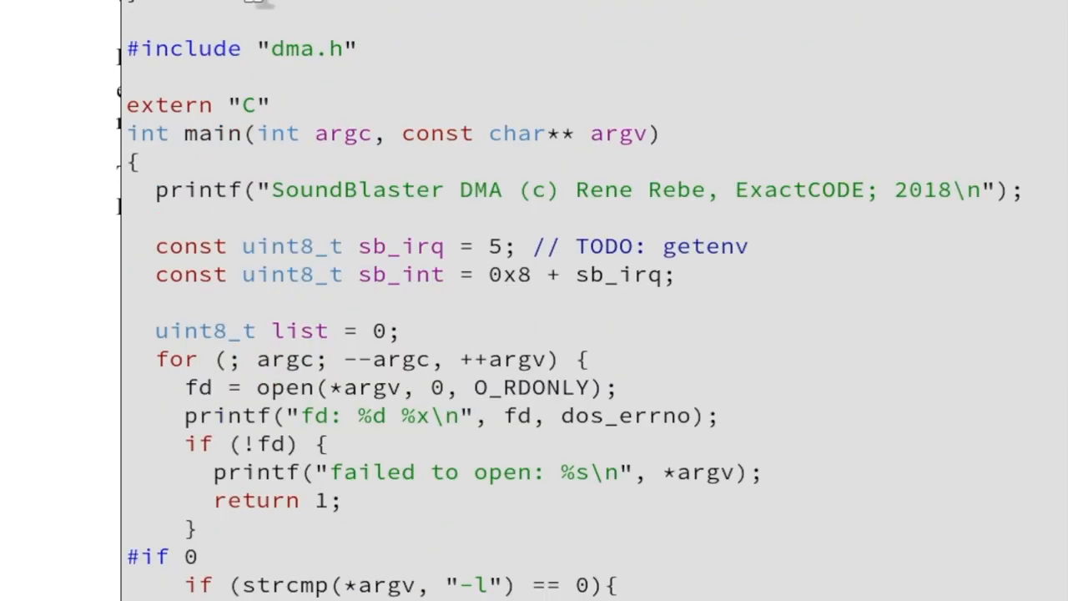
scroll("down", 3)
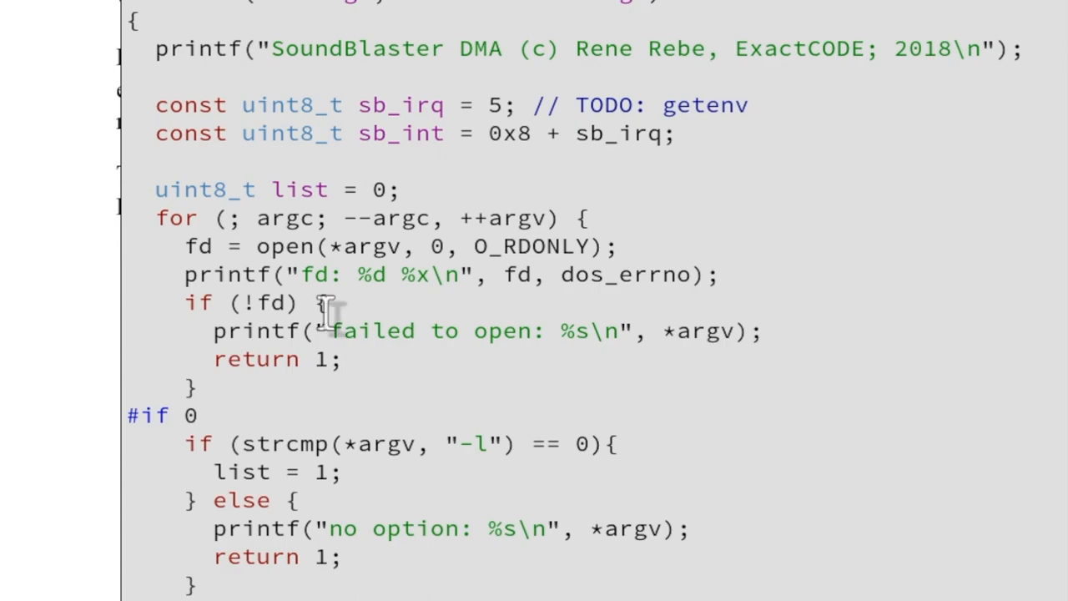
scroll("down", 3)
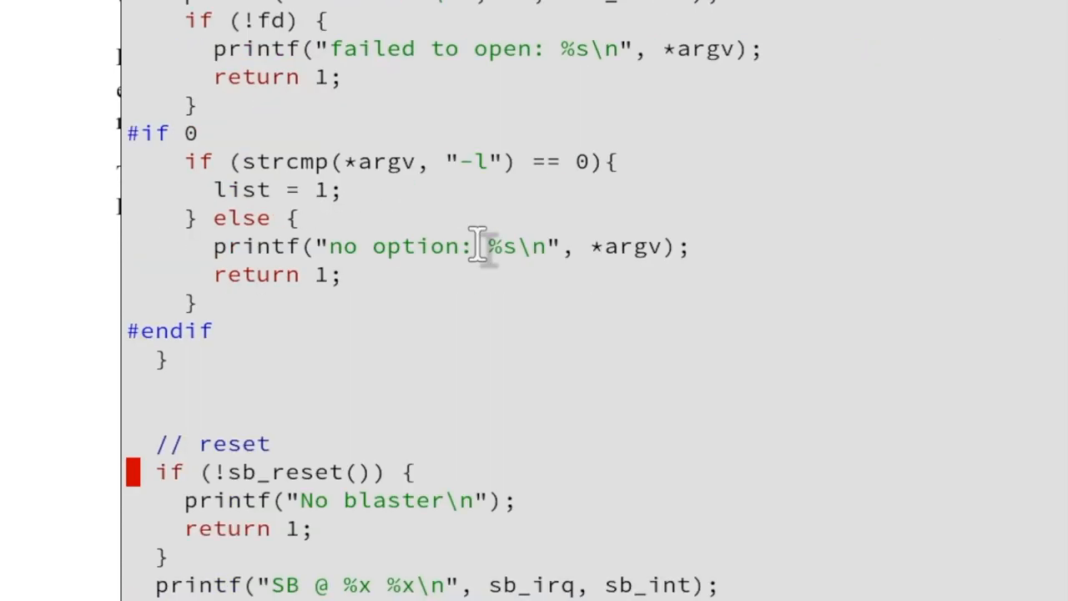
scroll("down", 3)
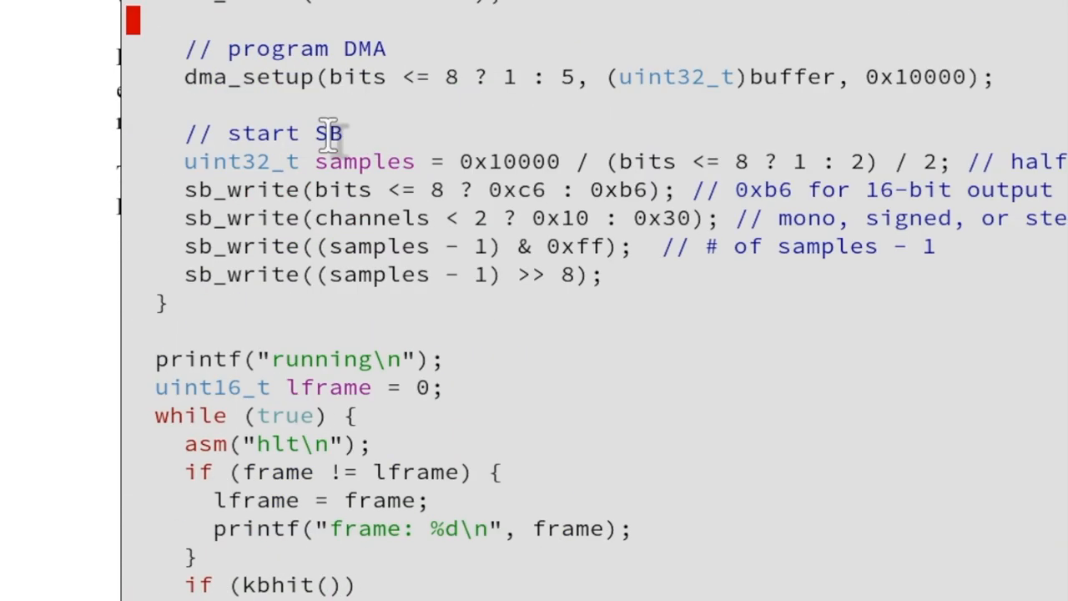
scroll("up", 3)
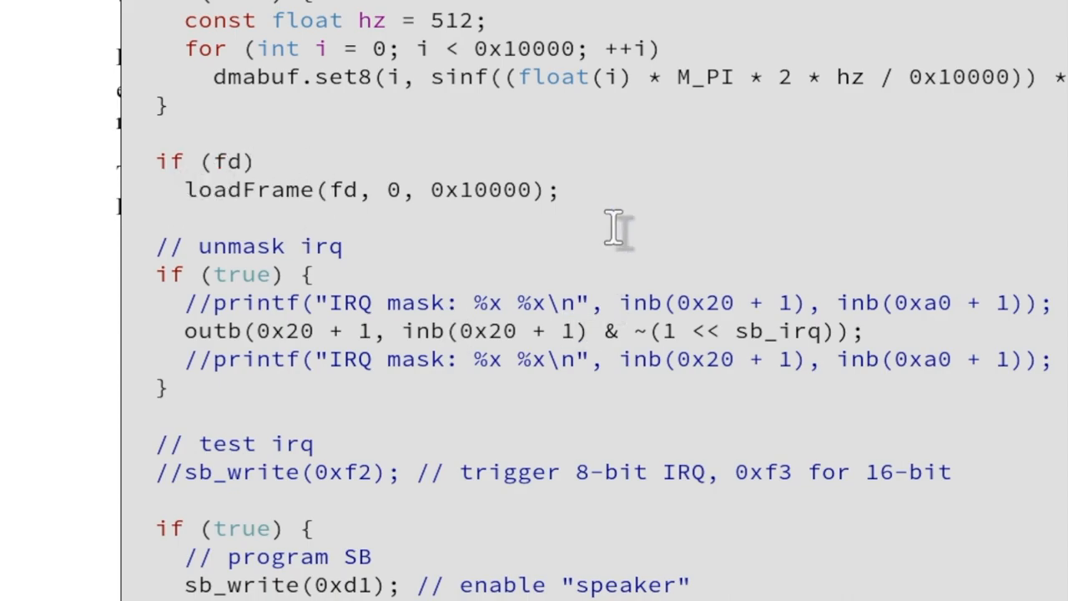
double_click(221, 161)
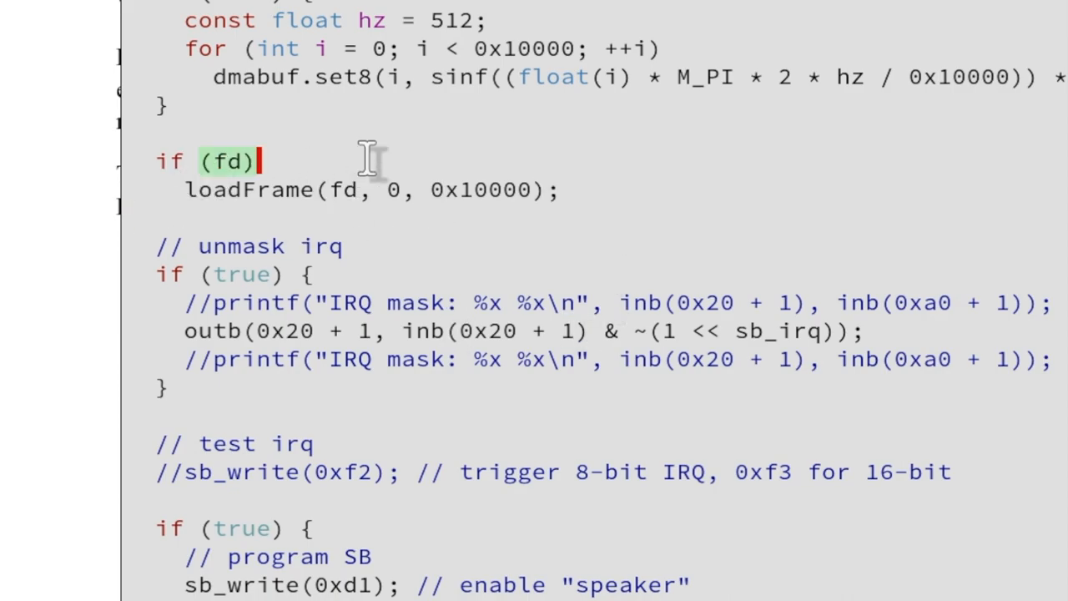
double_click(251, 190)
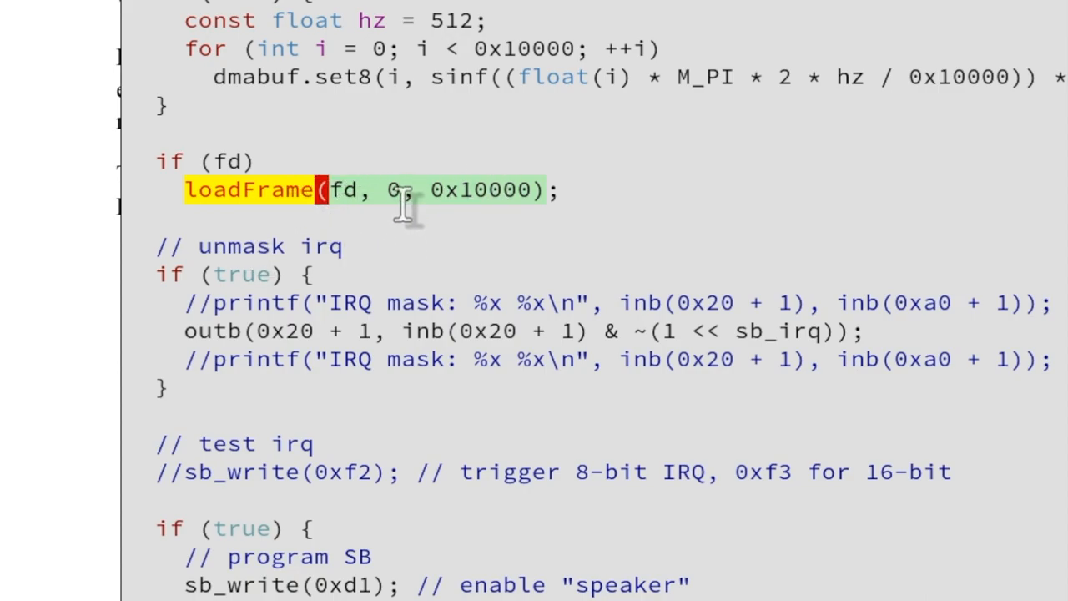
mouse_move(404, 217)
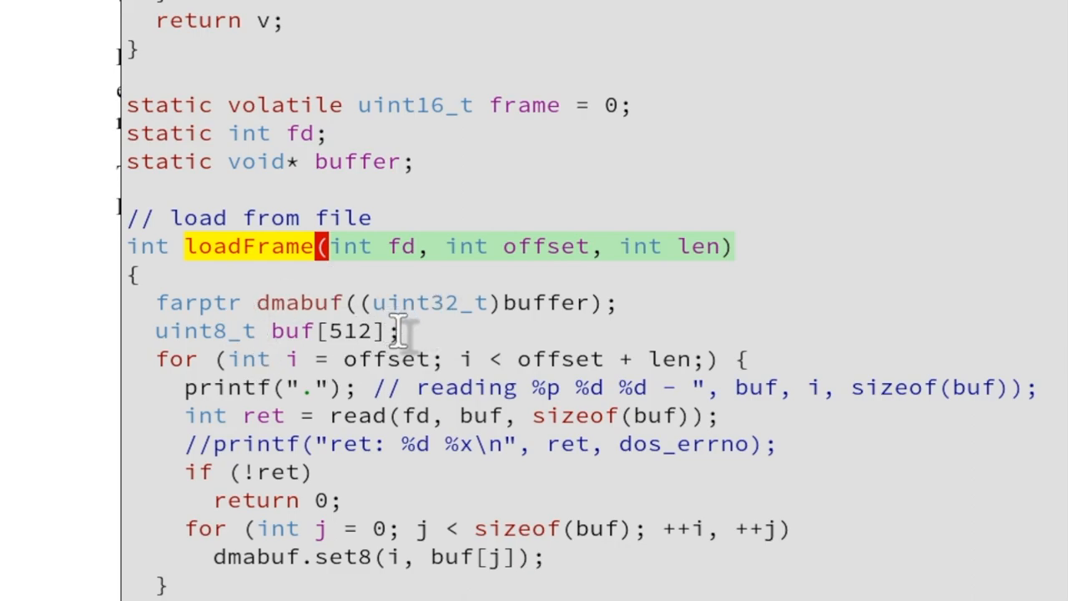
mouse_move(325, 331)
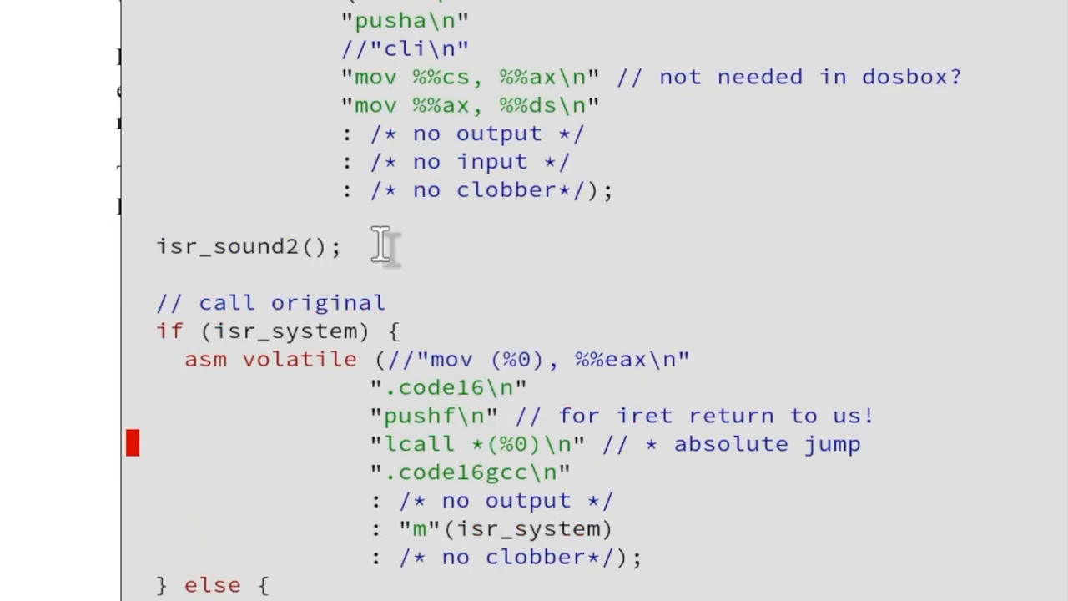
scroll("down", 3)
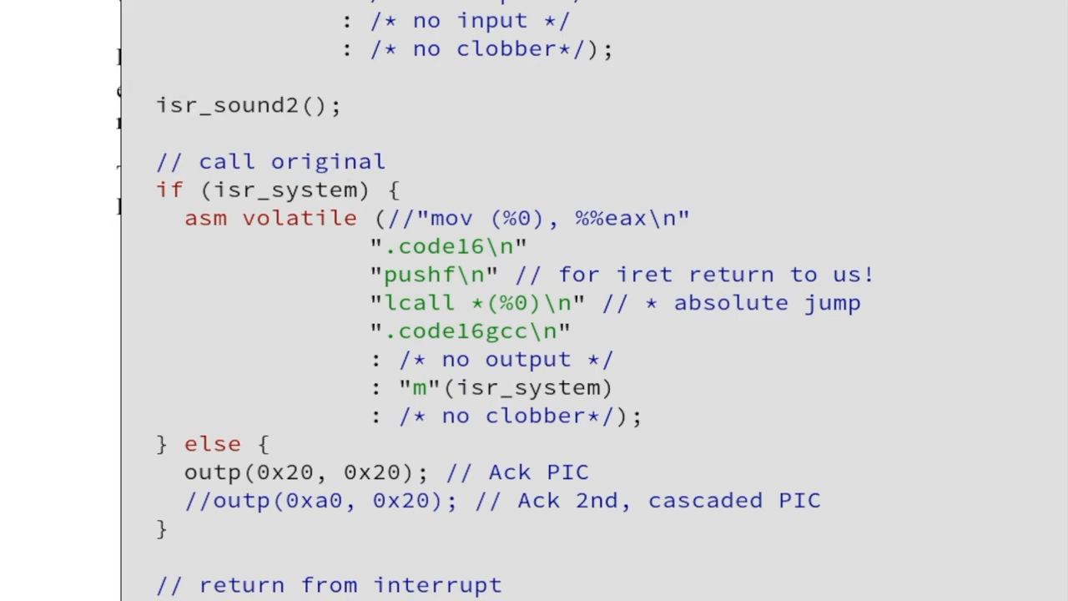
scroll("up", 3)
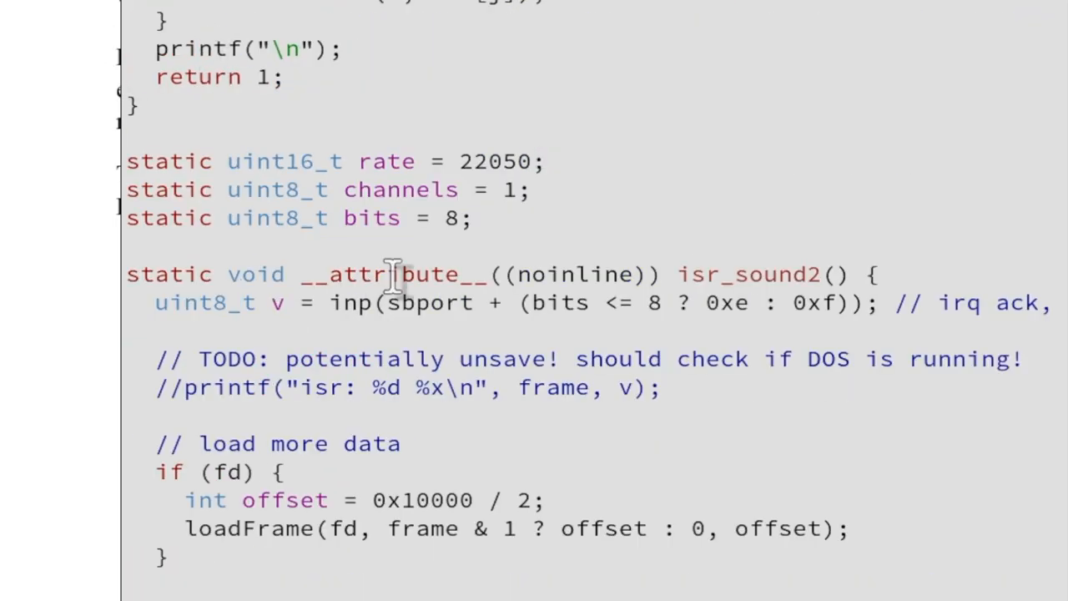
scroll("down", 3)
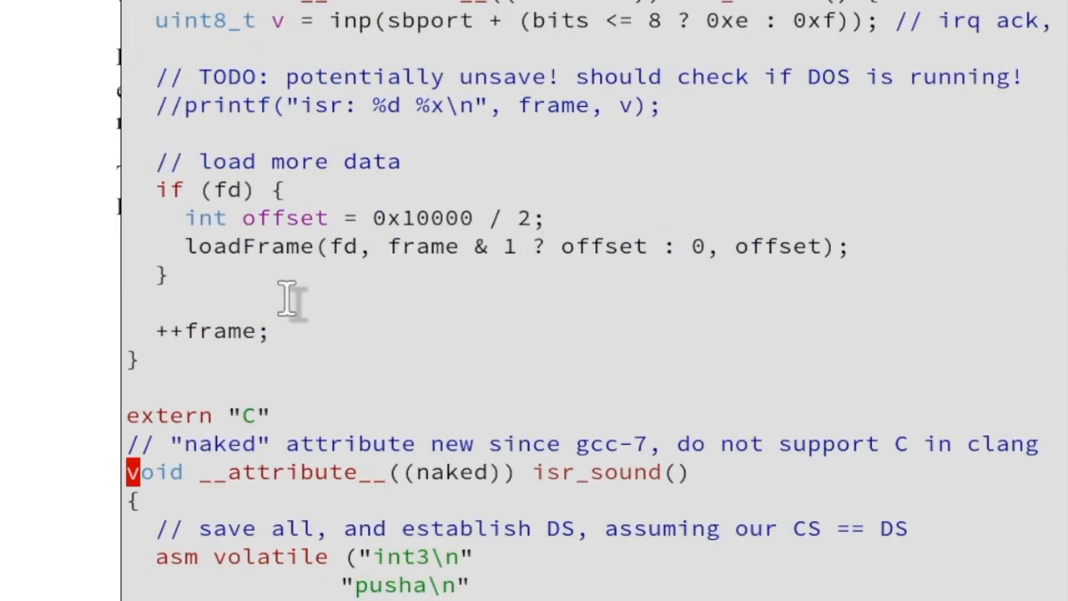
scroll("down", 3)
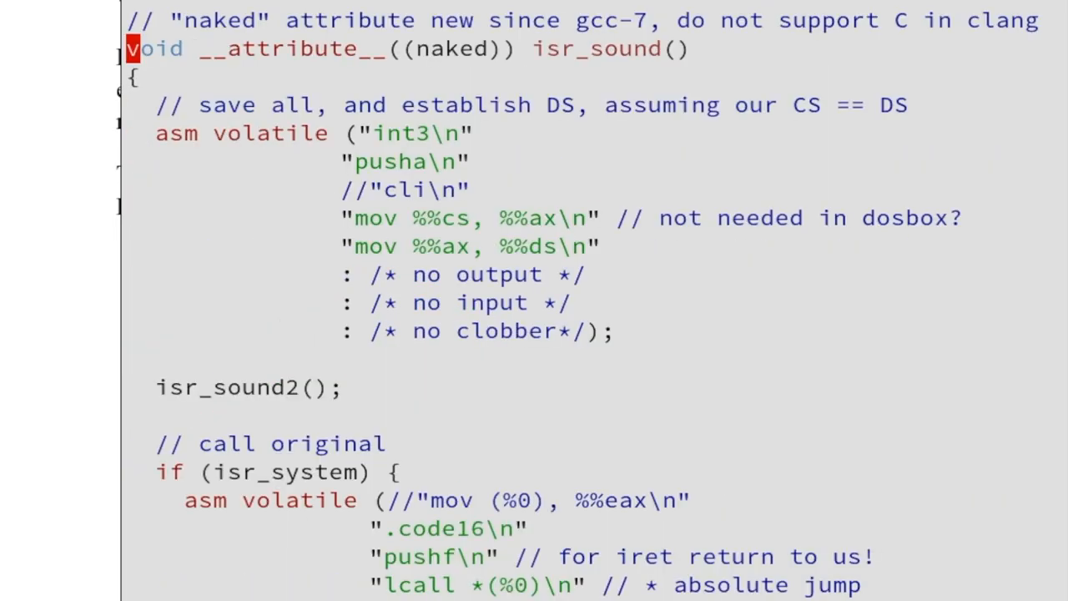
scroll("up", 3)
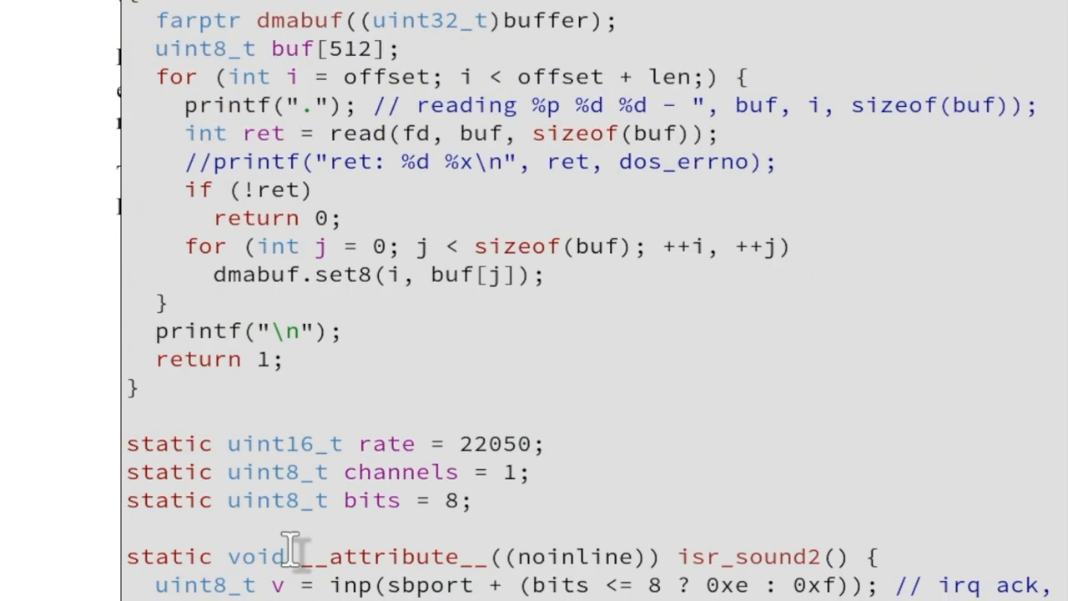
scroll("down", 3)
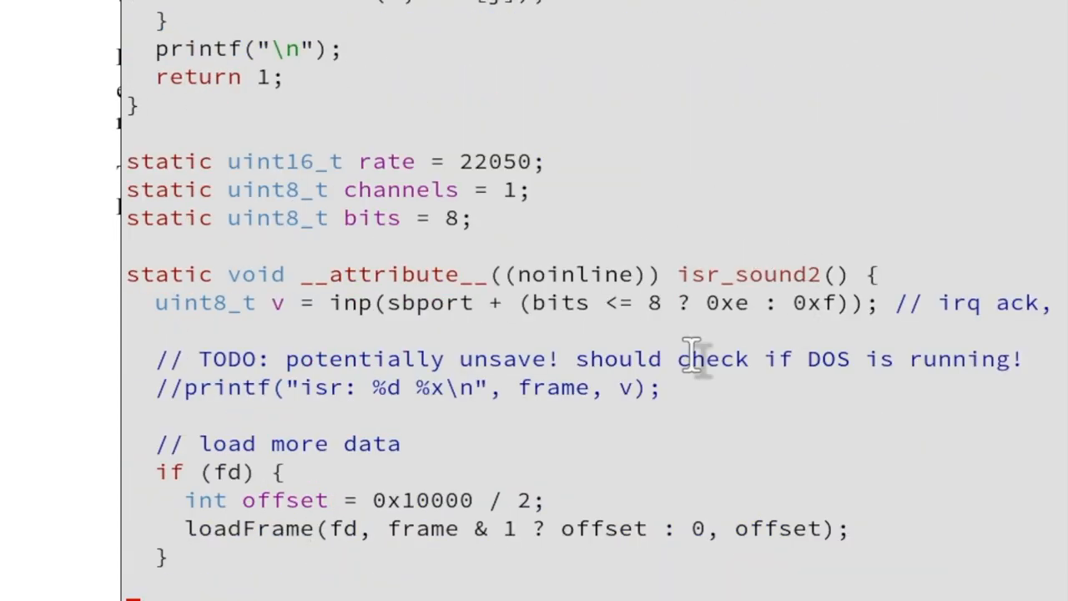
mouse_move(255, 413)
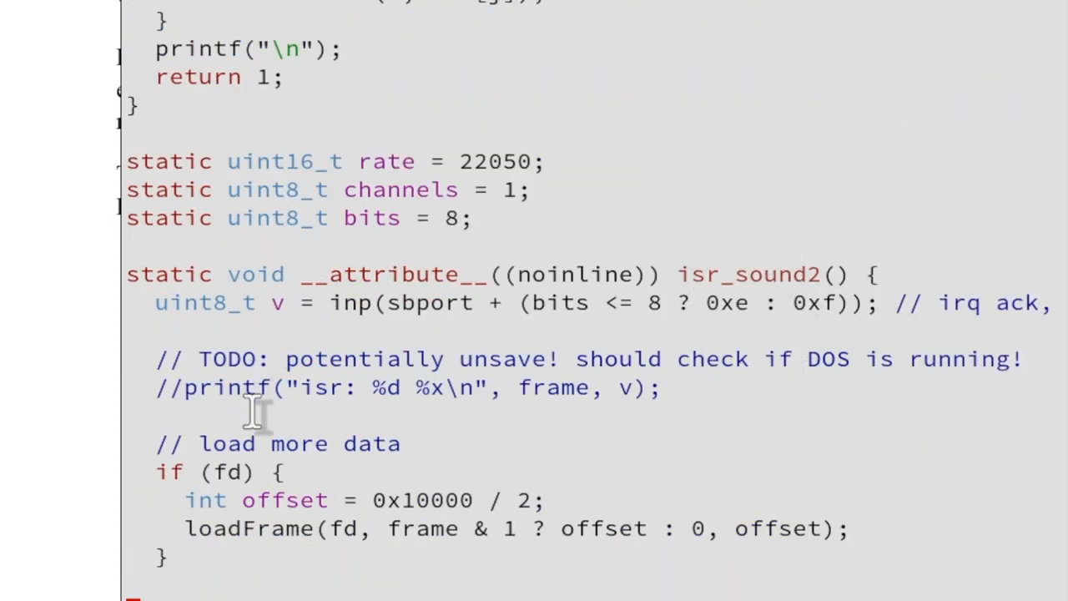
mouse_move(233, 386)
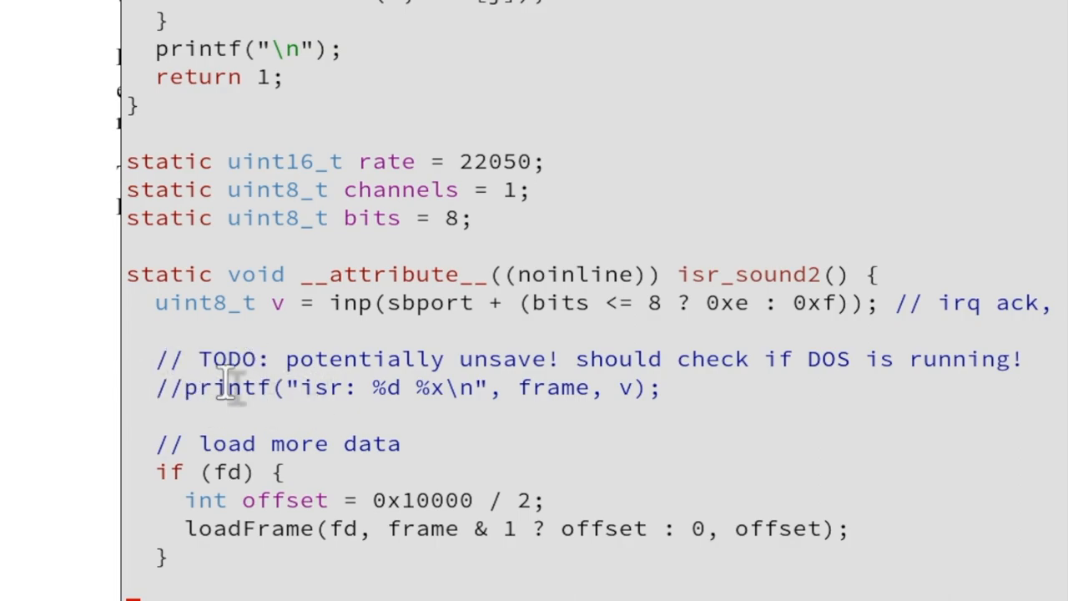
mouse_move(379, 500)
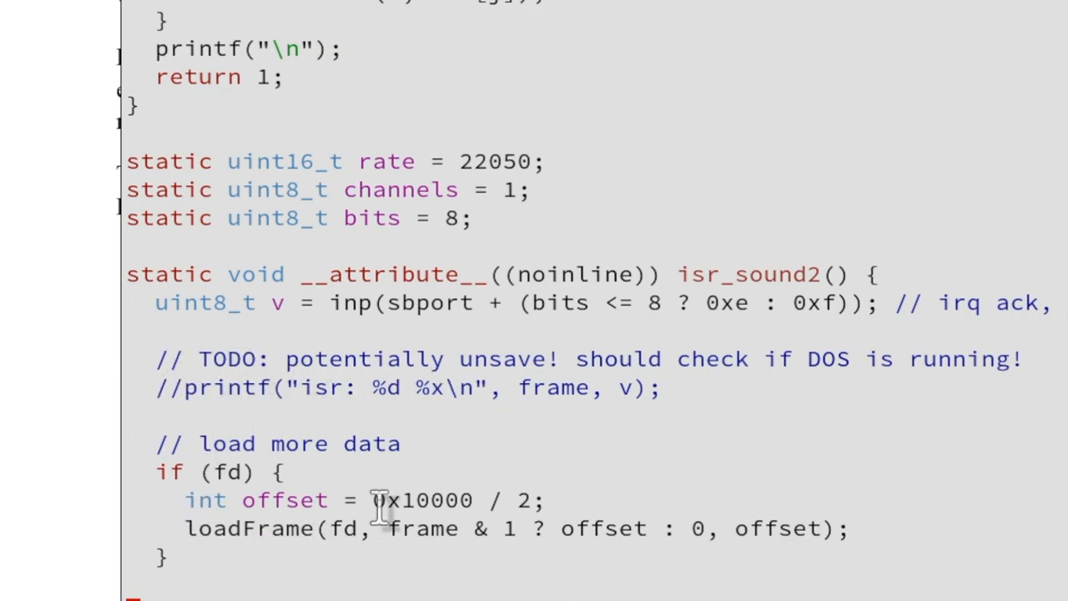
mouse_move(280, 539)
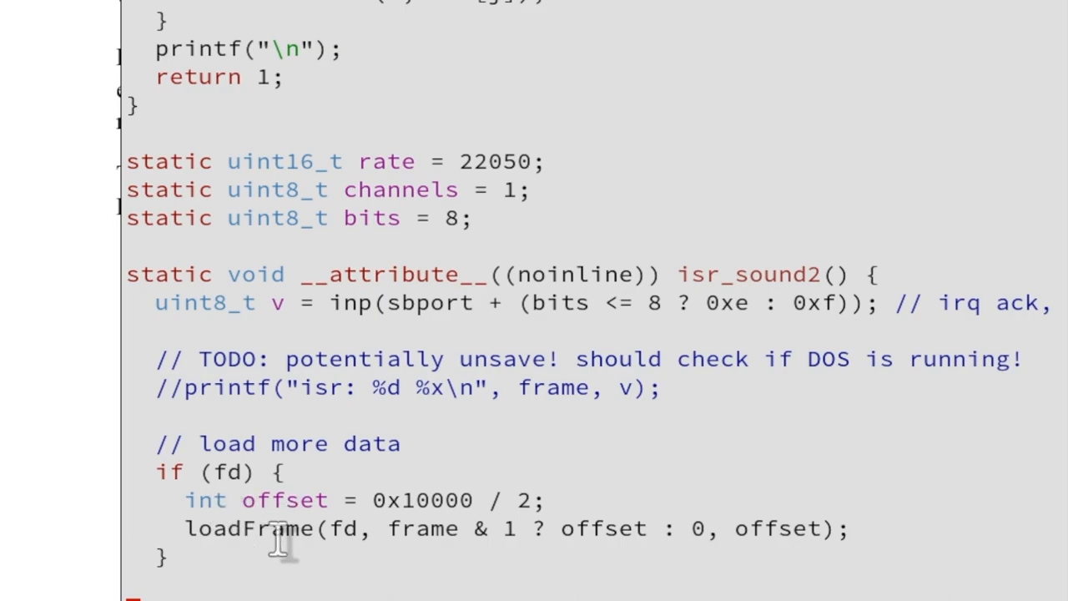
mouse_move(367, 542)
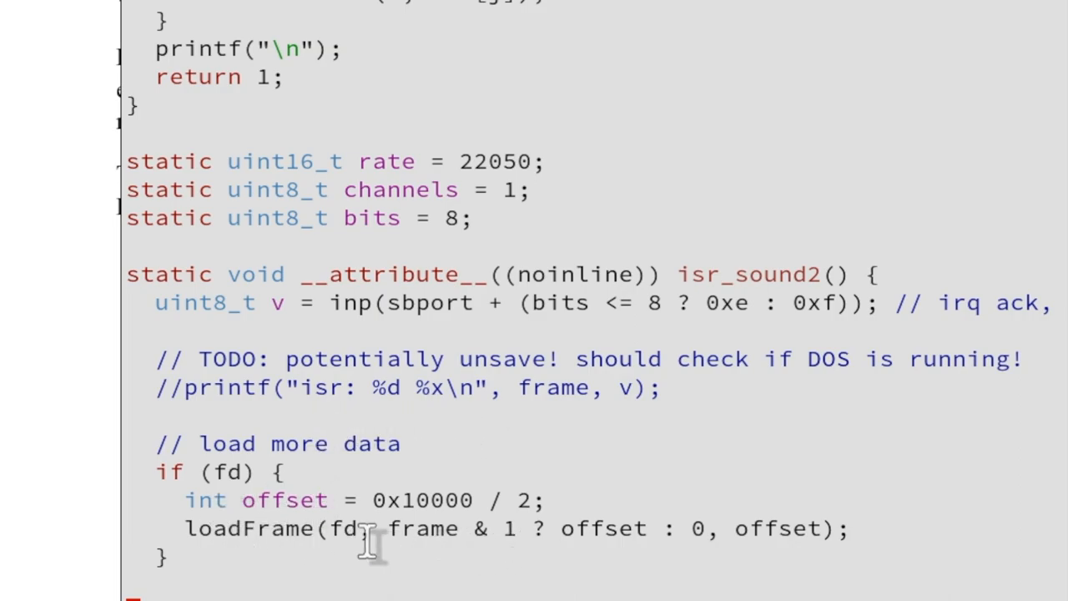
mouse_move(379, 438)
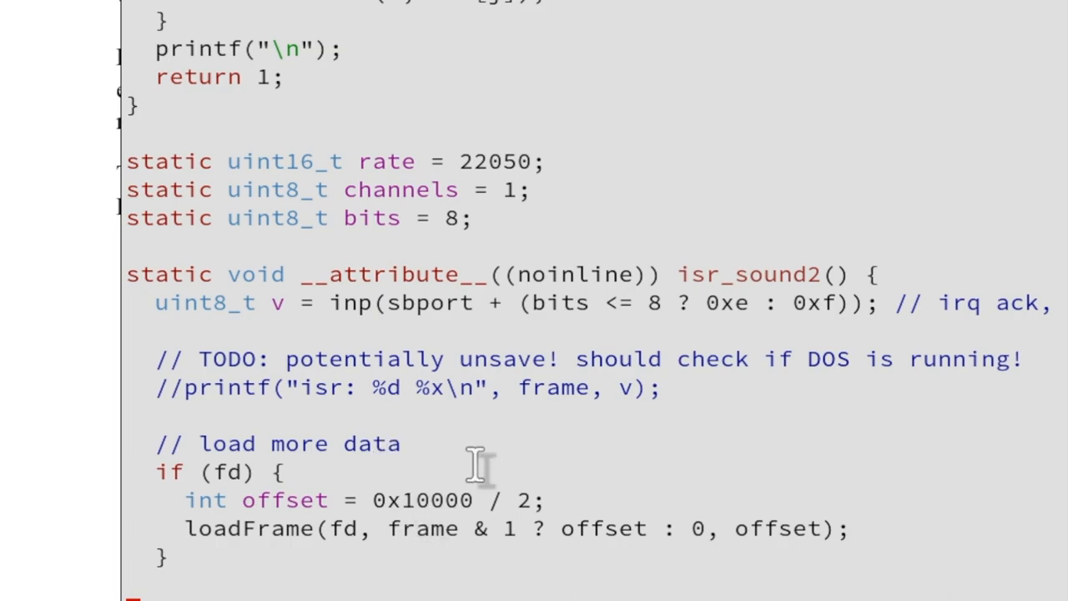
mouse_move(267, 479)
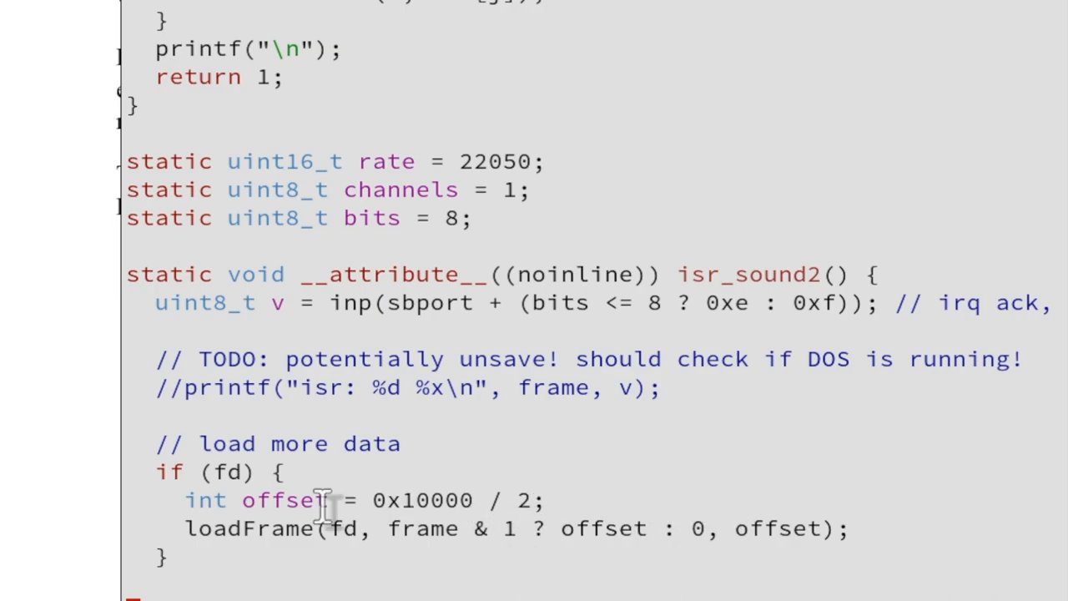
mouse_move(743, 580)
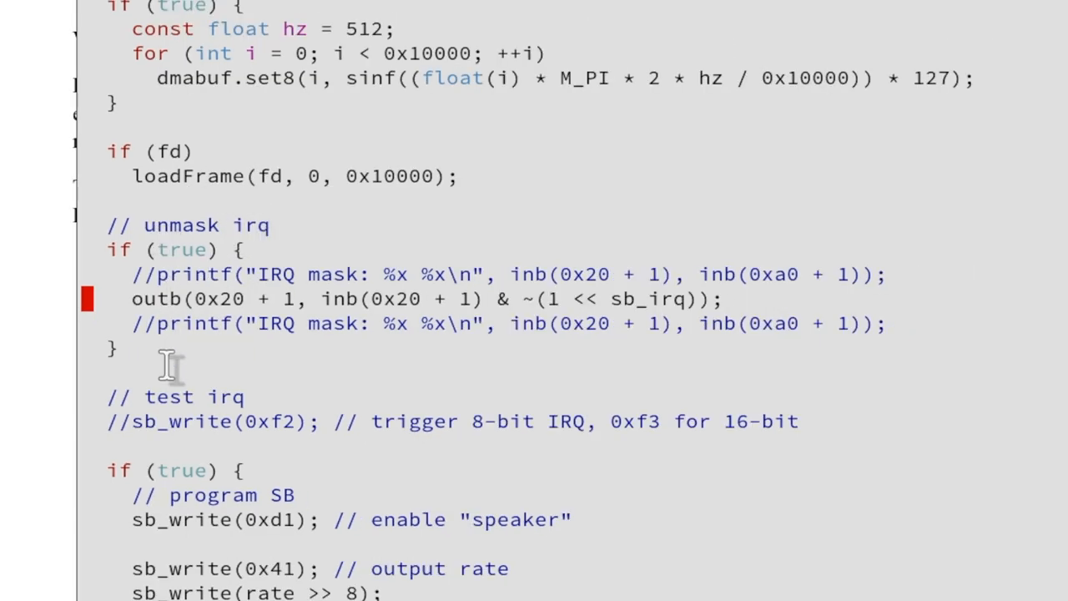
mouse_move(265, 288)
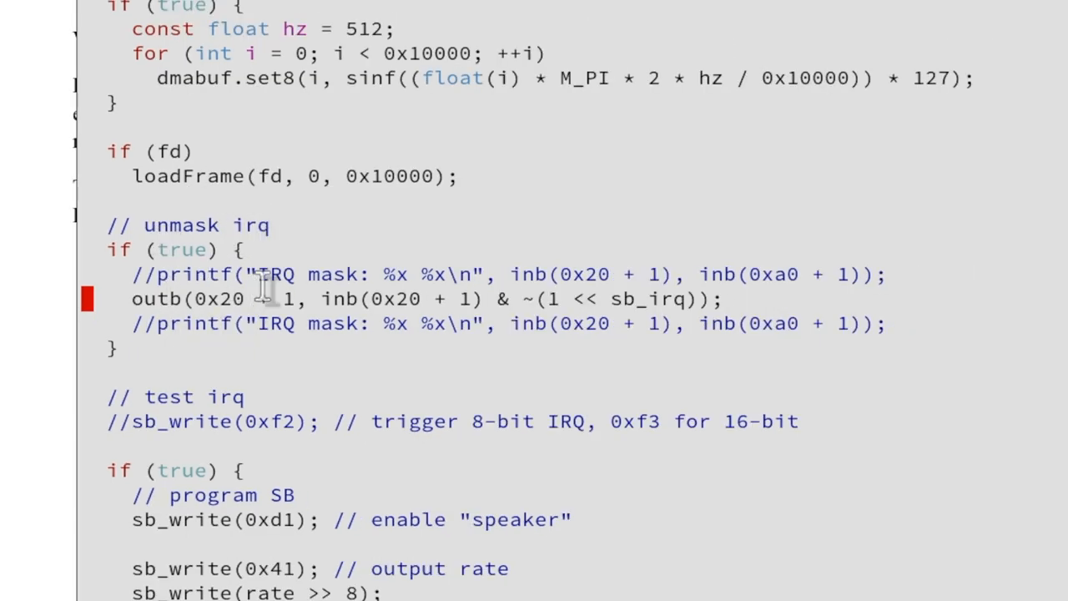
mouse_move(207, 338)
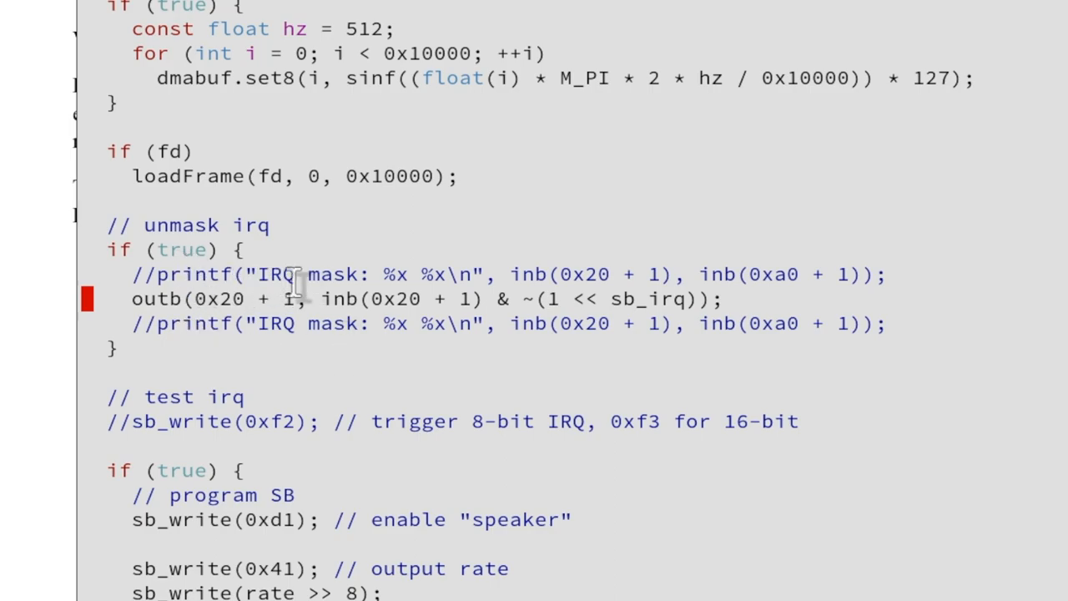
mouse_move(134, 342)
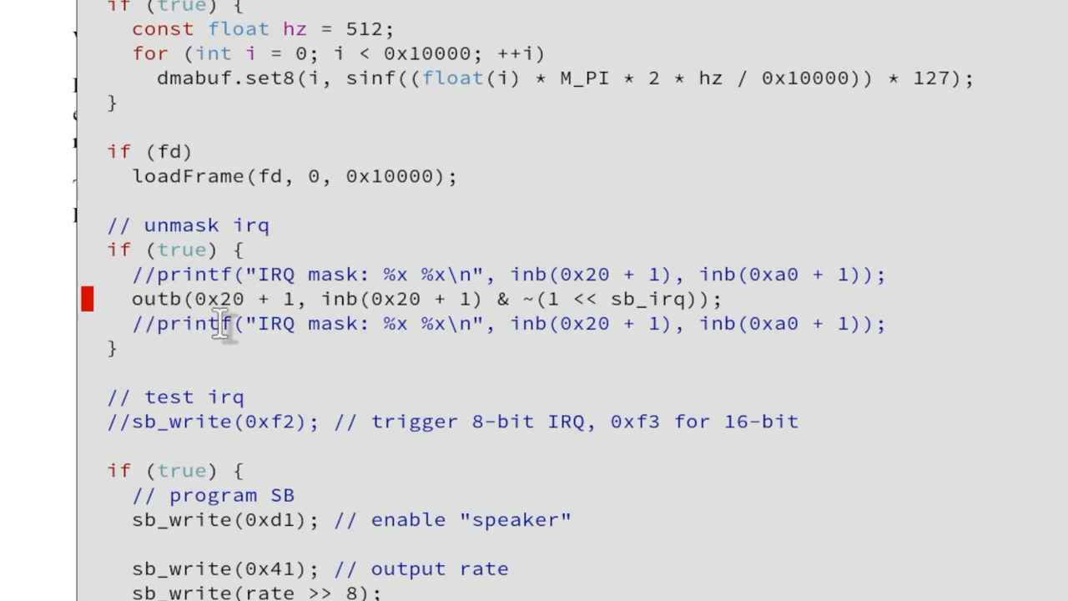
mouse_move(359, 300)
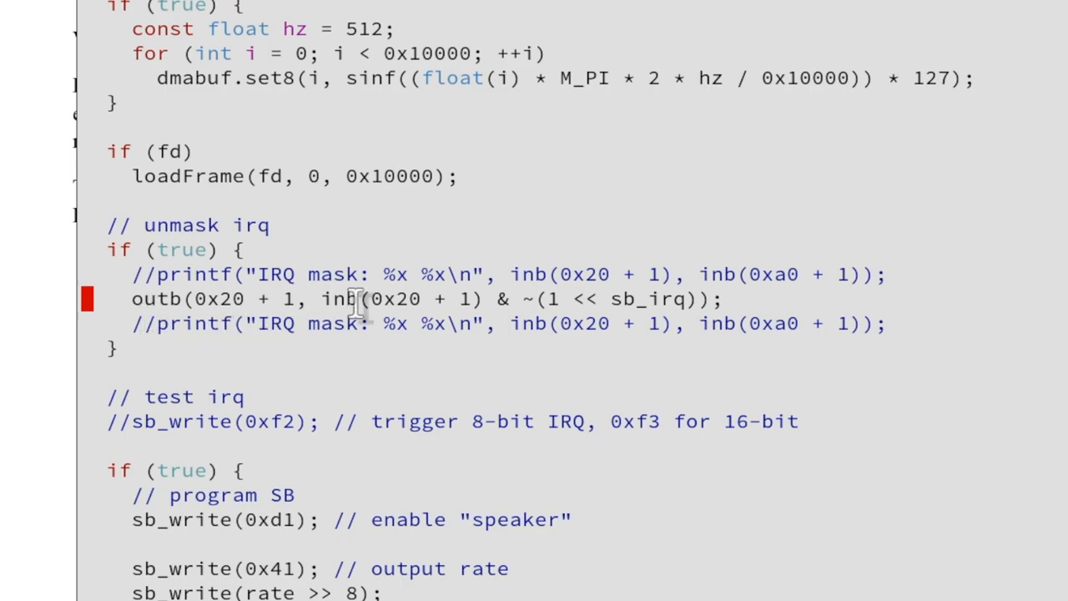
mouse_move(292, 298)
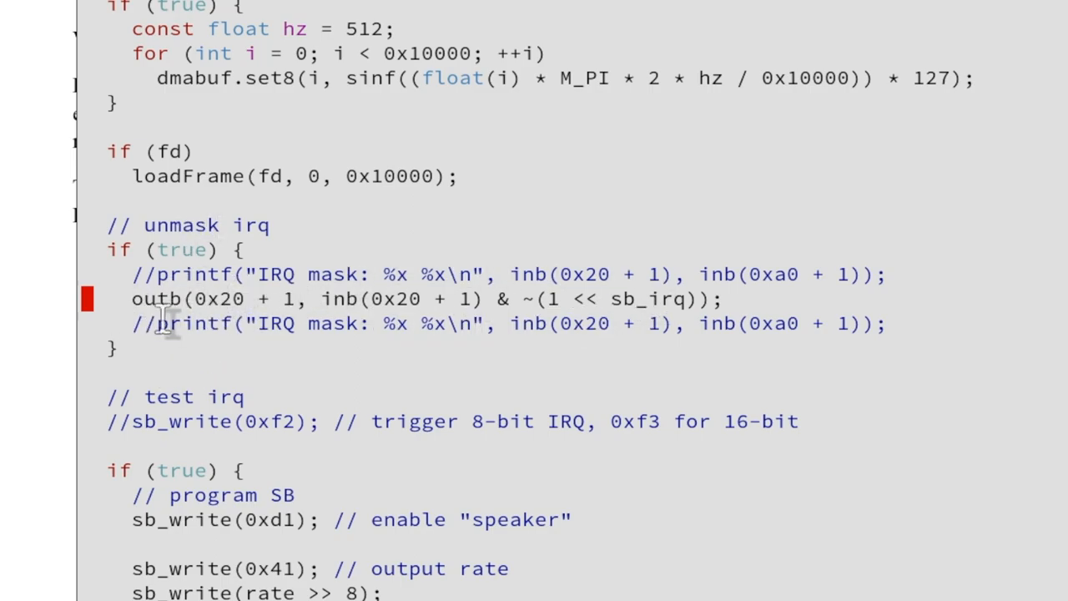
mouse_move(276, 333)
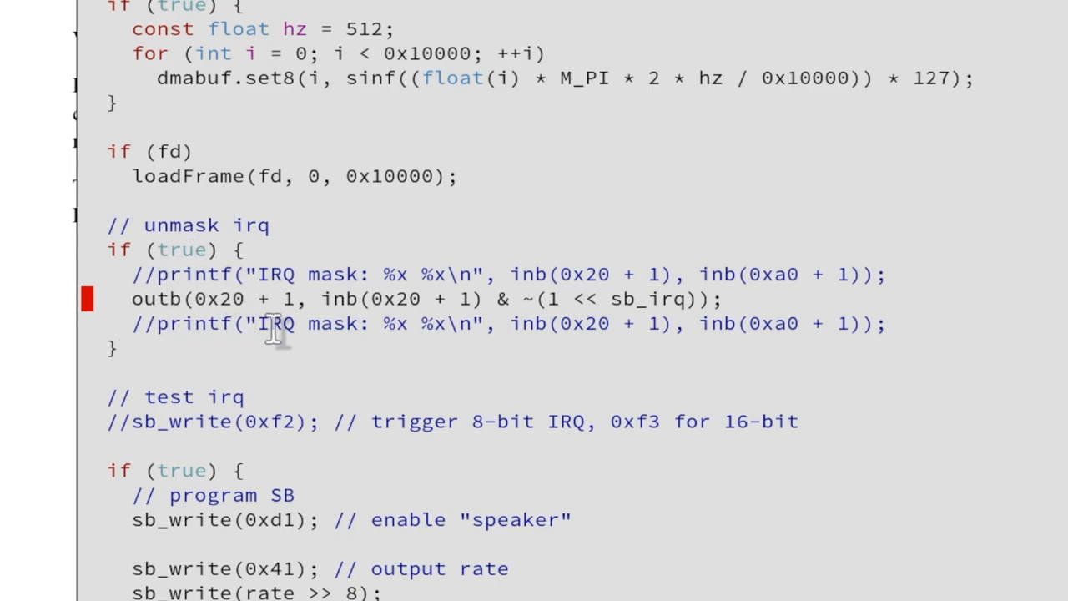
mouse_move(324, 299)
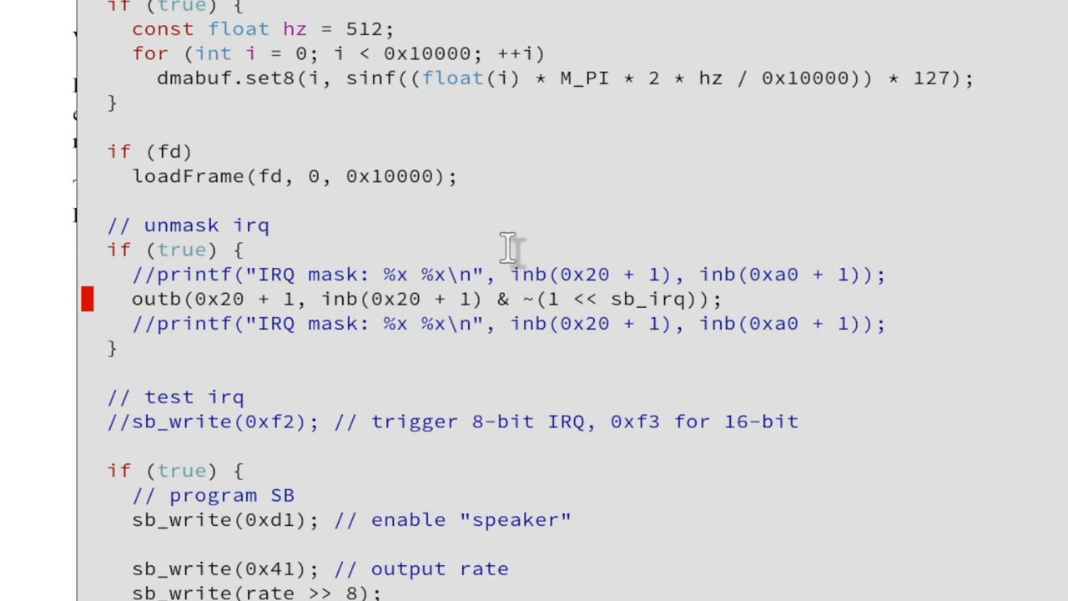
mouse_move(617, 309)
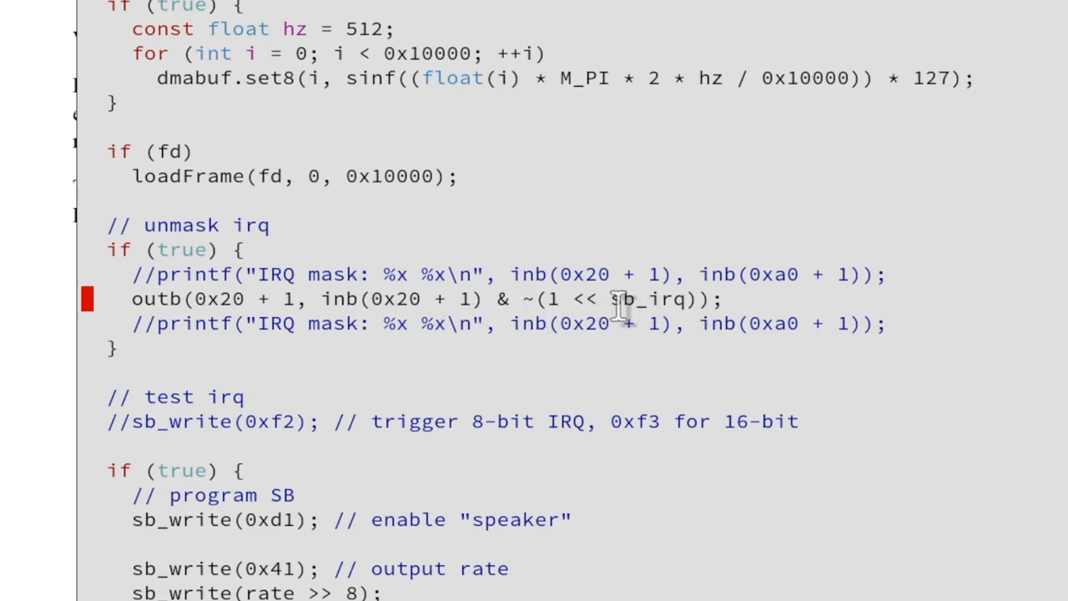
mouse_move(684, 300)
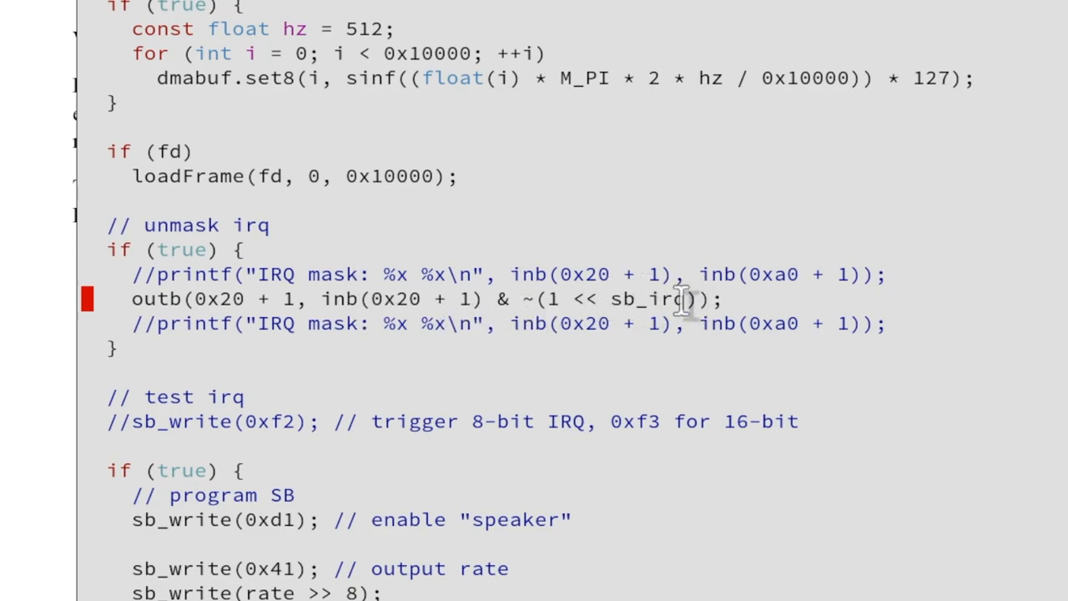
mouse_move(492, 300)
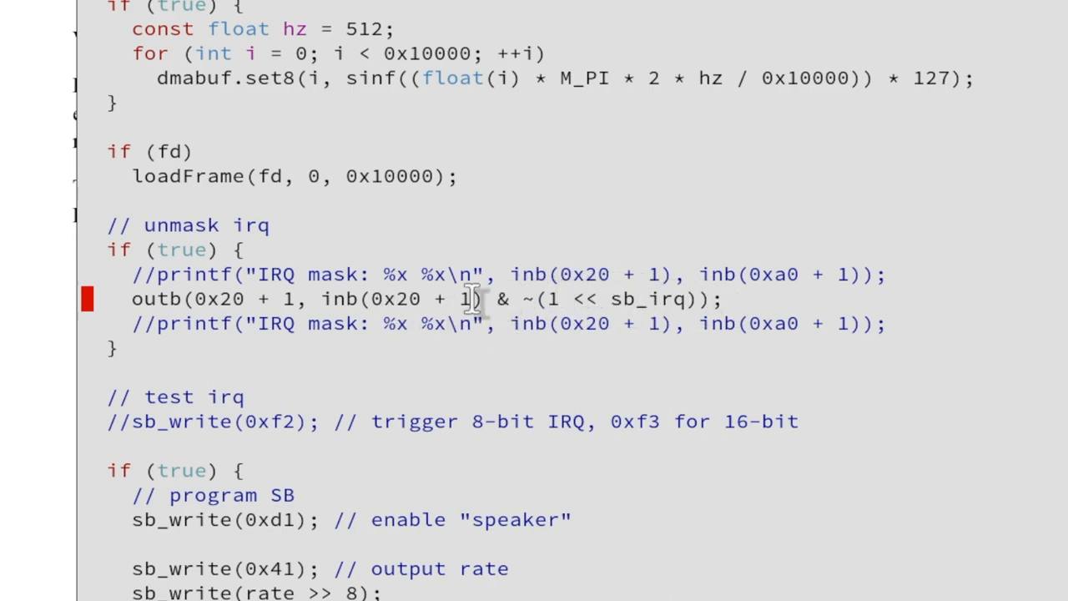
scroll("down", 3)
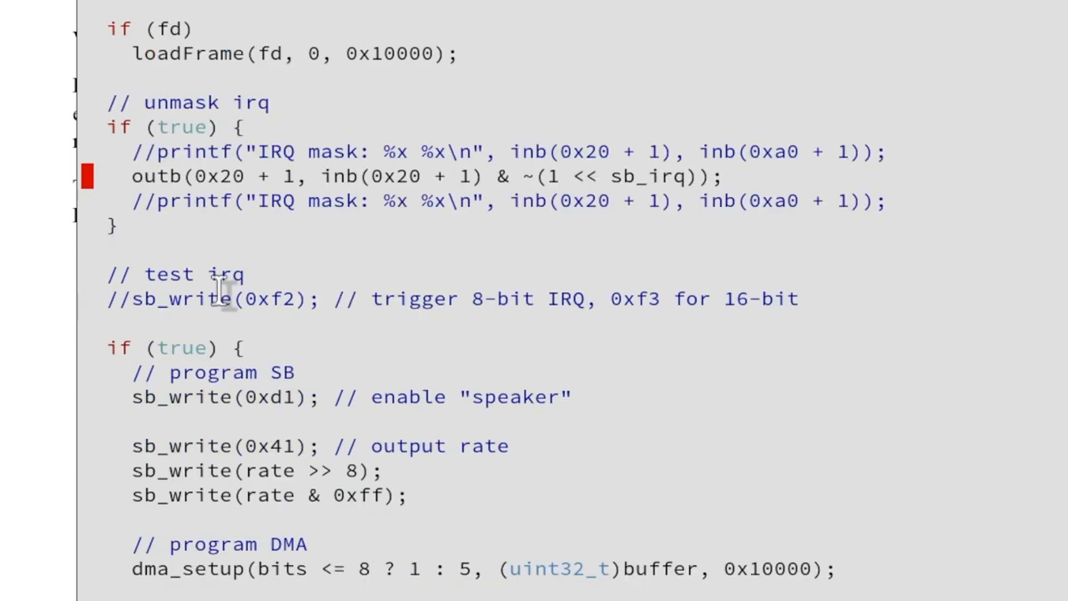
scroll("down", 3)
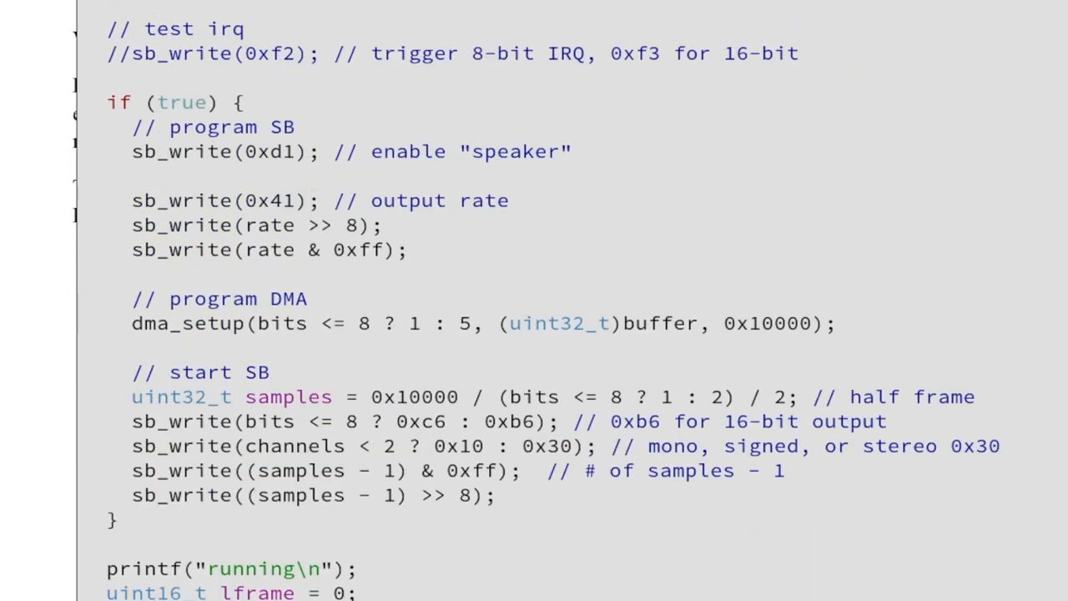
mouse_move(232, 17)
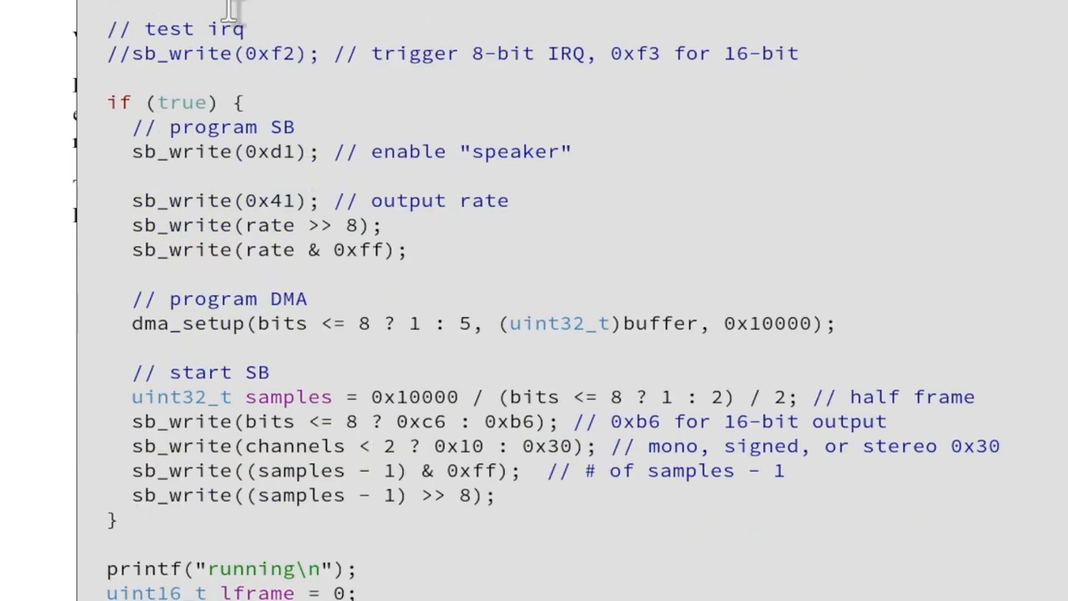
scroll("down", 3)
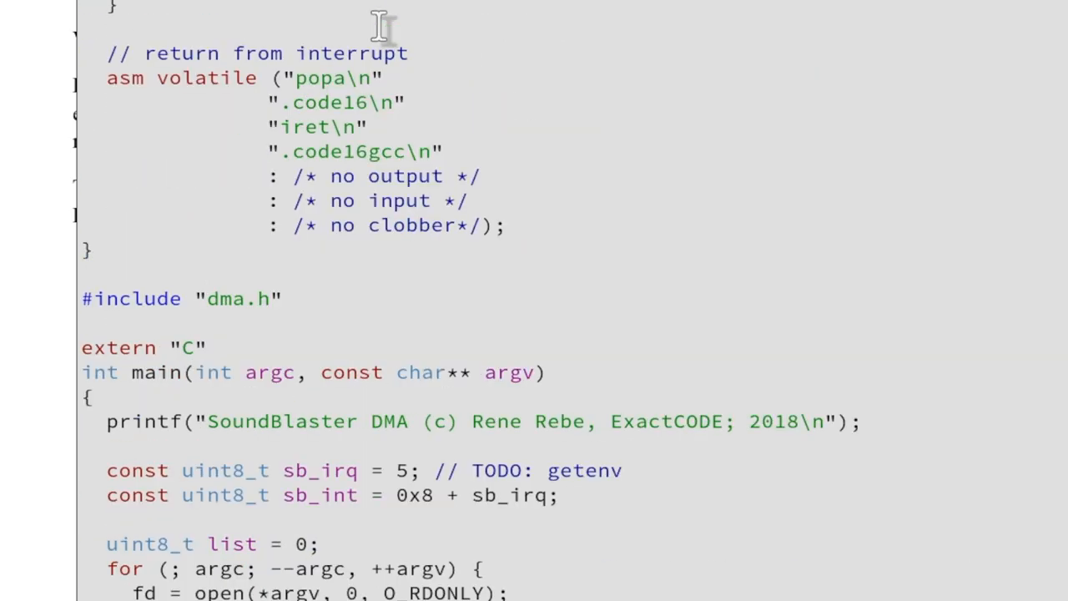
scroll("up", 3)
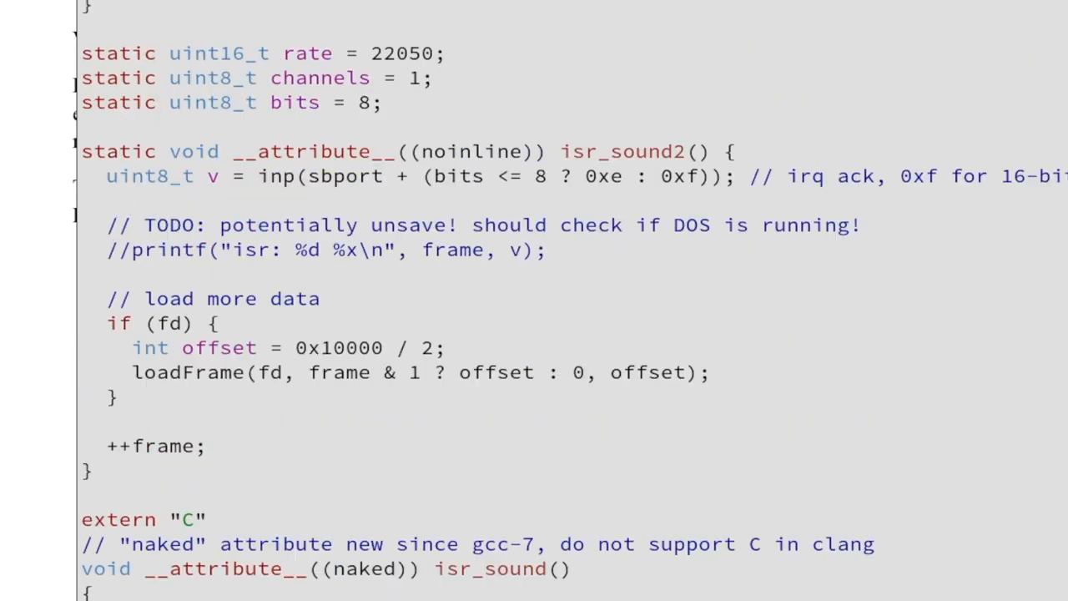
scroll("down", 3)
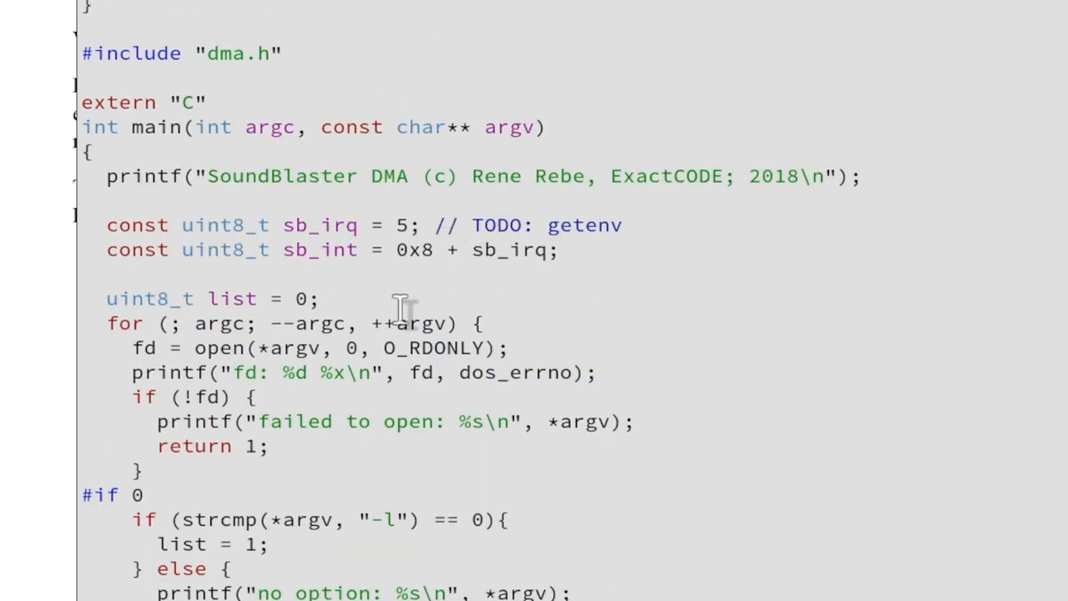
scroll("down", 3)
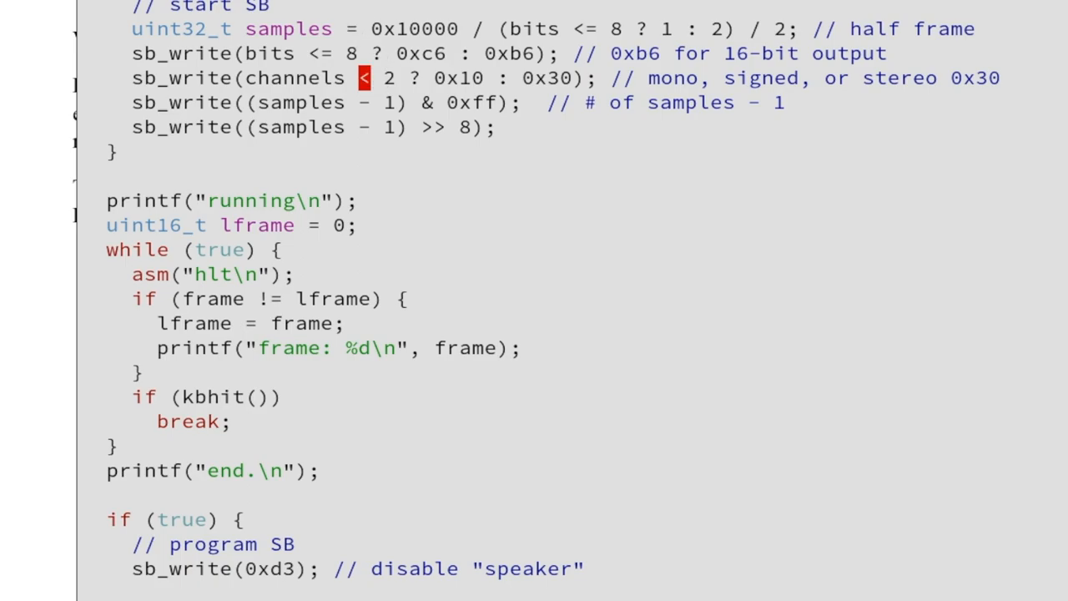
mouse_move(408, 36)
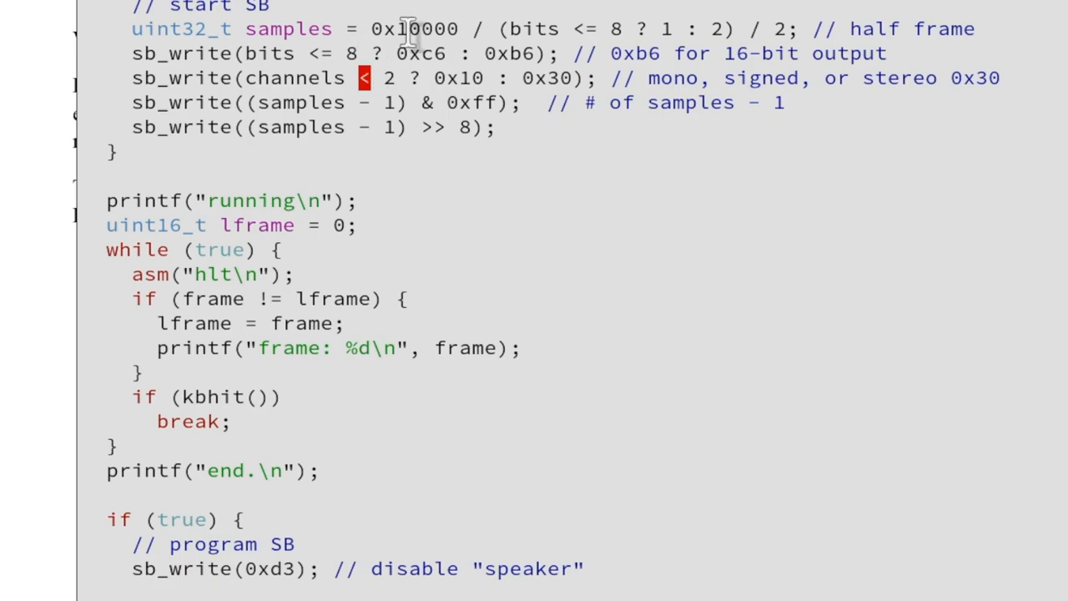
scroll("up", 3)
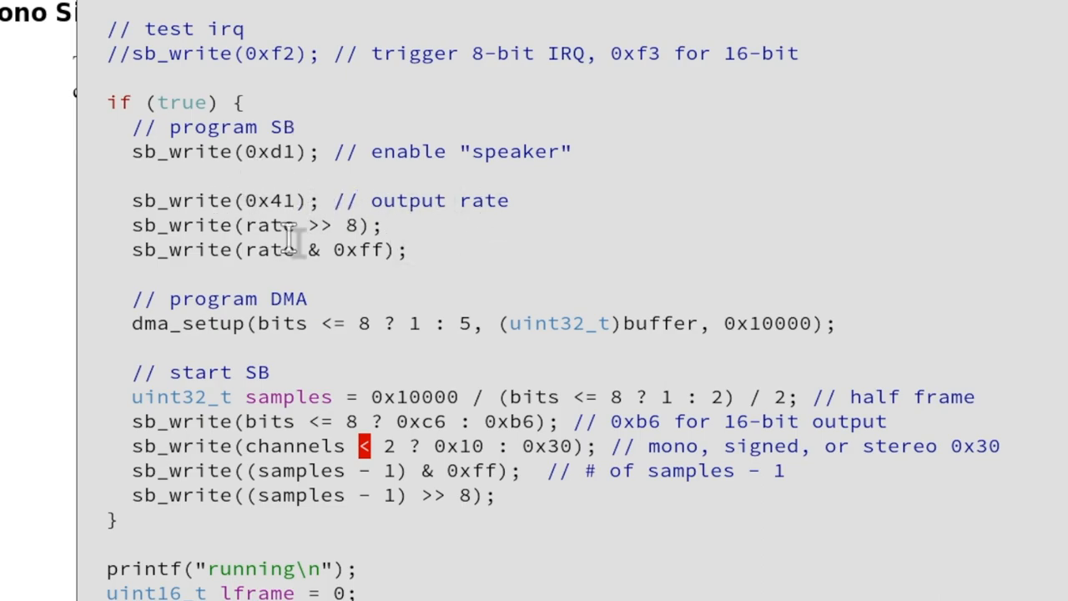
mouse_move(263, 182)
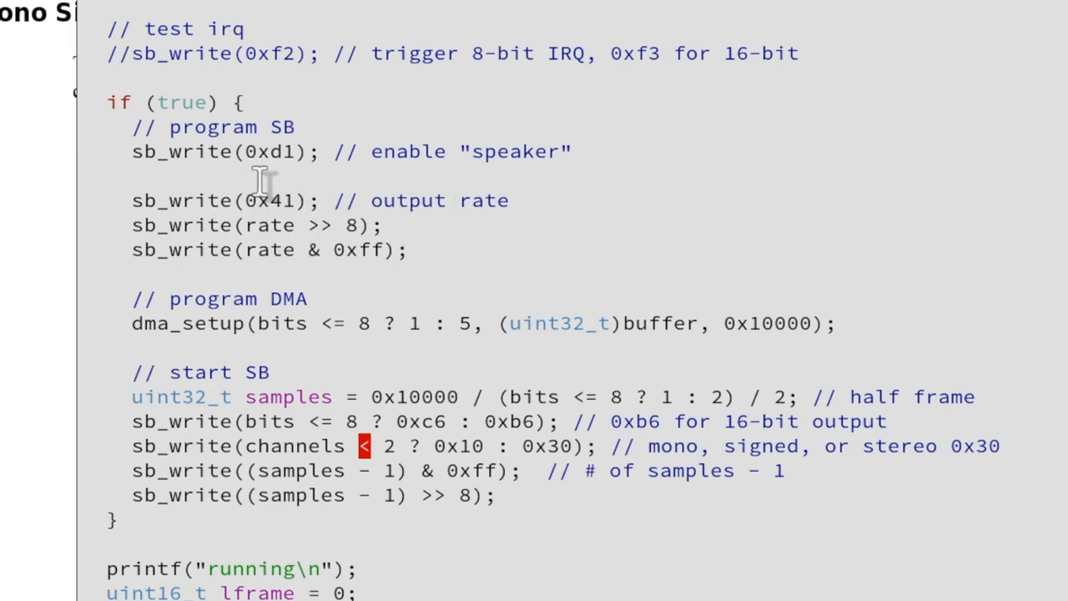
mouse_move(313, 242)
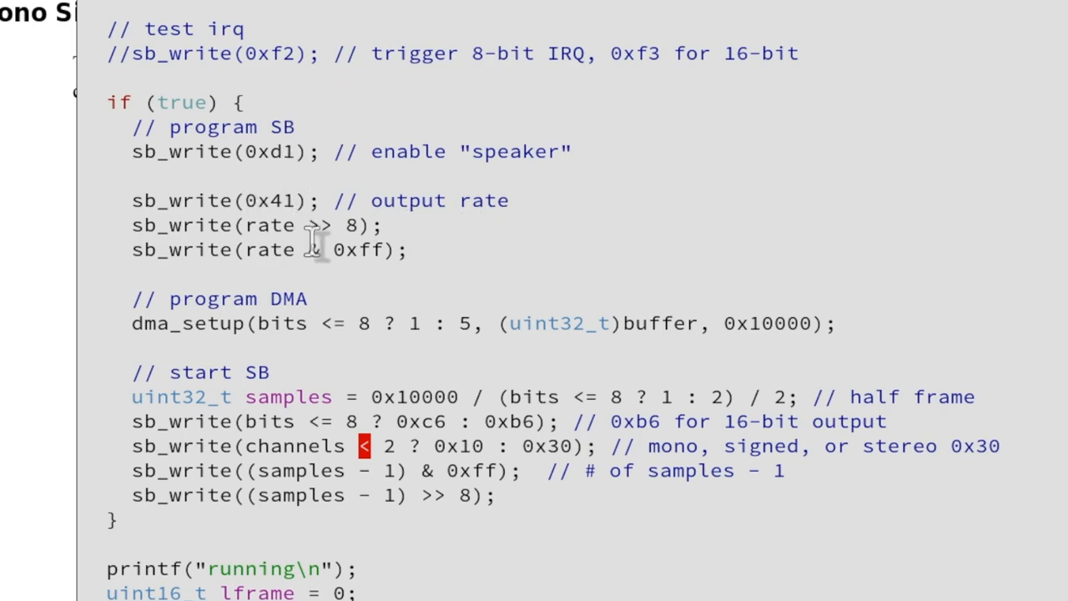
mouse_move(221, 200)
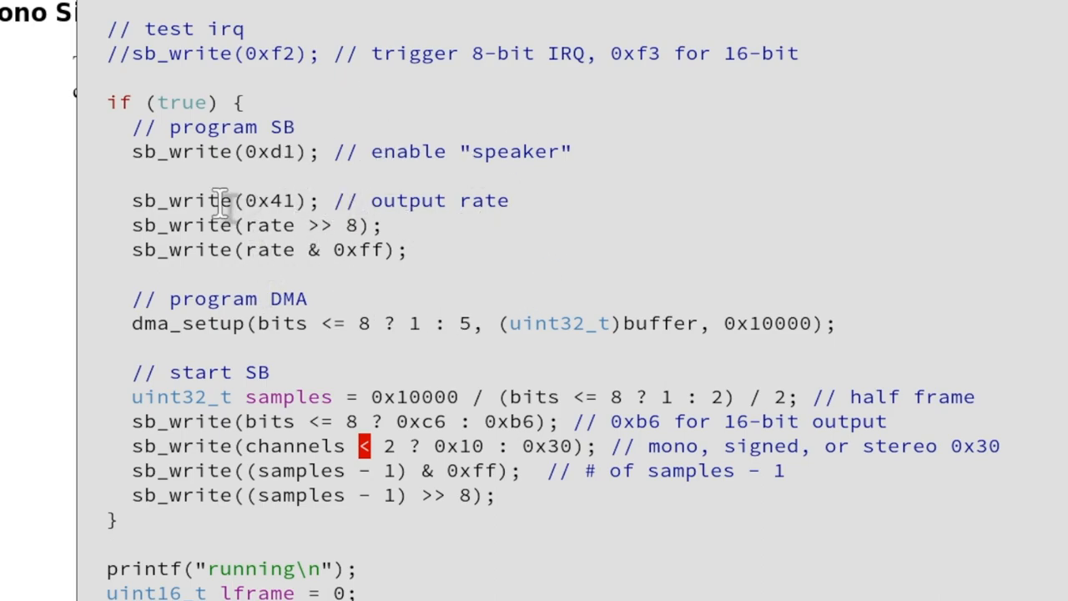
mouse_move(355, 234)
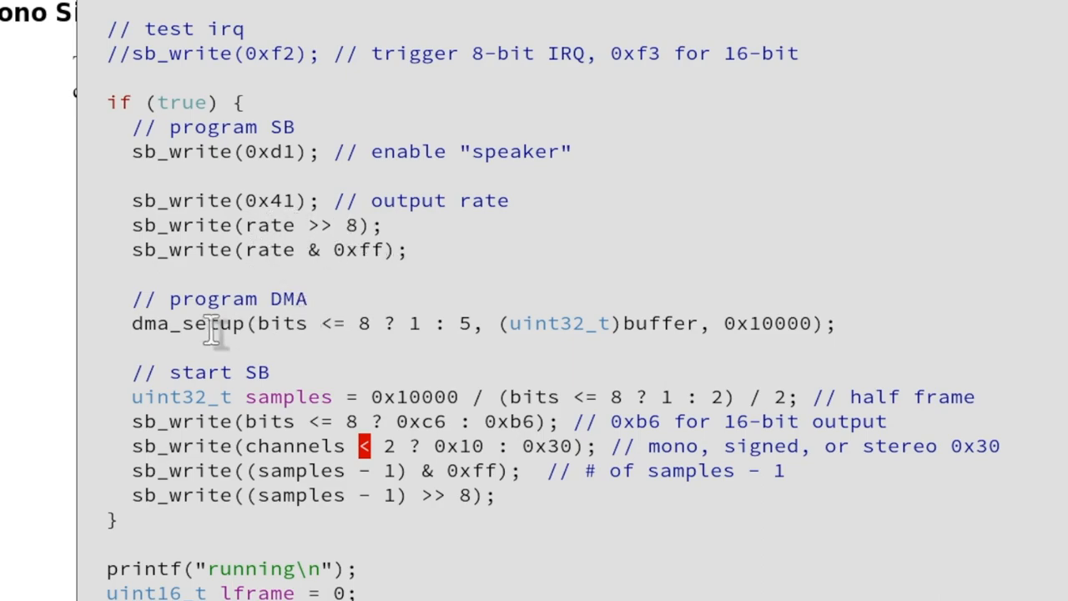
mouse_move(342, 300)
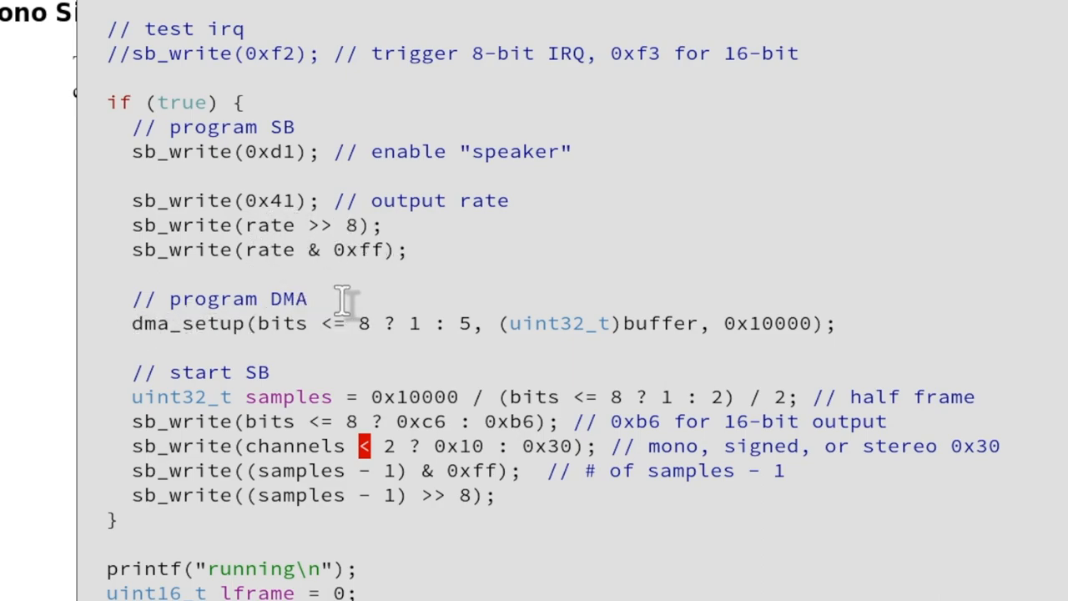
mouse_move(276, 255)
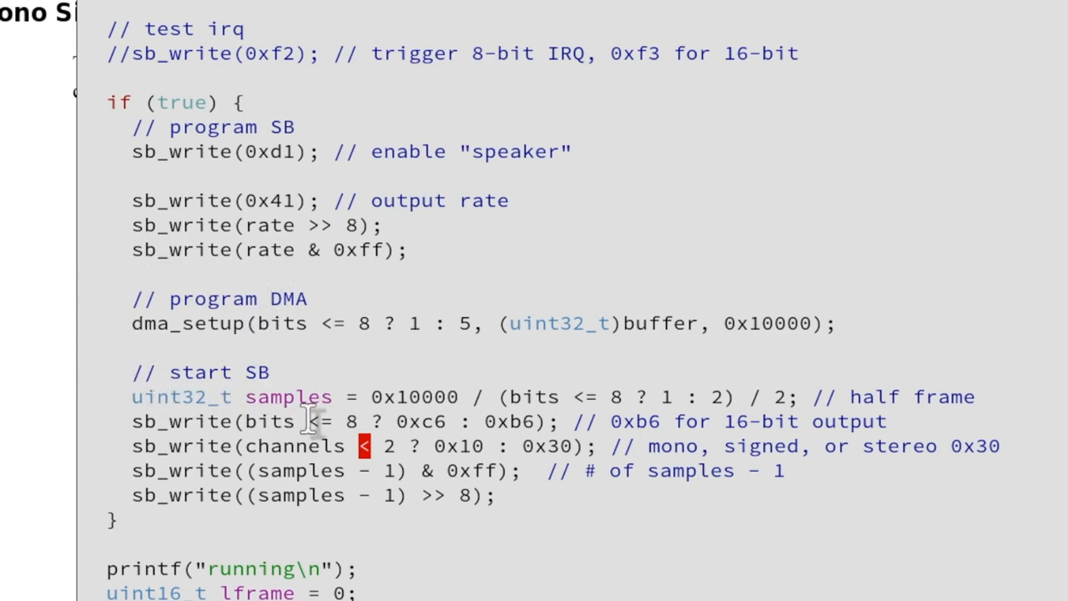
mouse_move(396, 342)
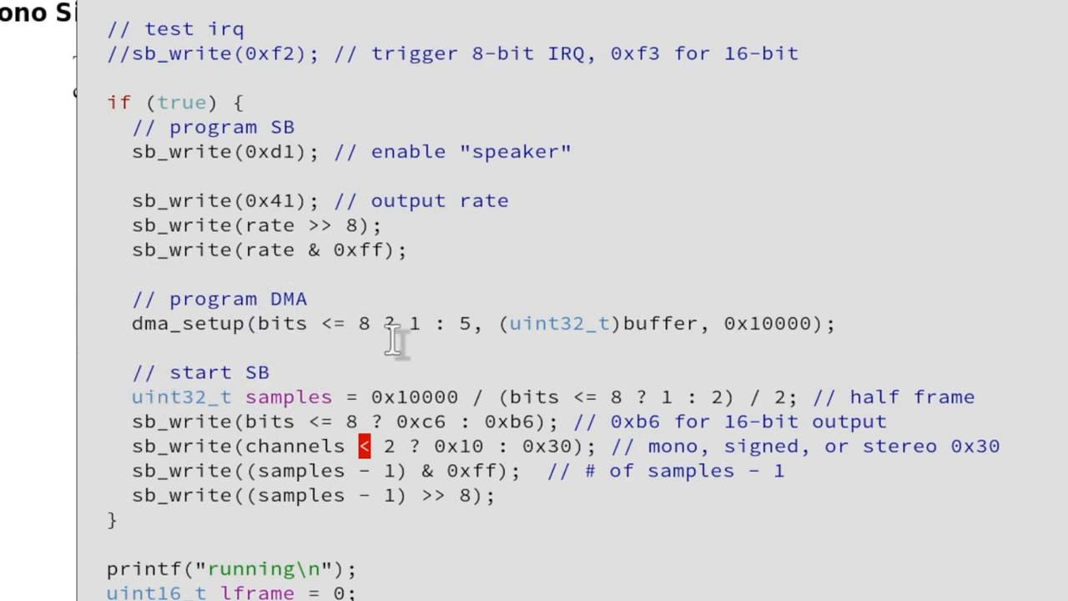
mouse_move(396, 334)
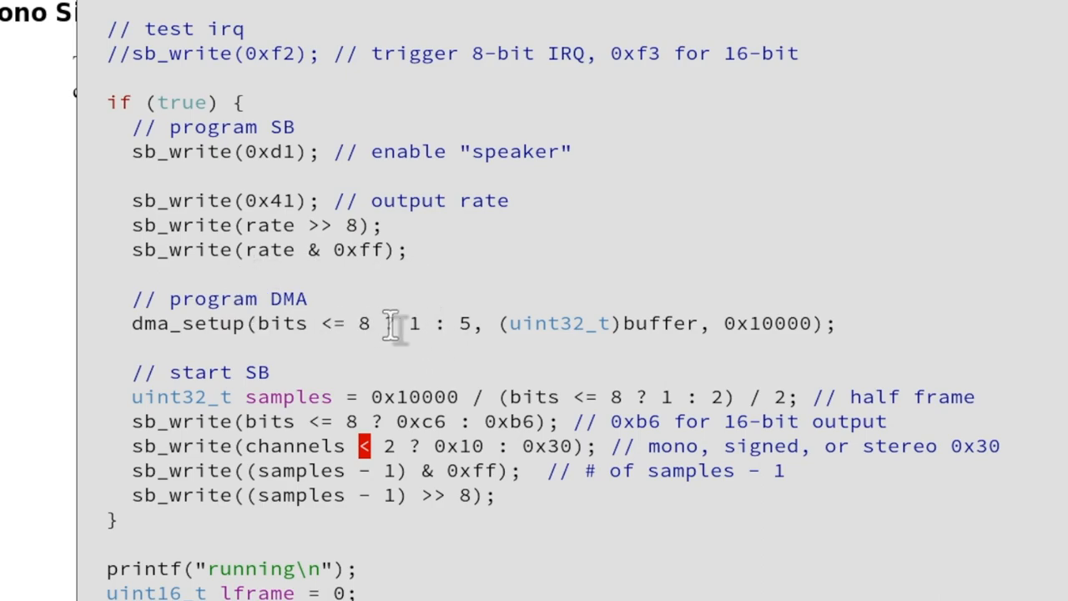
mouse_move(426, 296)
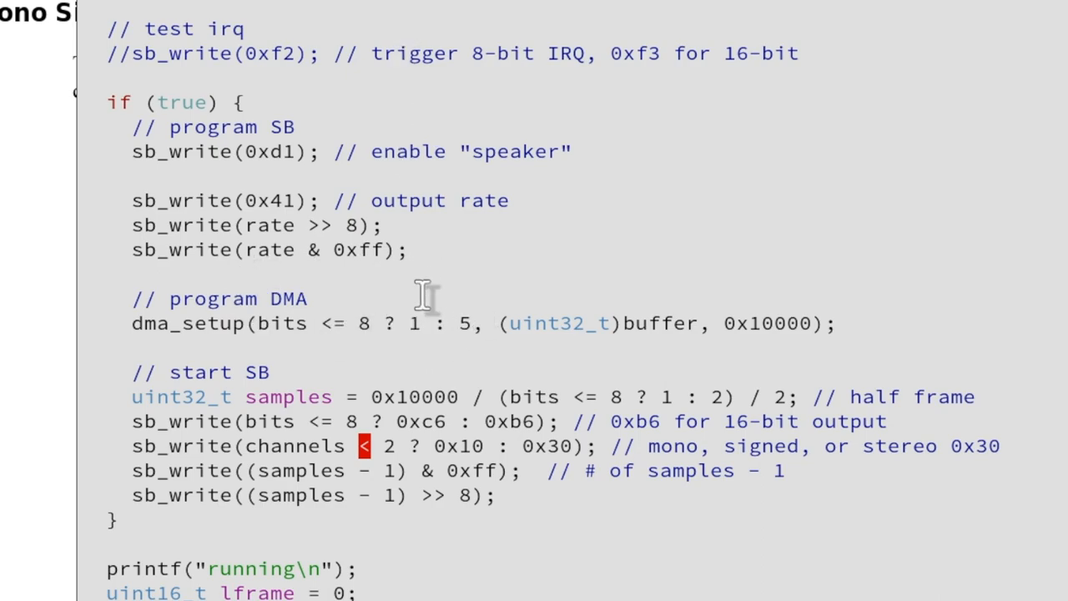
mouse_move(287, 325)
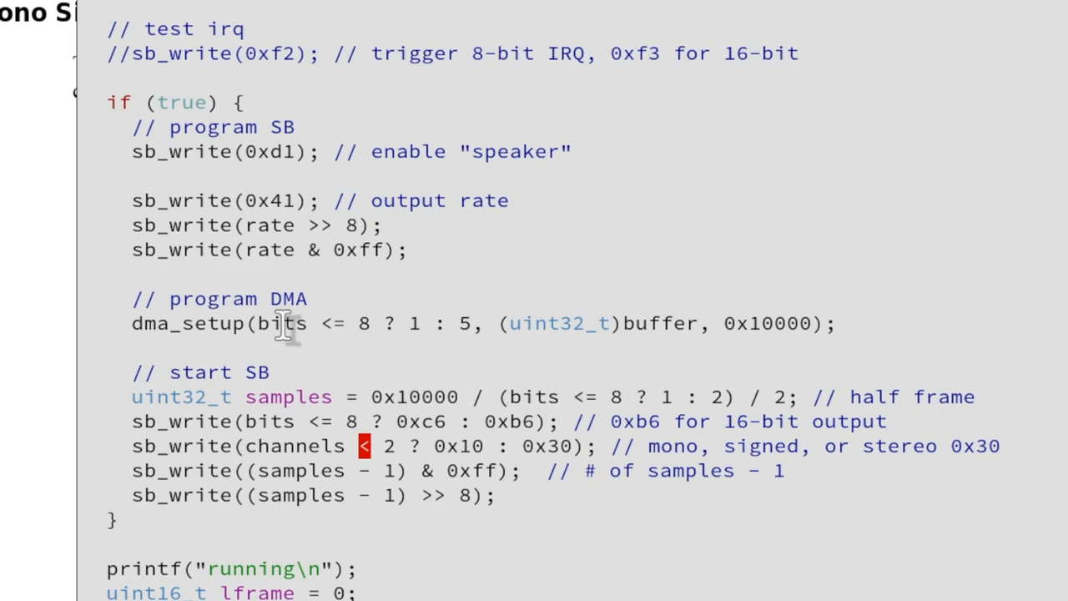
mouse_move(651, 349)
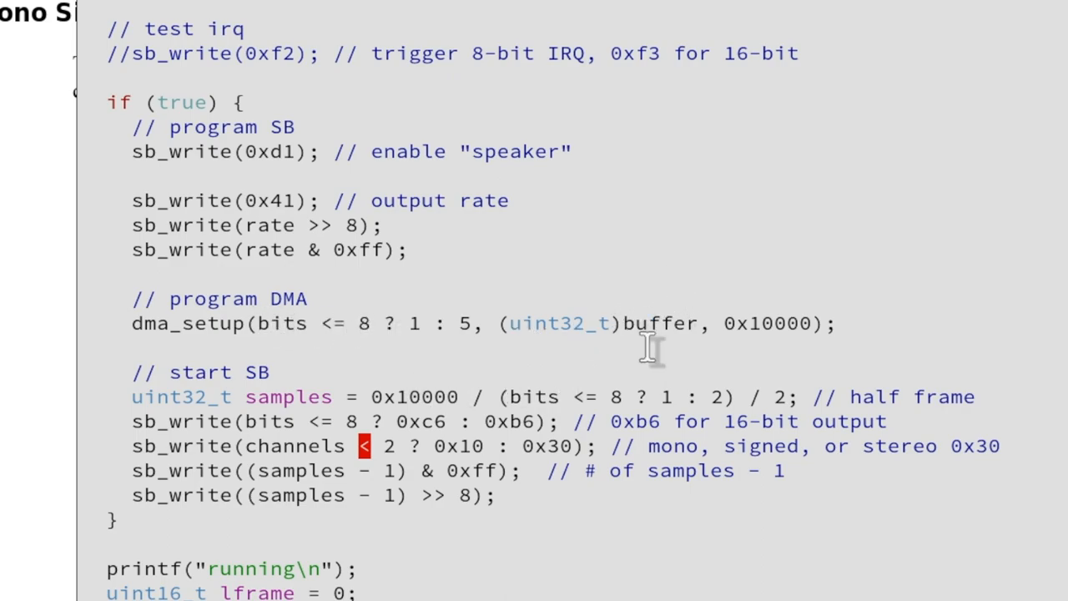
mouse_move(847, 334)
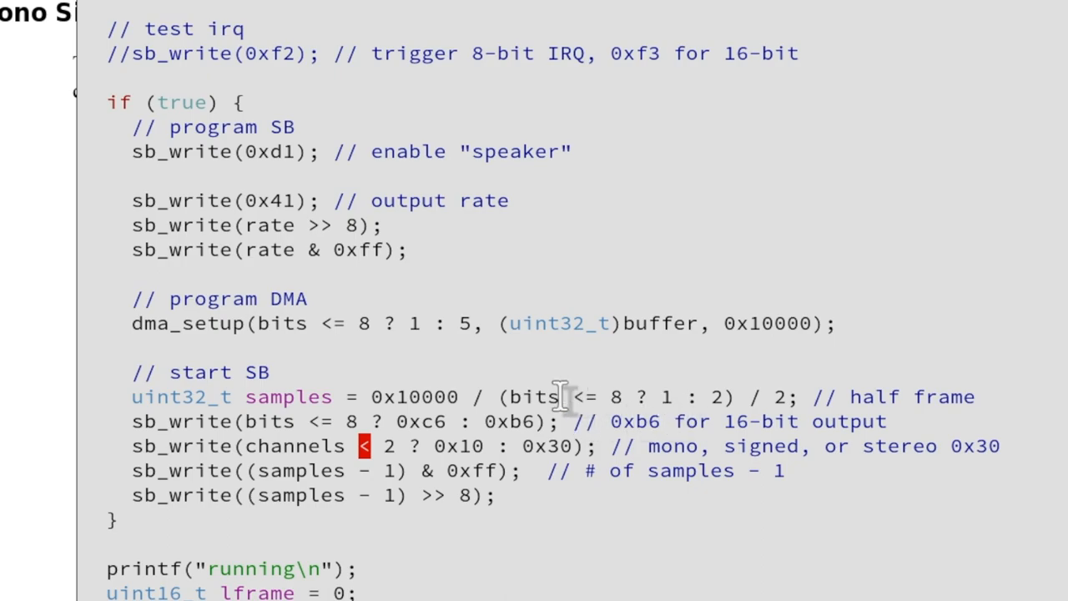
mouse_move(642, 421)
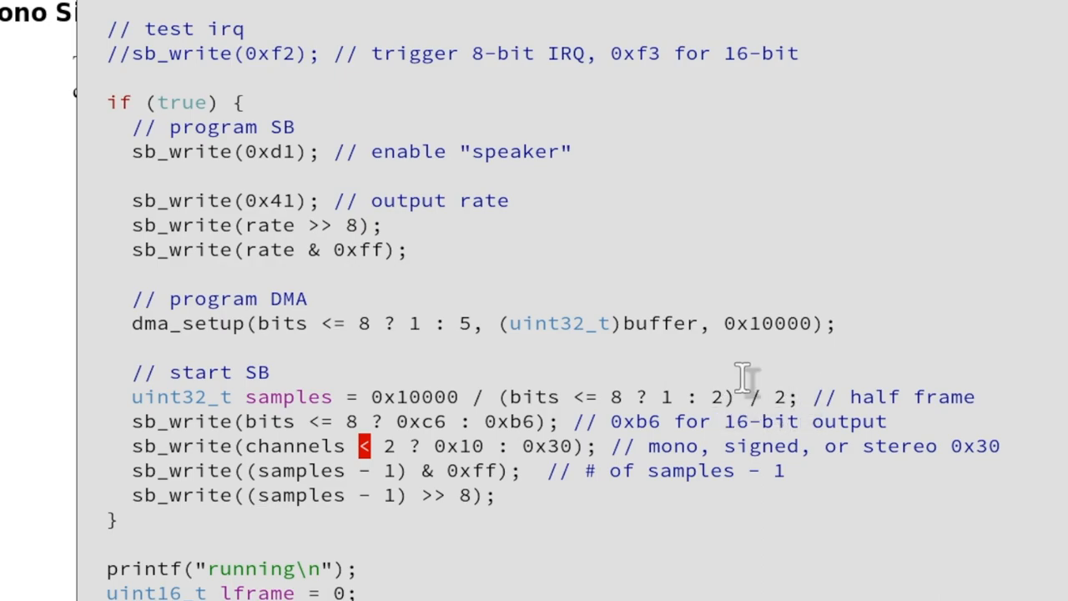
mouse_move(684, 323)
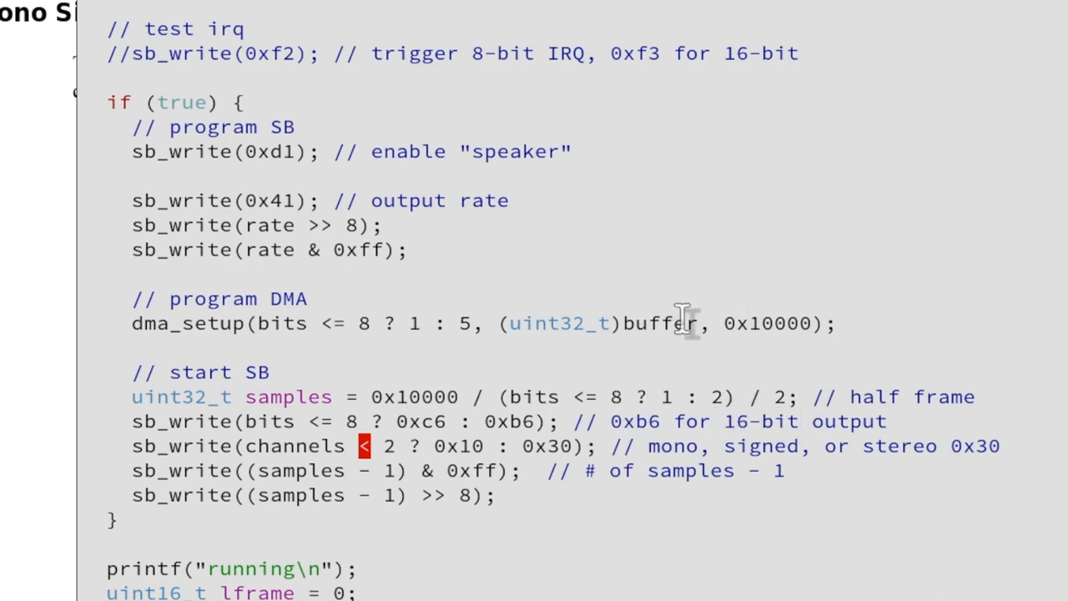
mouse_move(599, 466)
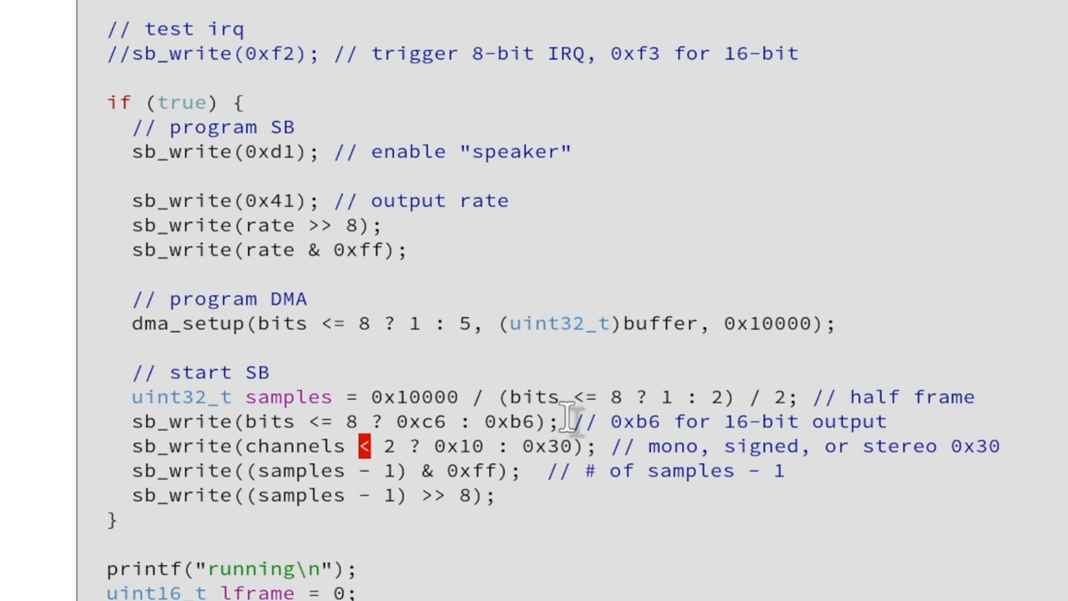
mouse_move(630, 436)
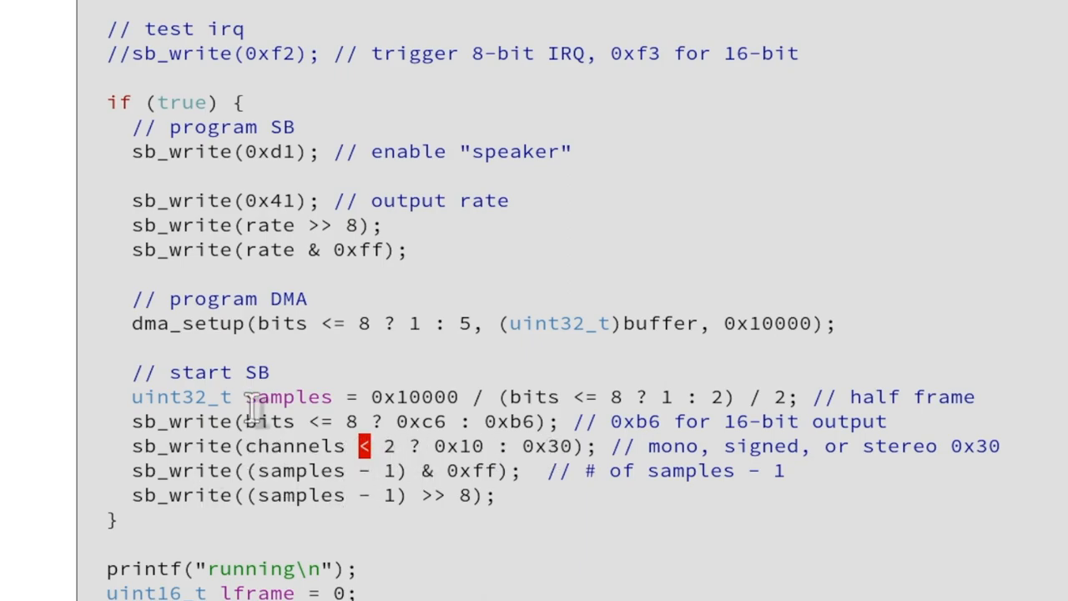
mouse_move(780, 446)
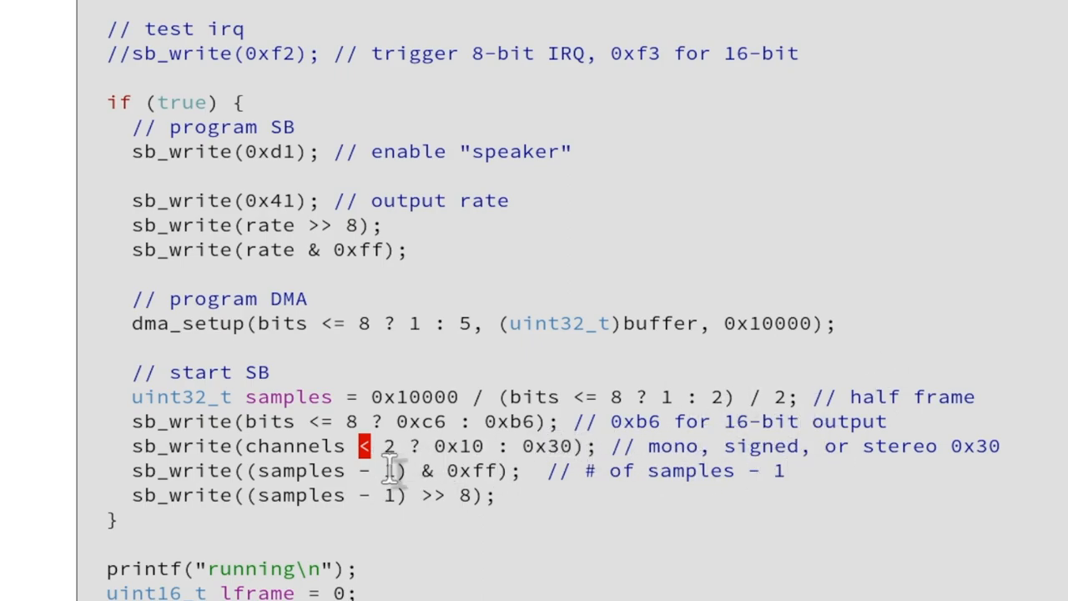
mouse_move(409, 388)
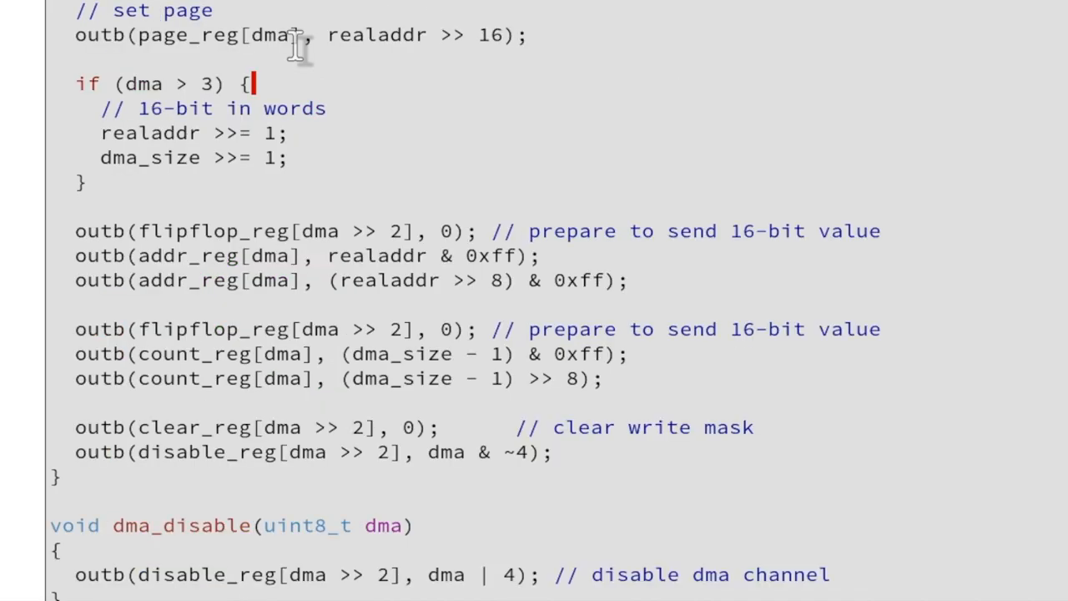
scroll("up", 3)
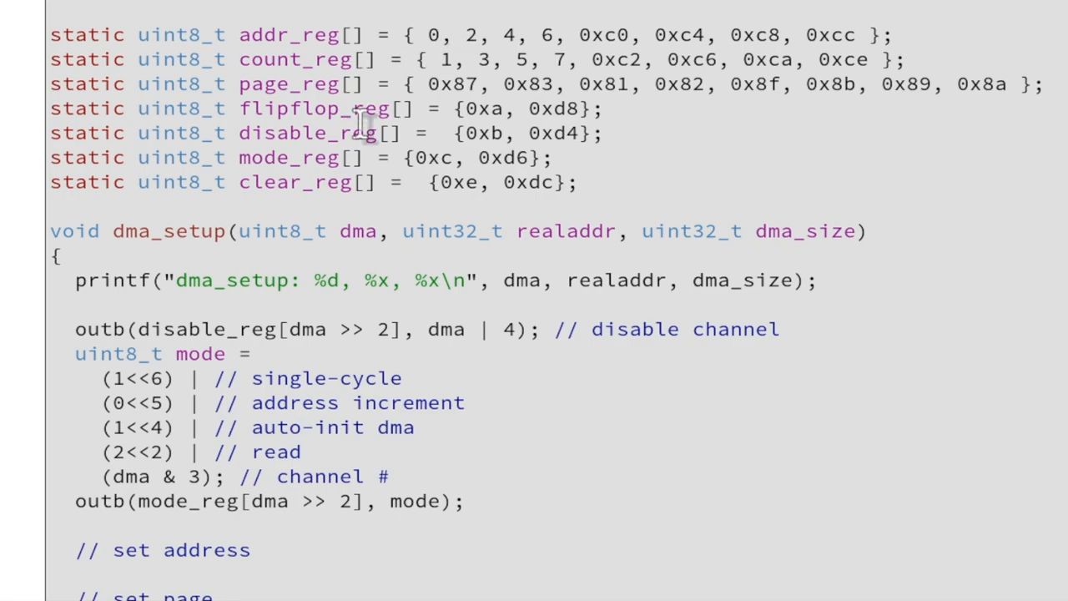
mouse_move(438, 46)
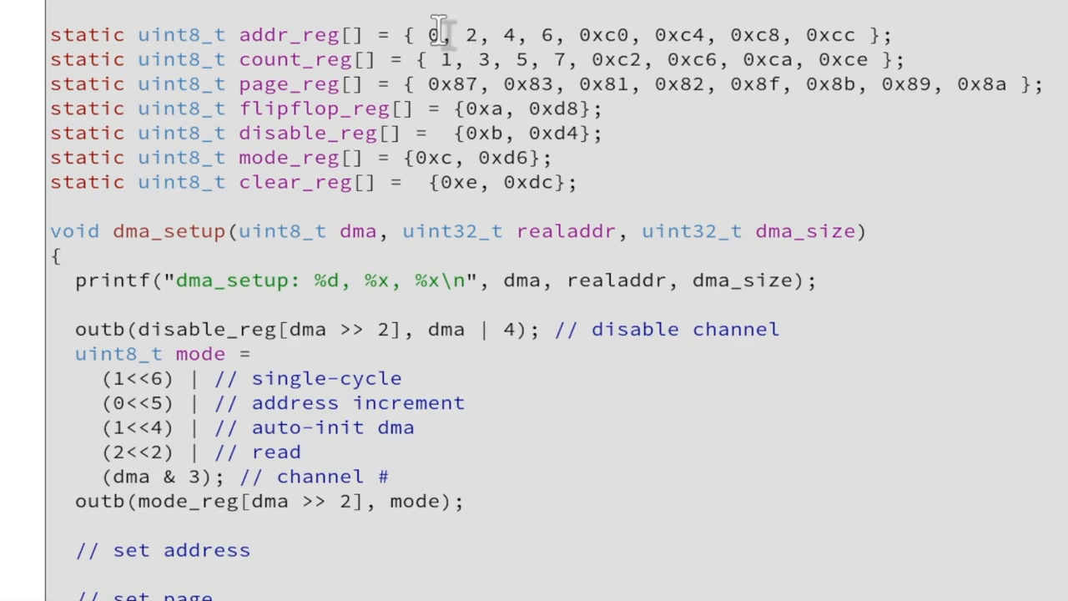
mouse_move(609, 35)
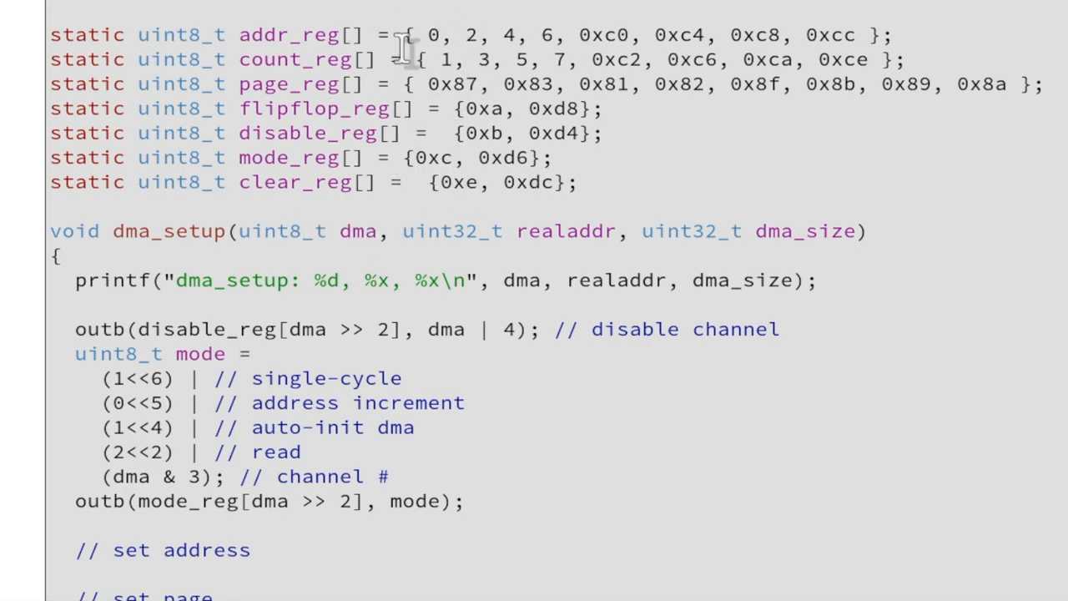
mouse_move(546, 59)
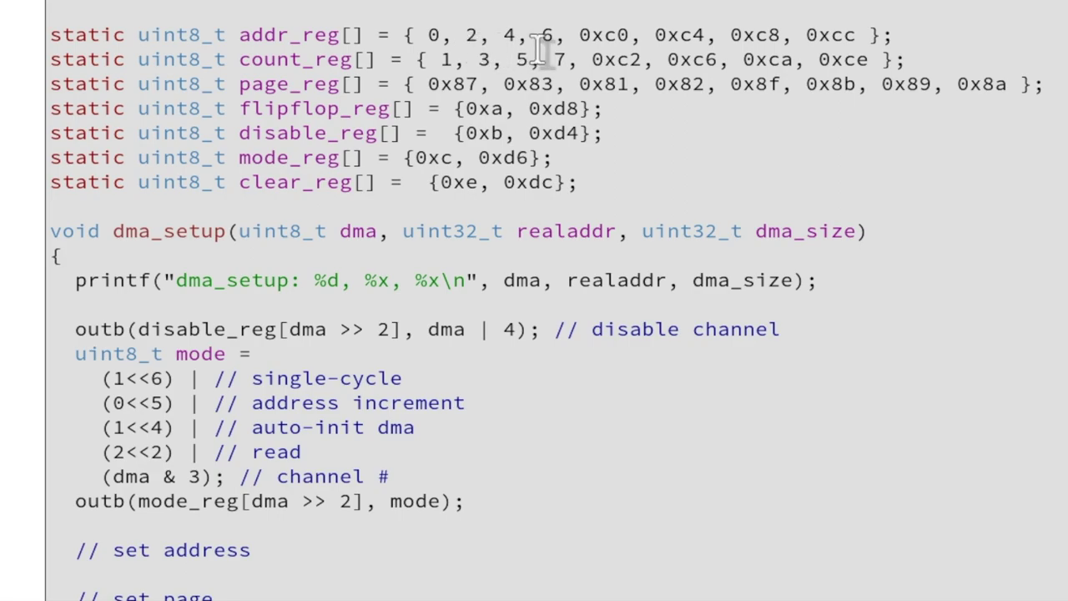
mouse_move(793, 37)
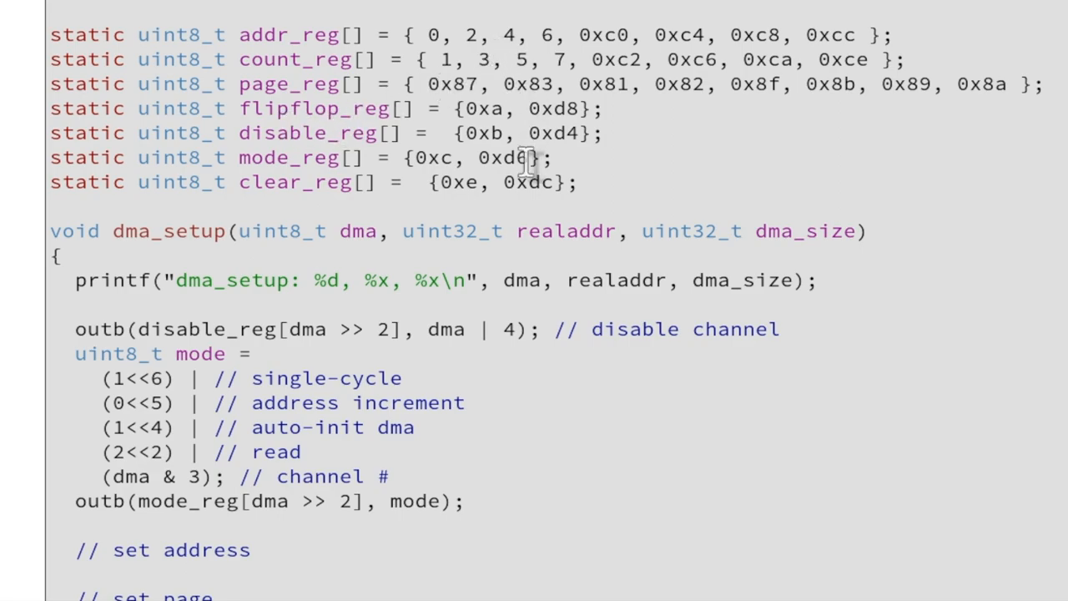
mouse_move(337, 121)
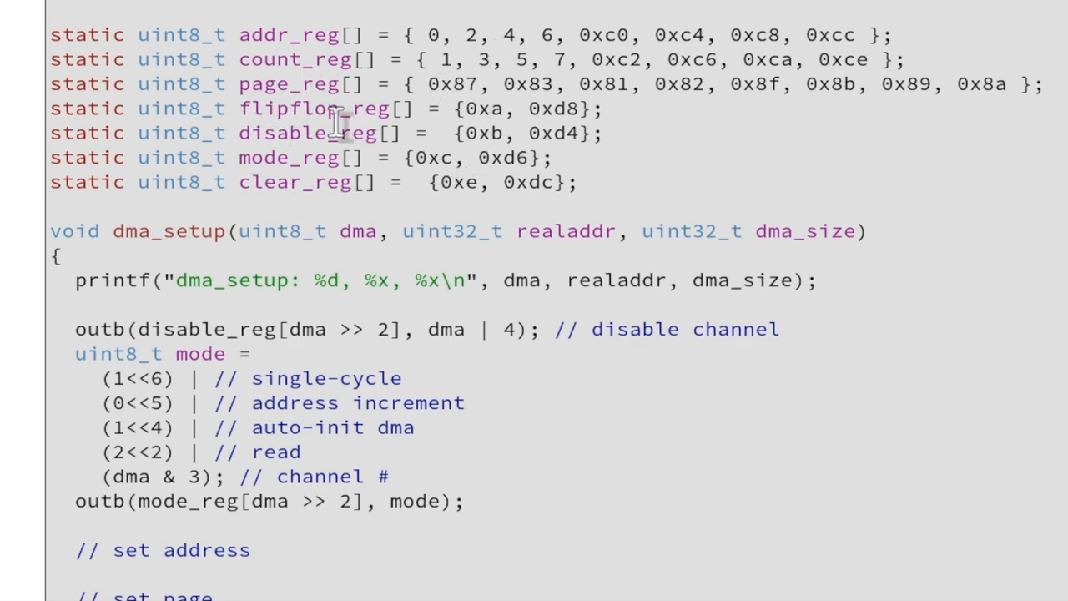
mouse_move(509, 148)
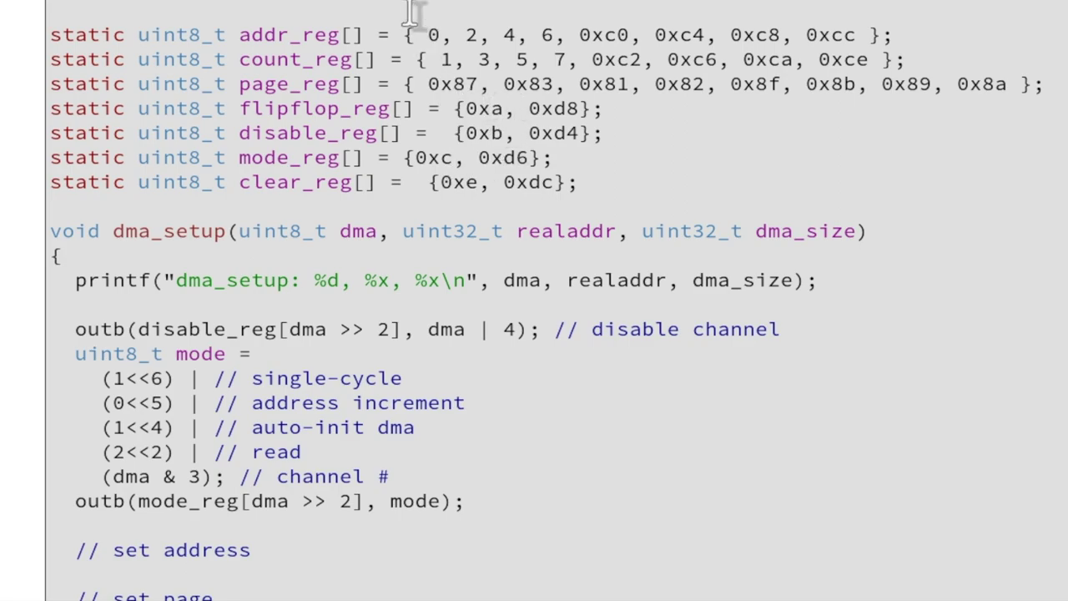
mouse_move(467, 137)
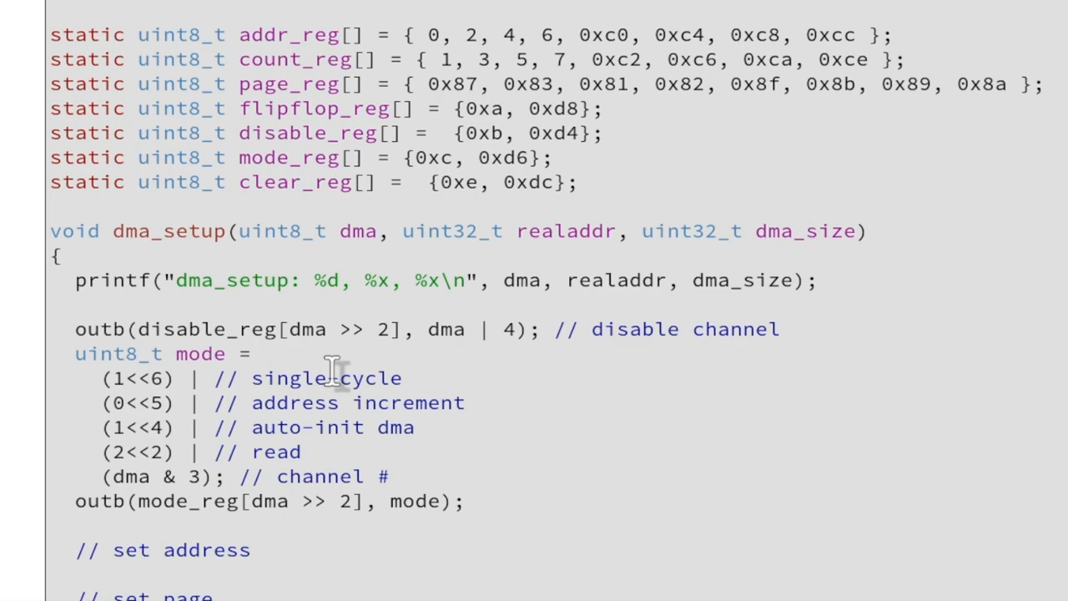
mouse_move(308, 336)
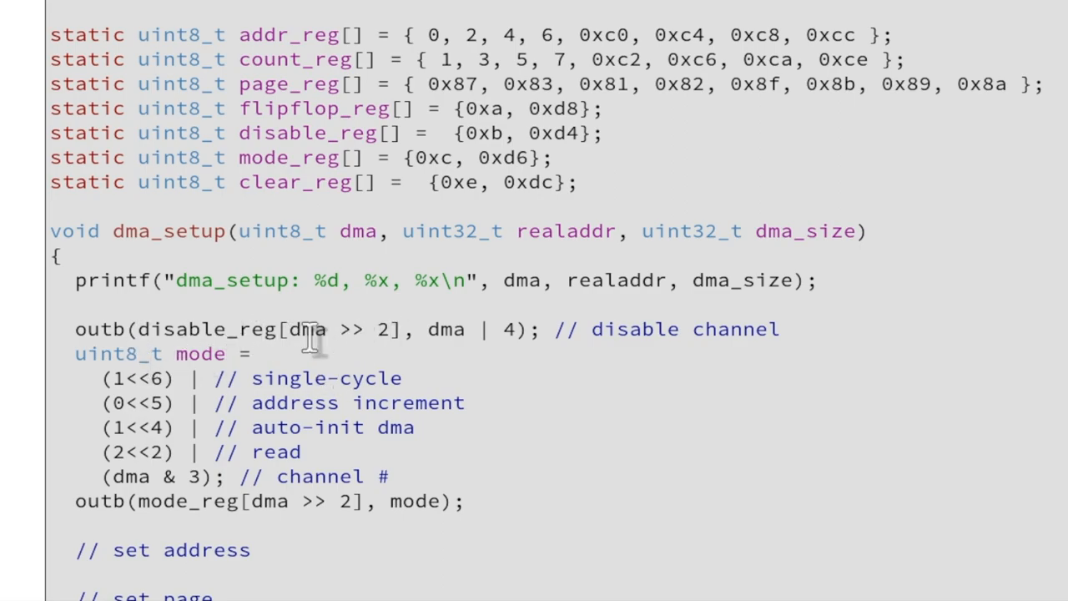
mouse_move(399, 329)
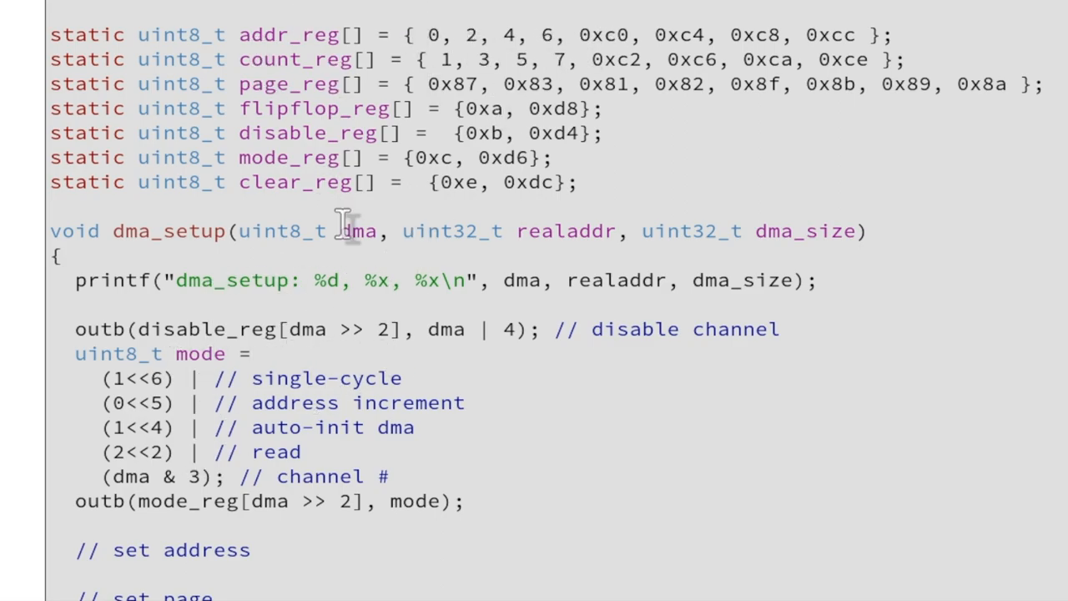
mouse_move(126, 364)
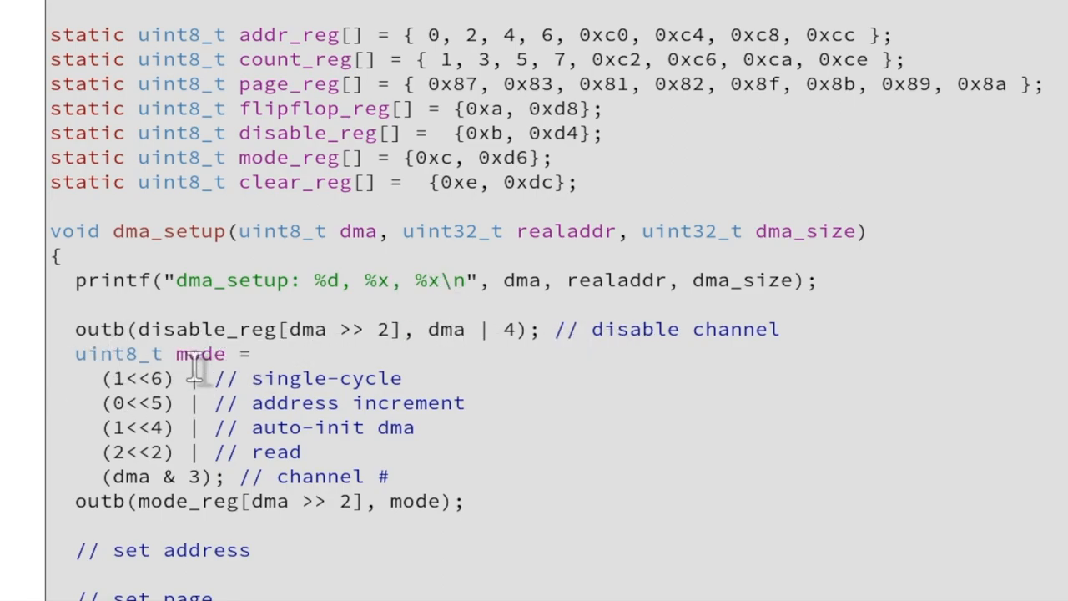
mouse_move(363, 353)
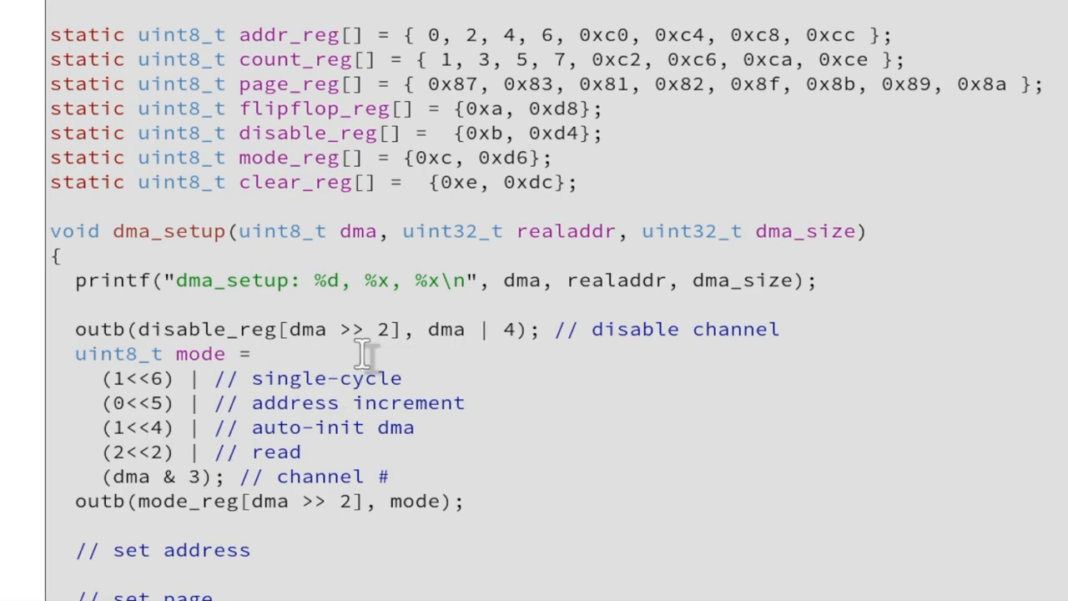
mouse_move(405, 426)
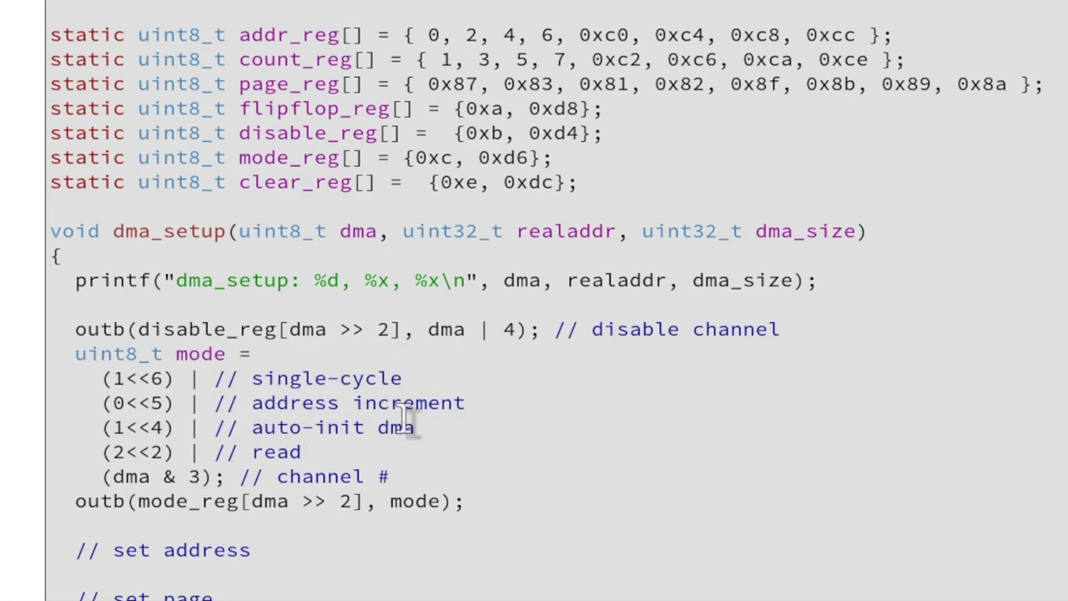
mouse_move(350, 434)
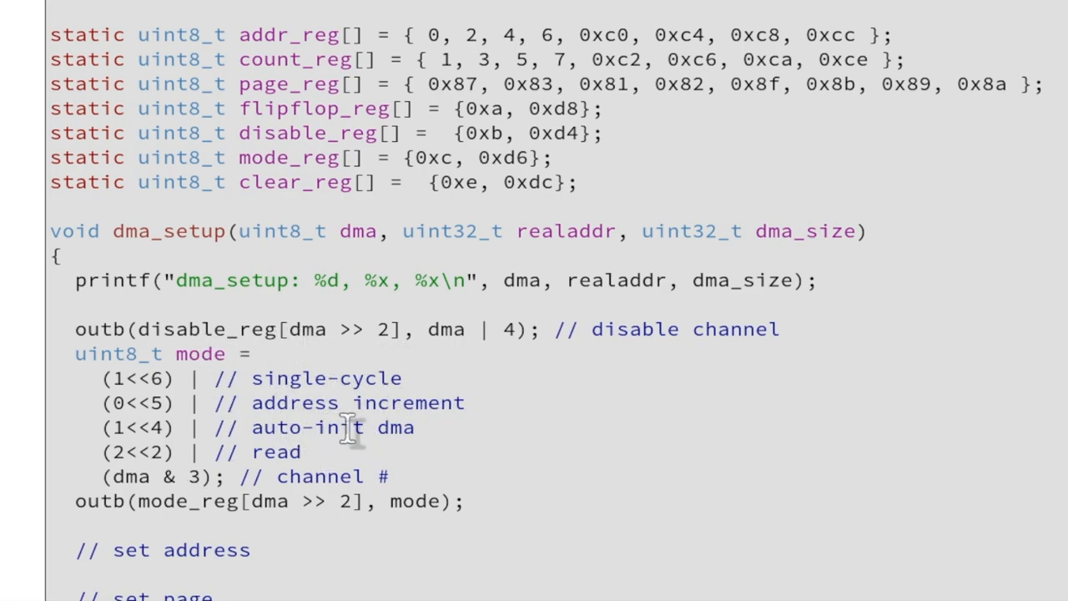
scroll("down", 3)
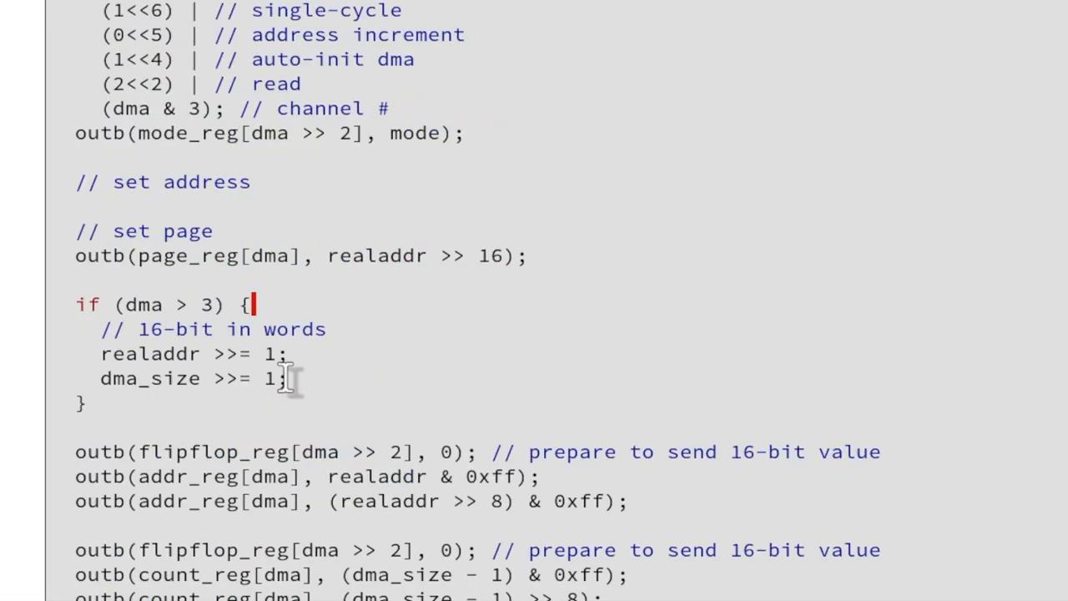
mouse_move(288, 236)
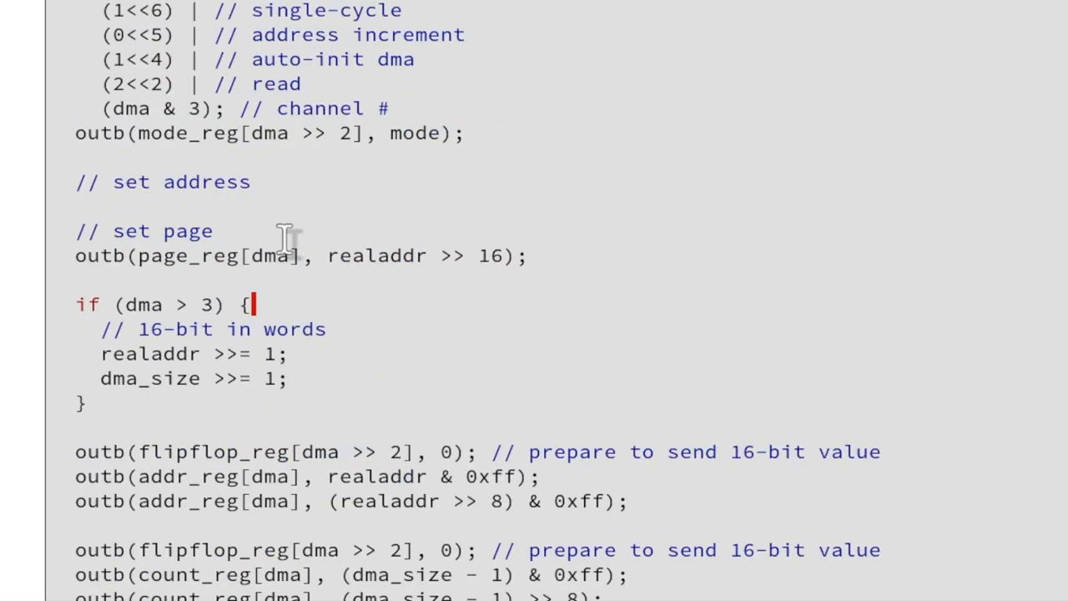
mouse_move(163, 267)
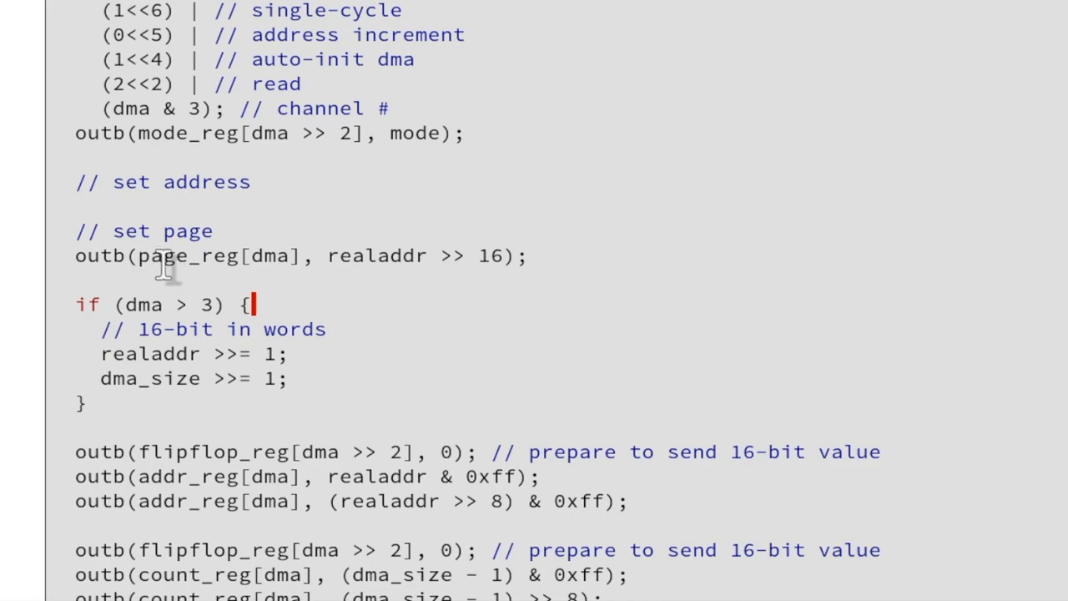
mouse_move(242, 275)
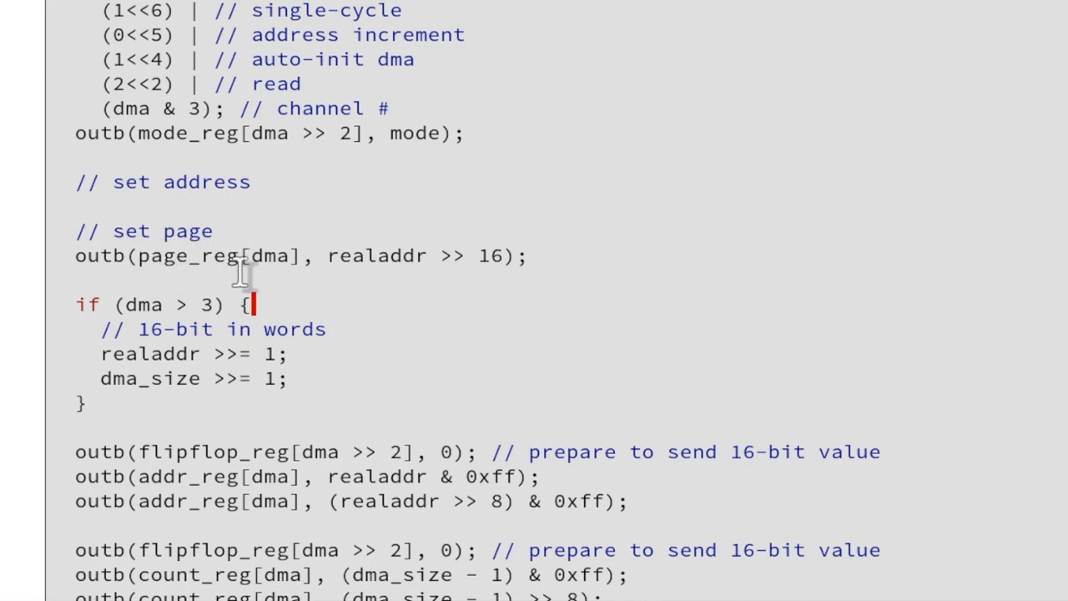
mouse_move(301, 231)
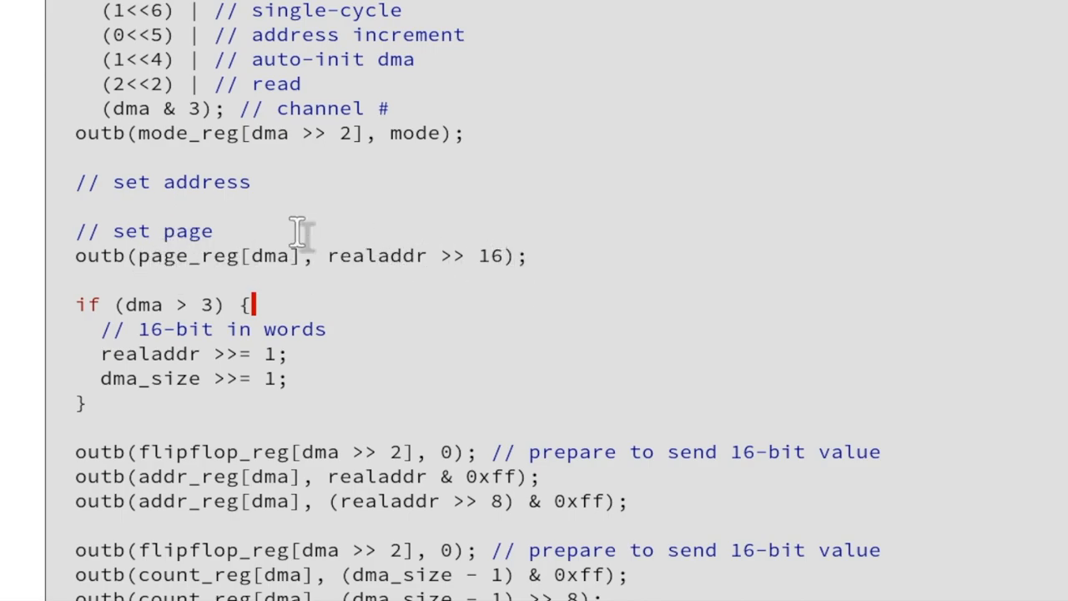
mouse_move(218, 275)
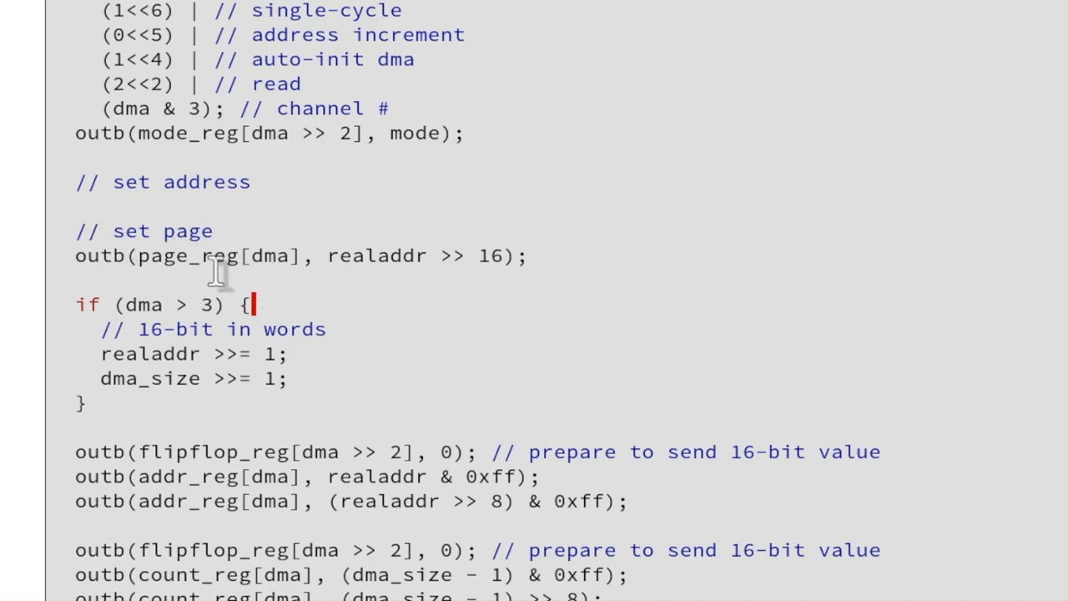
mouse_move(205, 346)
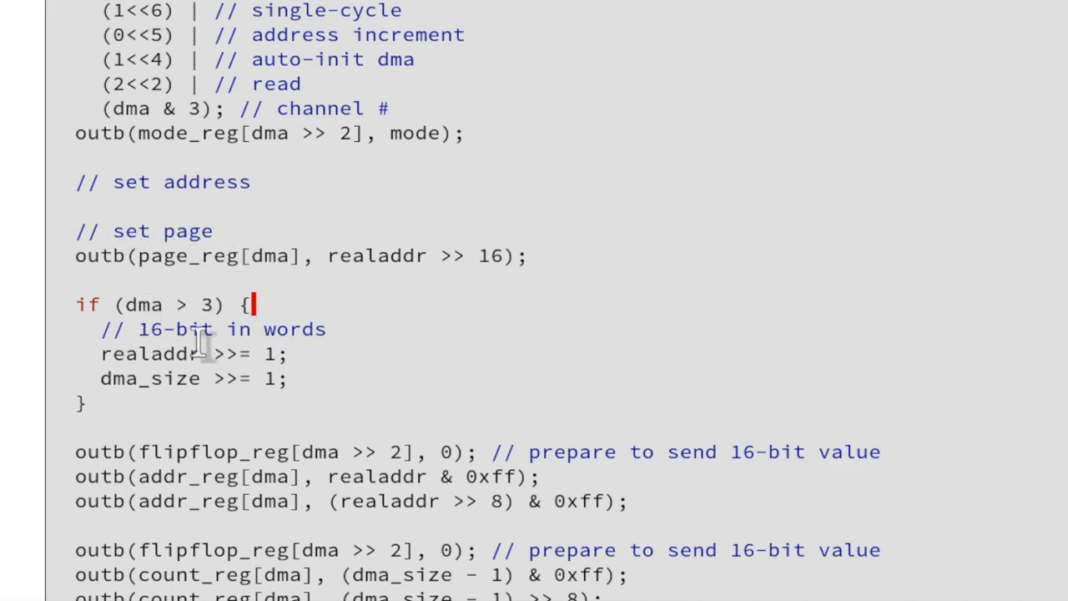
mouse_move(192, 405)
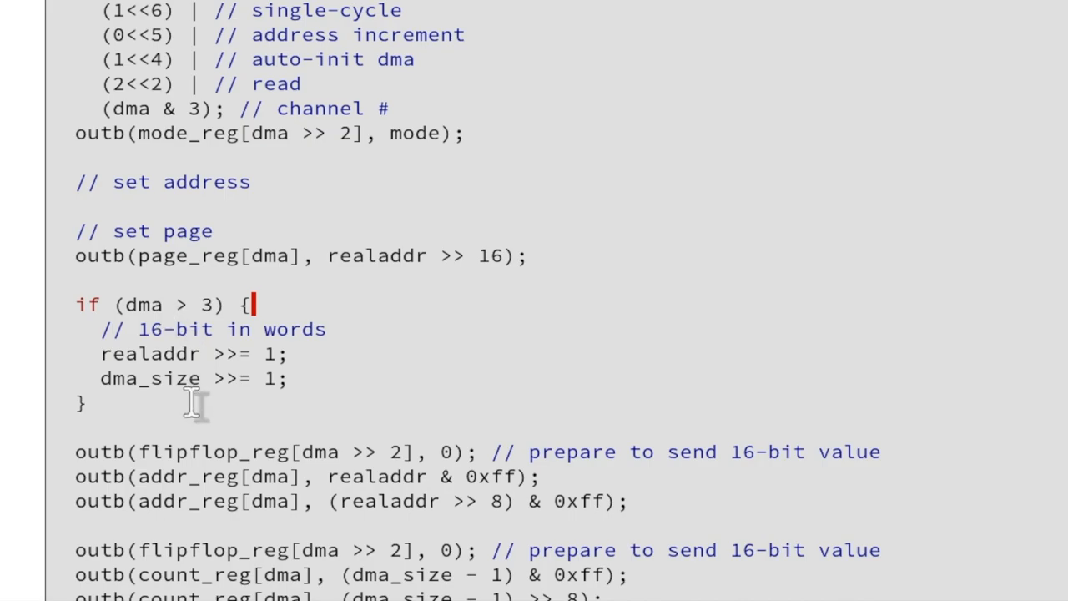
mouse_move(403, 490)
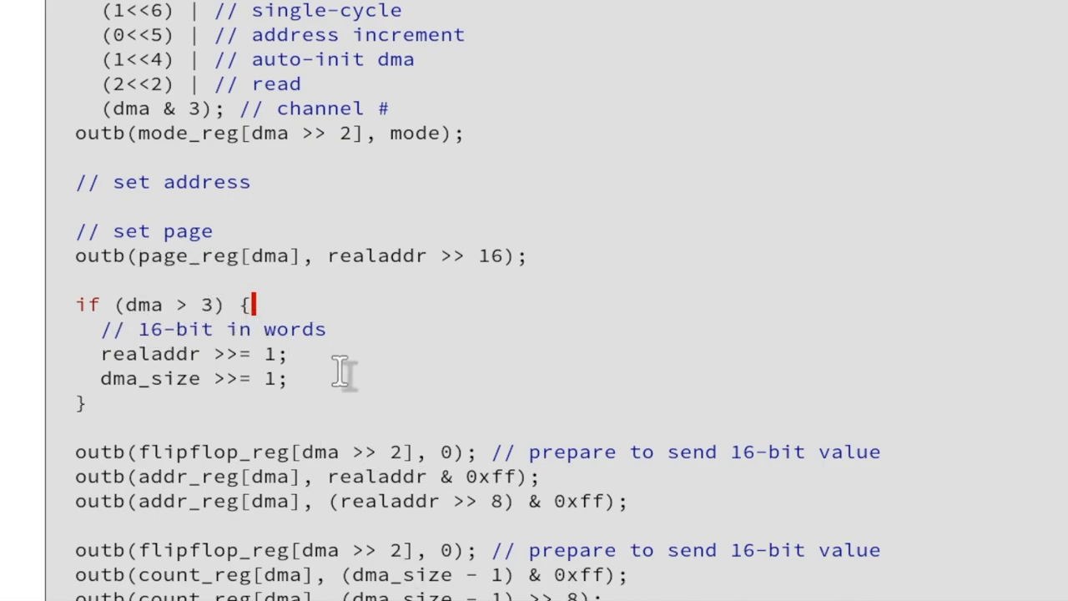
mouse_move(348, 530)
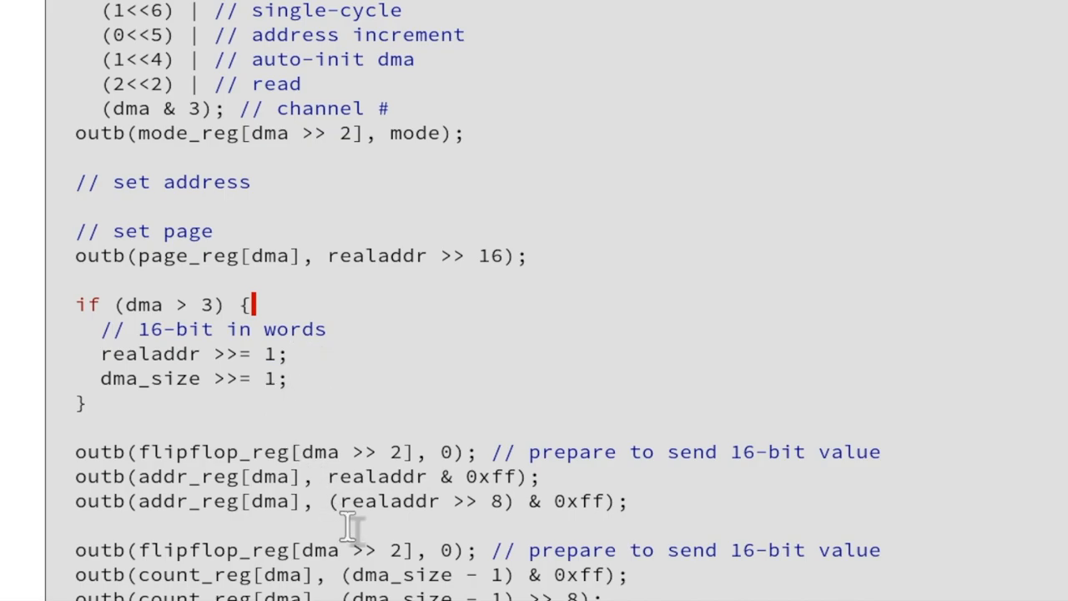
mouse_move(280, 442)
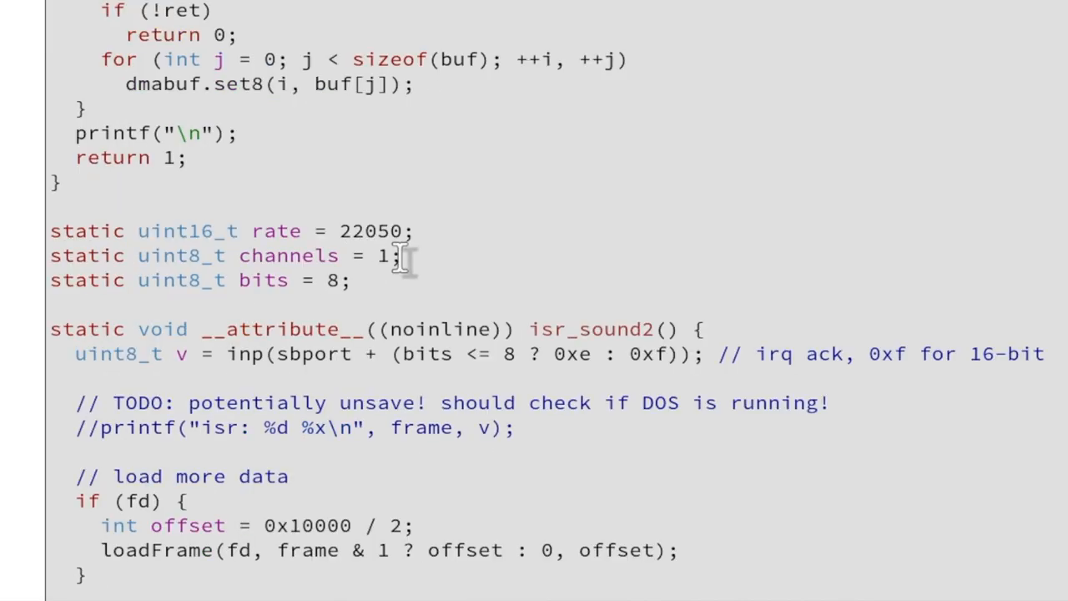
mouse_move(334, 255)
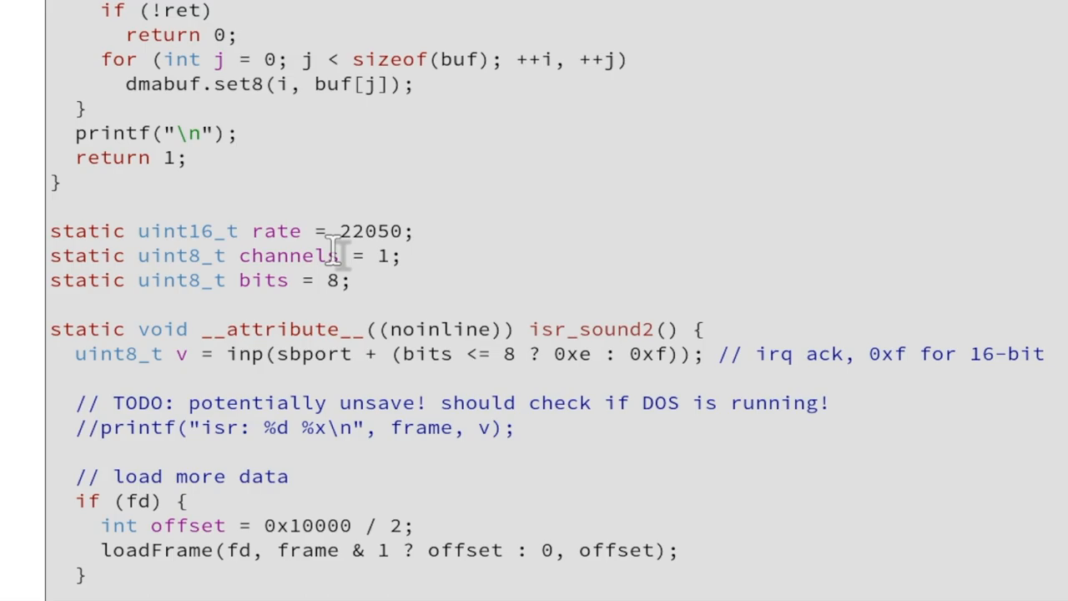
mouse_move(84, 91)
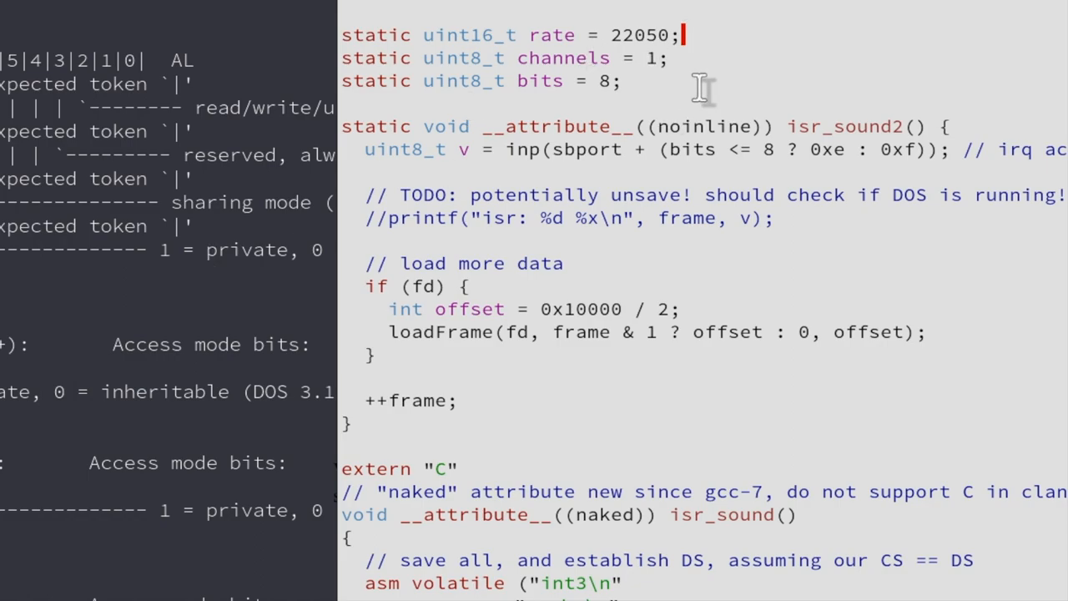
mouse_move(221, 275)
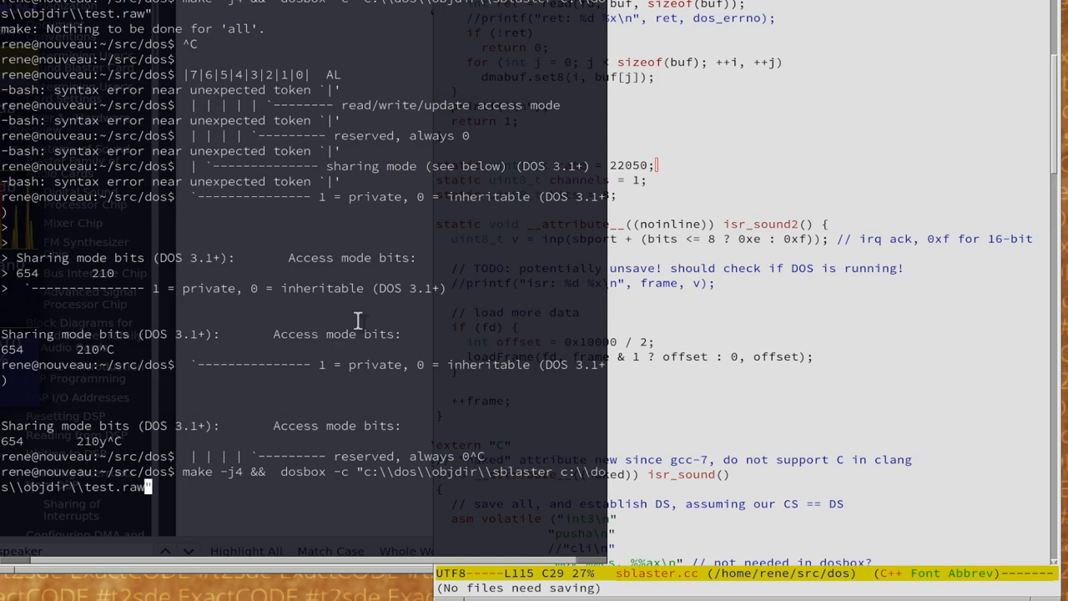
Build and run 'sblaster test.raw' in DOSBox, watching frames 2 to 6 until 'end.'
key("Return")
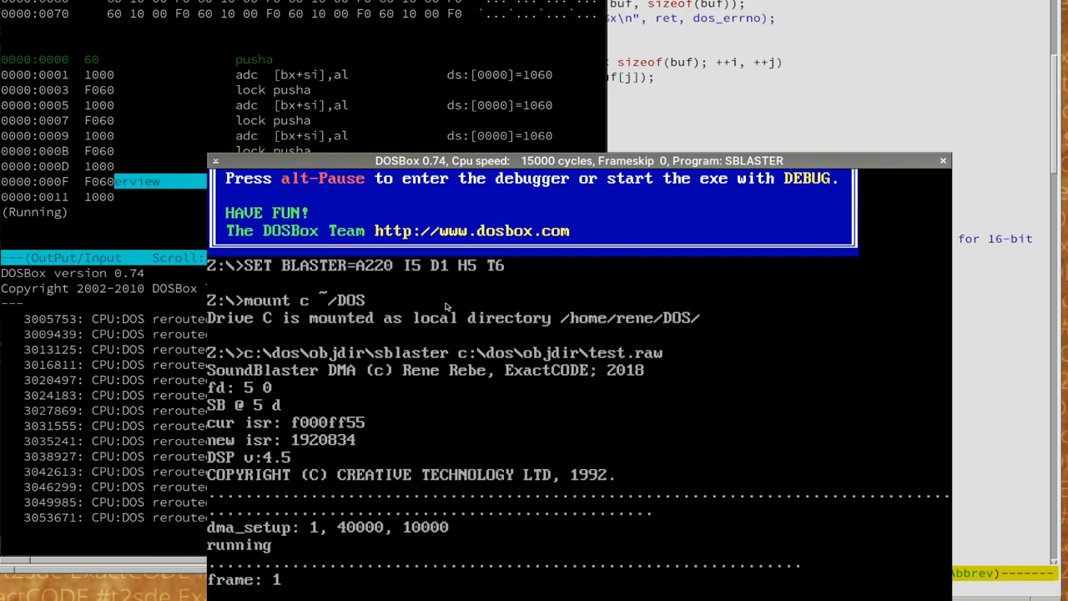
scroll("down", 3)
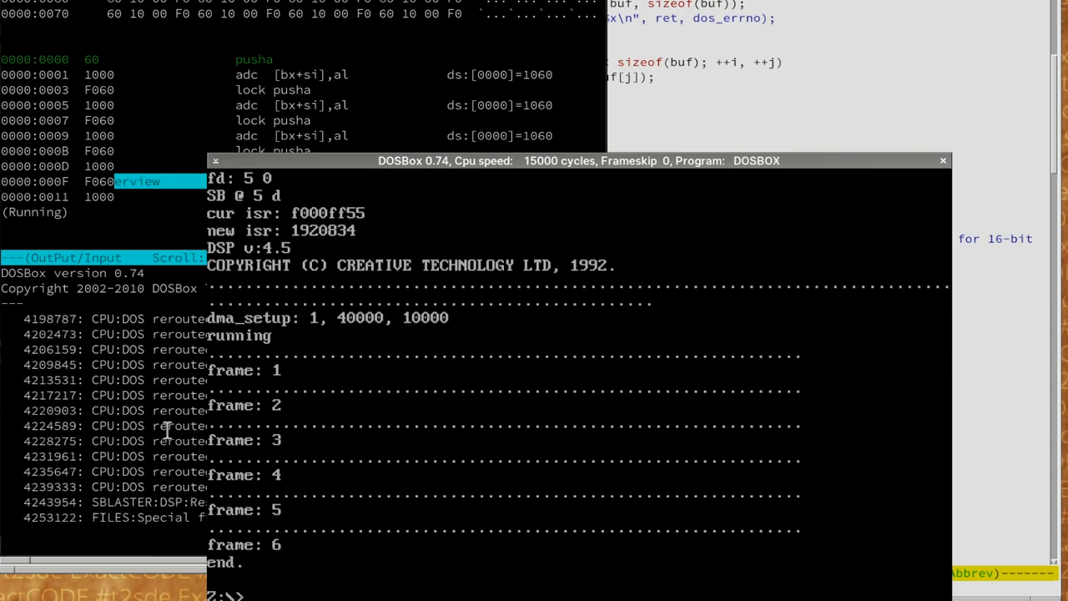
mouse_move(408, 236)
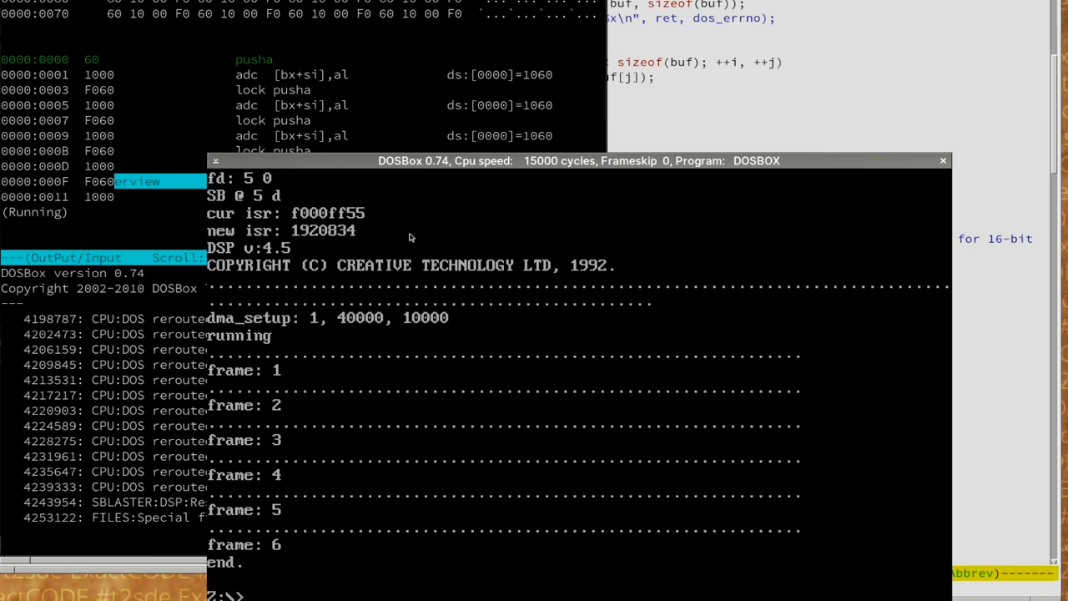
mouse_move(150, 294)
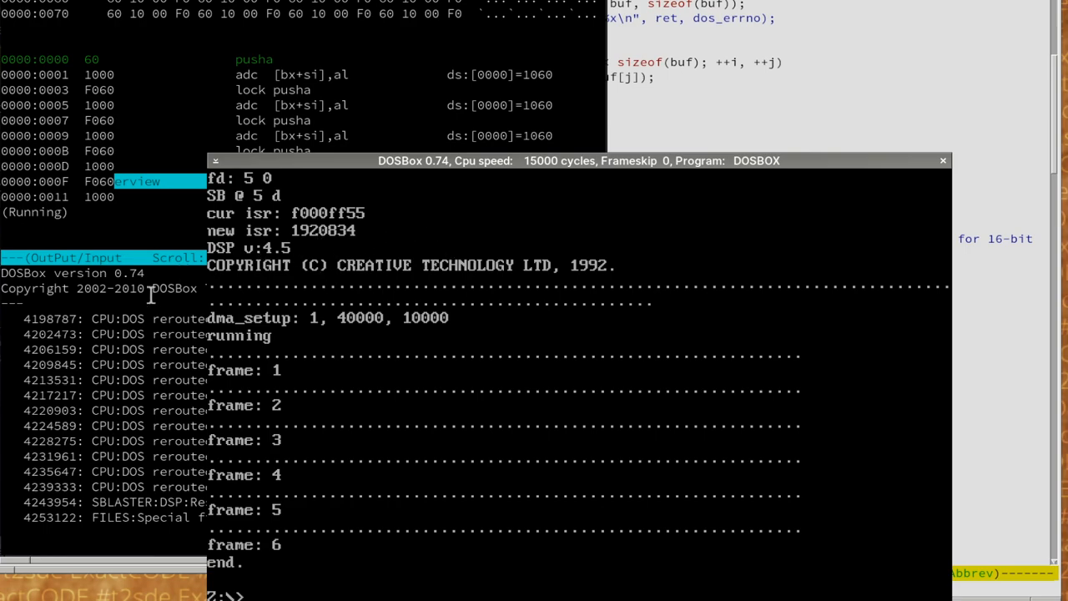
mouse_move(241, 204)
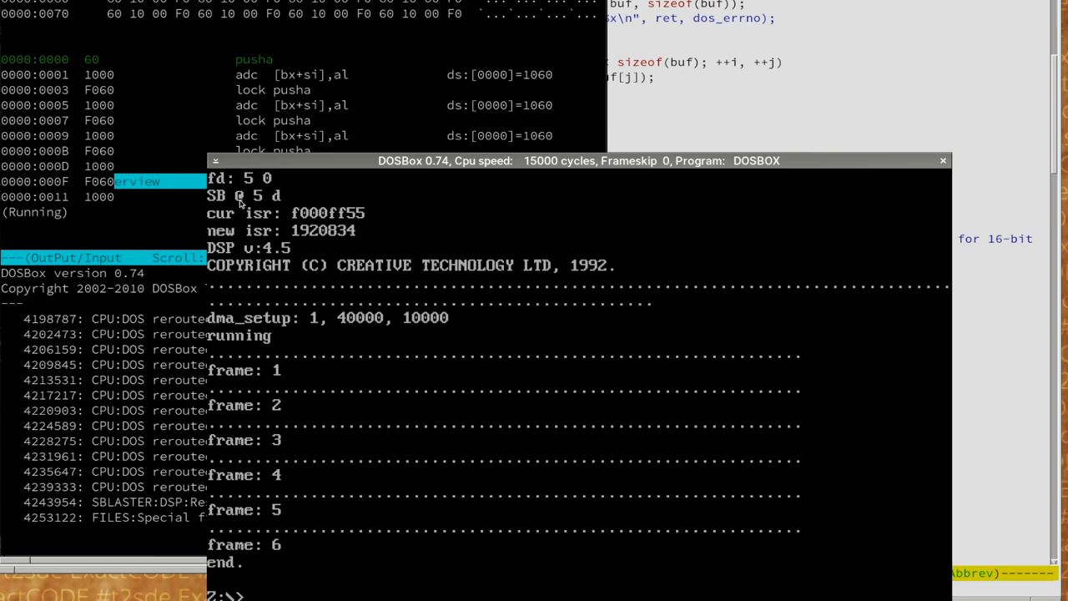
mouse_move(269, 208)
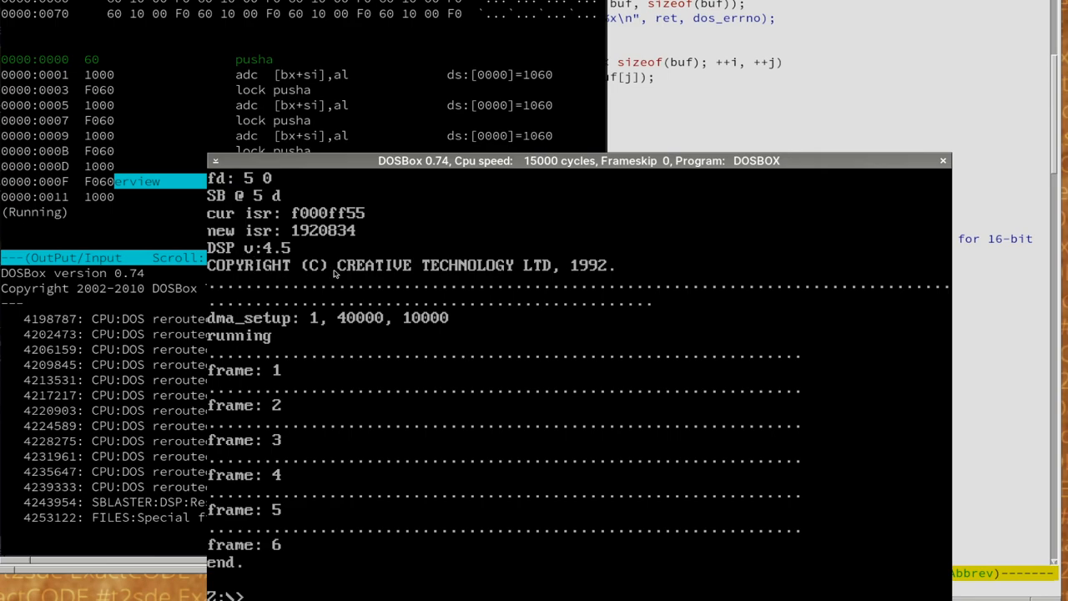
mouse_move(483, 286)
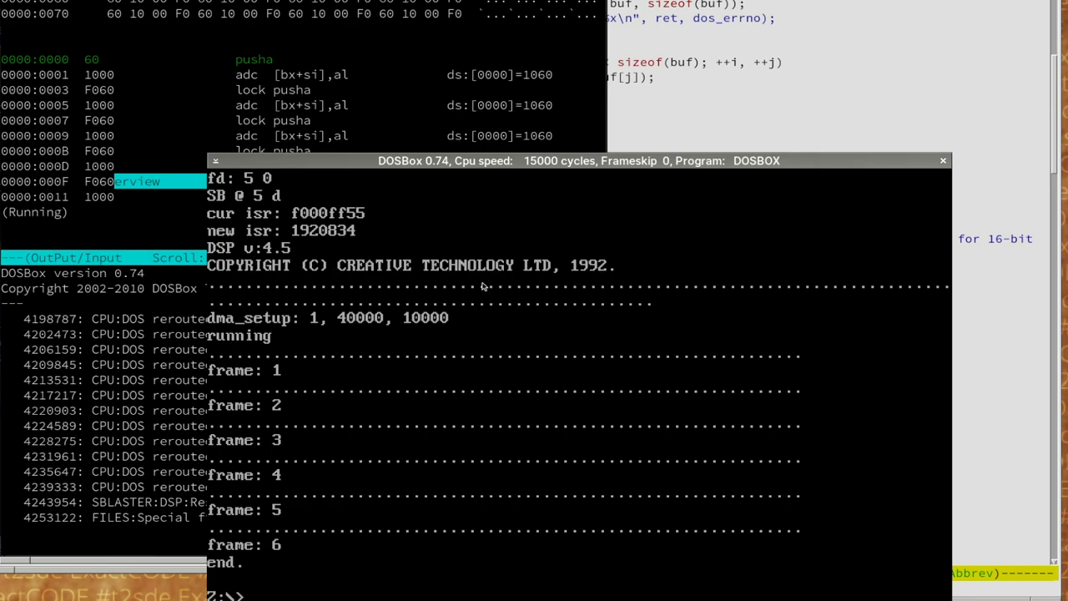
mouse_move(402, 315)
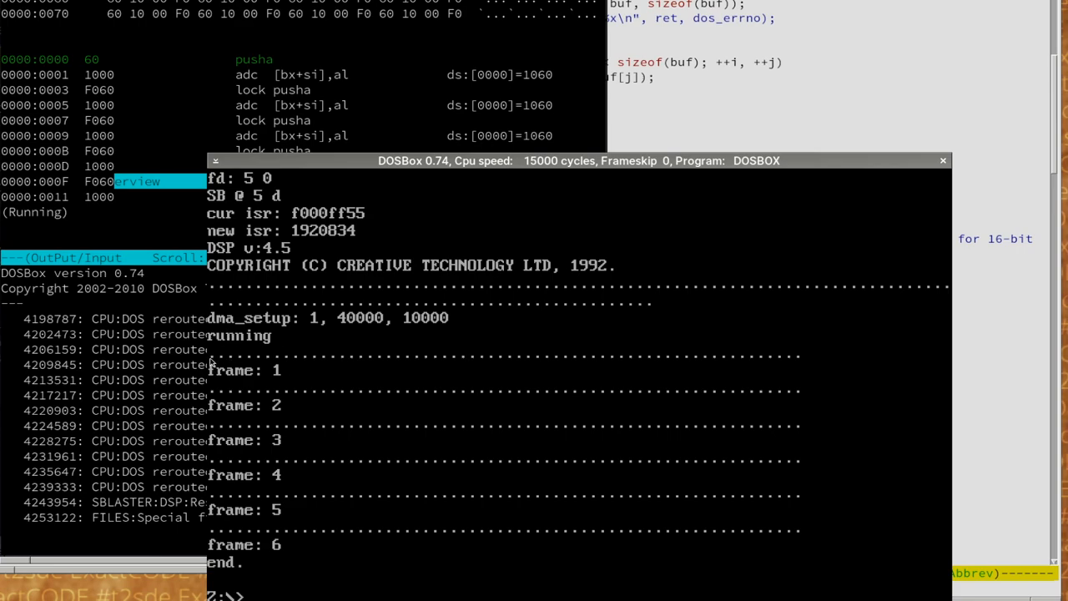
mouse_move(330, 359)
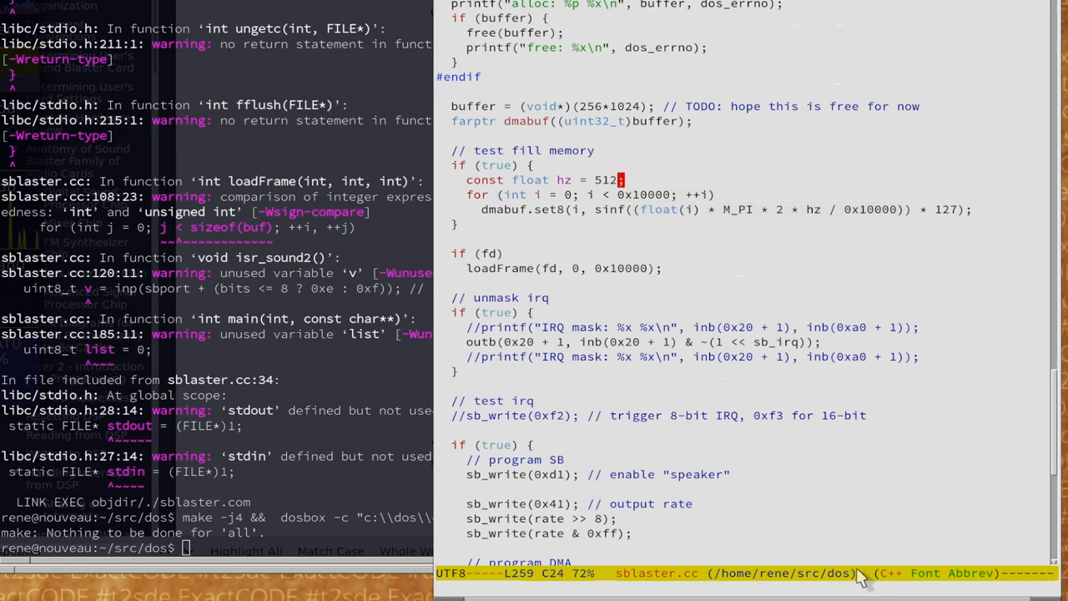
Change 'const float hz' from 512 to 1024, then scroll down to loadFrame and isr_sound2
key("BackSpace")
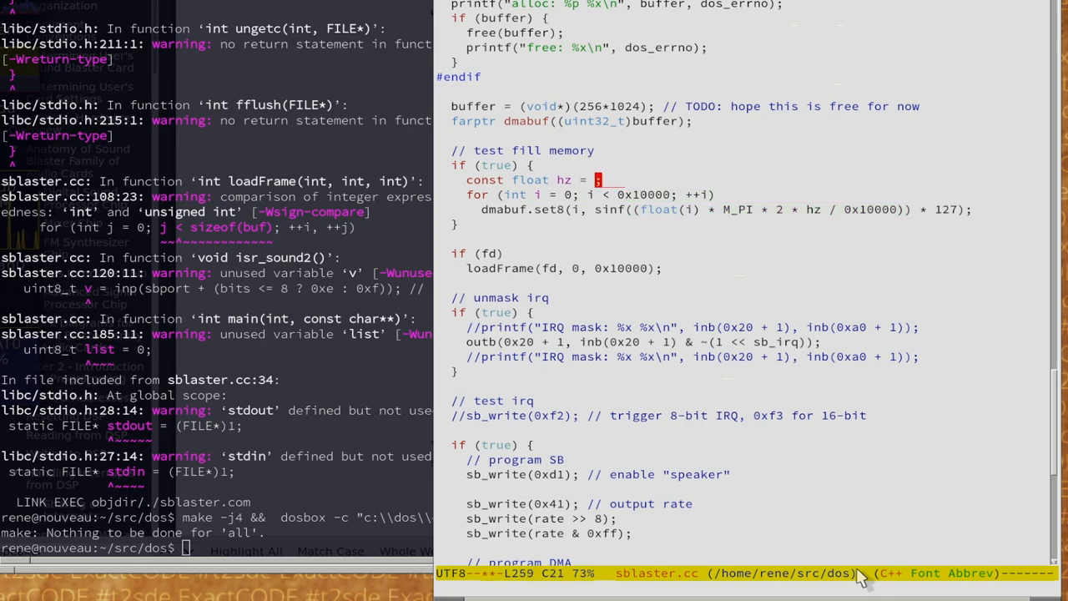
type("1024")
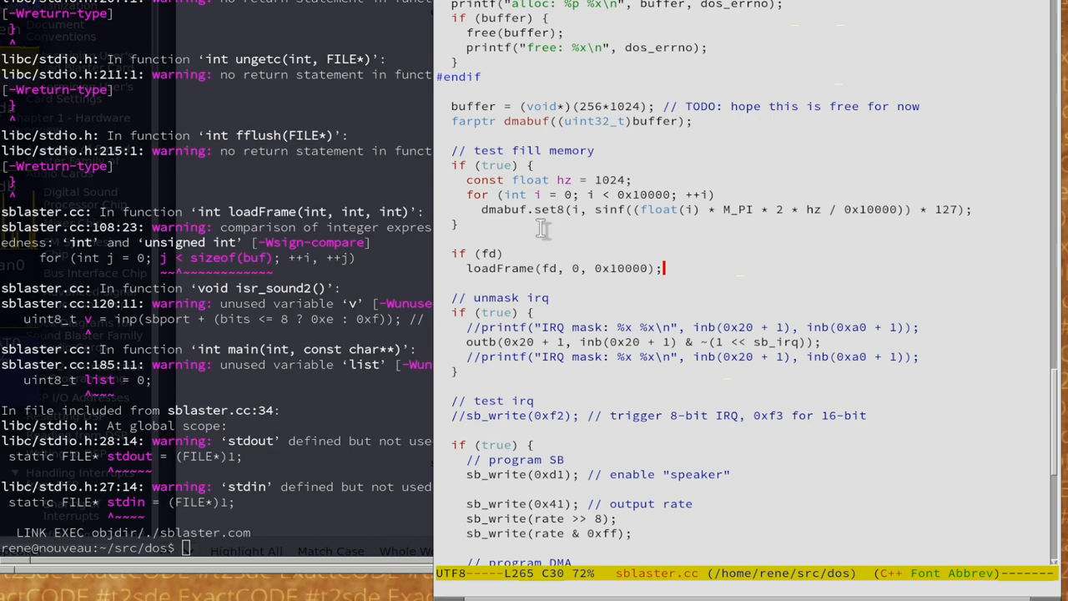
scroll("down", 3)
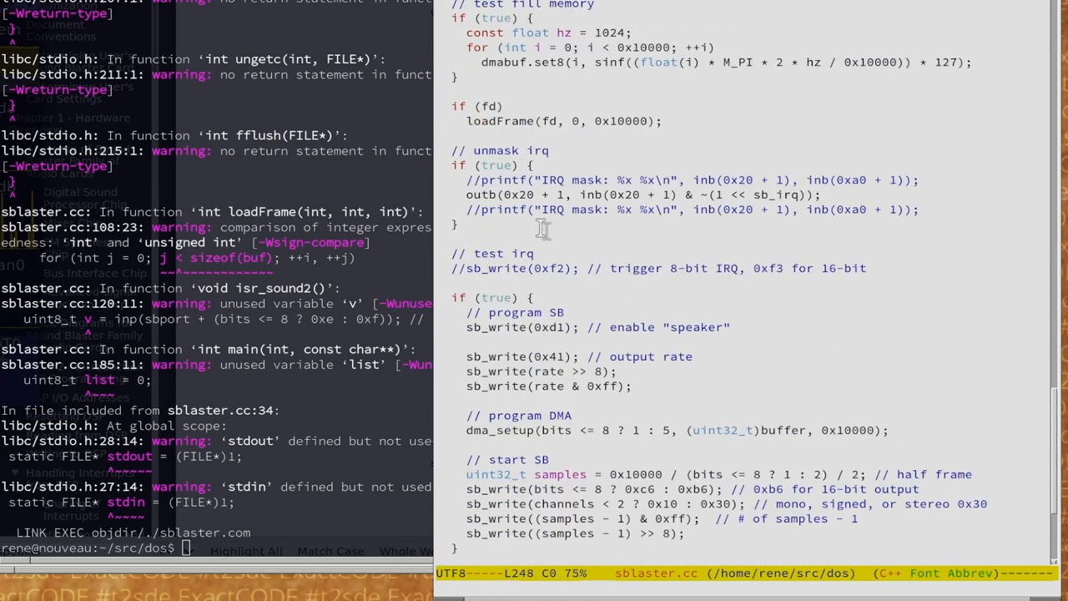
scroll("down", 3)
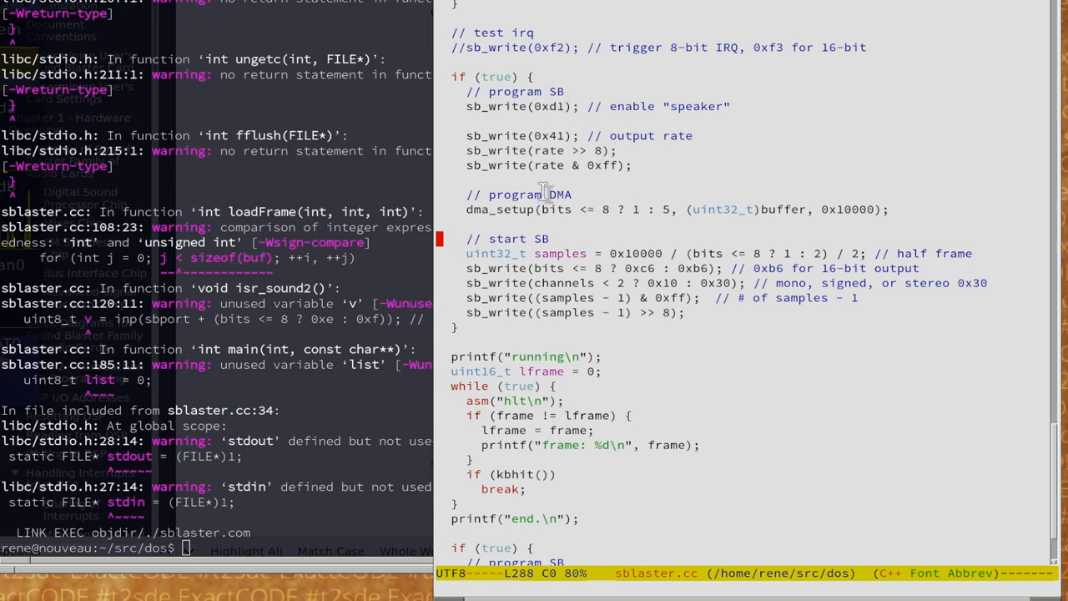
mouse_move(791, 242)
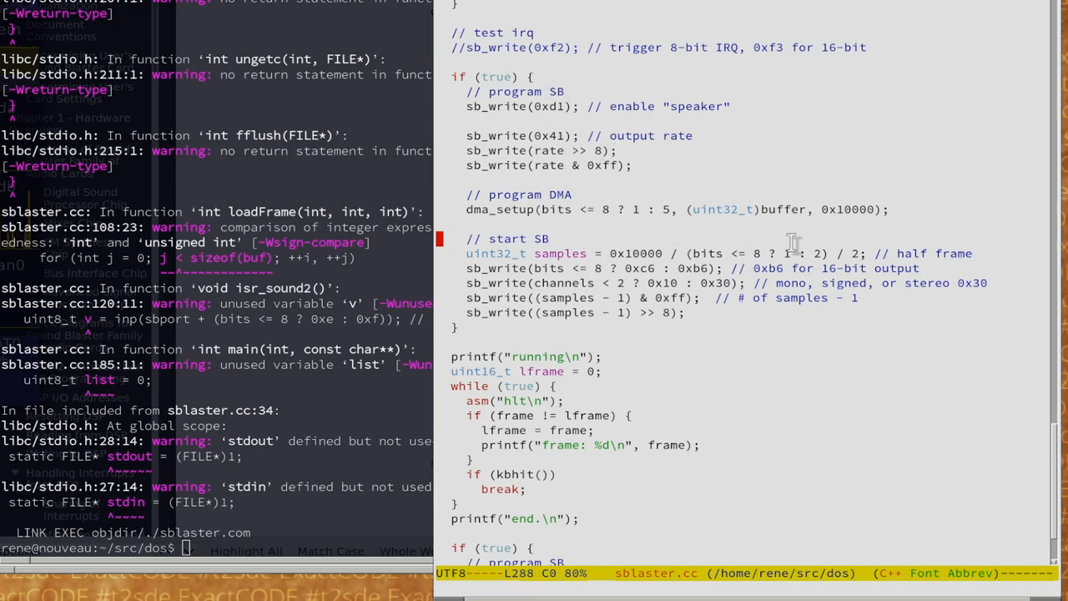
mouse_move(542, 267)
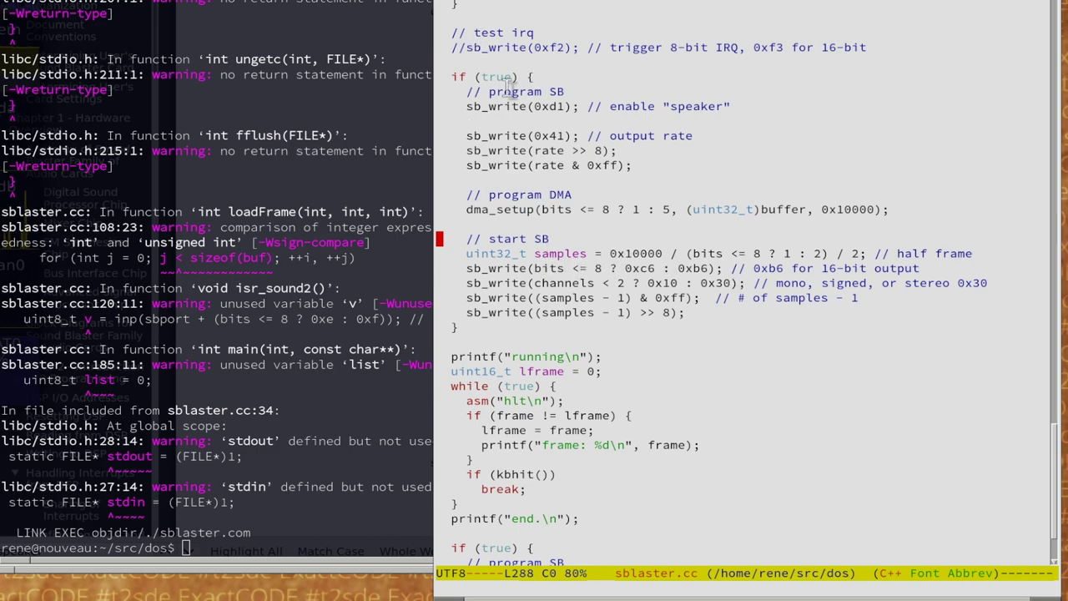
mouse_move(616, 101)
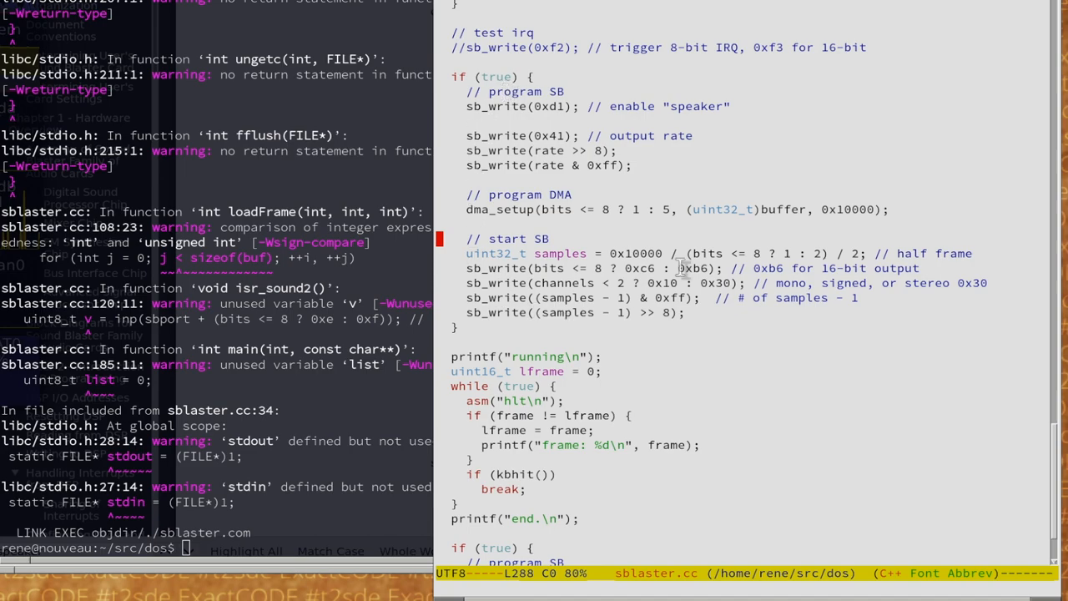
scroll("down", 3)
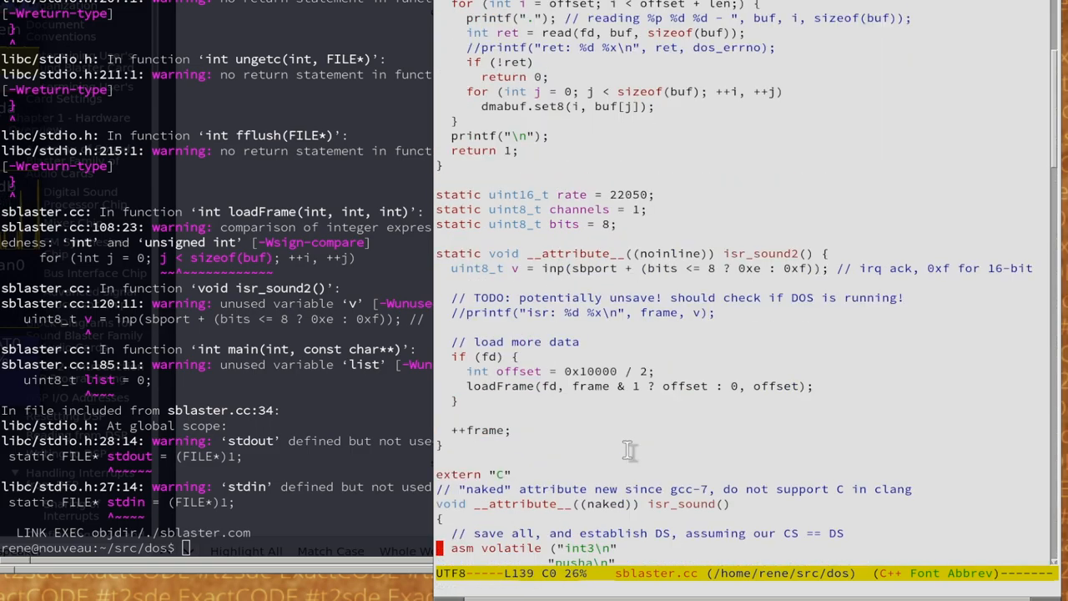
scroll("up", 3)
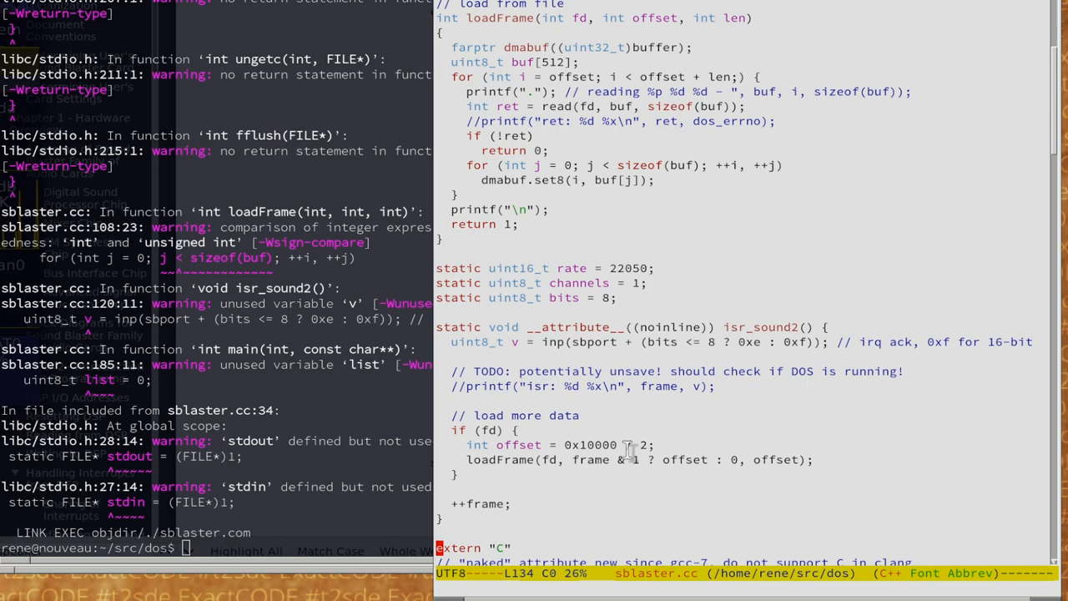
mouse_move(632, 206)
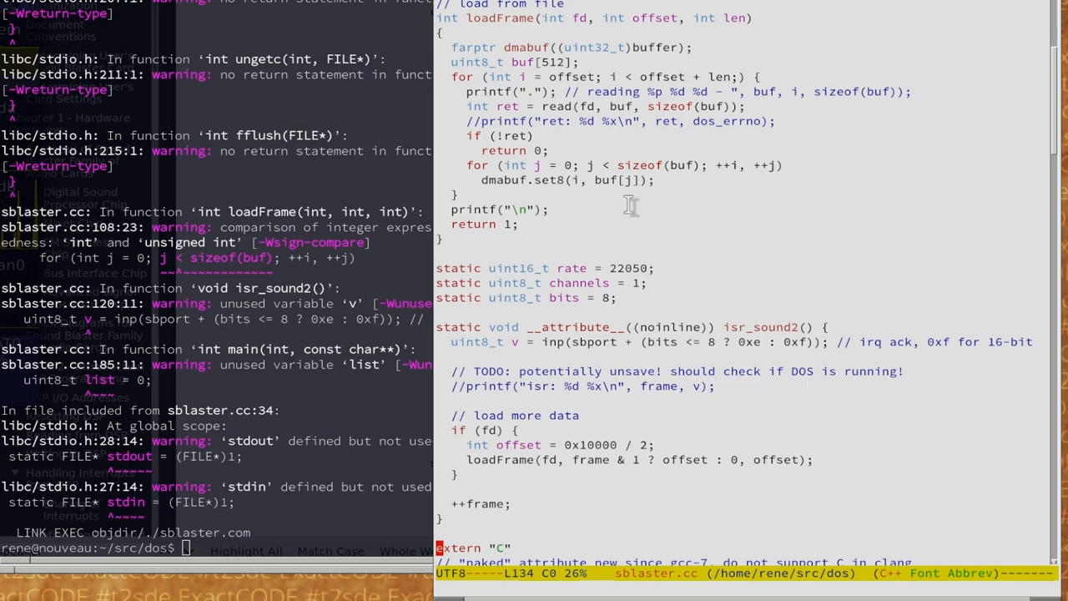
mouse_move(634, 254)
type("l objdir/*raw")
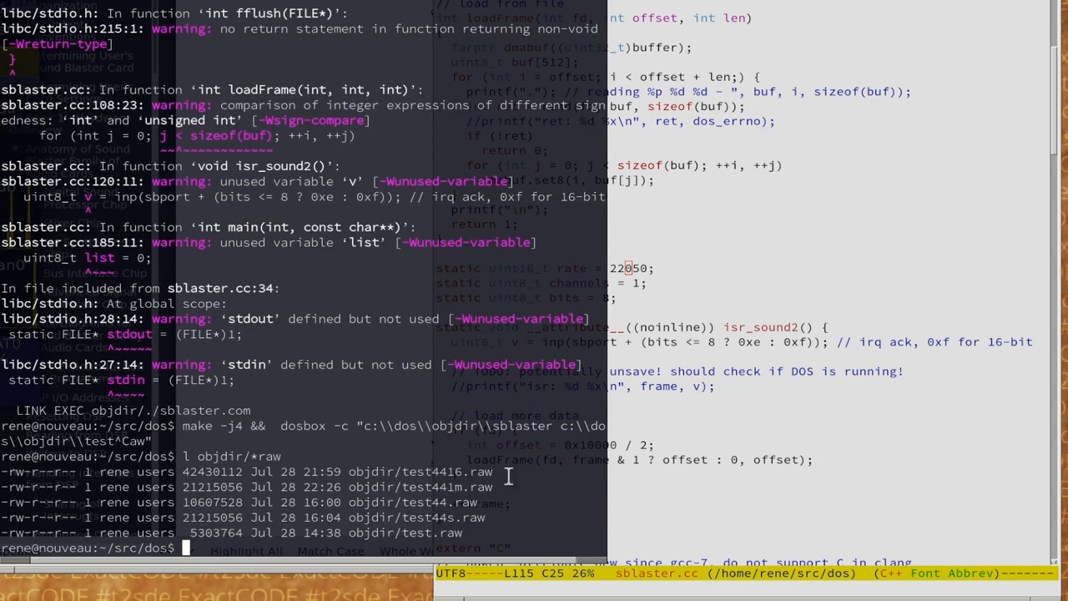
mouse_move(663, 300)
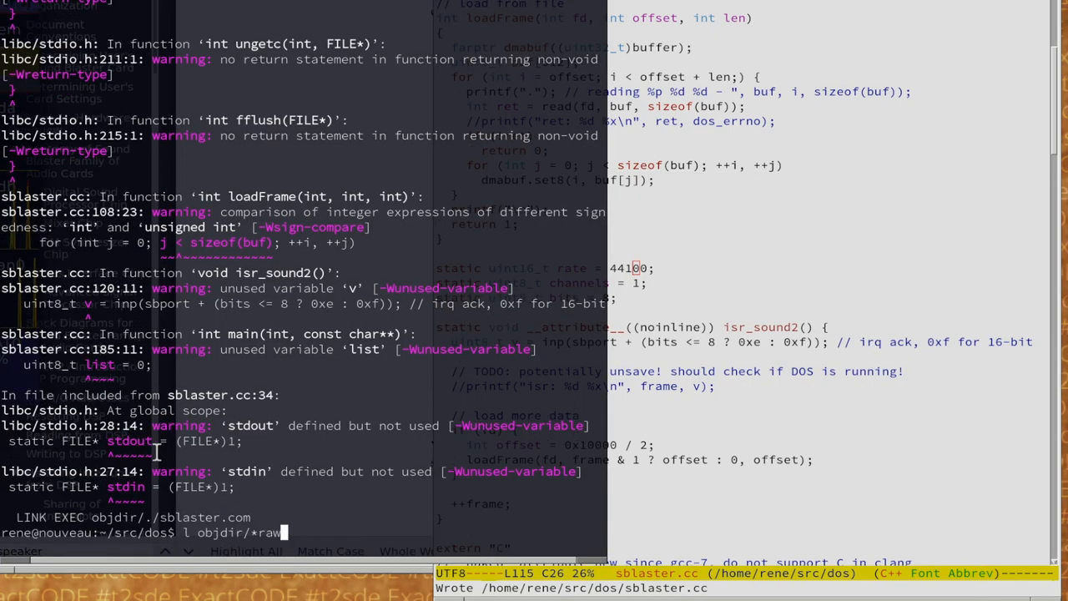
Run 'l objdir/*raw' to list the raw test audio files
key("Return")
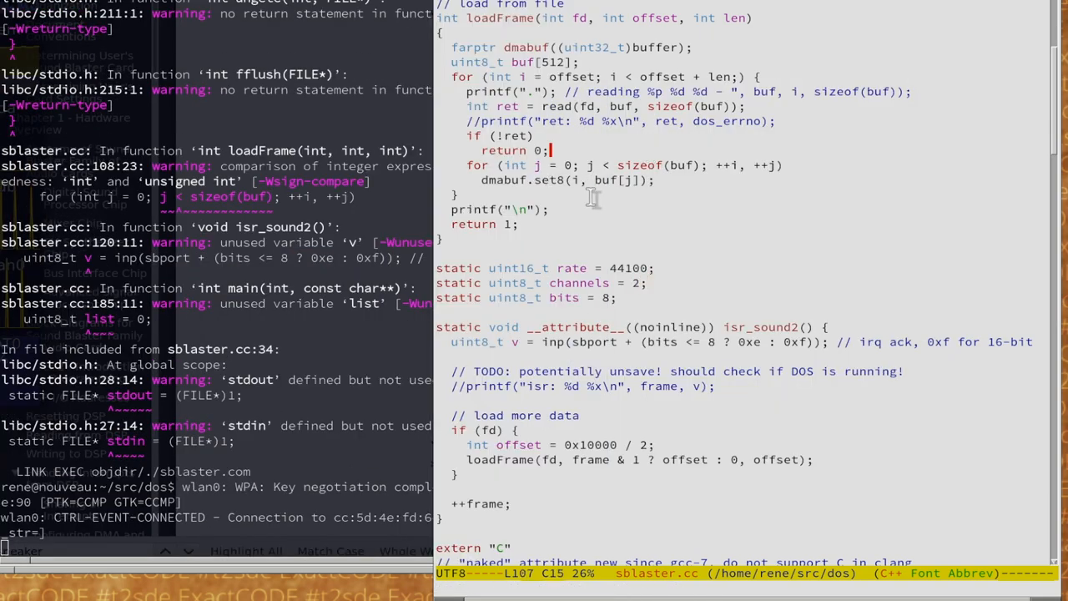
mouse_move(639, 275)
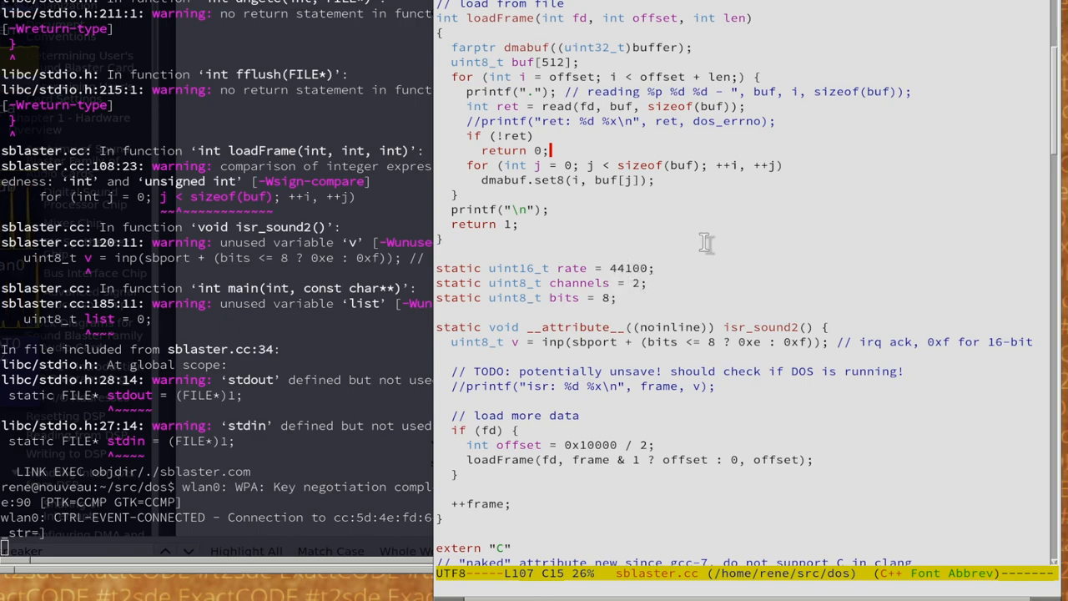
mouse_move(655, 233)
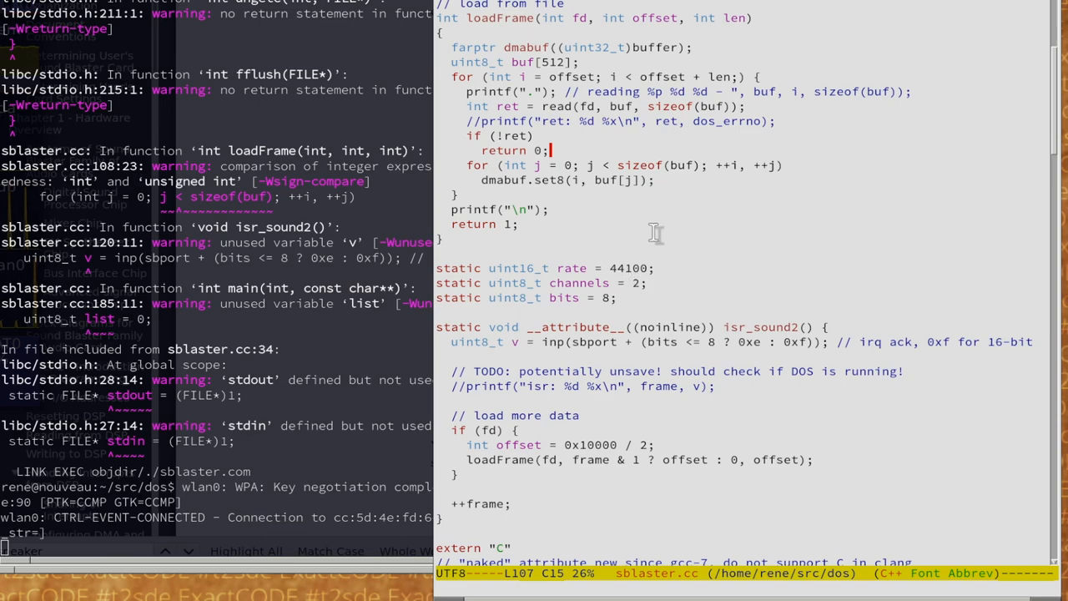
mouse_move(634, 274)
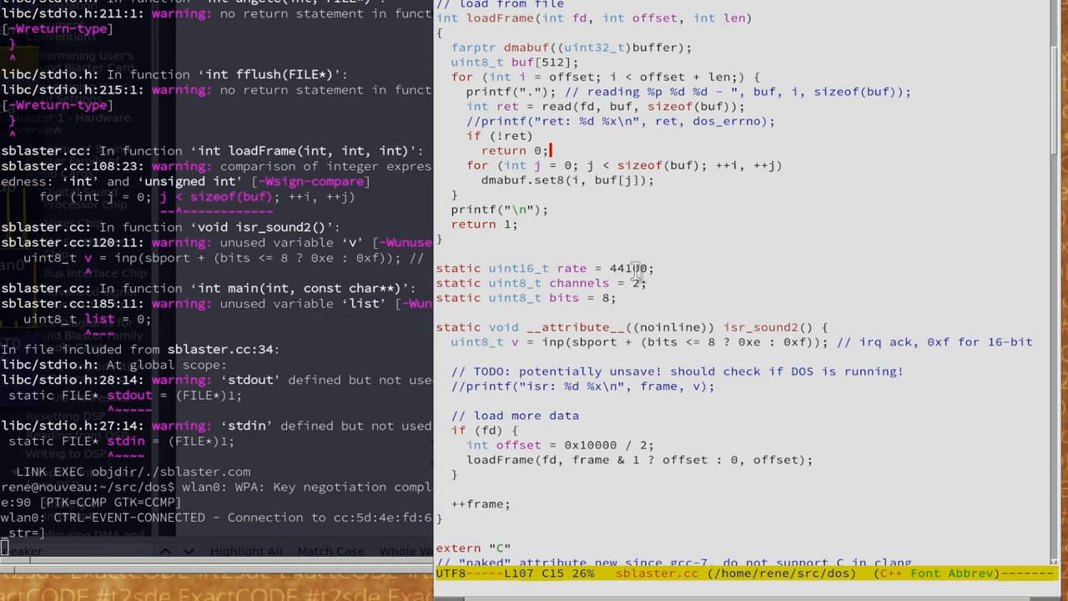
mouse_move(626, 257)
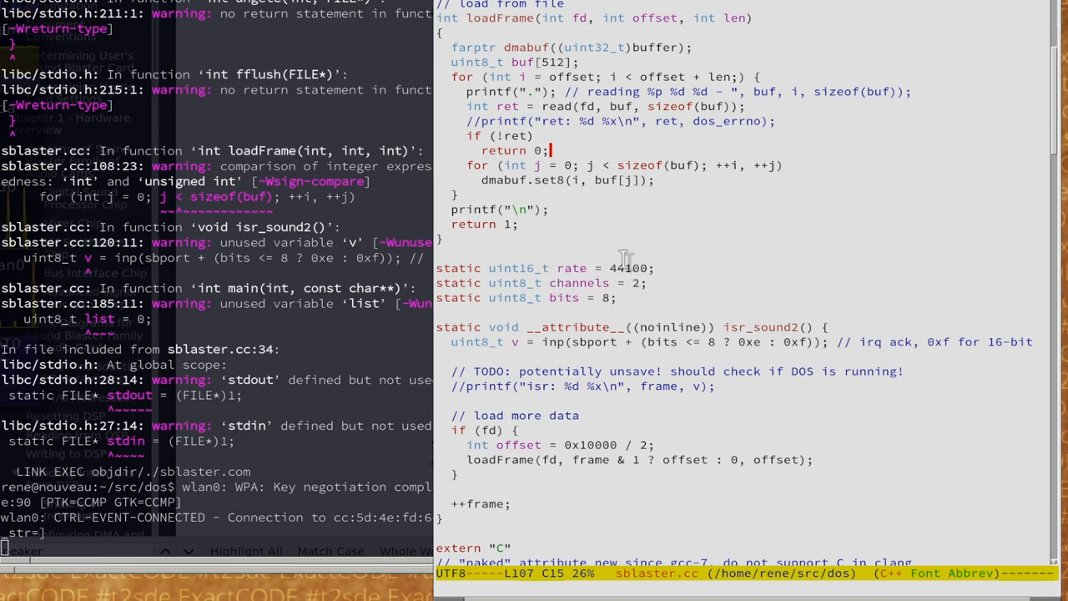
mouse_move(671, 270)
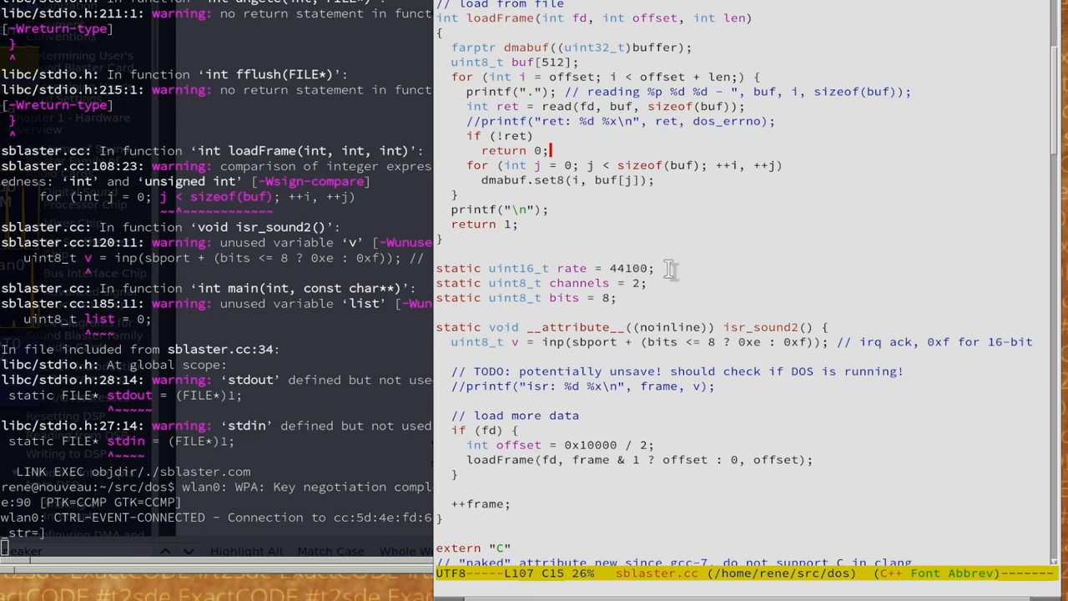
mouse_move(609, 290)
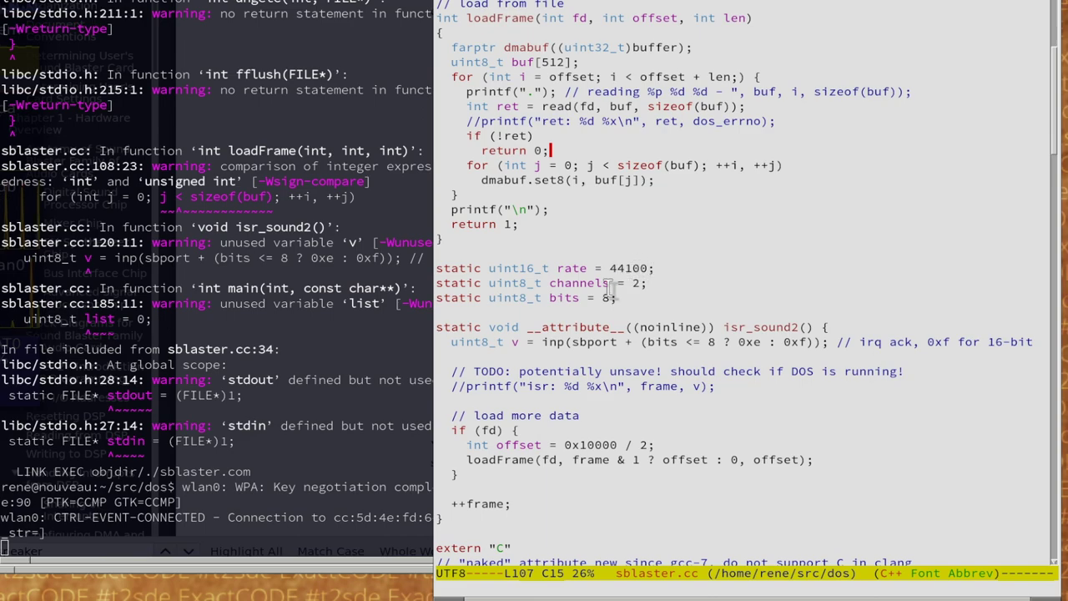
mouse_move(638, 294)
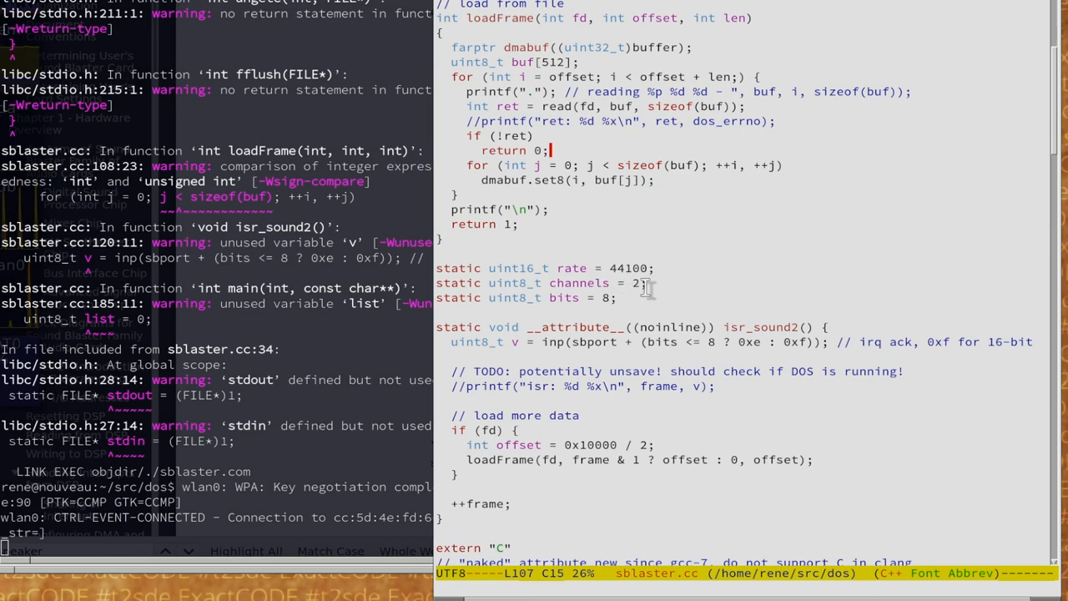
mouse_move(684, 280)
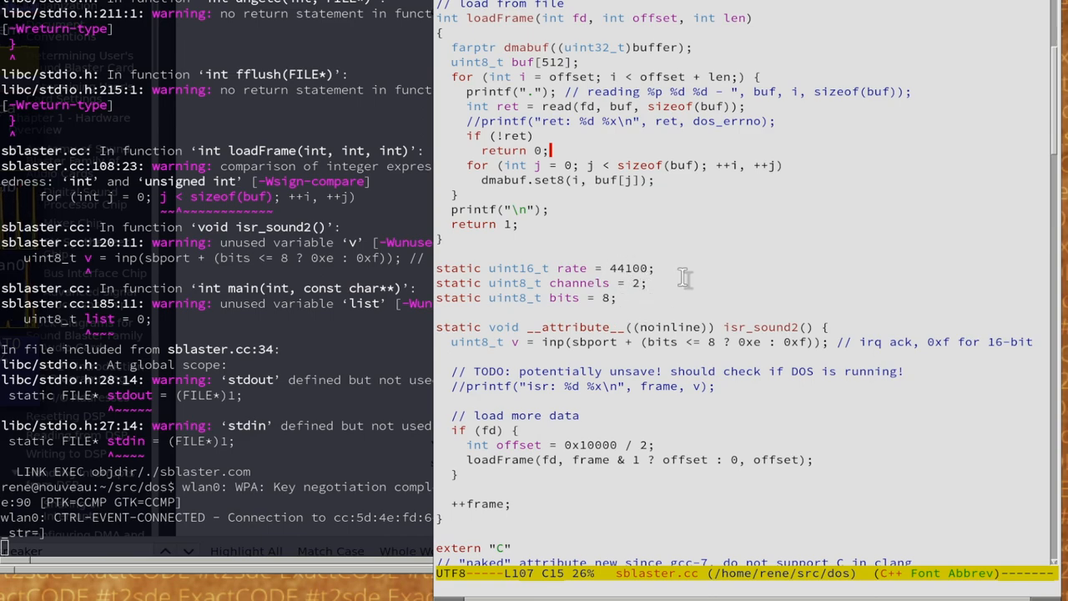
Change 'static uint8_t bits' from 8 to 16 in sblaster.cc
left_click(609, 298)
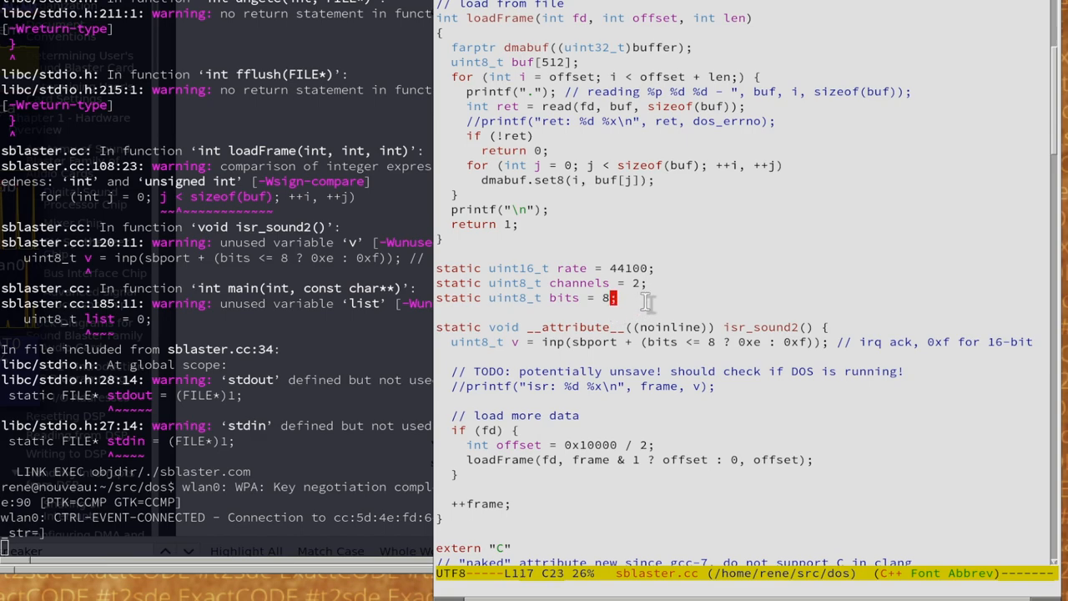
type("16")
type("= 0x10000")
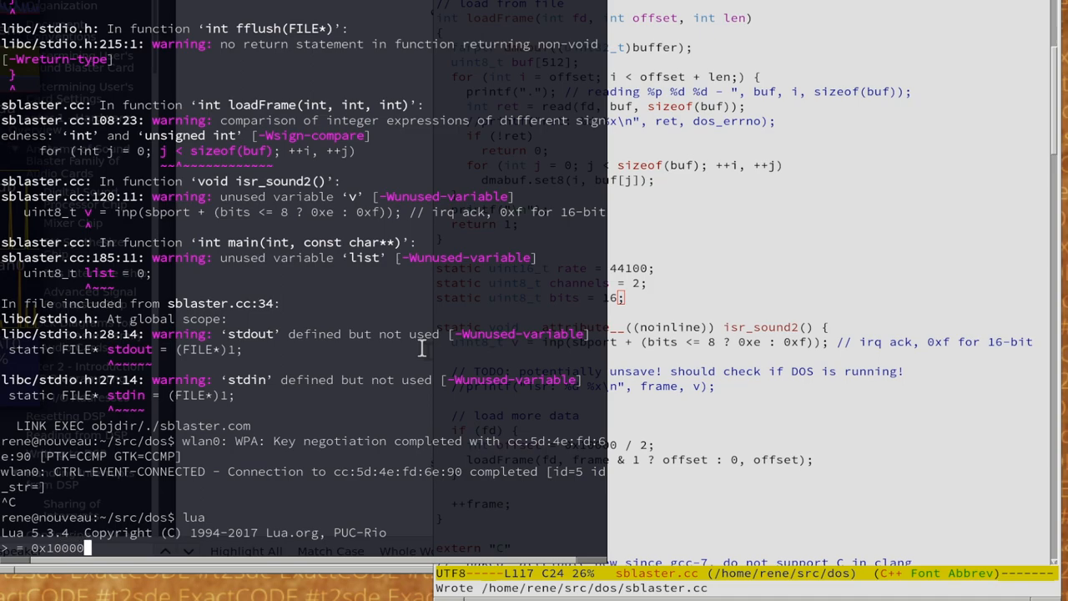
Compute 0x10000 sample duration in Lua, then rebuild and run sblaster with test44s.raw in DOSBox
type("/")
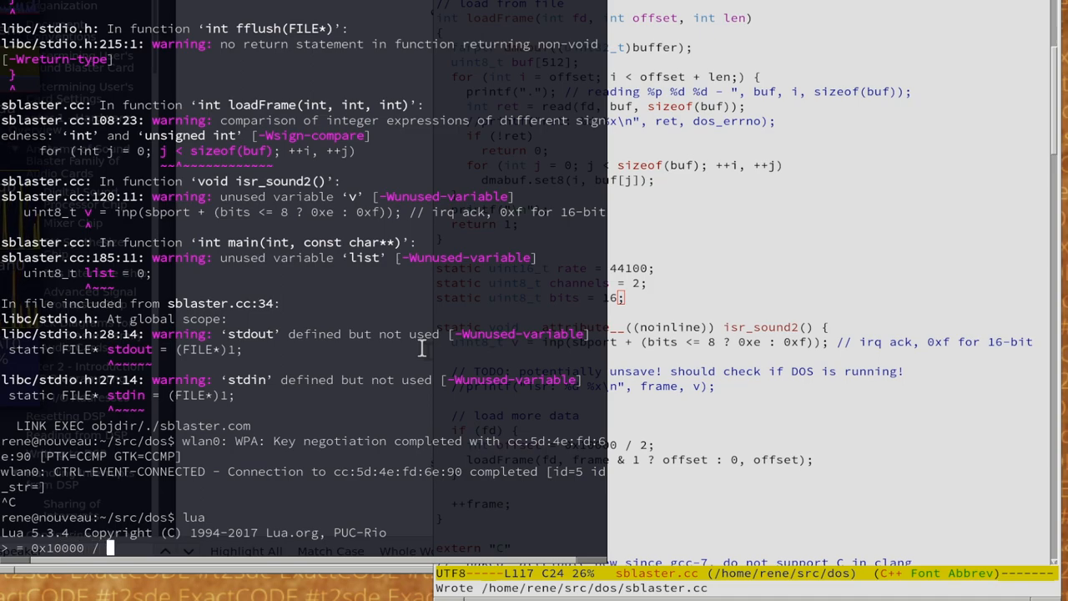
type("22500")
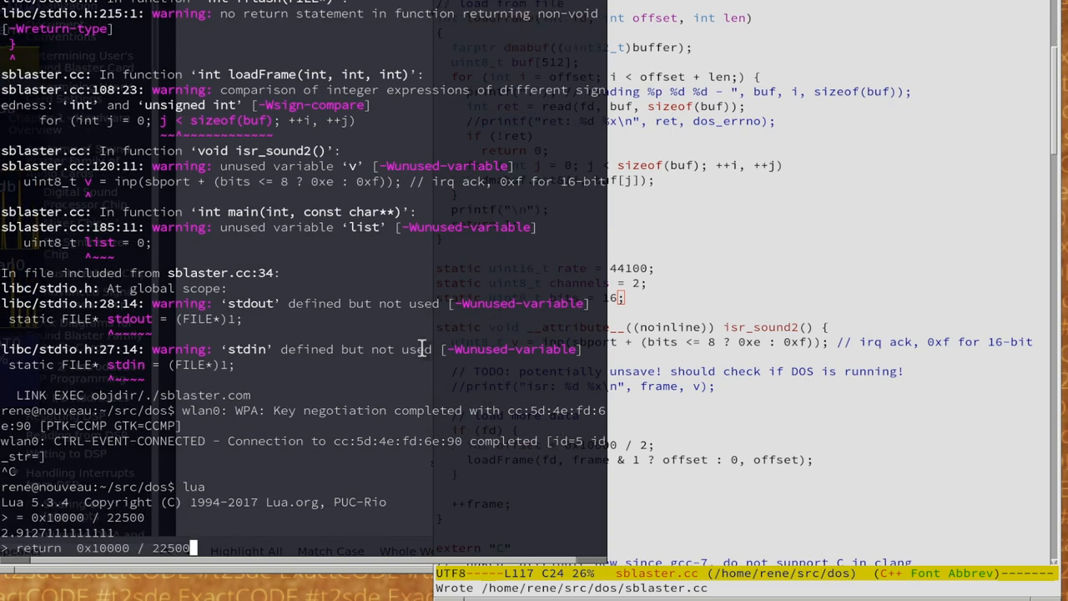
type("/2")
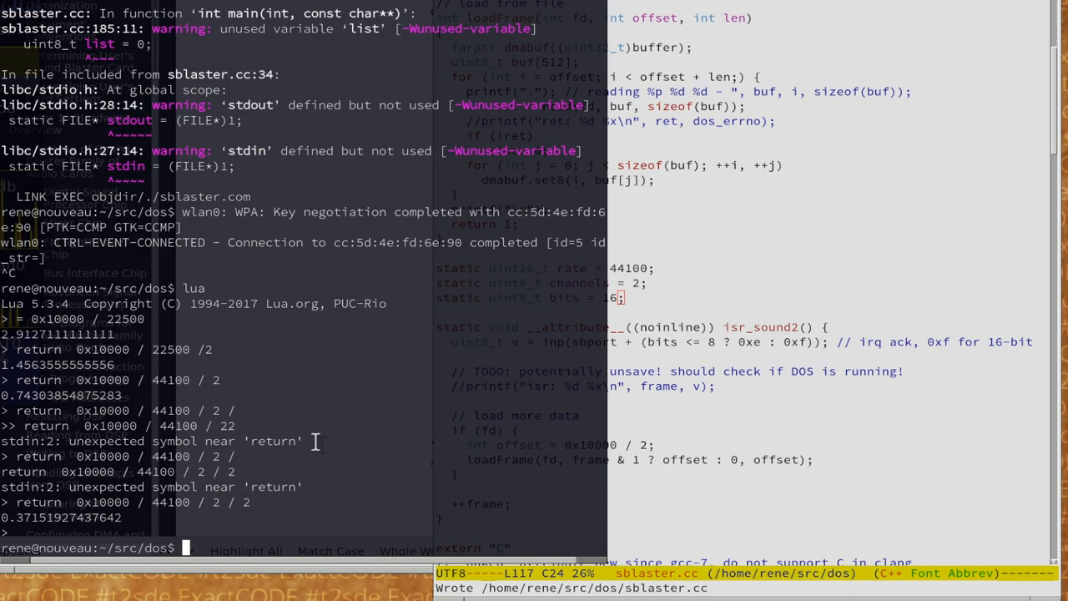
mouse_move(420, 387)
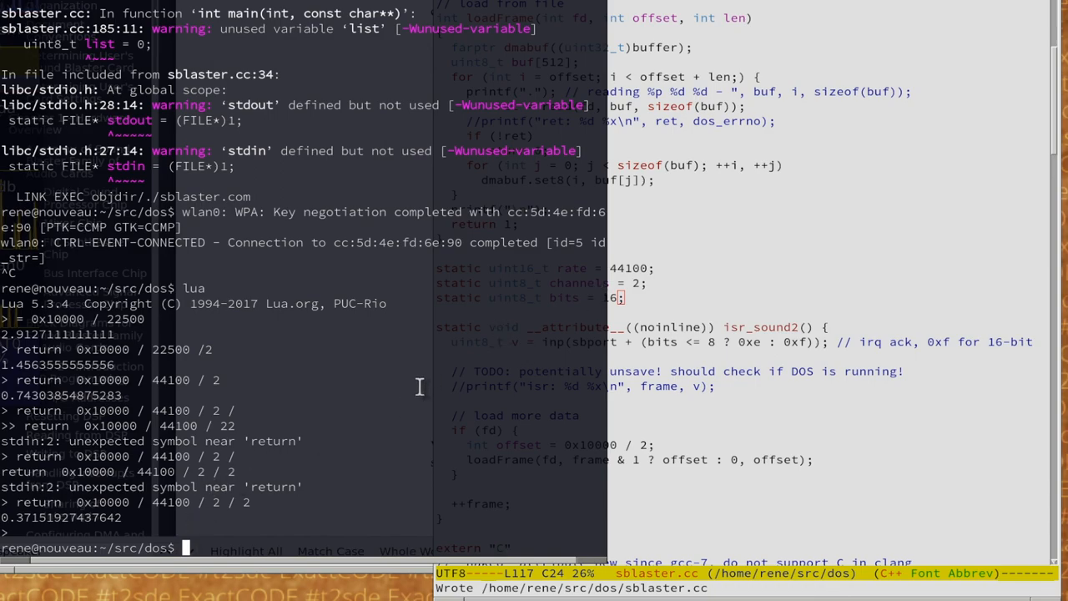
type("make -j4 && dosbox -c \"c:\\\\dos\\\\objdir\\\\sblaster c:\\\\dos\\\\objdir\\\\test44s.raw\"")
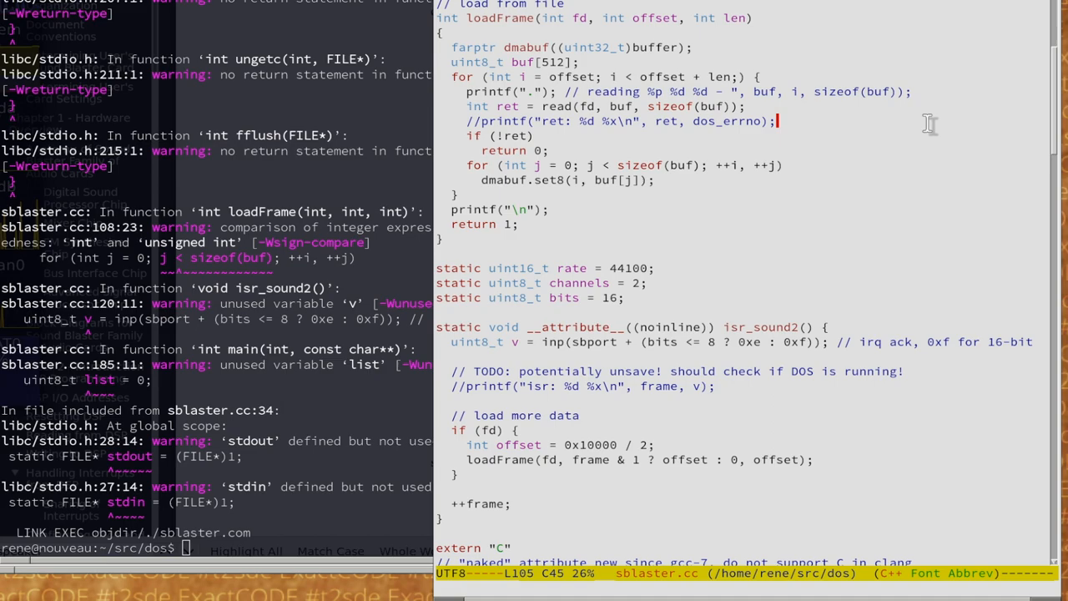
mouse_move(771, 121)
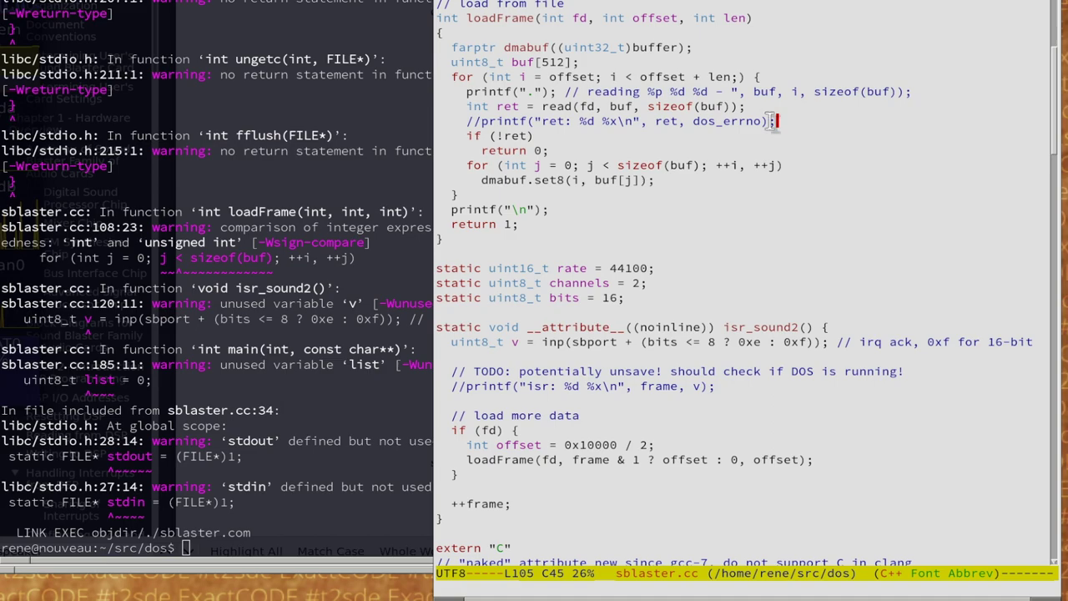
scroll("up", 3)
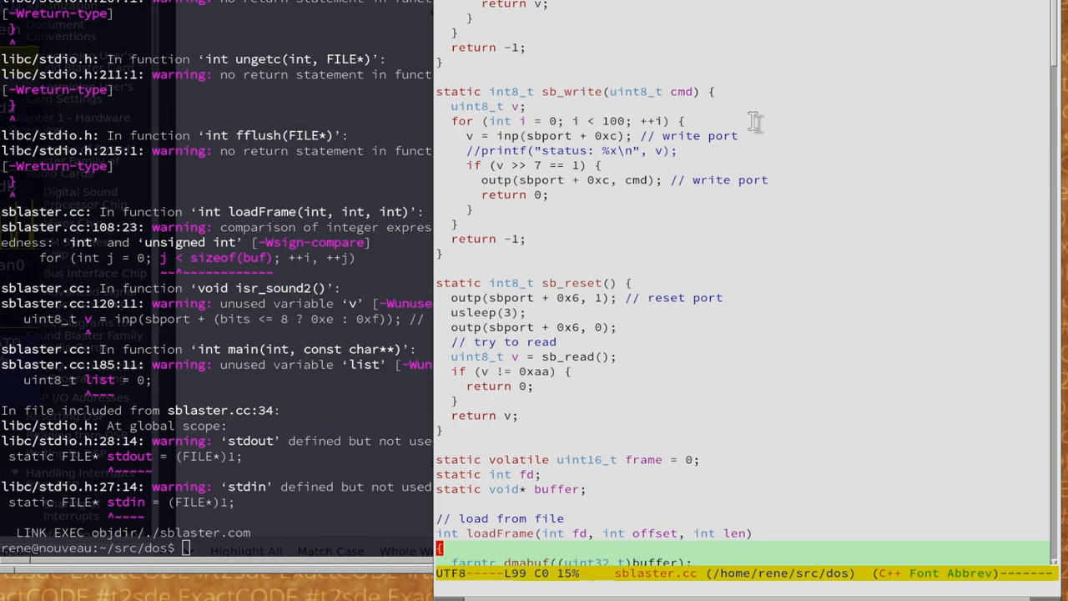
scroll("up", 3)
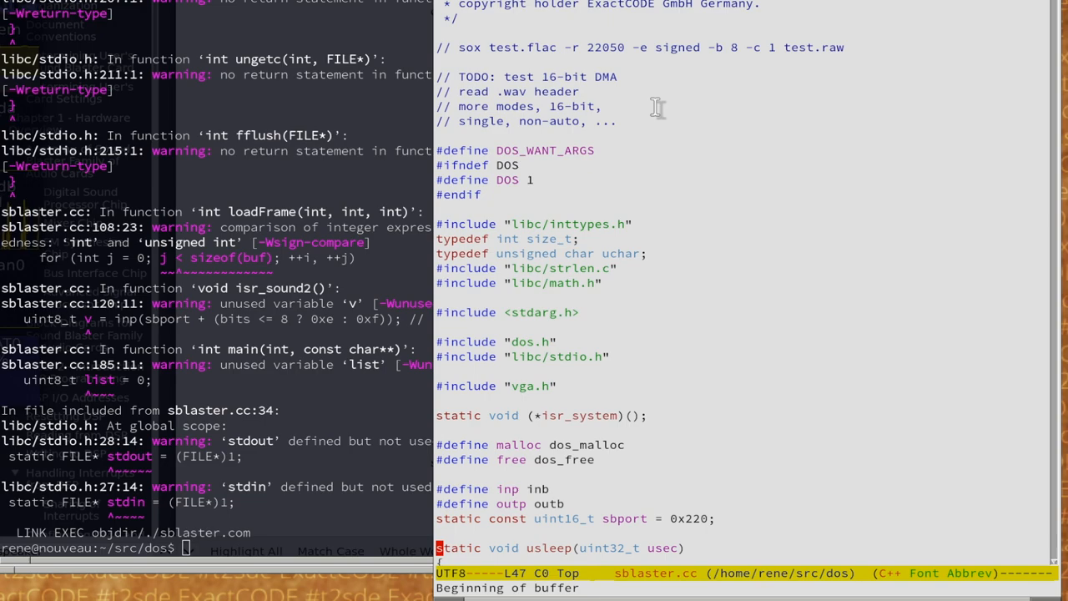
scroll("down", 3)
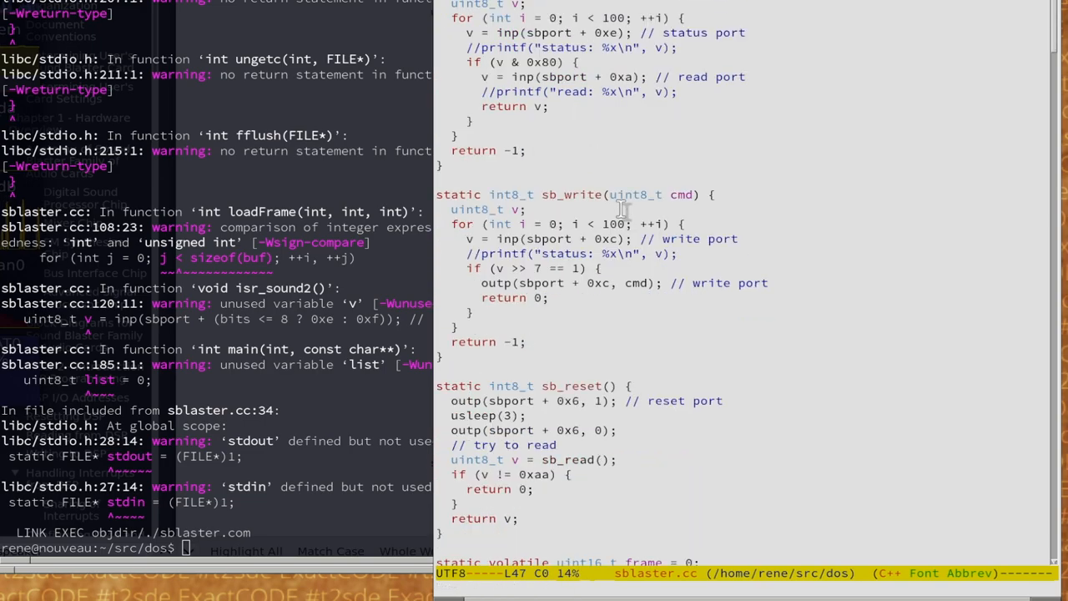
scroll("down", 3)
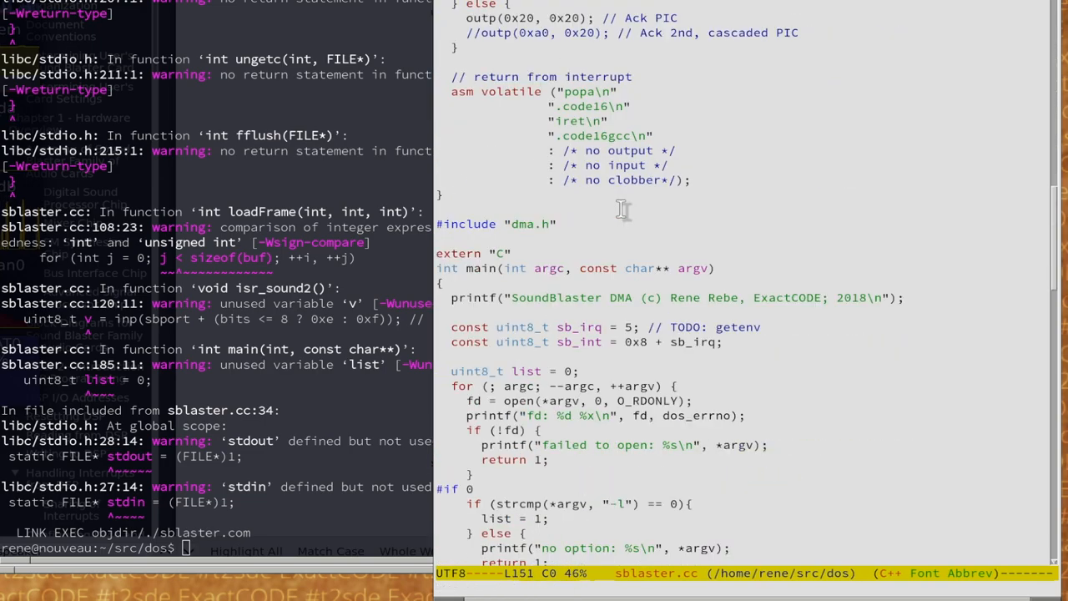
scroll("up", 3)
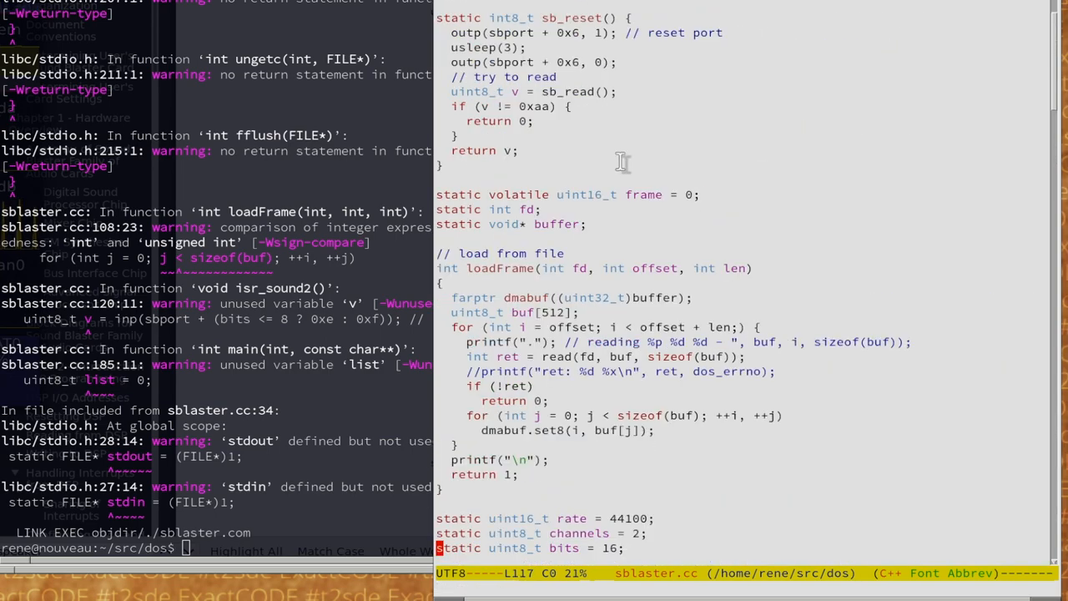
scroll("up", 3)
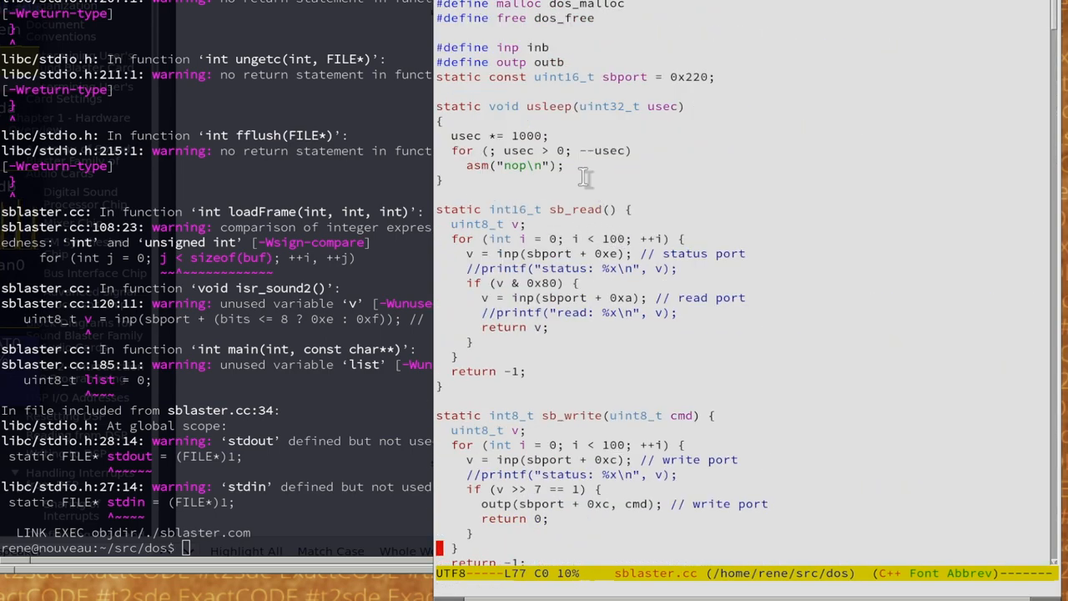
scroll("down", 3)
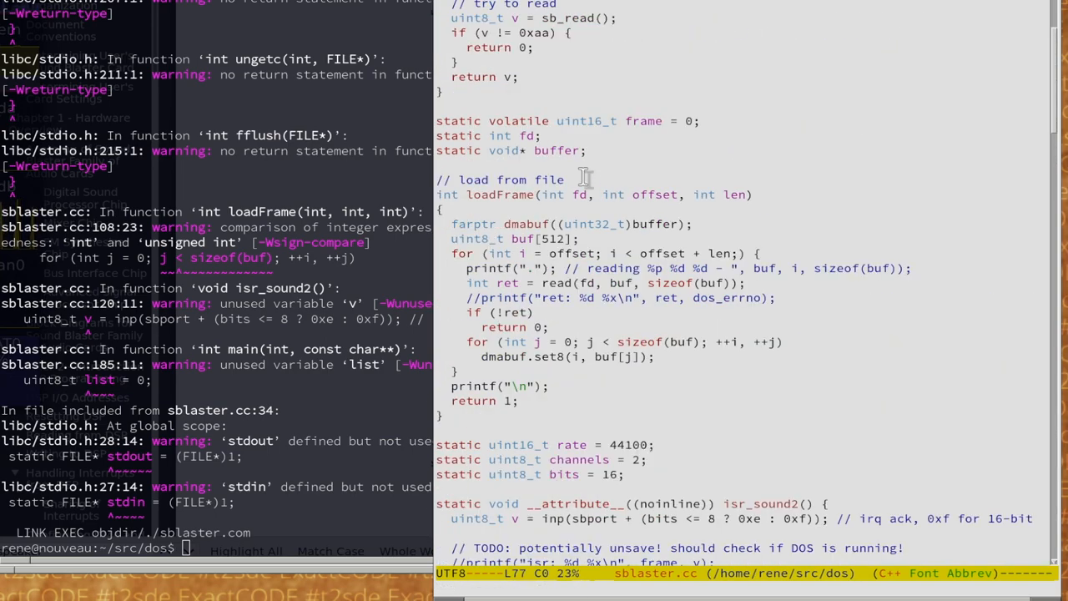
scroll("down", 3)
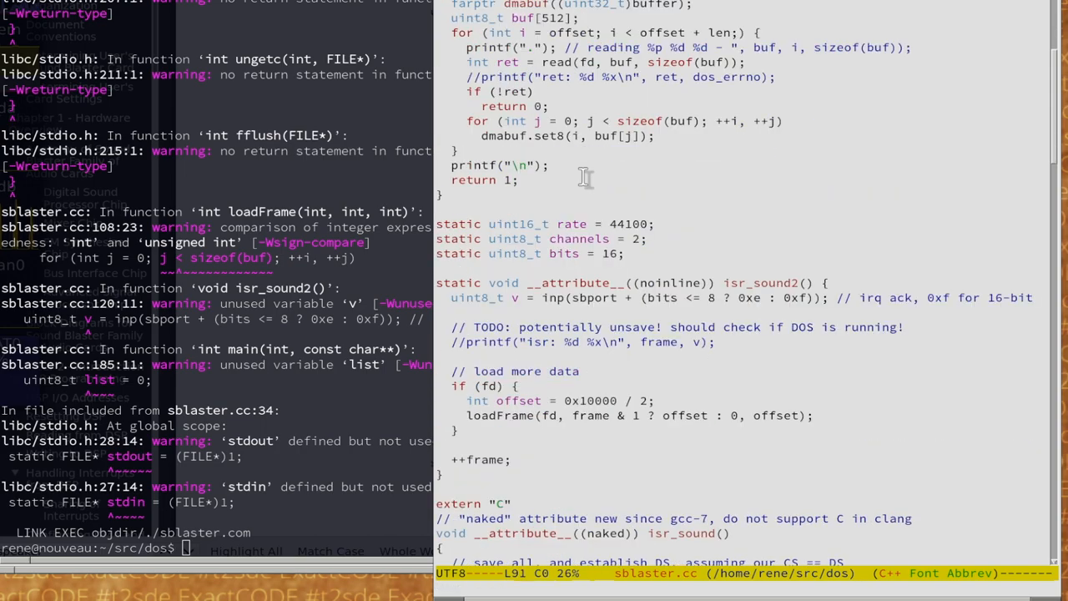
left_click(542, 210)
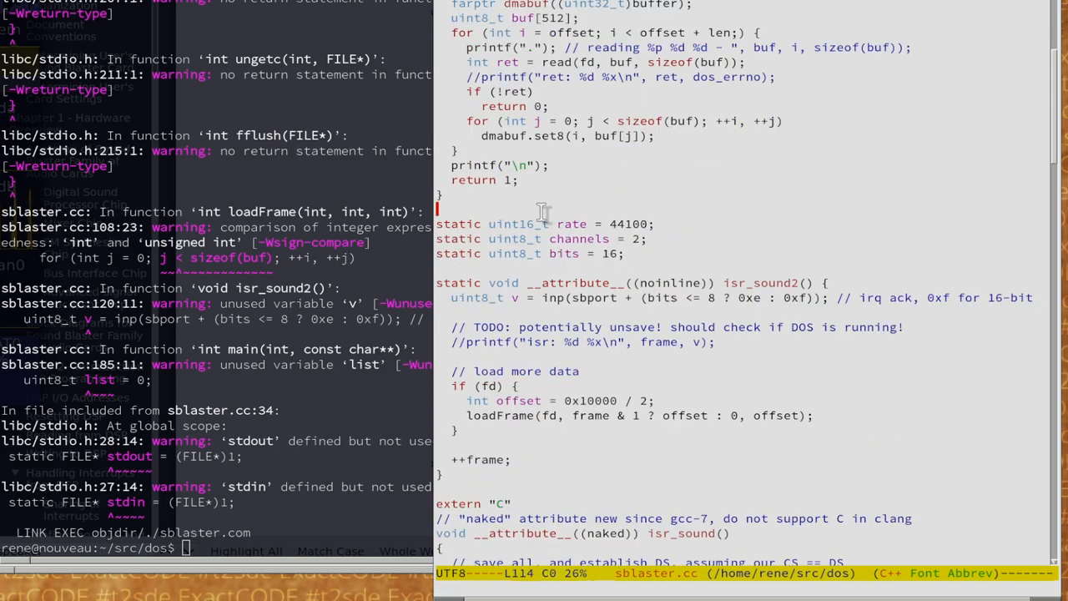
mouse_move(605, 296)
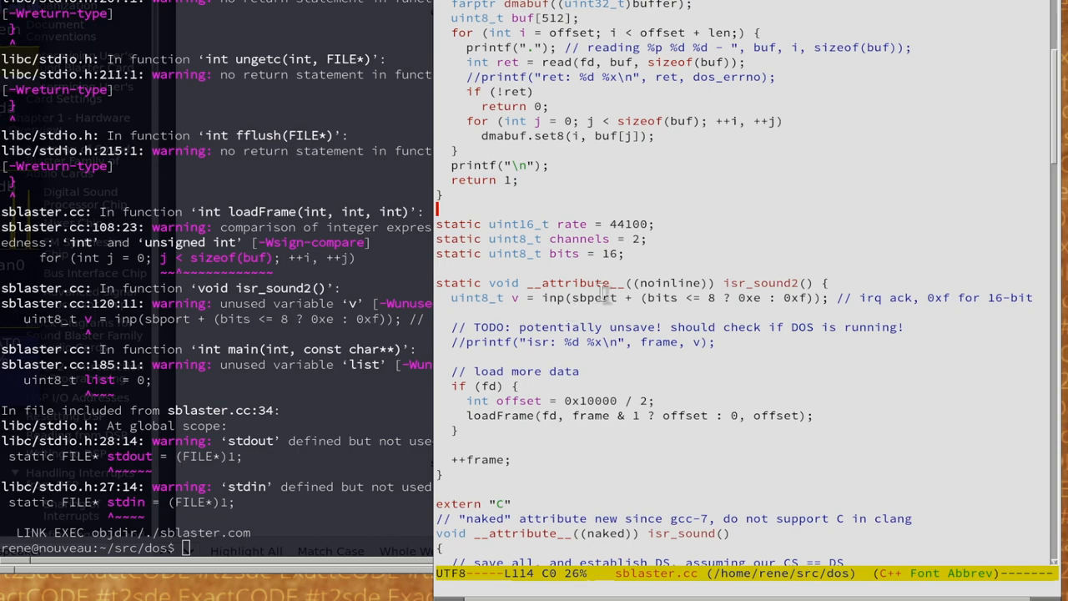
scroll("down", 3)
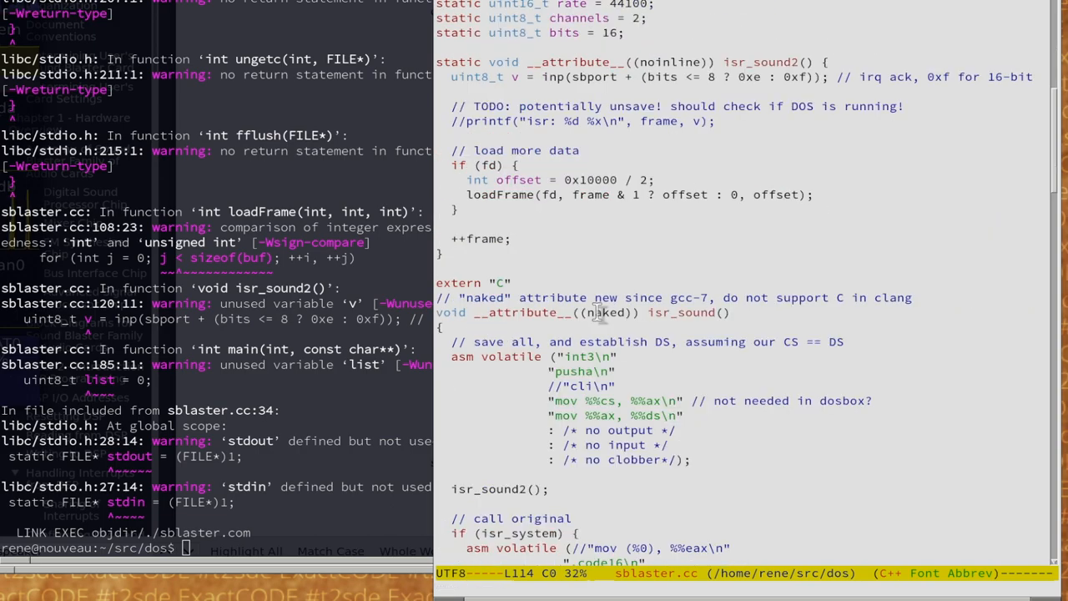